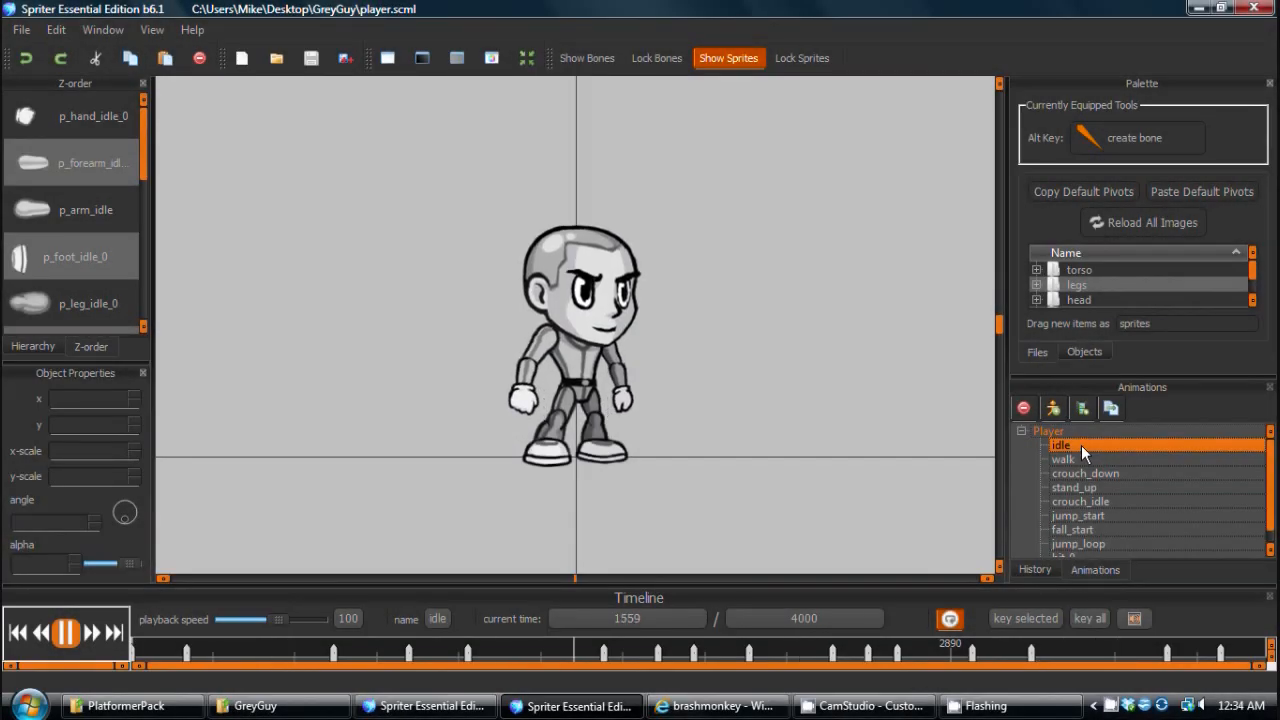
Play the walk, crouch_down, crouch_idle, jump_start and fall_start animations, then bring up playerWithGun.scml.
left_click(1064, 458)
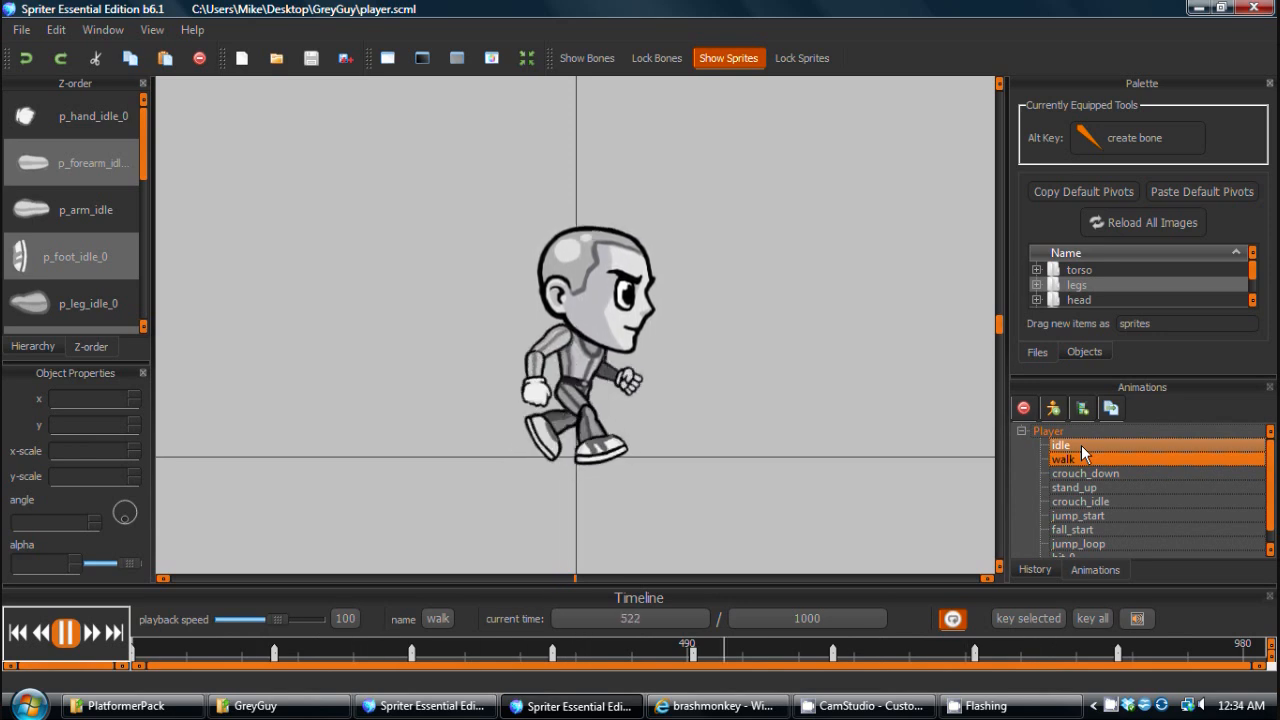
left_click(1084, 472)
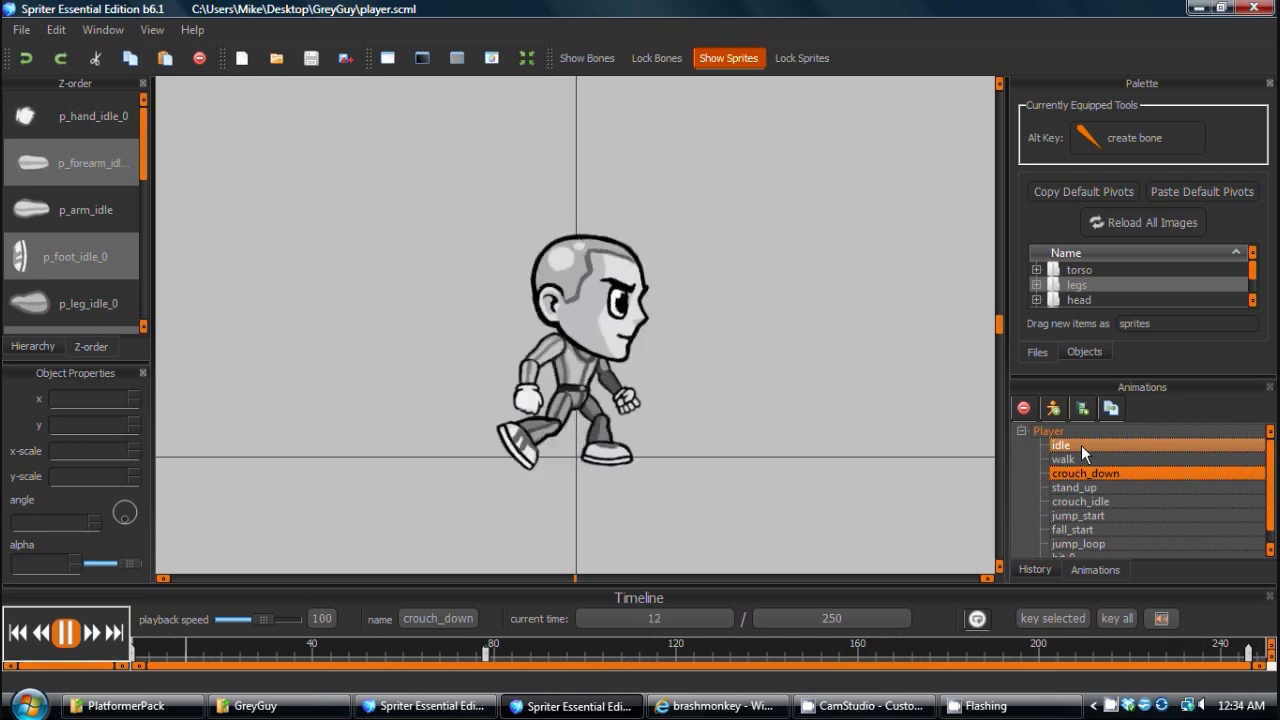
left_click(1080, 500)
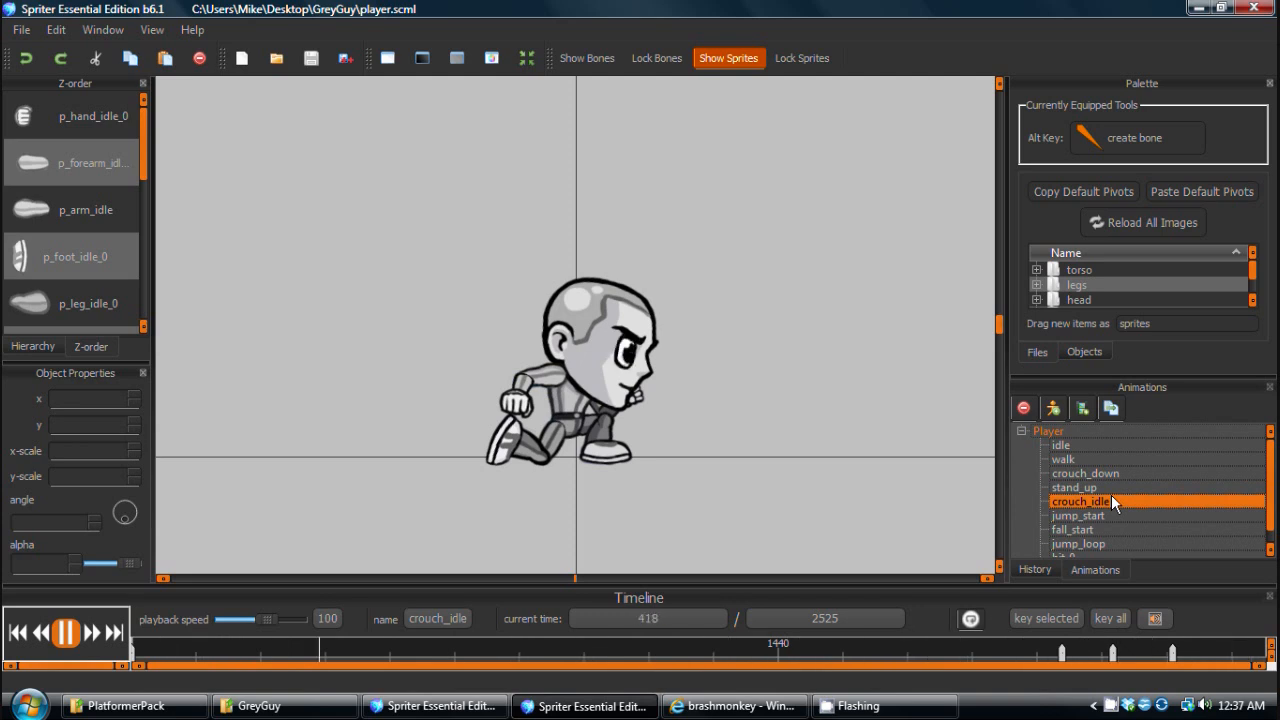
left_click(1078, 516)
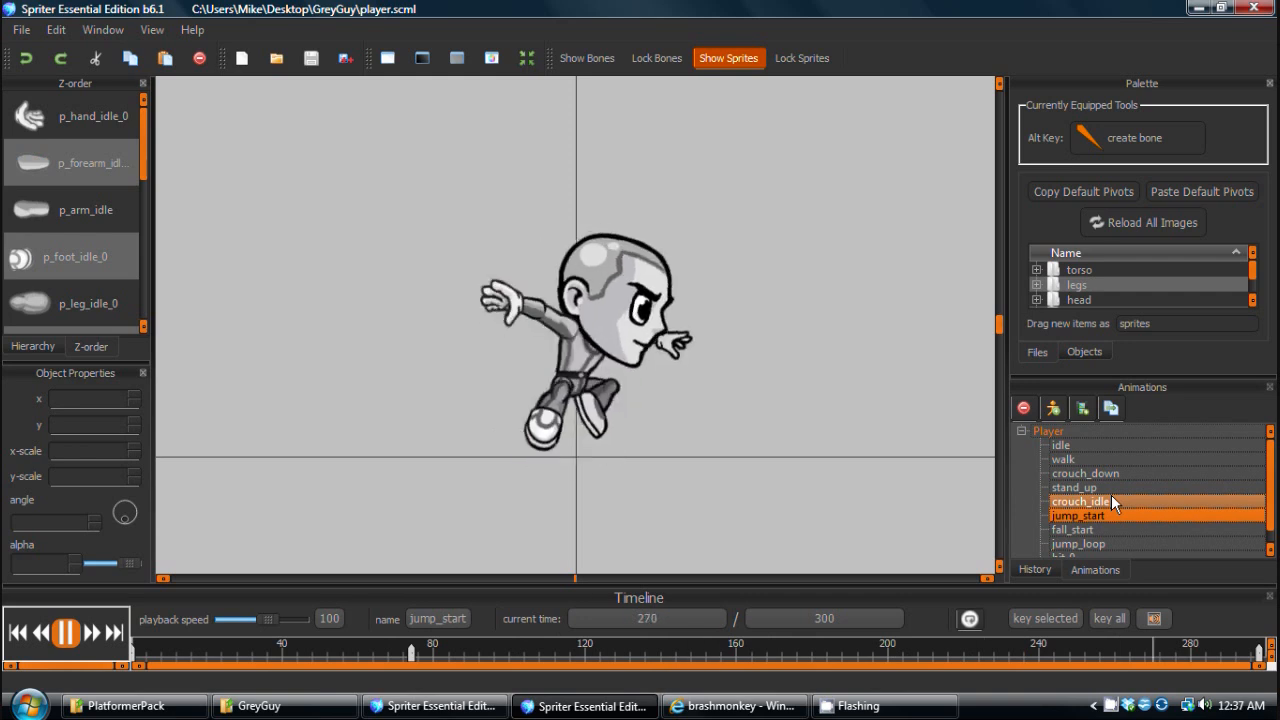
left_click(1072, 528)
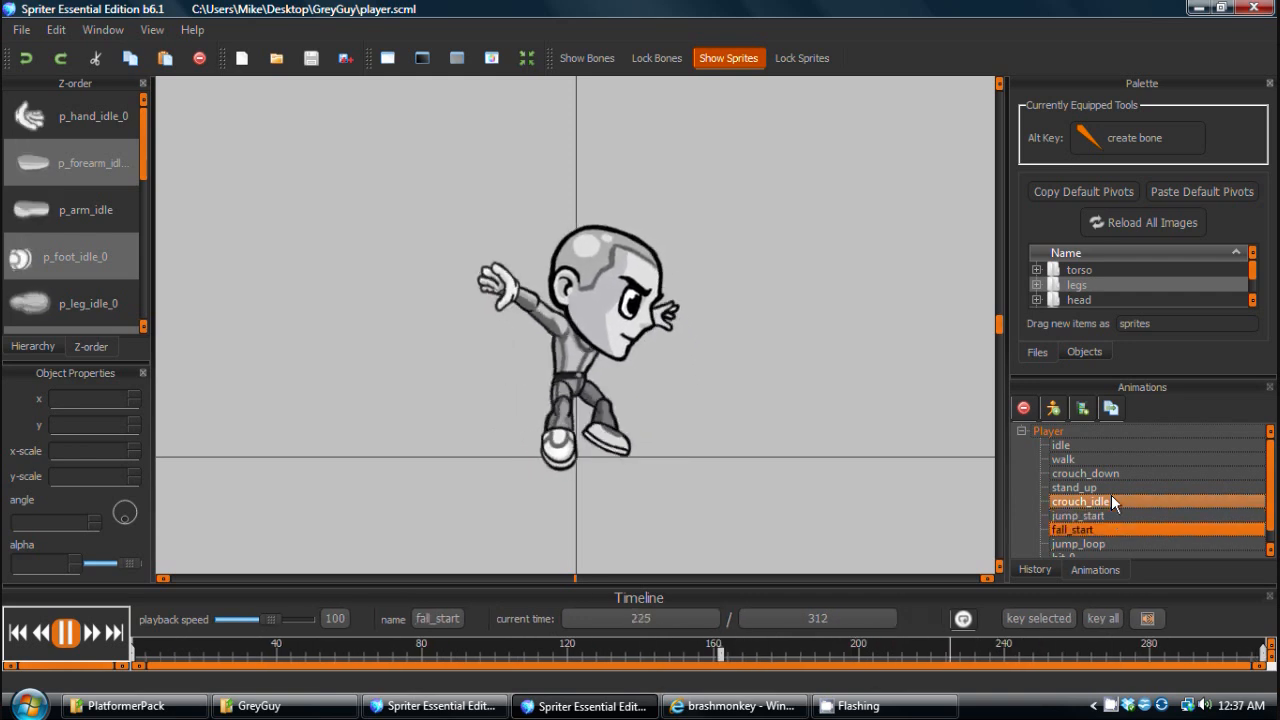
left_click(1078, 544)
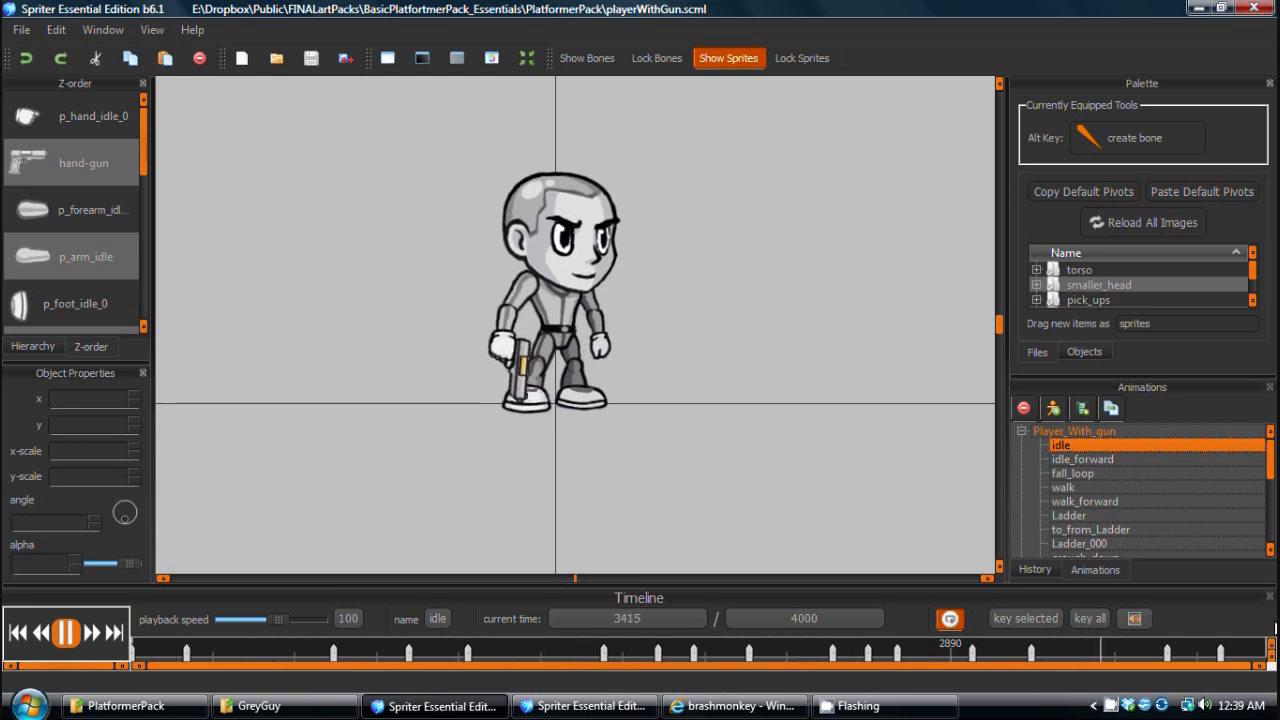
Play the gun character's idle_forward, fall_loop and walk animations, then switch to the Brash Monkey site.
left_click(1082, 458)
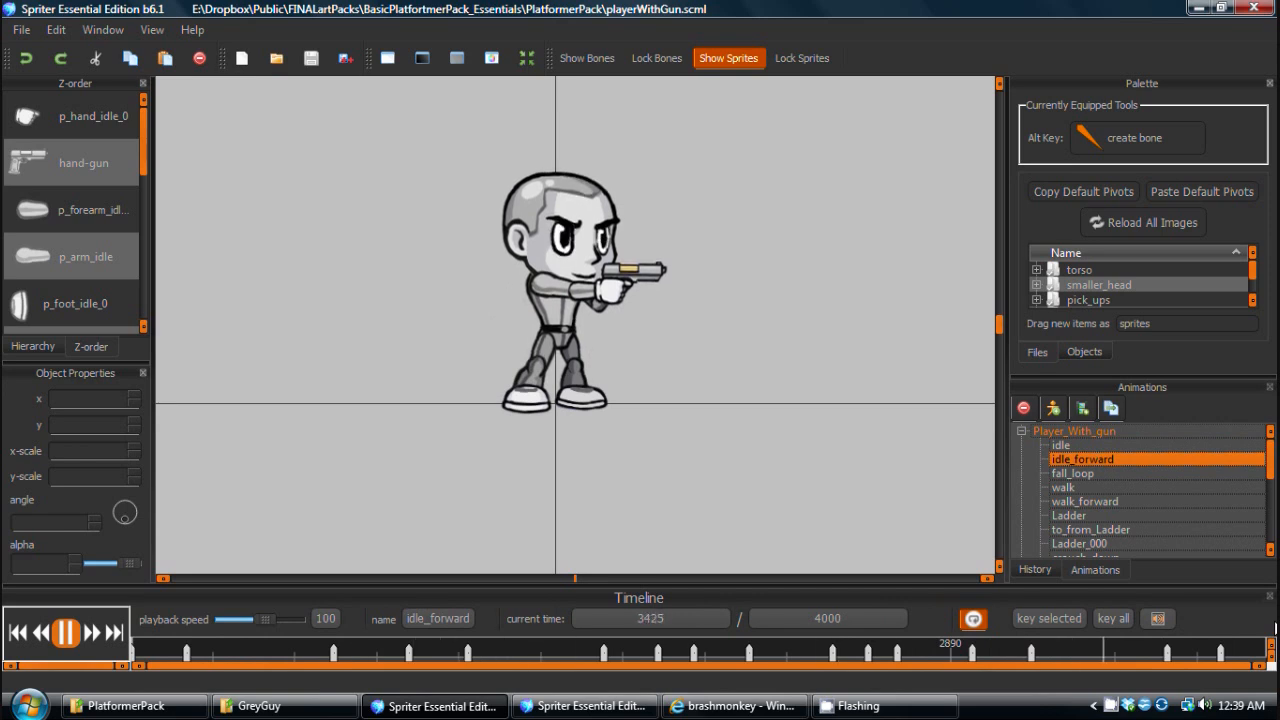
left_click(1072, 472)
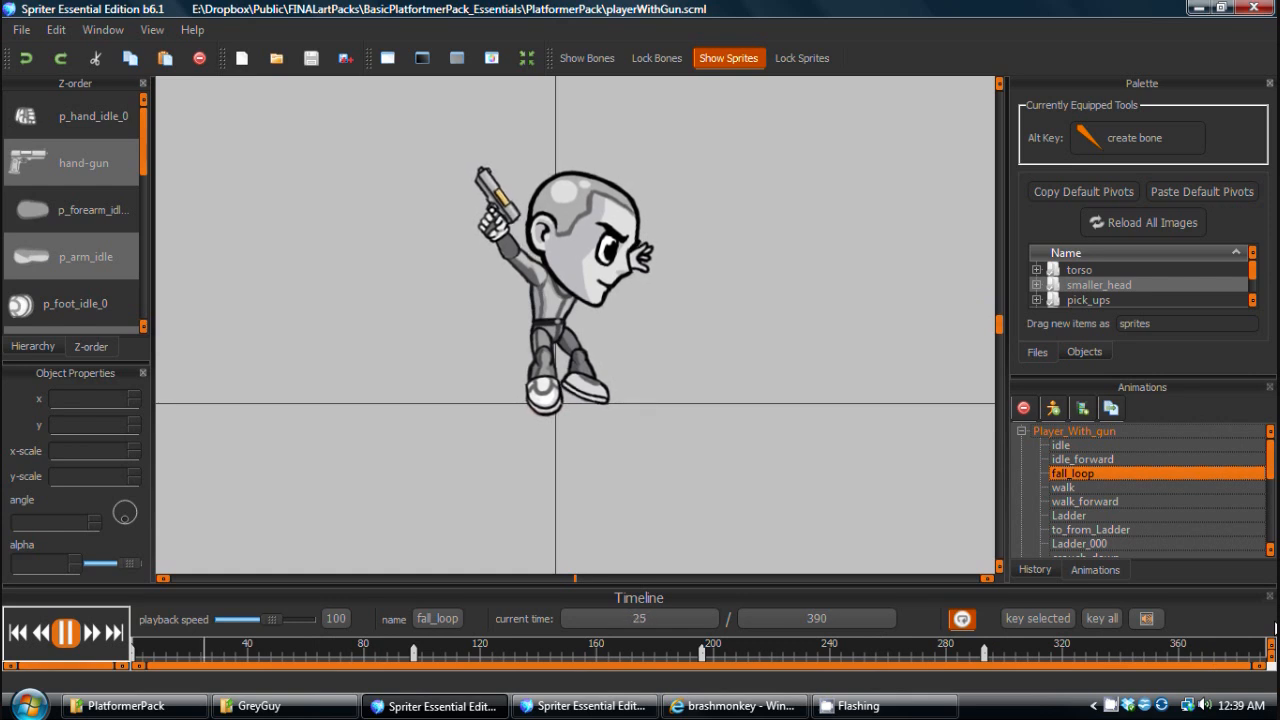
left_click(1064, 488)
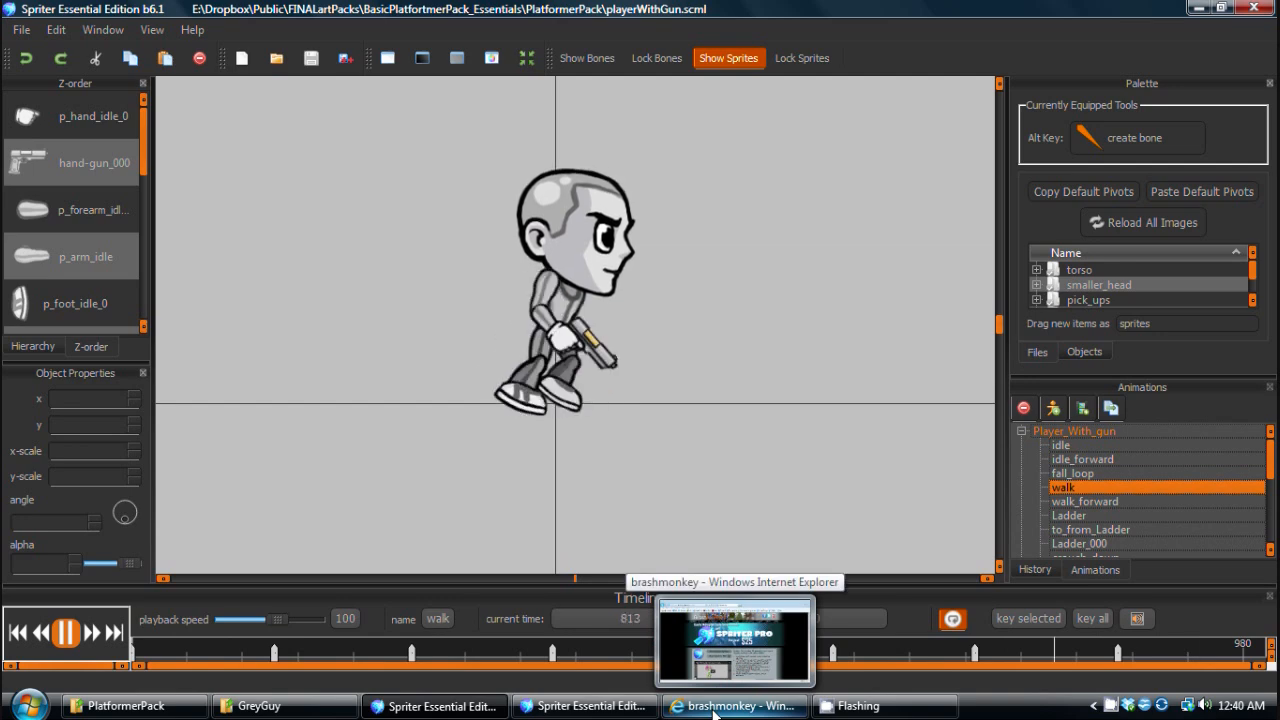
left_click(734, 704)
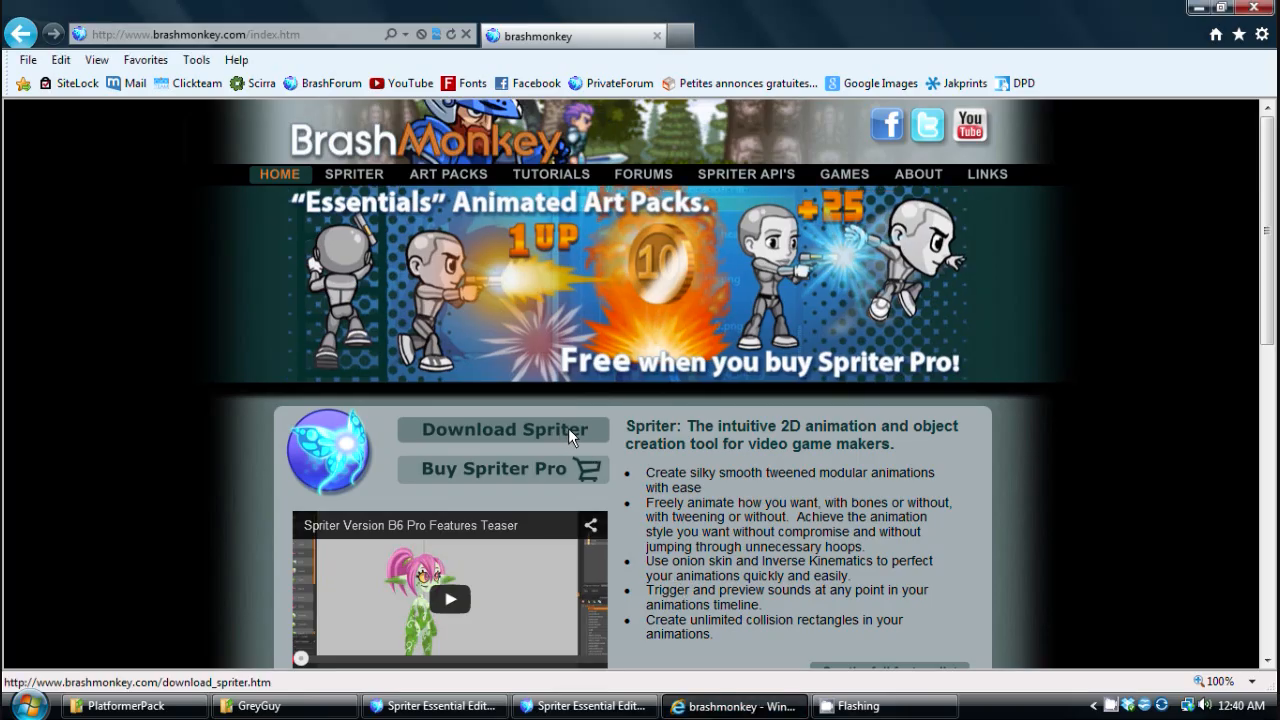
Visit the Spriter download page, then return to the Brash Monkey home page and scroll through it.
left_click(354, 174)
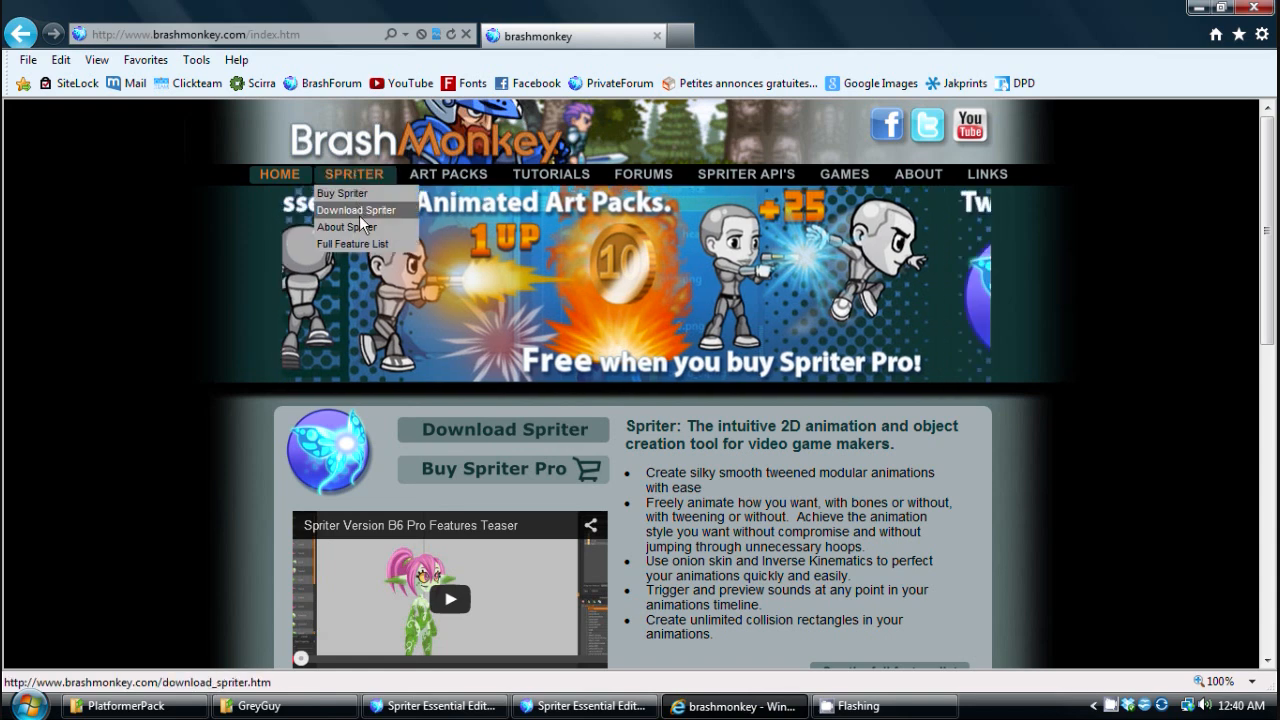
left_click(356, 210)
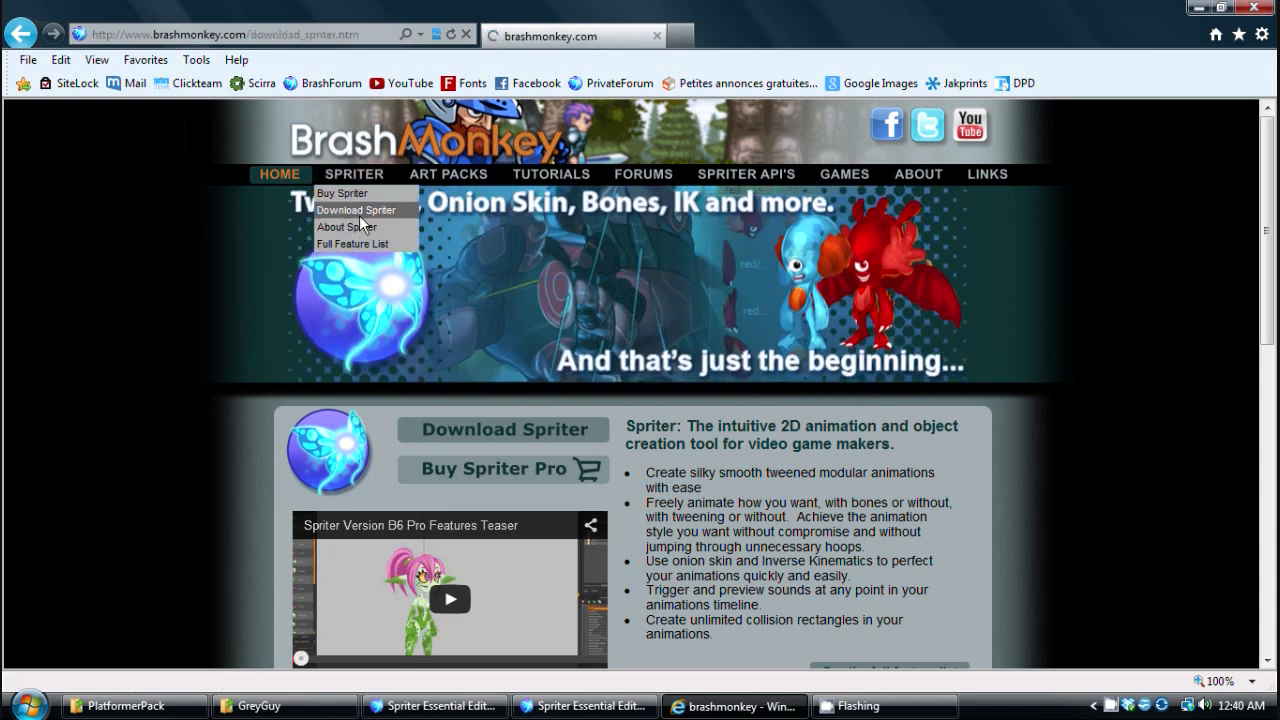
left_click(356, 210)
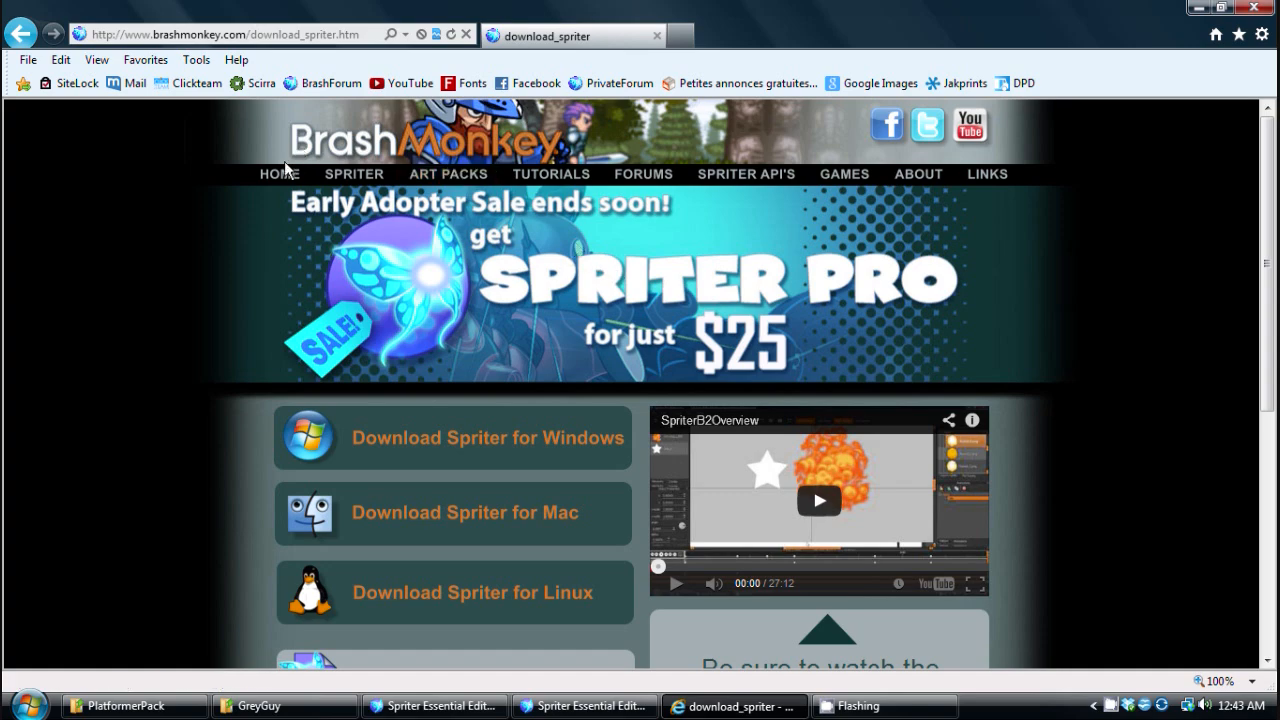
left_click(280, 174)
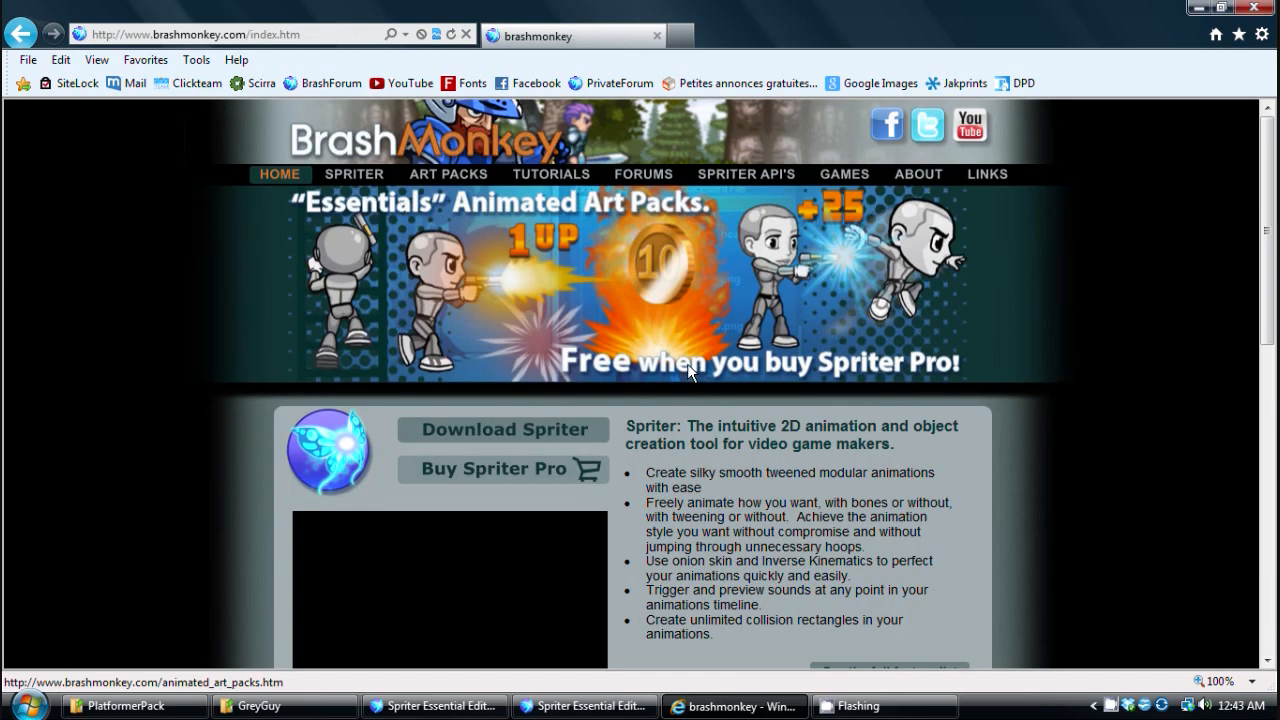
scroll("down", 3)
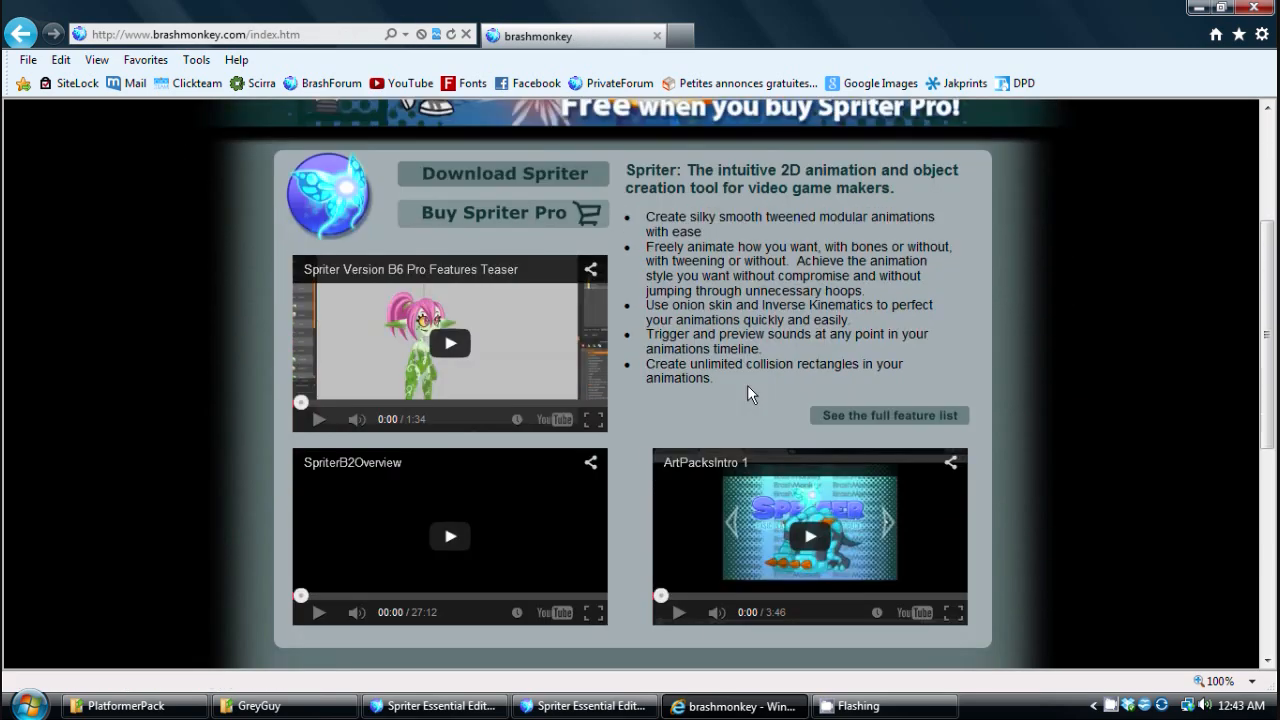
scroll("down", 3)
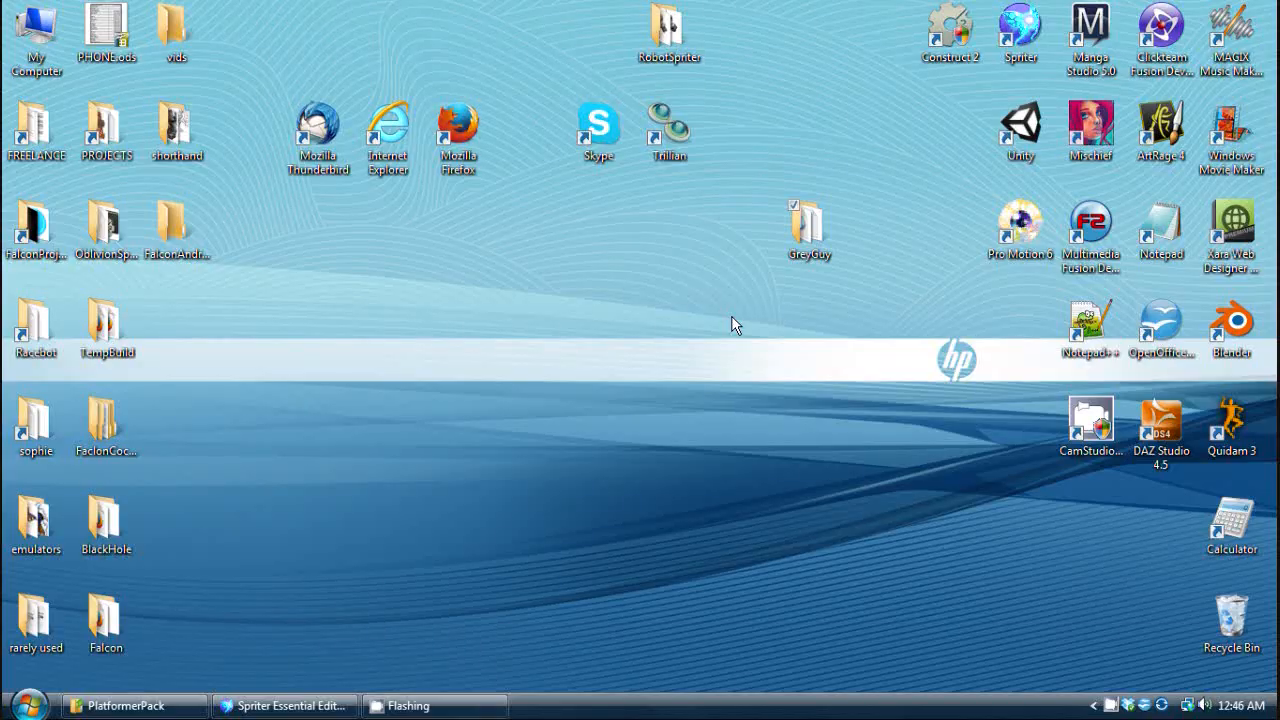
Open the GreyGuy desktop folder showing its body-part subfolders and player.scml.
left_click(808, 230)
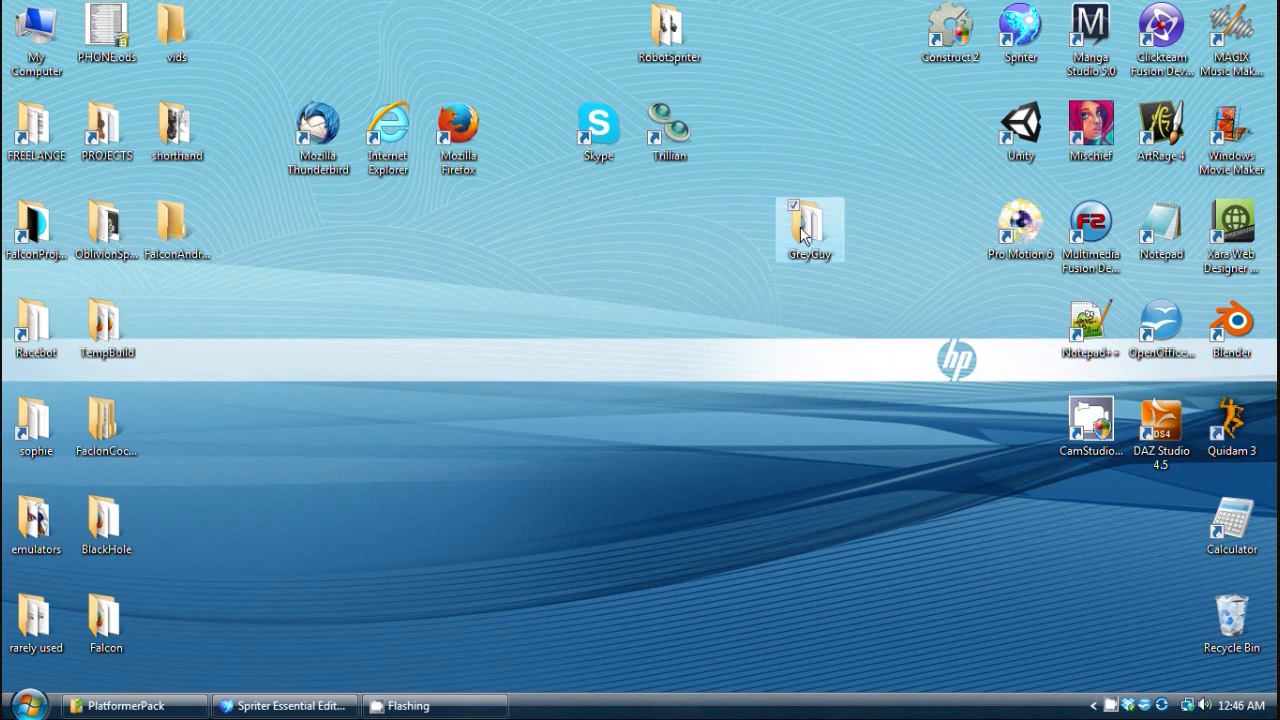
double_click(808, 230)
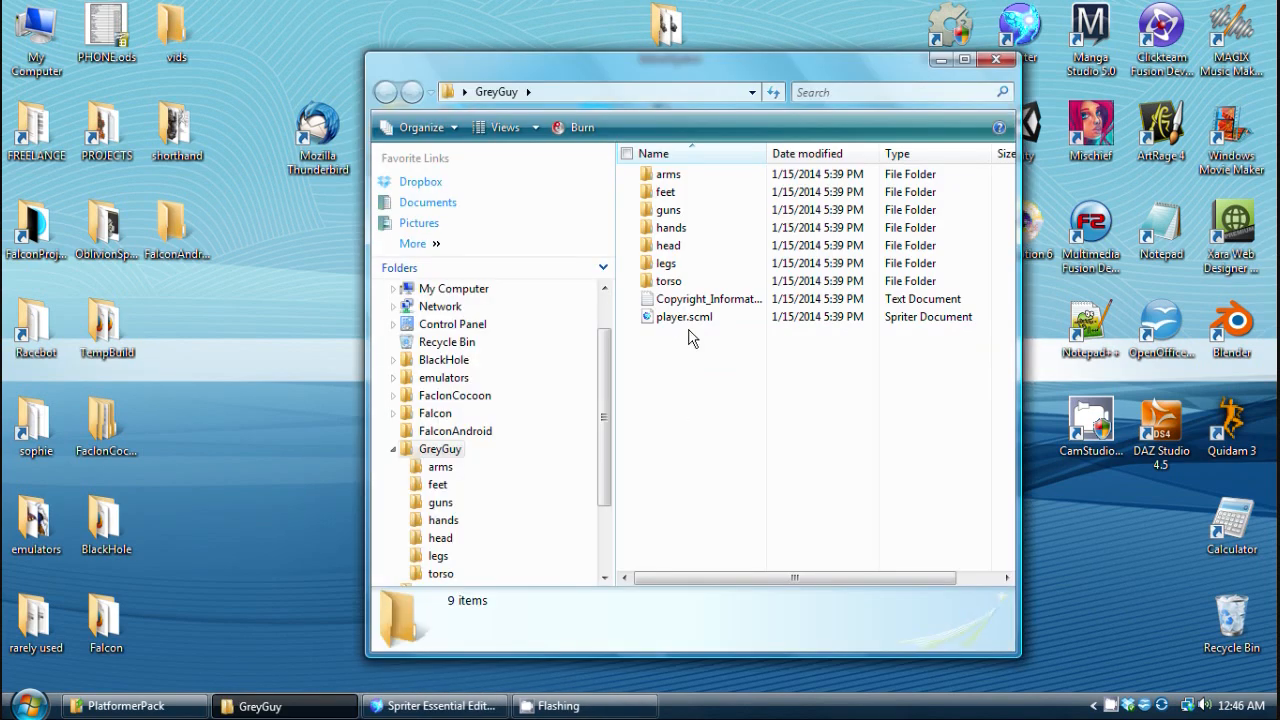
mouse_move(684, 316)
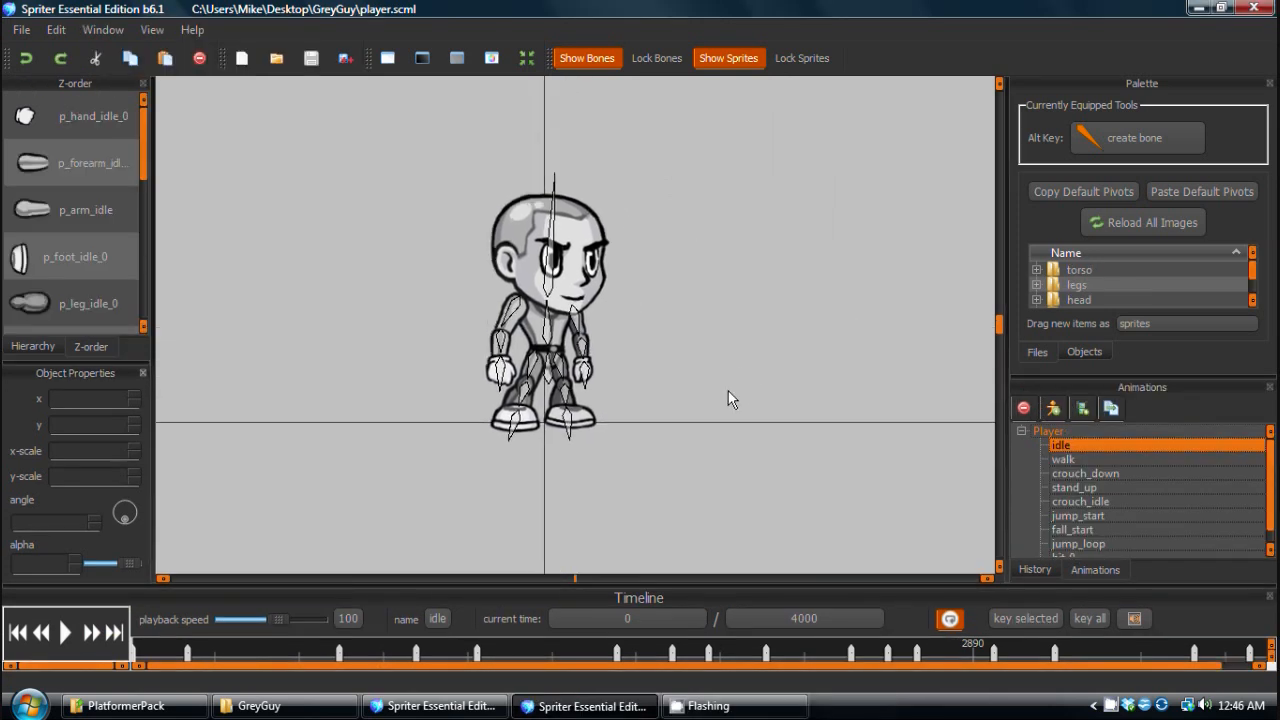
Play the grey character's walk animation, then idle, then walk again.
left_click(1064, 458)
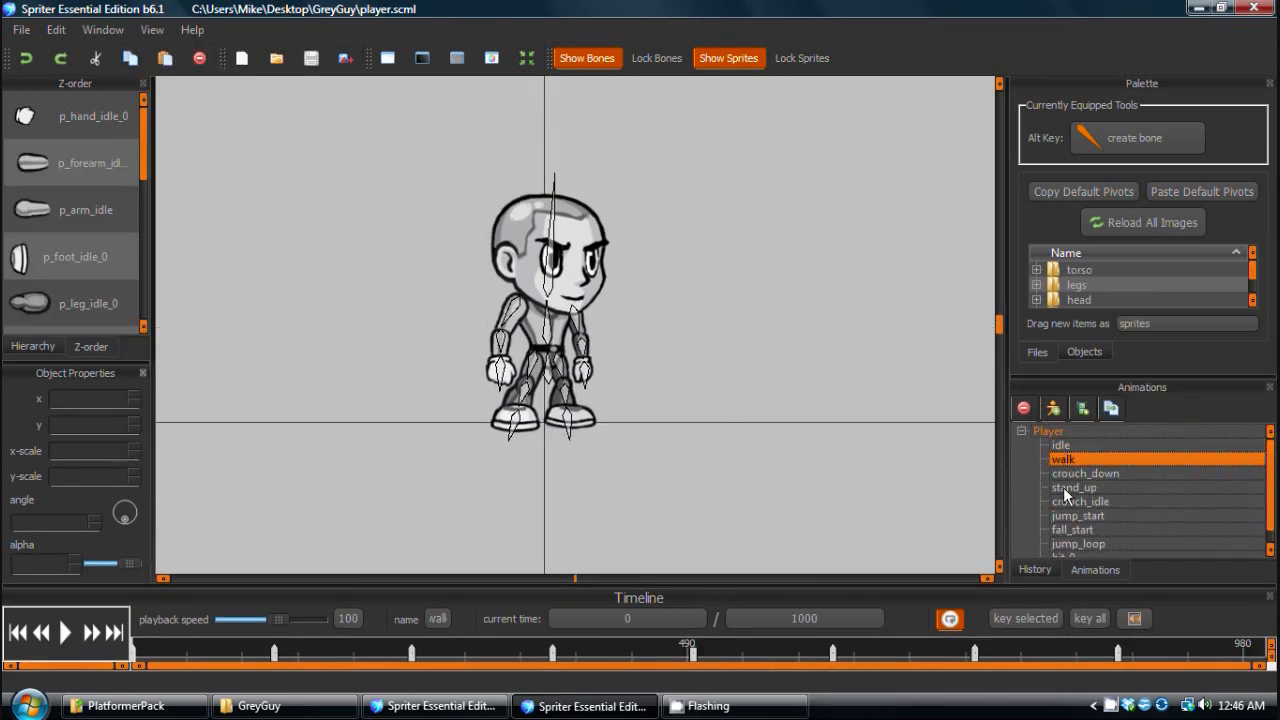
left_click(64, 632)
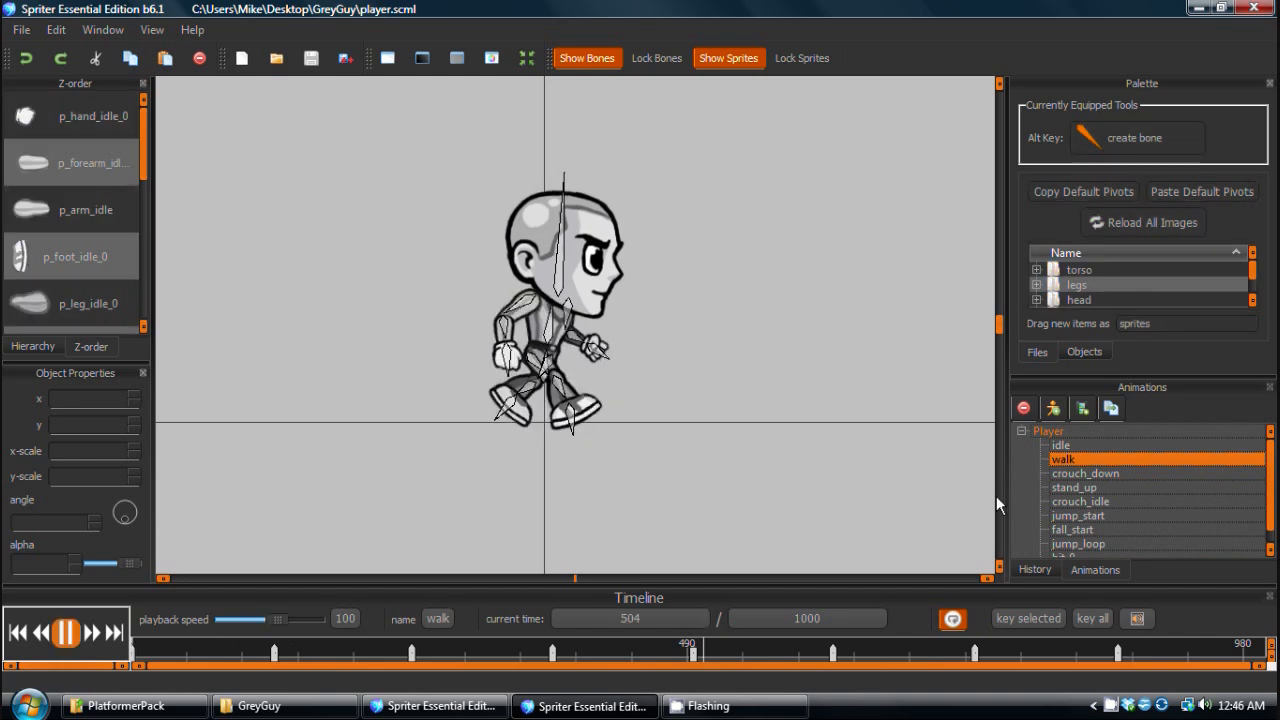
left_click(1060, 444)
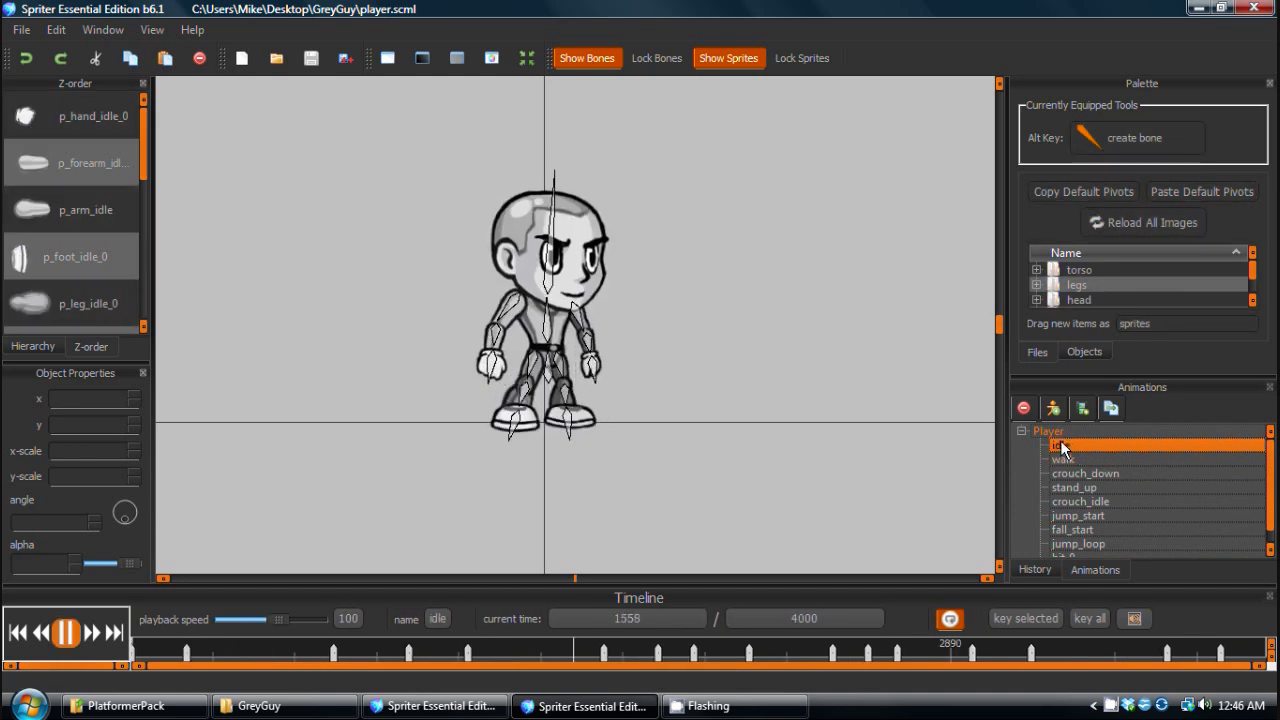
left_click(1064, 458)
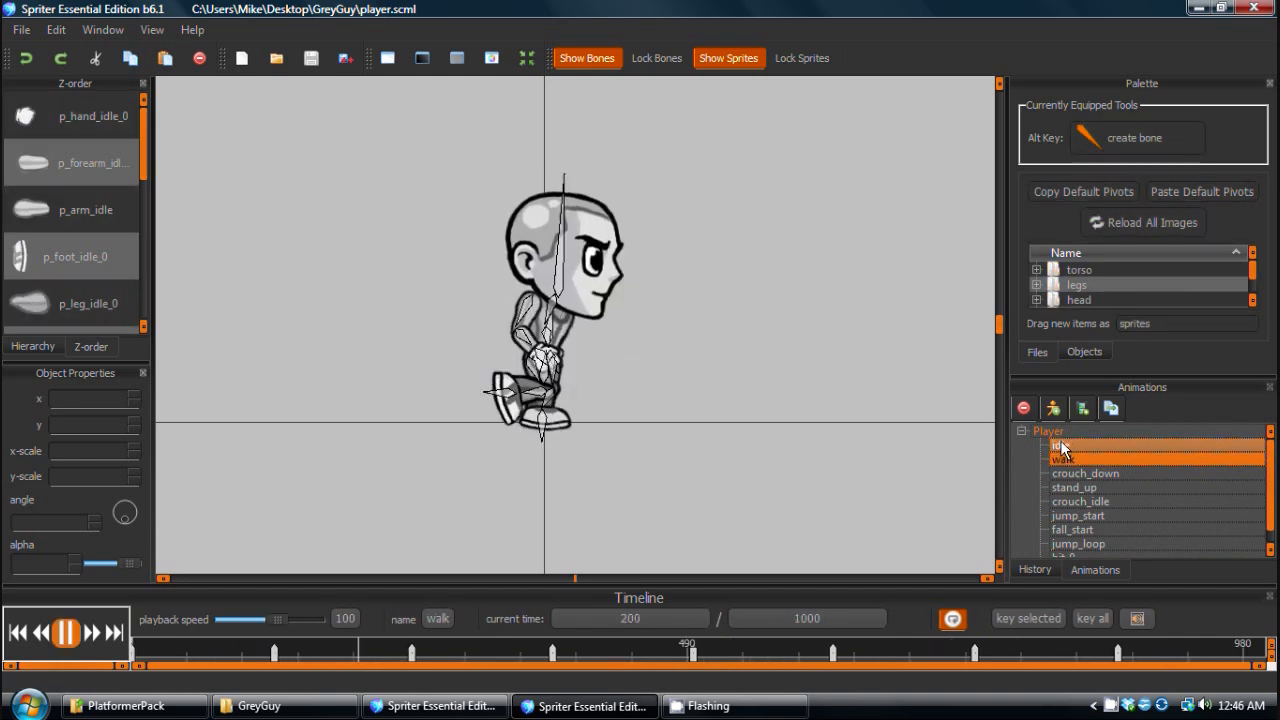
left_click(1076, 488)
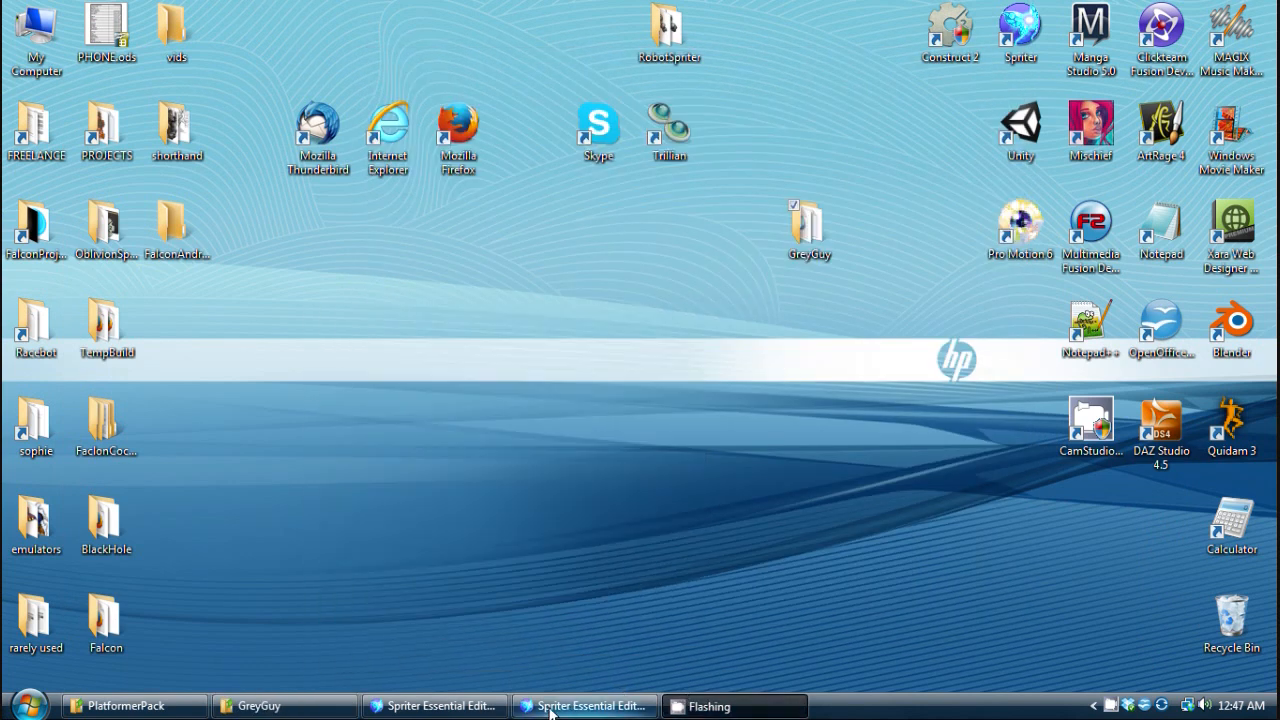
Return to the grey character's project and load the idle animation rewound to time 0.
left_click(584, 704)
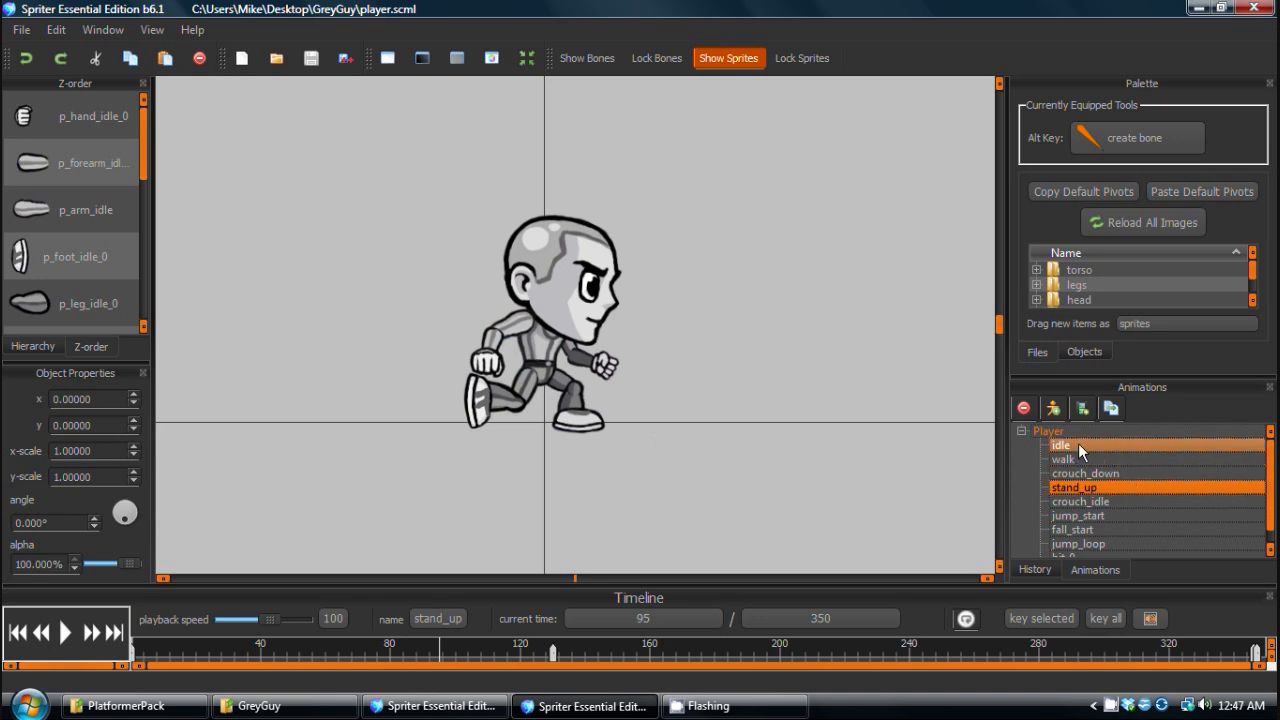
left_click(1060, 432)
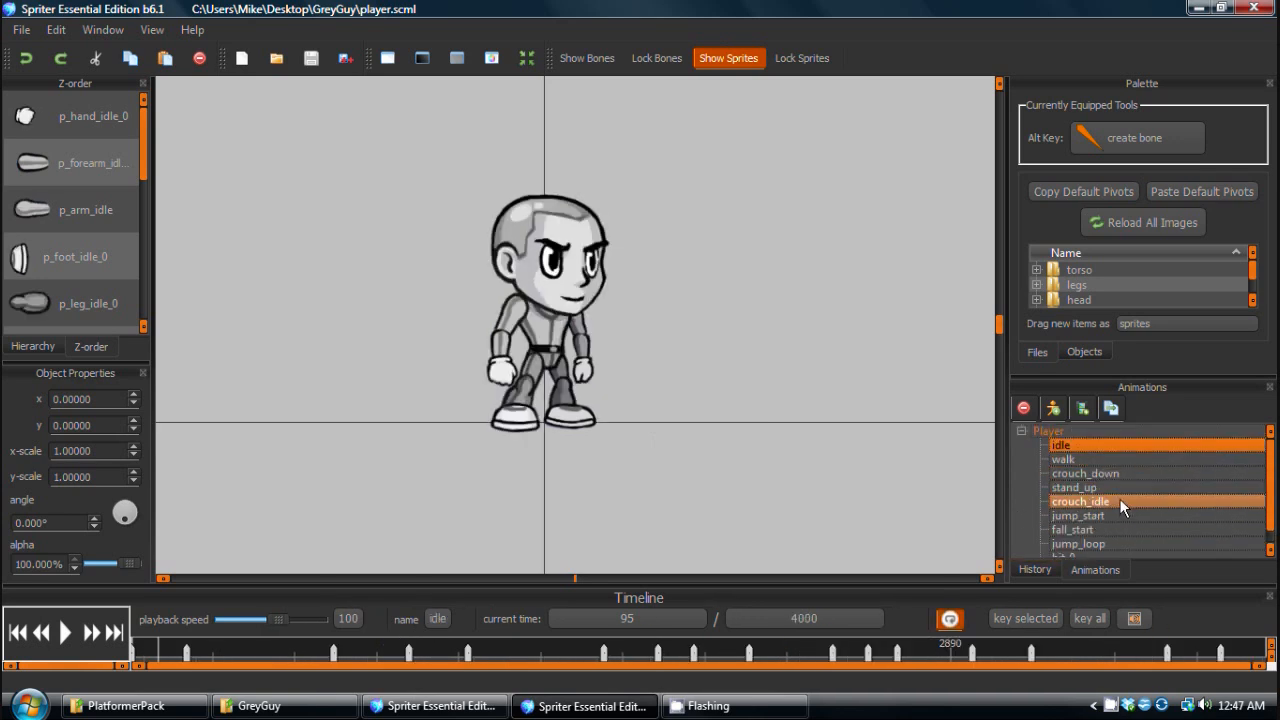
left_click(1060, 444)
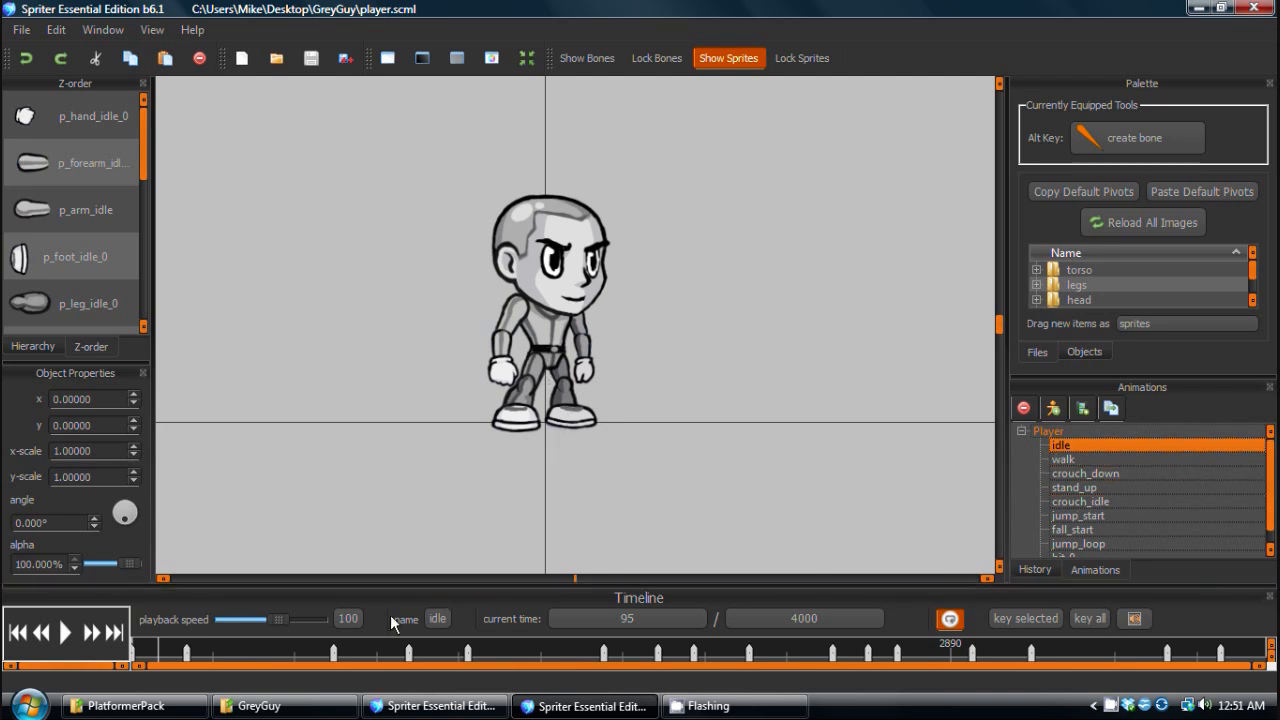
mouse_move(292, 654)
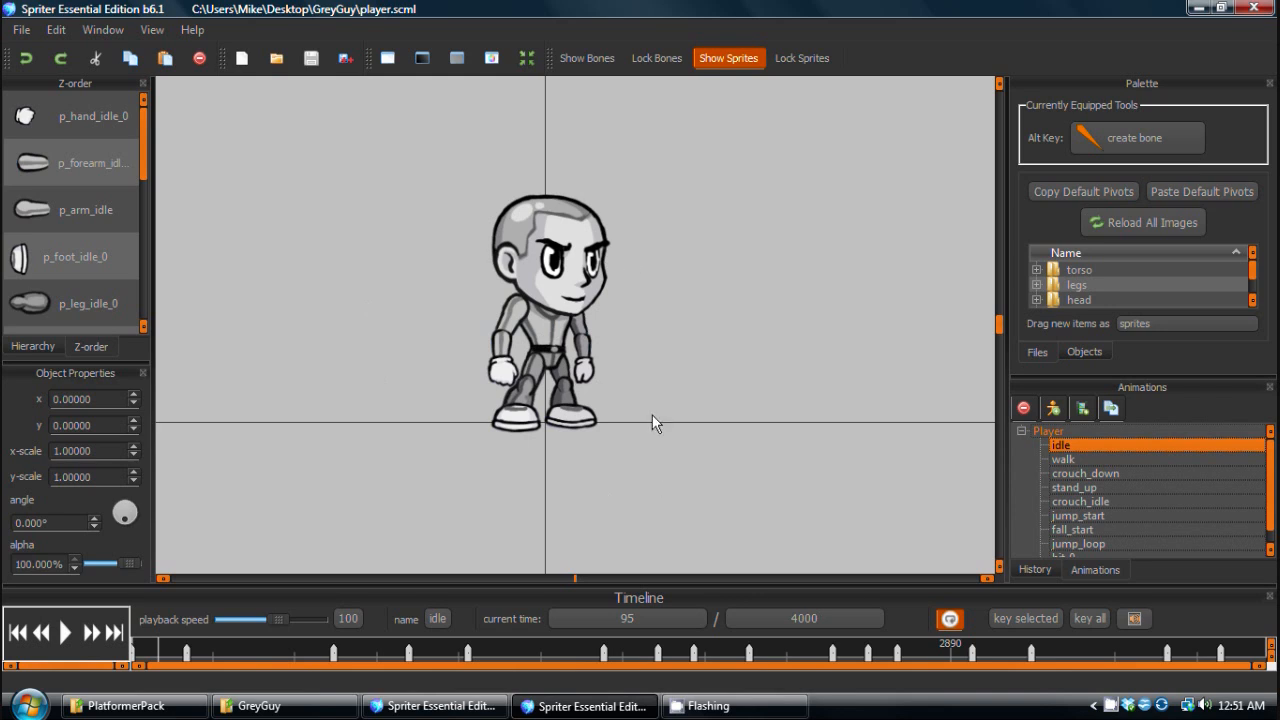
mouse_move(398, 576)
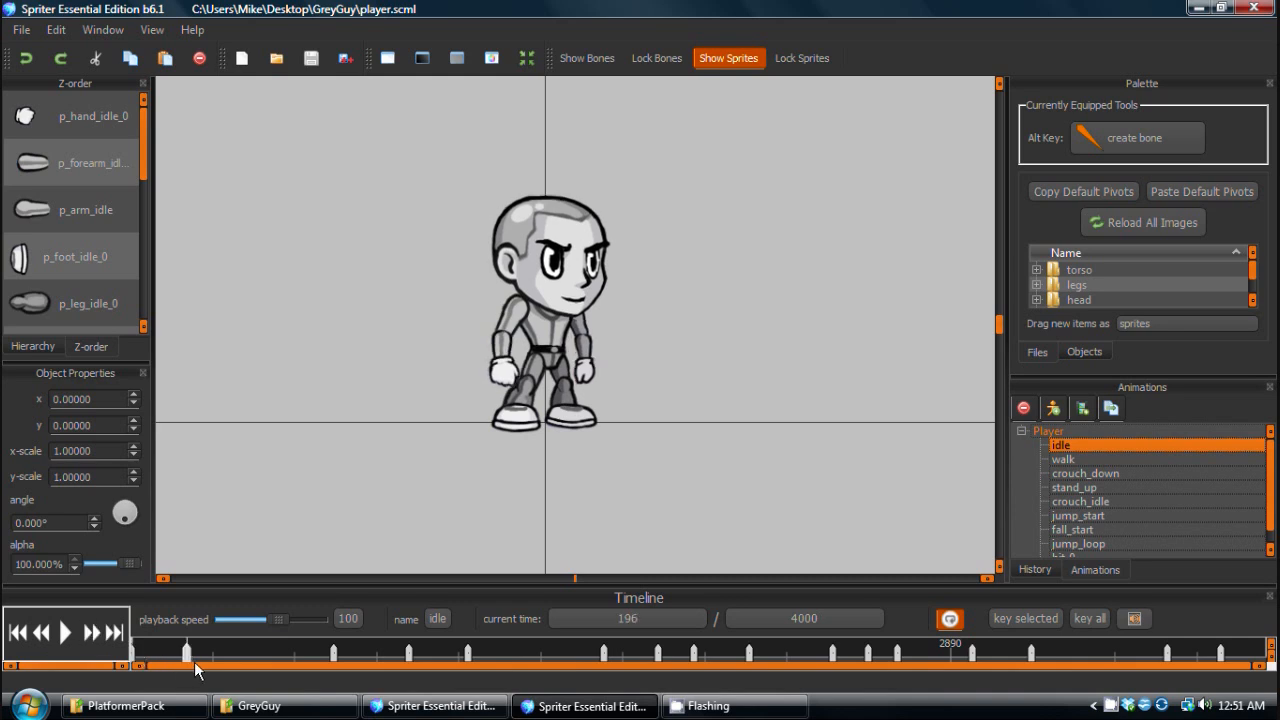
left_click(64, 632)
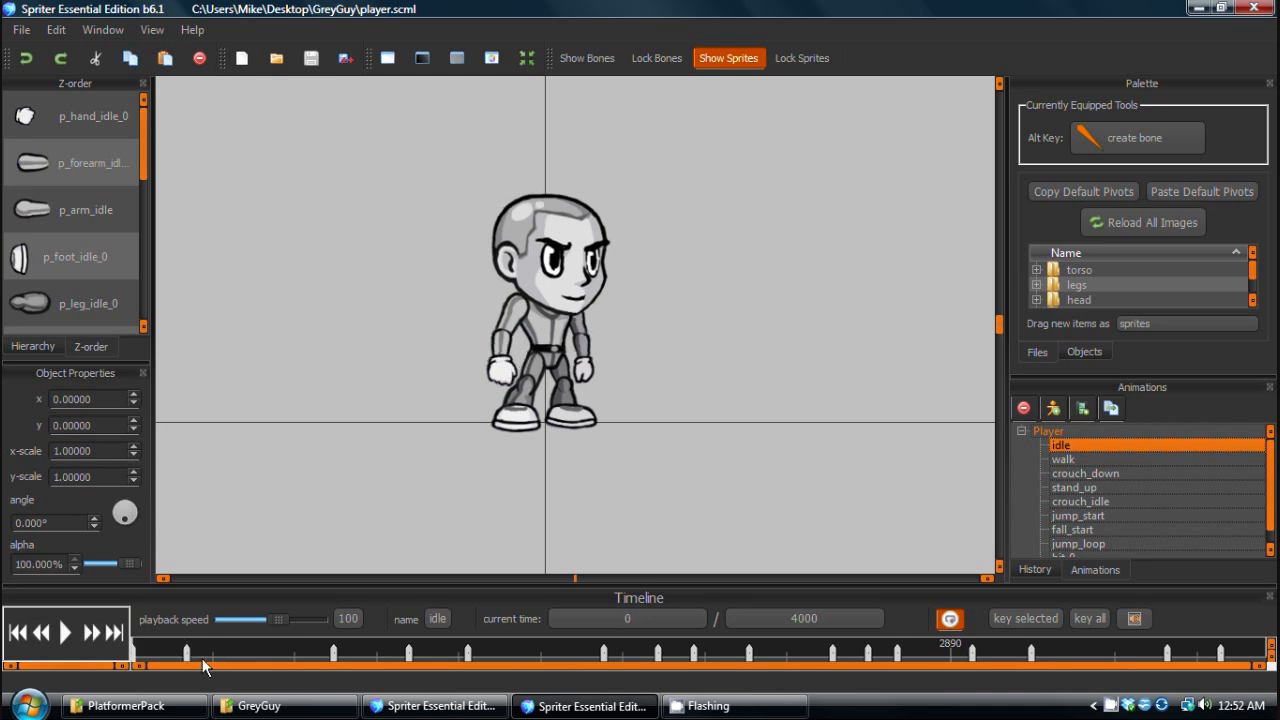
mouse_move(918, 364)
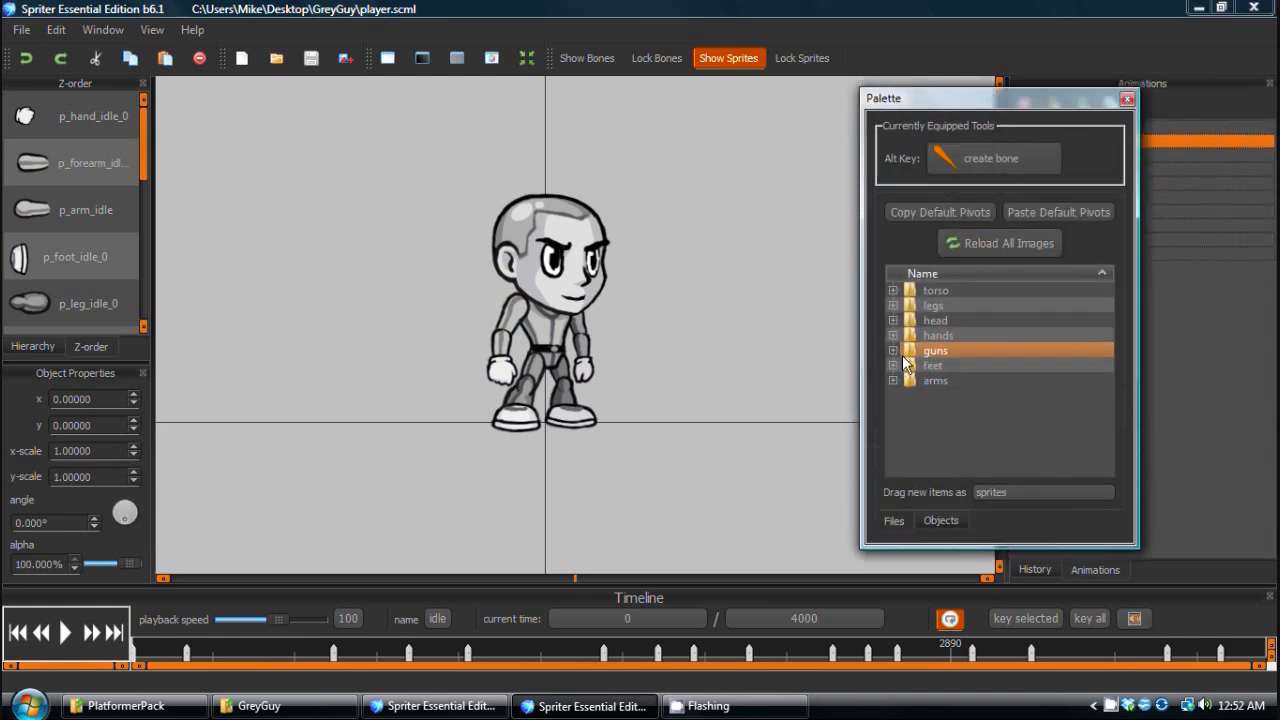
Expand the guns palette folder and bring up the hand-gun image's pivot settings.
left_click(892, 350)
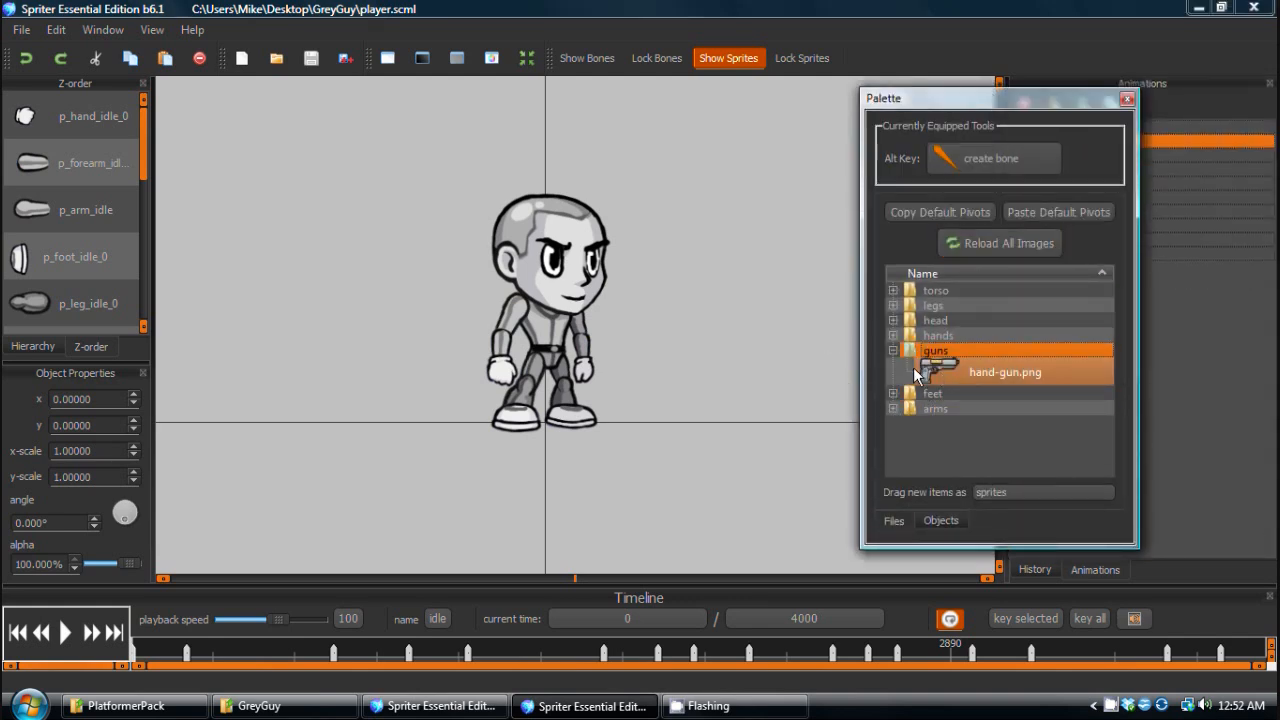
double_click(1004, 370)
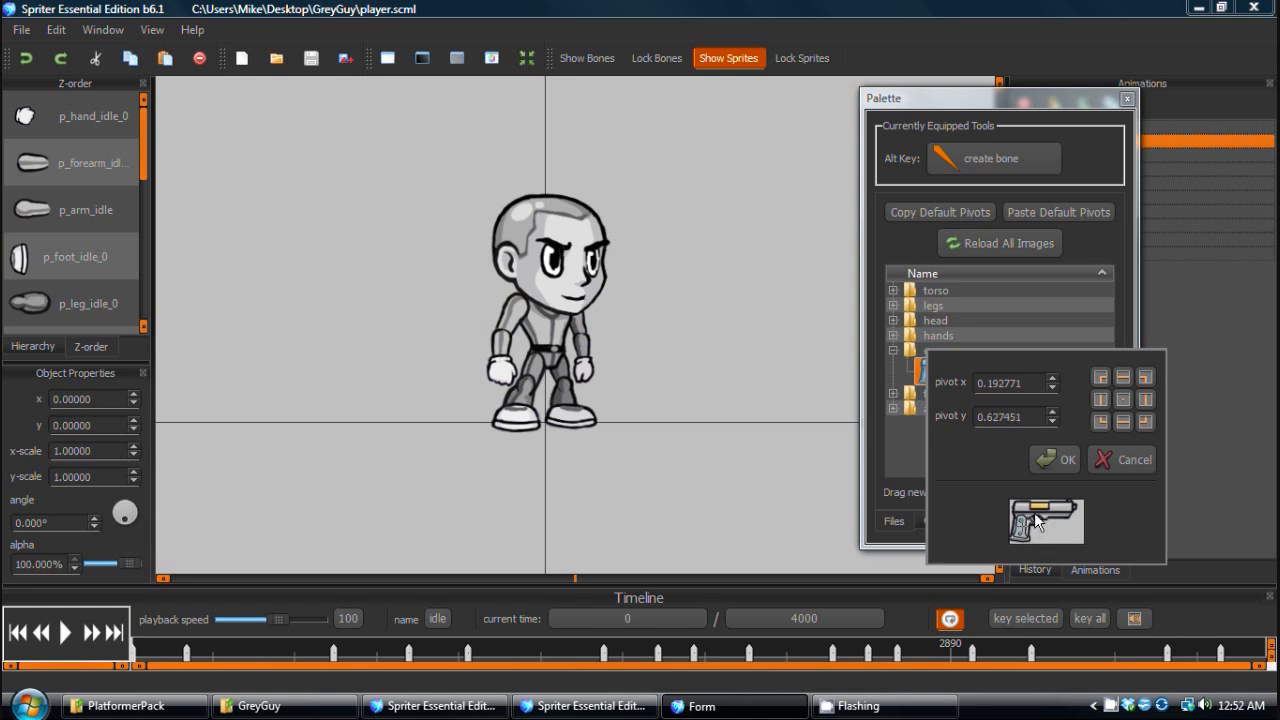
mouse_move(996, 536)
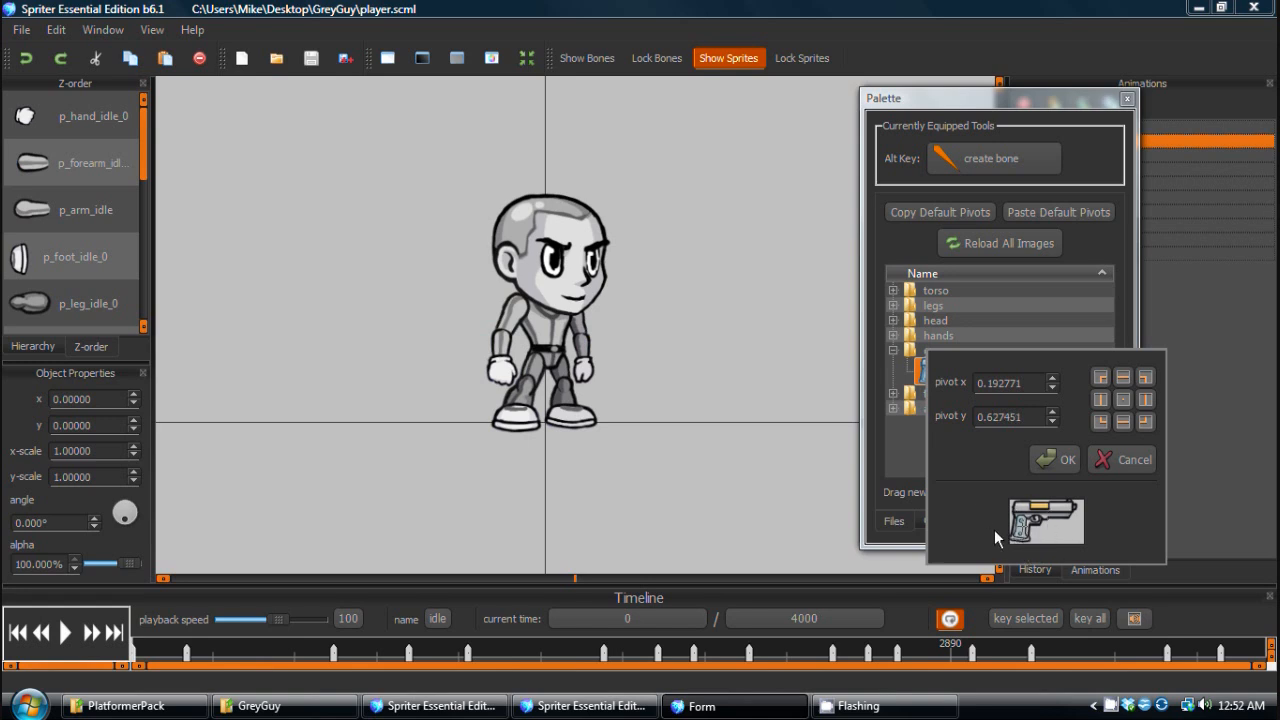
mouse_move(1048, 508)
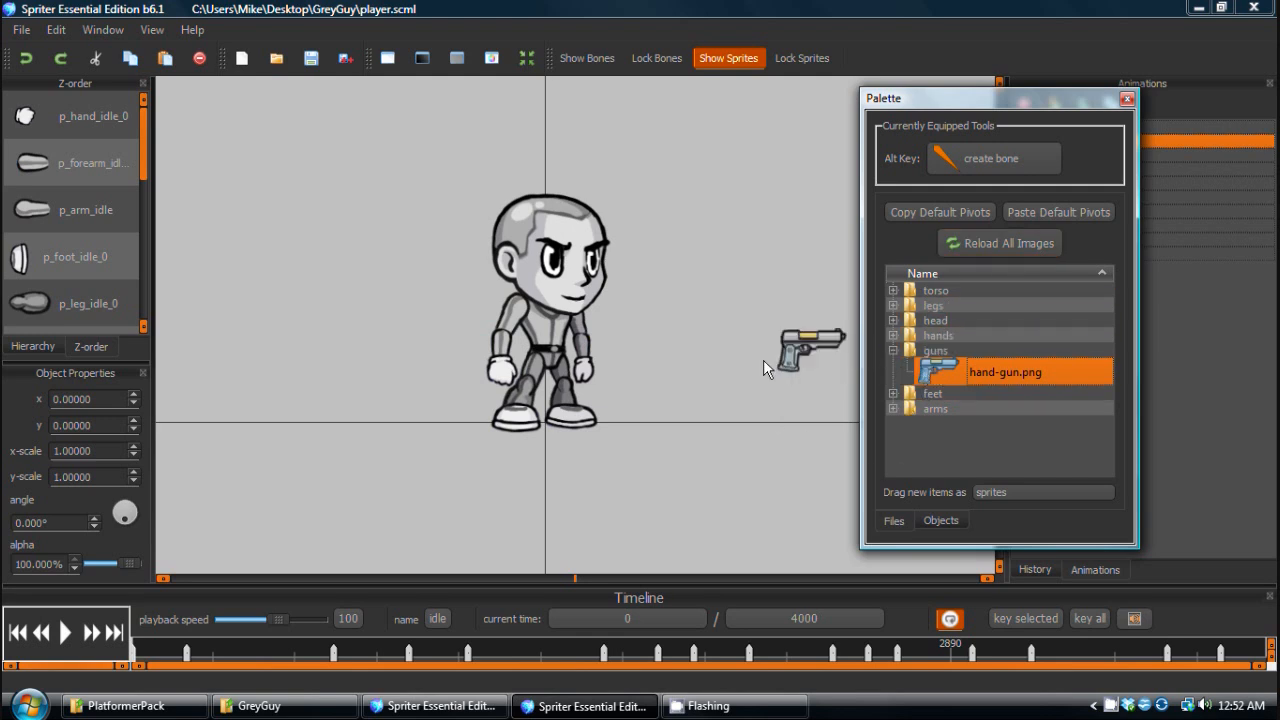
Drag the hand gun onto the character's hand and select it in the scene, rotated about 264 degrees.
left_click_drag(810, 350, 540, 350)
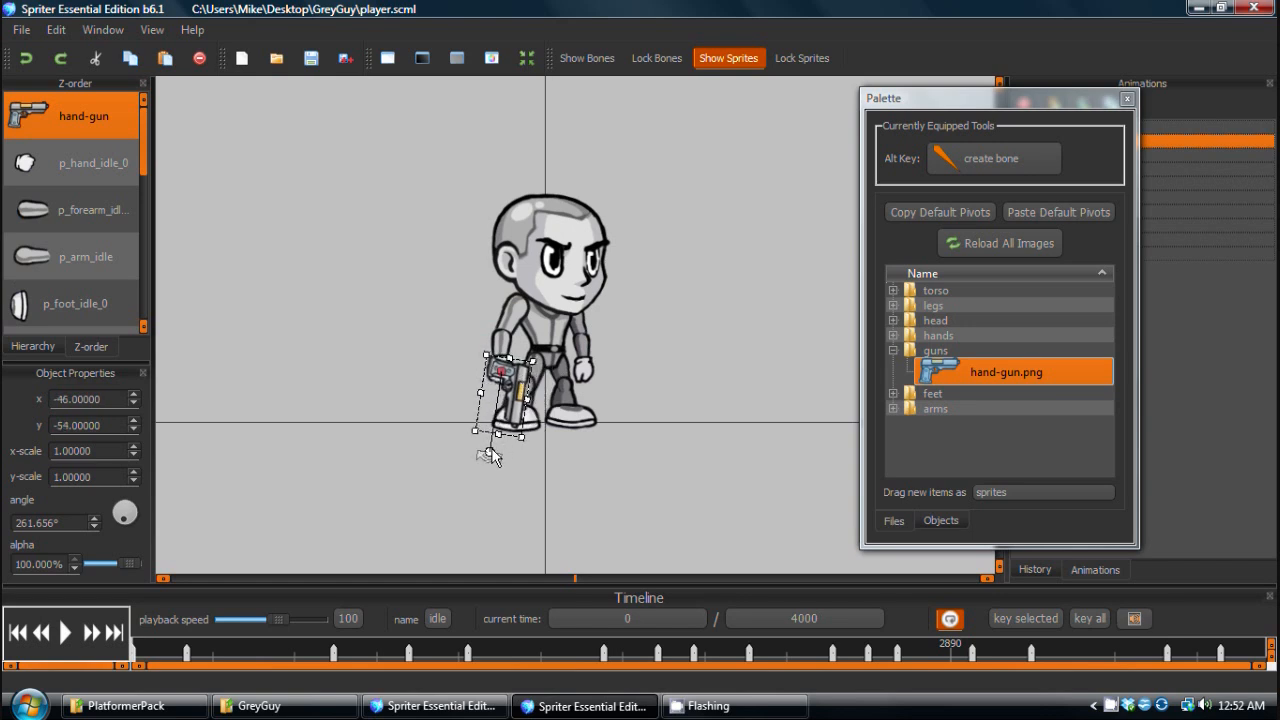
left_click(90, 162)
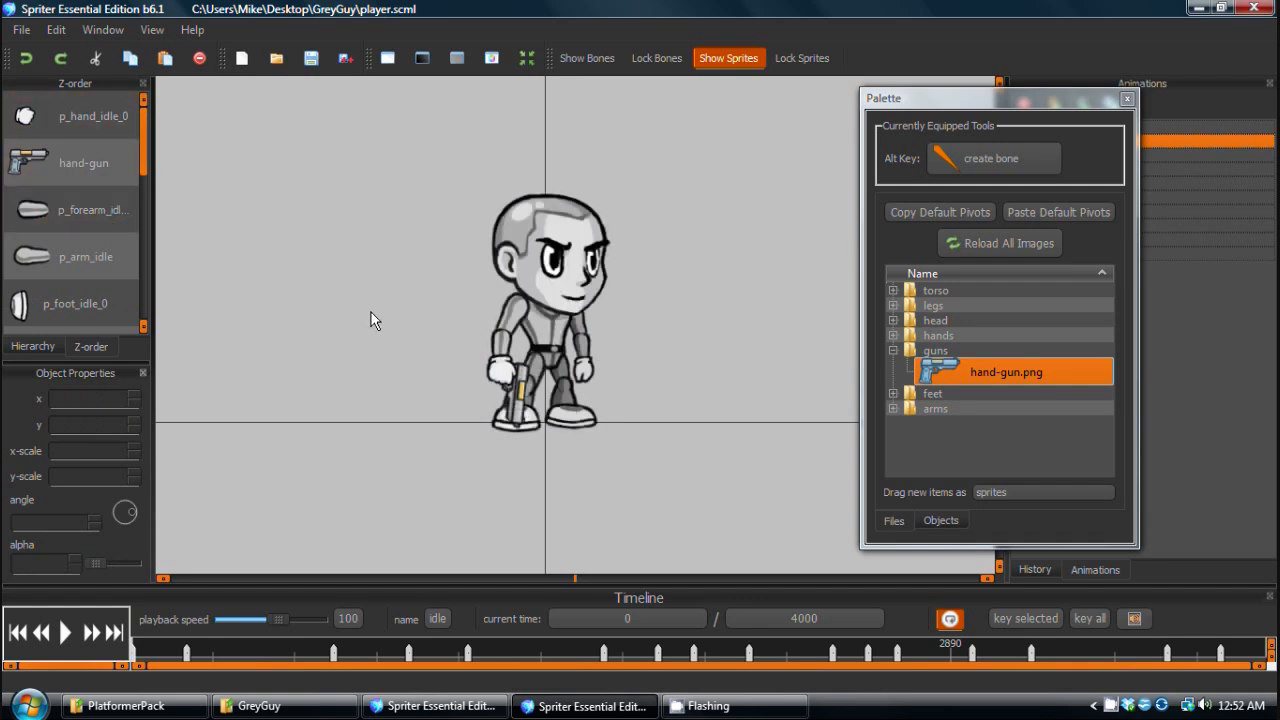
mouse_move(612, 472)
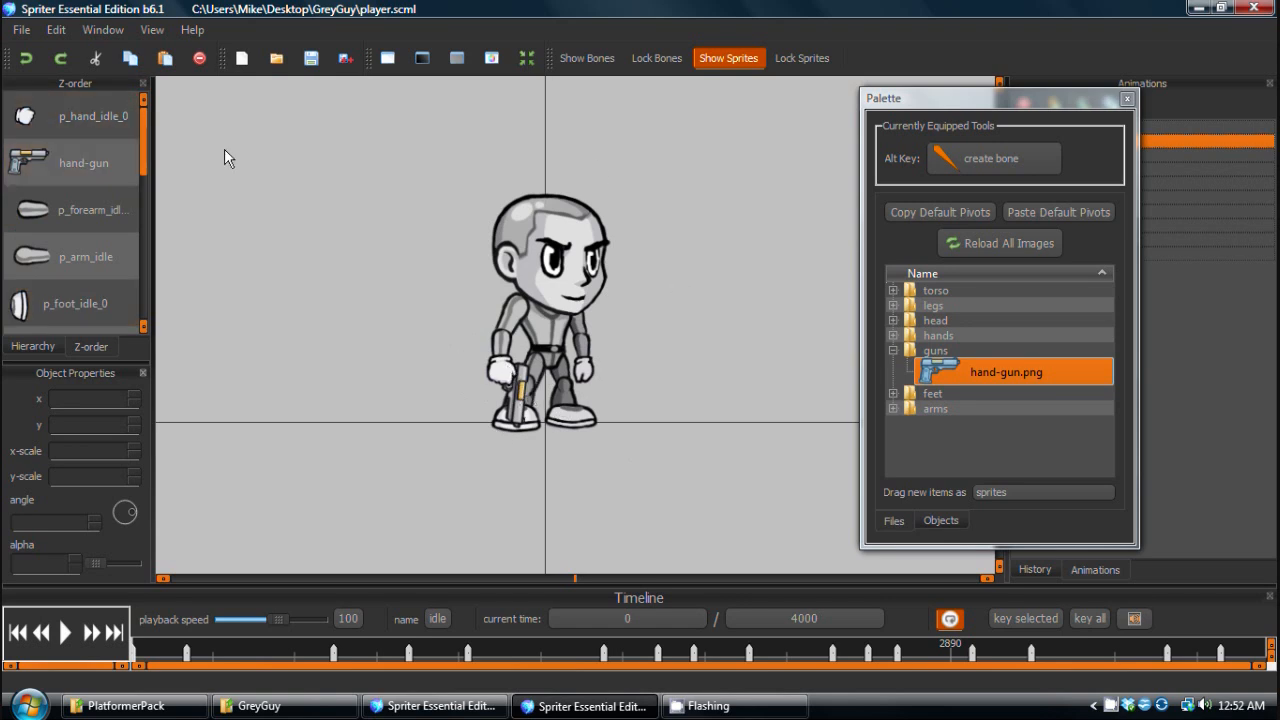
left_click(84, 162)
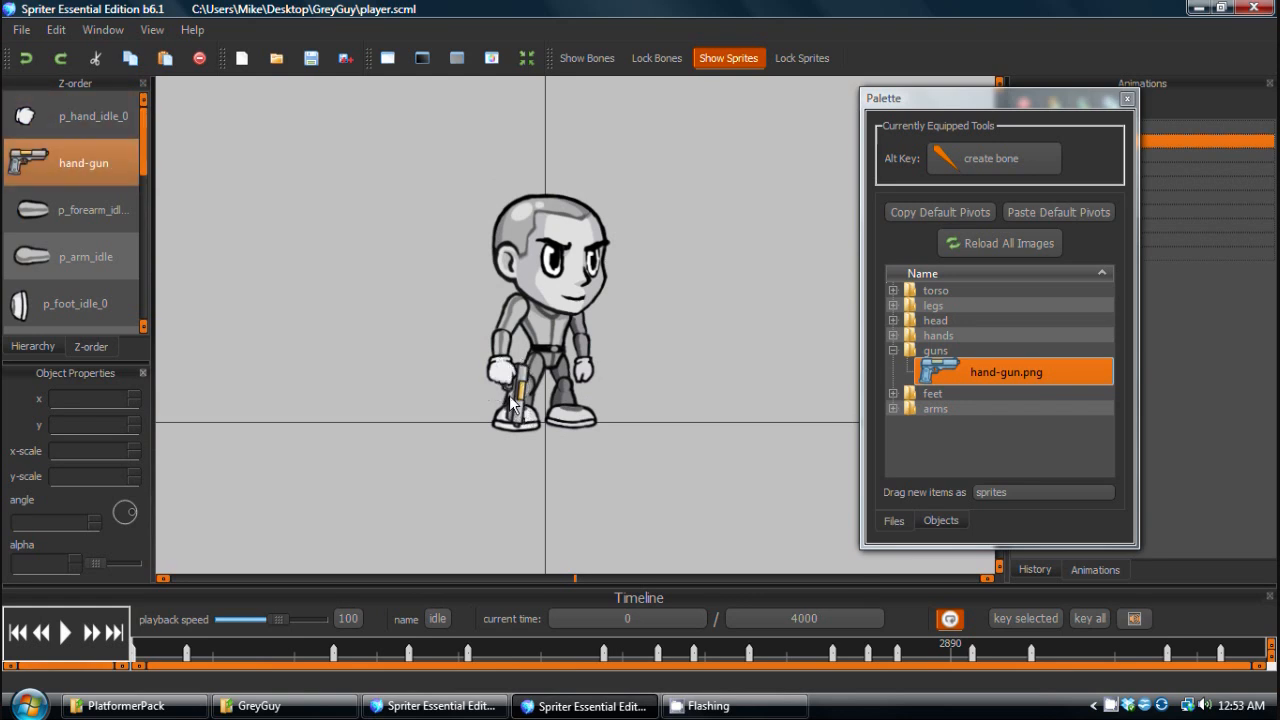
mouse_move(516, 404)
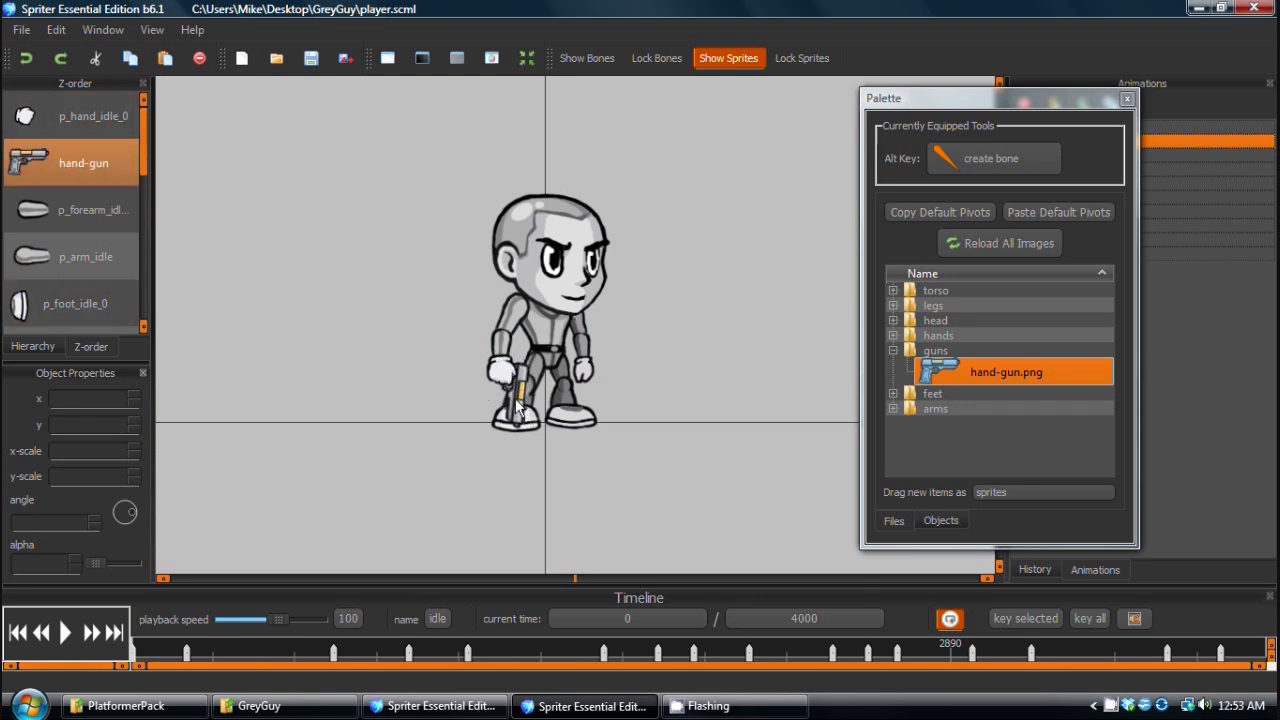
left_click(516, 390)
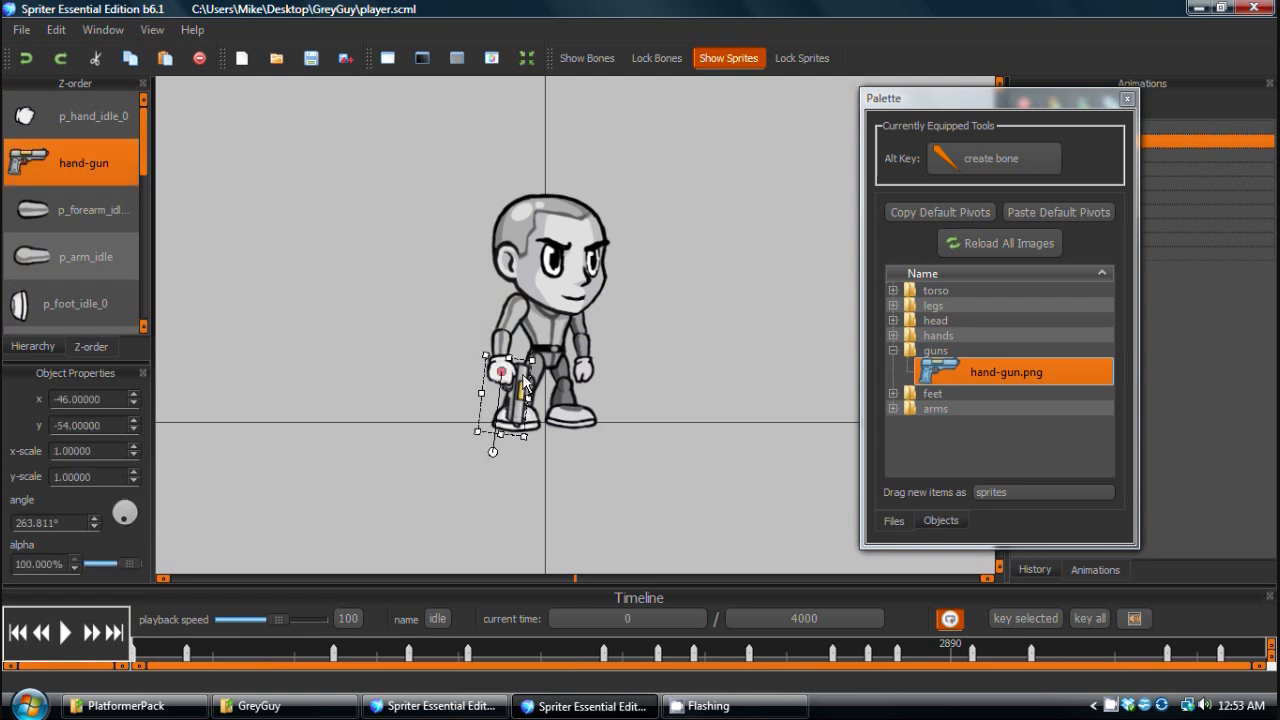
mouse_move(784, 444)
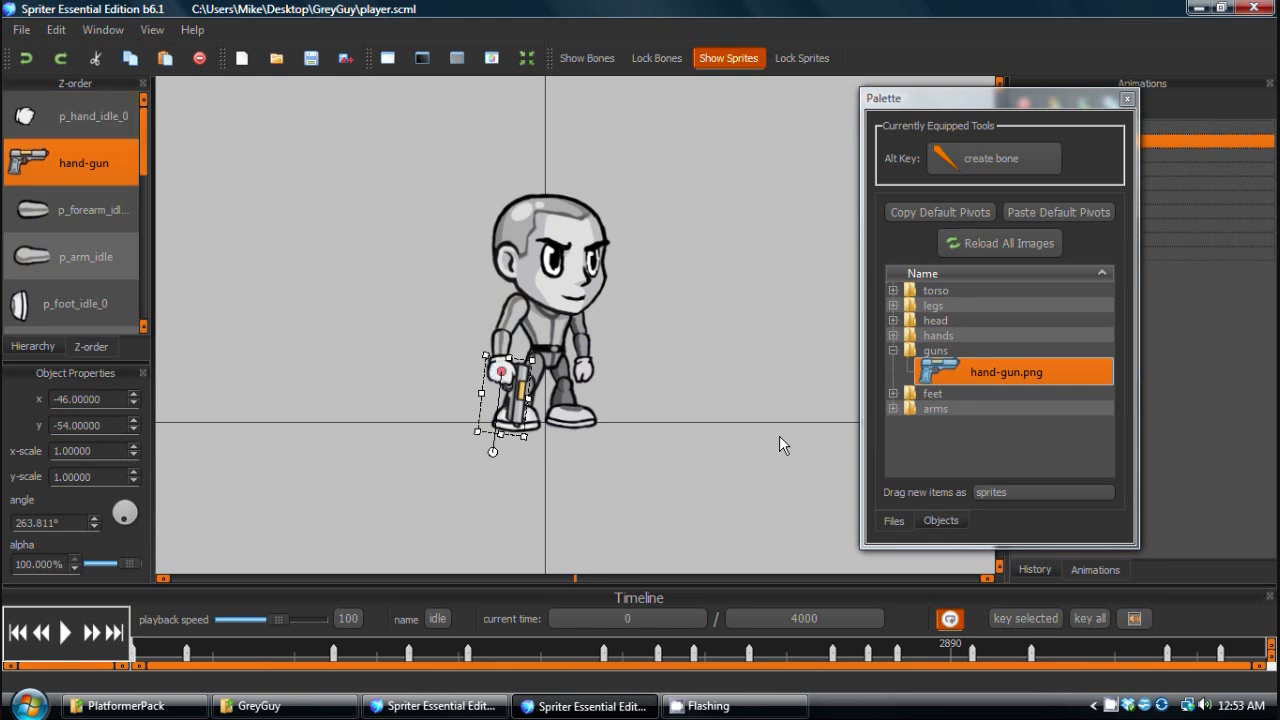
mouse_move(668, 430)
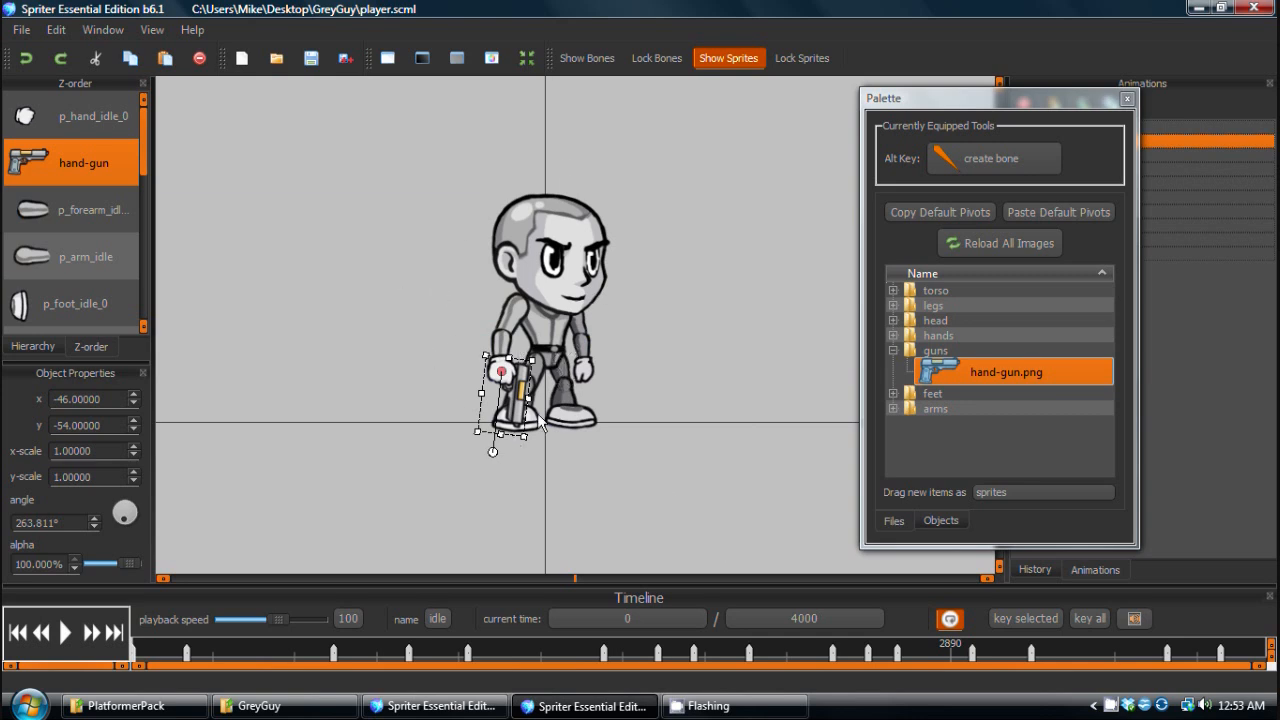
mouse_move(262, 370)
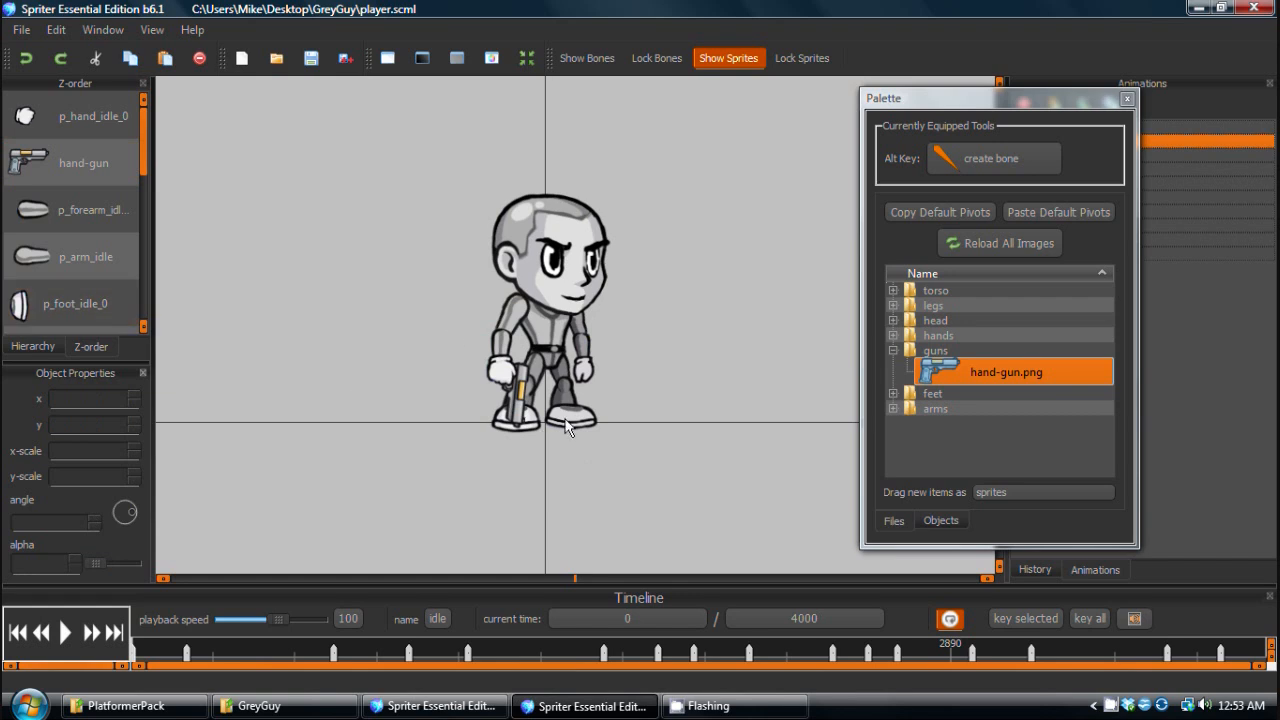
Show the skeleton bones and adjust the hand gun to about 268° with a 0.19 horizontal scale.
left_click(588, 58)
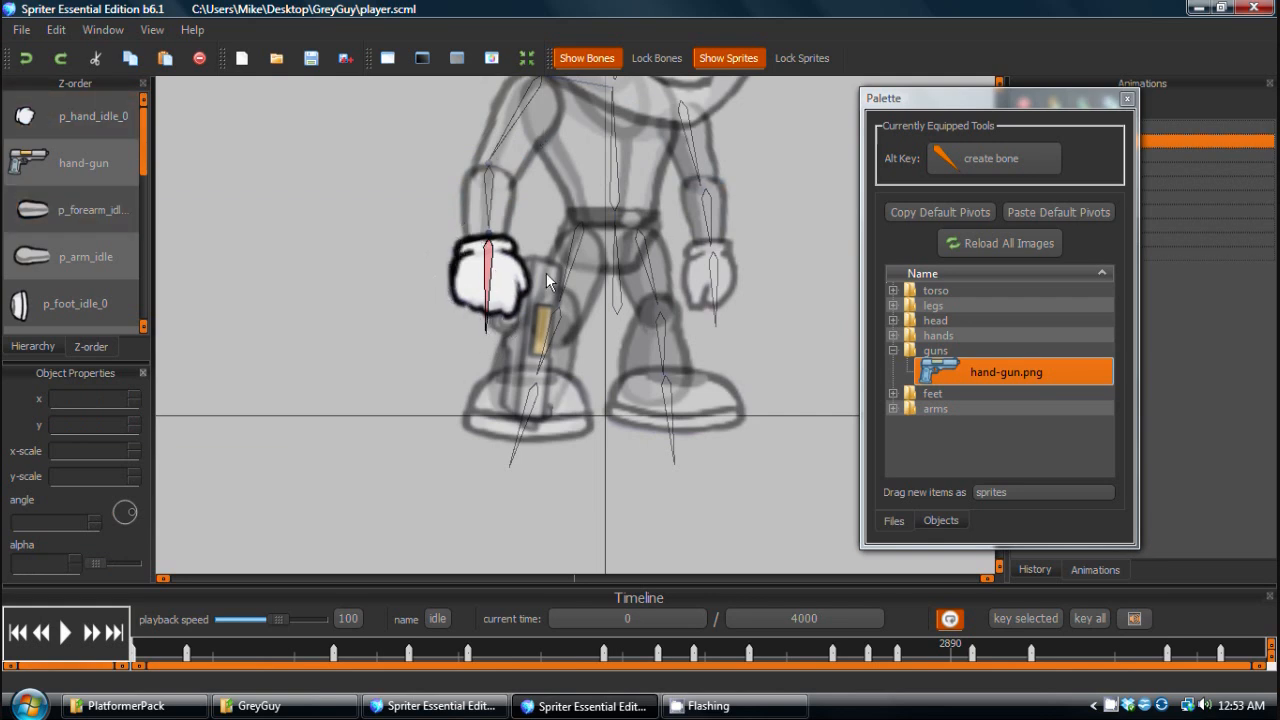
left_click(72, 162)
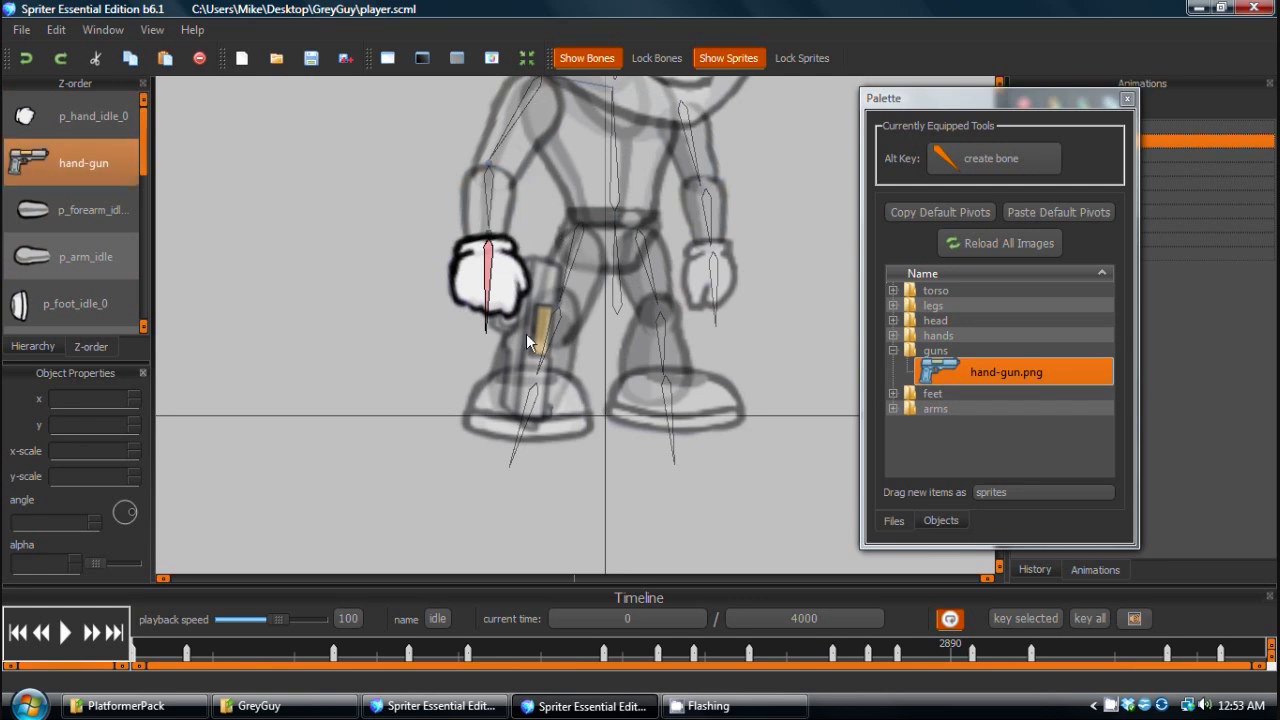
mouse_move(528, 348)
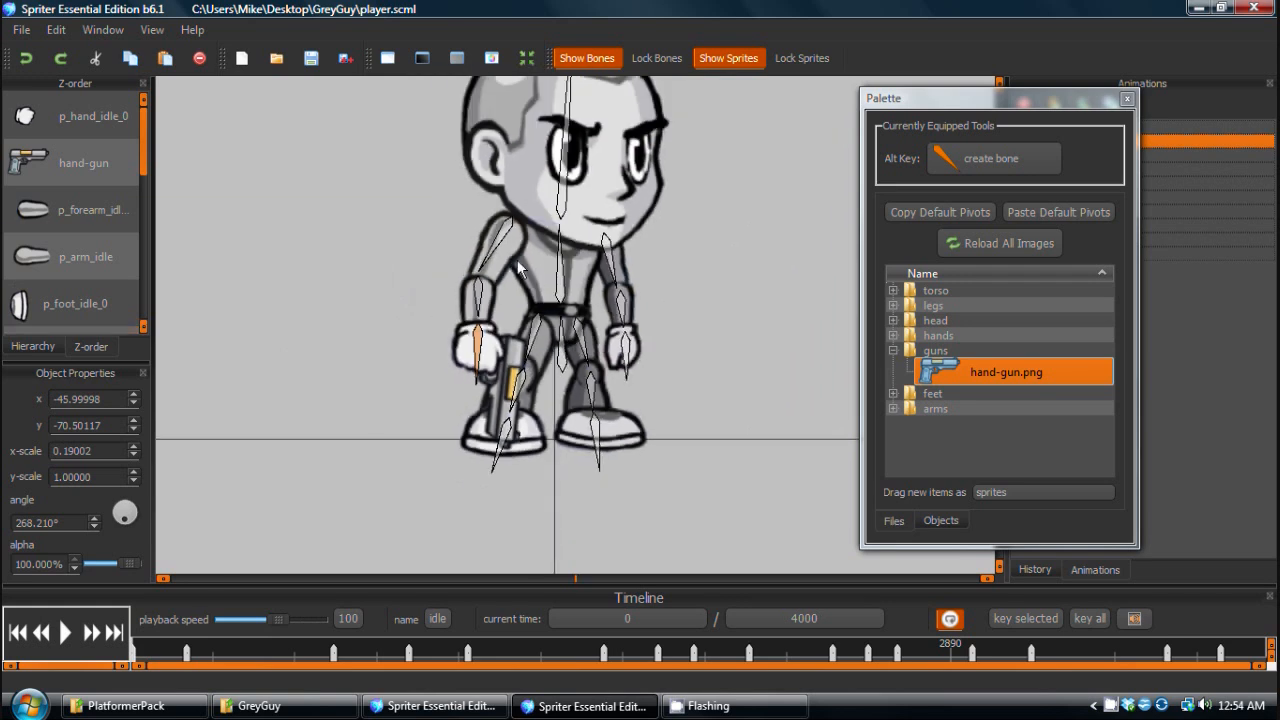
left_click(76, 116)
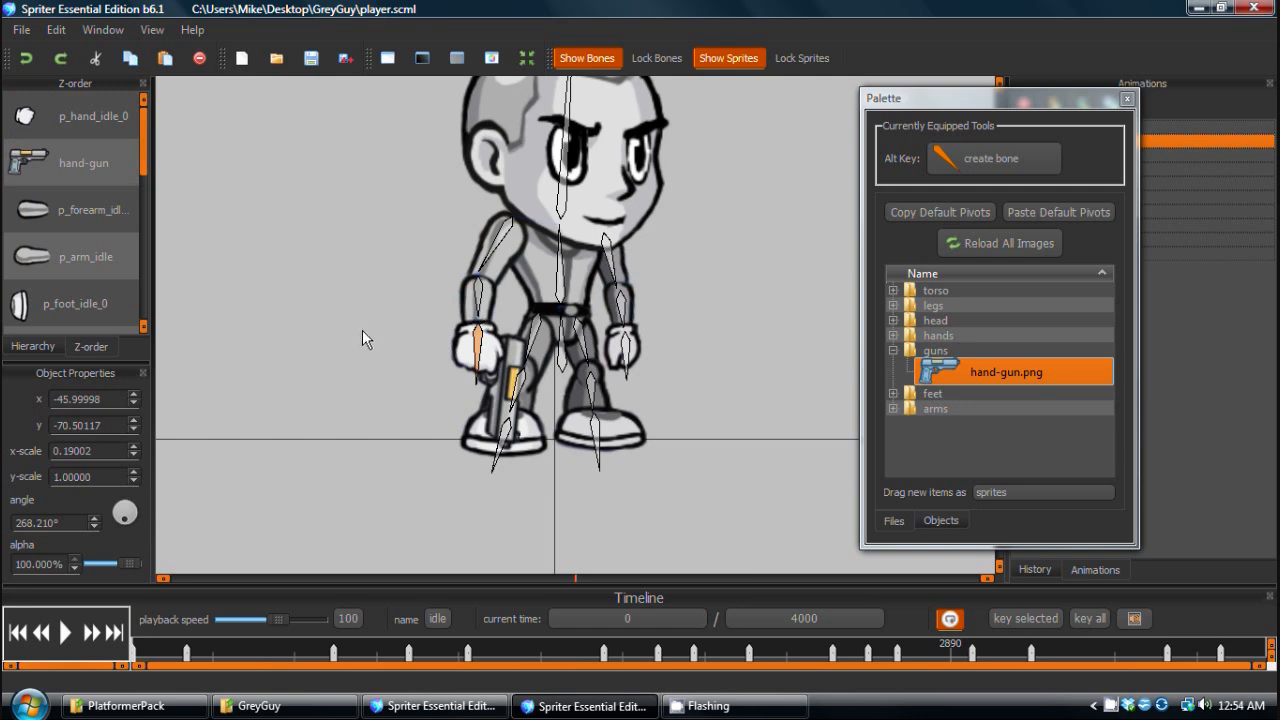
left_click(90, 210)
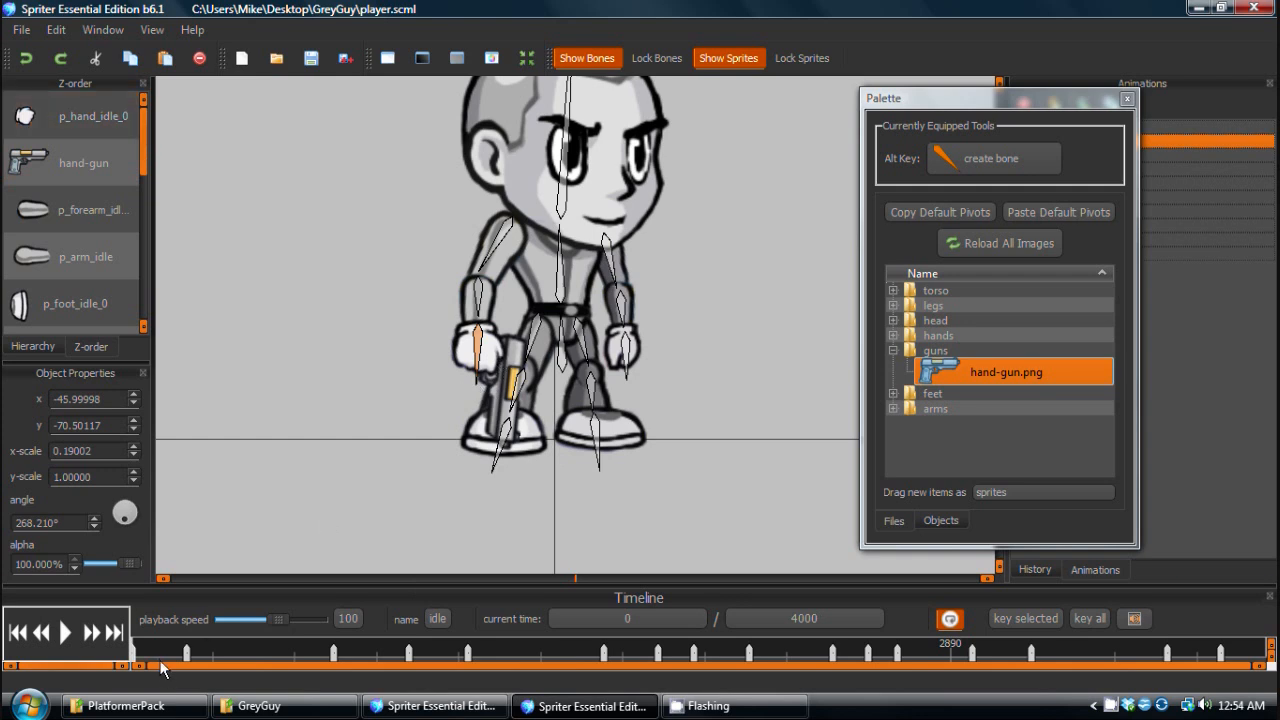
Undo the gun's scale change, move it above the hand in Z-order and review the Edit menu commands.
left_click_drag(140, 664, 164, 652)
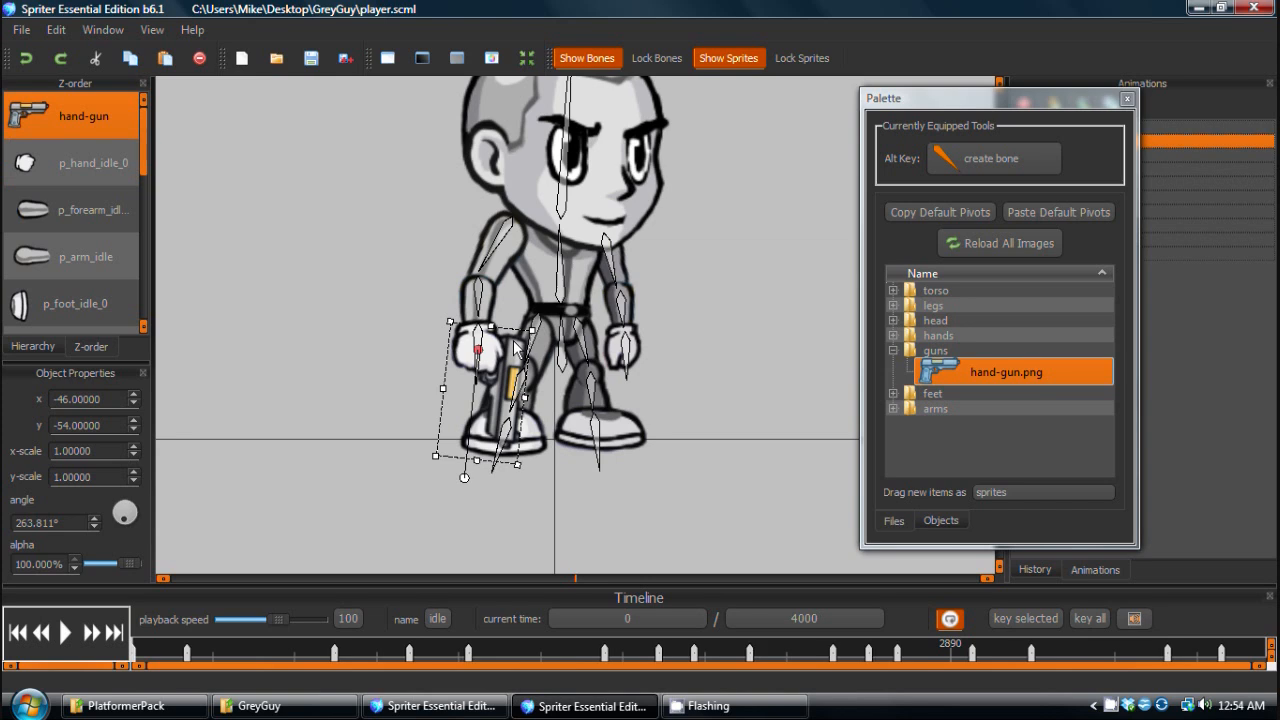
left_click(102, 30)
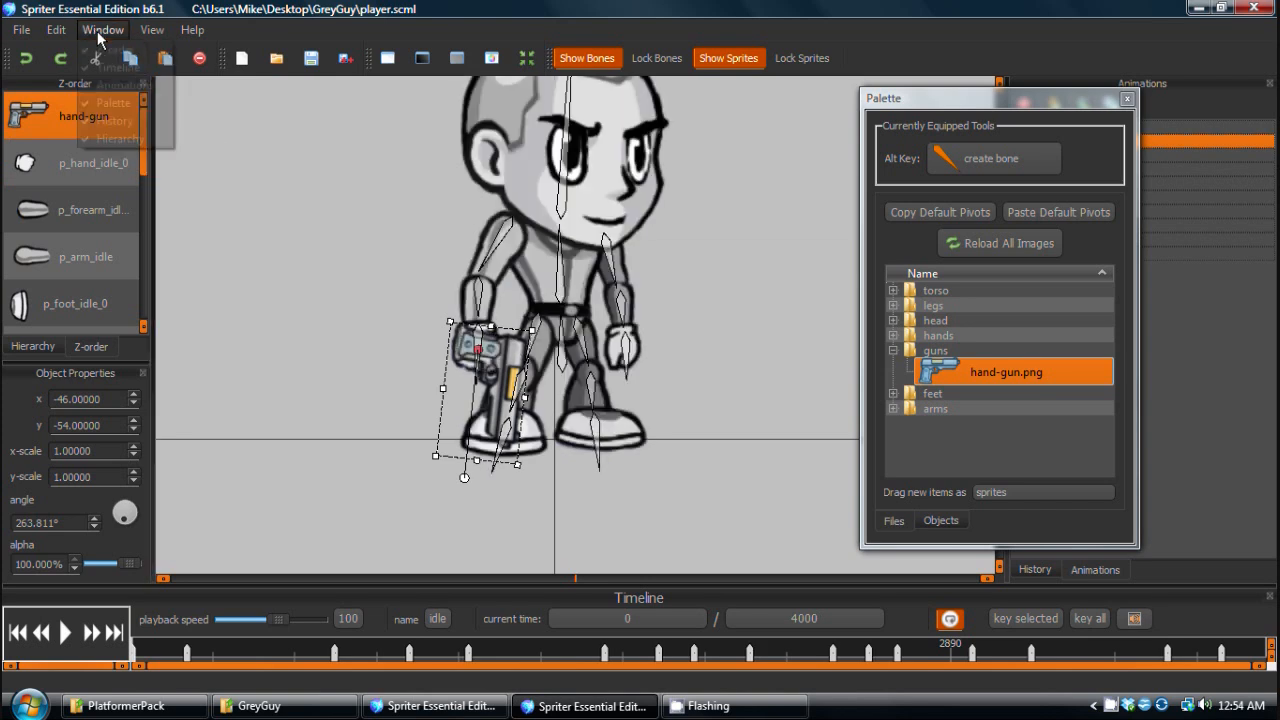
left_click(56, 30)
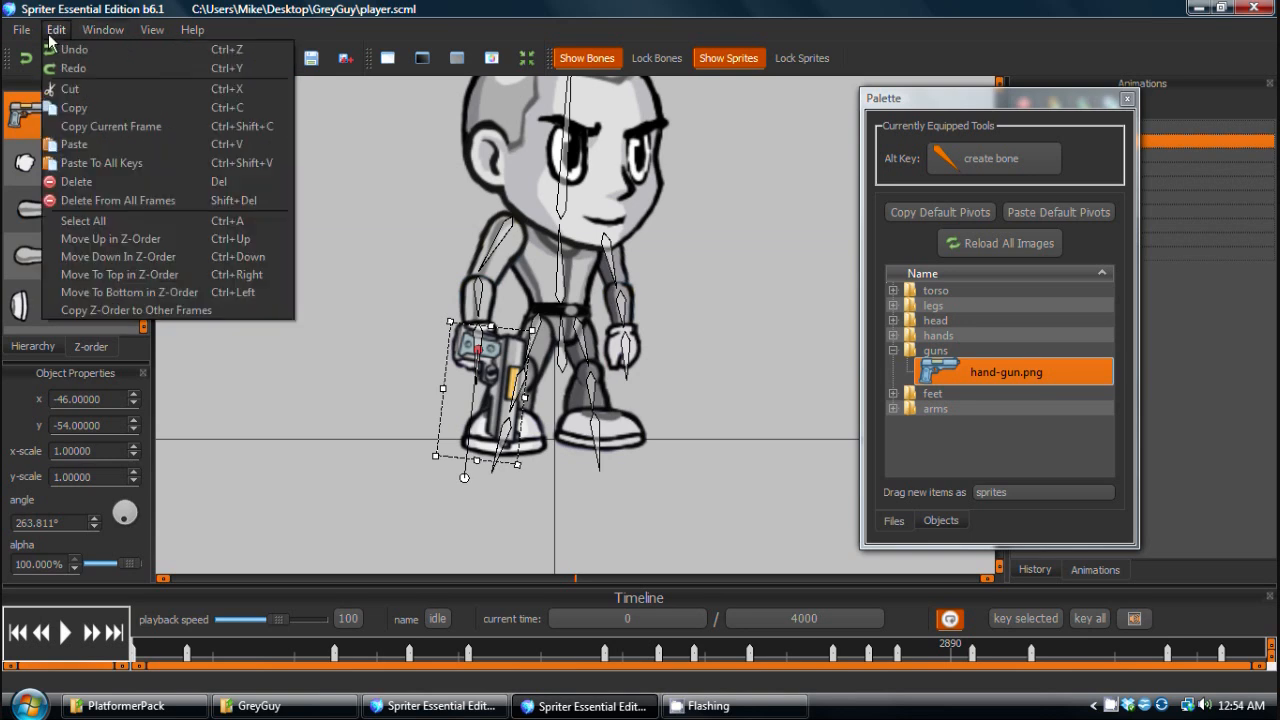
mouse_move(130, 200)
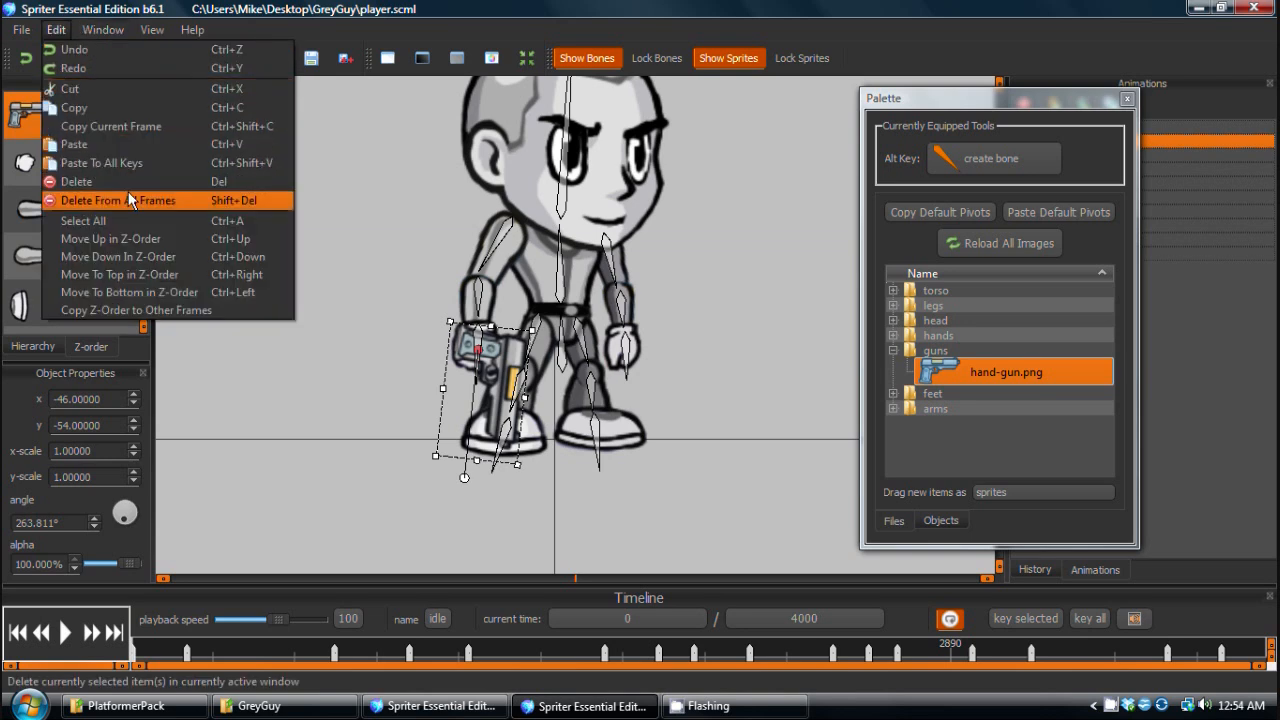
mouse_move(136, 162)
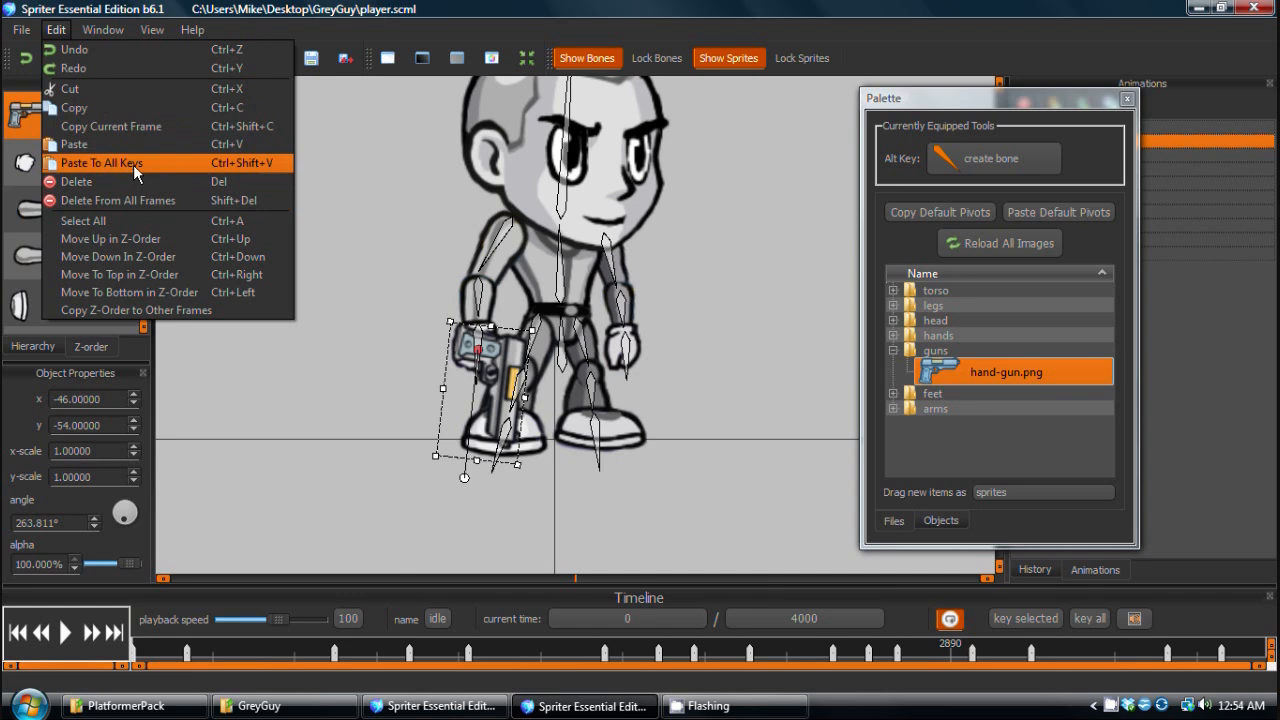
mouse_move(90, 164)
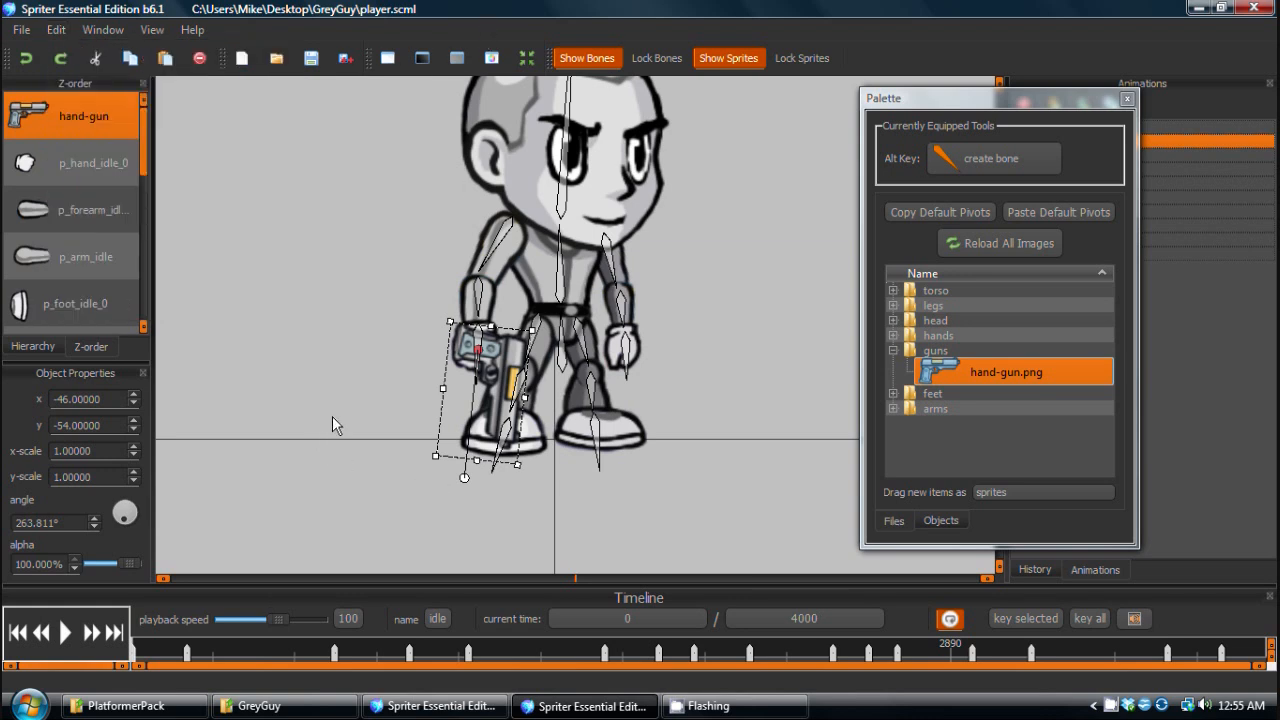
left_click(738, 652)
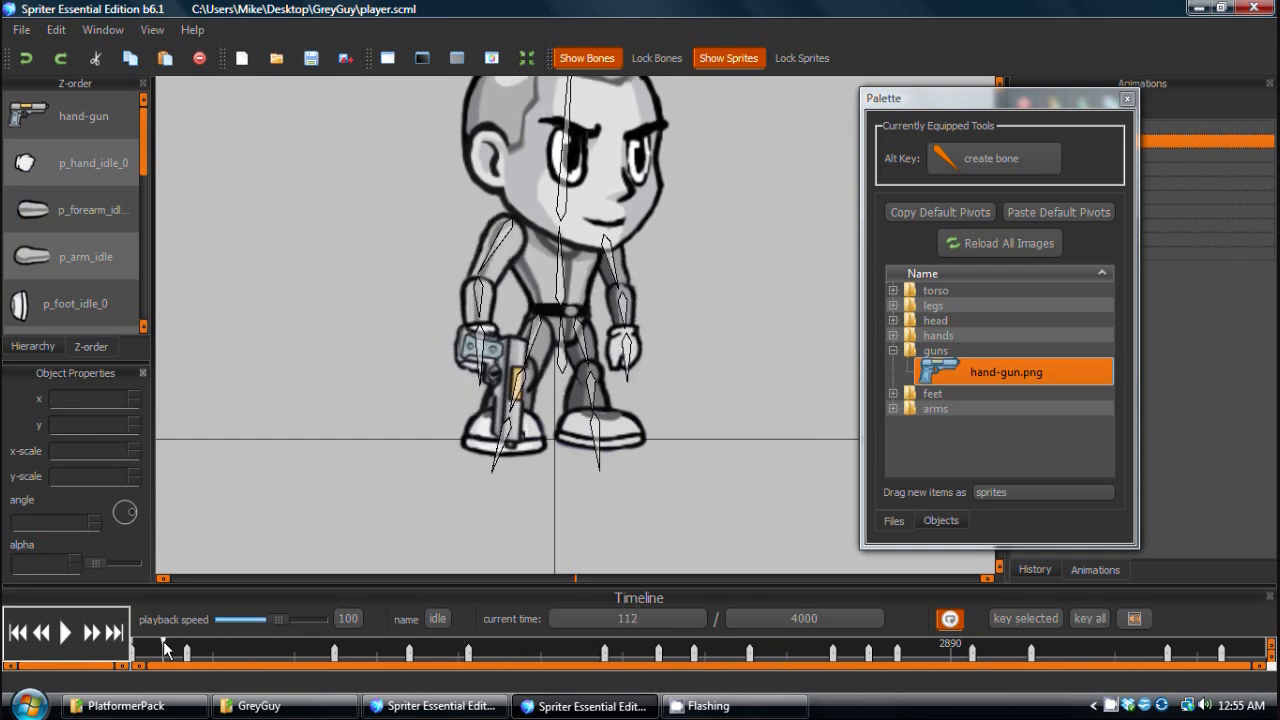
On frame 0, move p_hand_idle_0 above hand-gun so the hand sits in front of the gun.
left_click(640, 650)
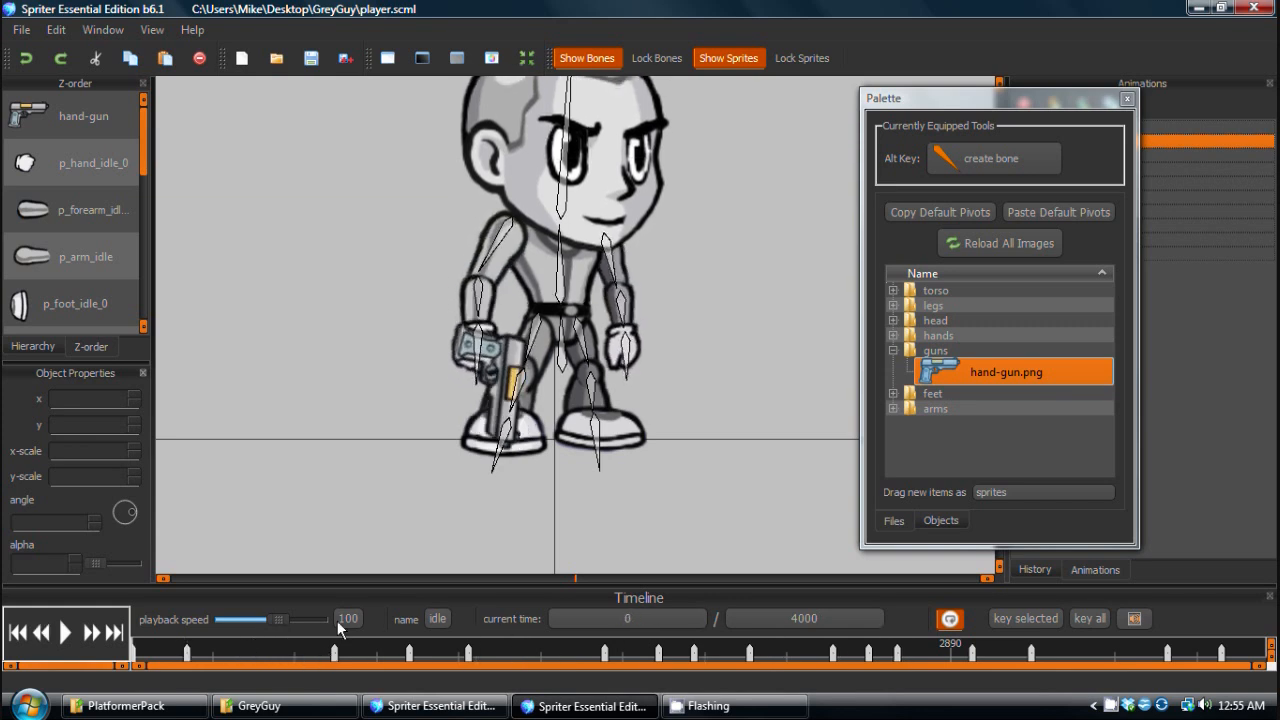
left_click(90, 162)
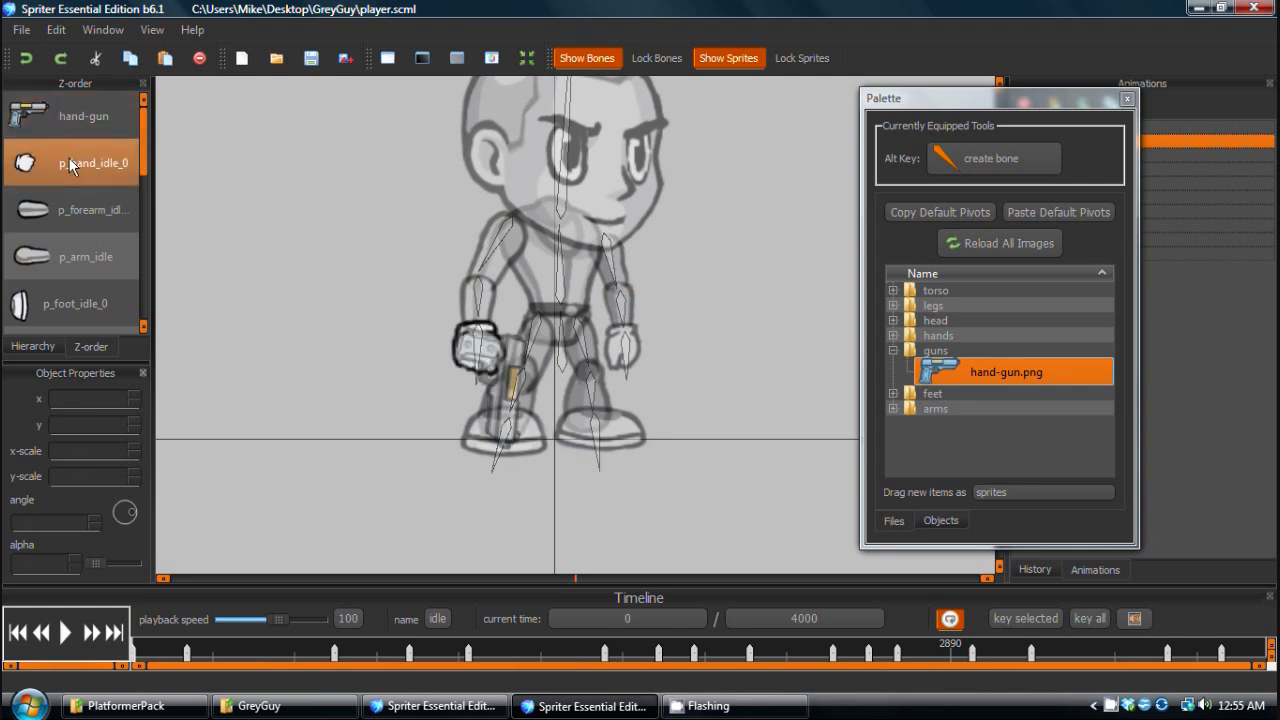
left_click(84, 114)
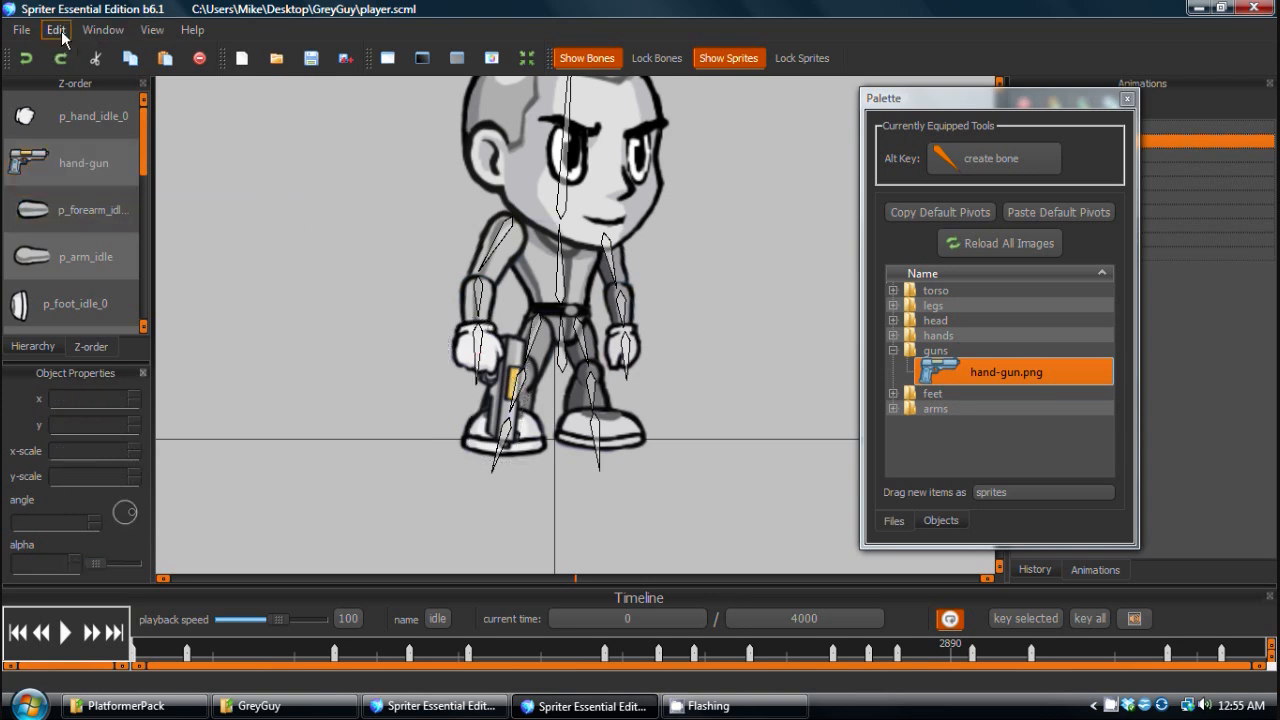
left_click(228, 648)
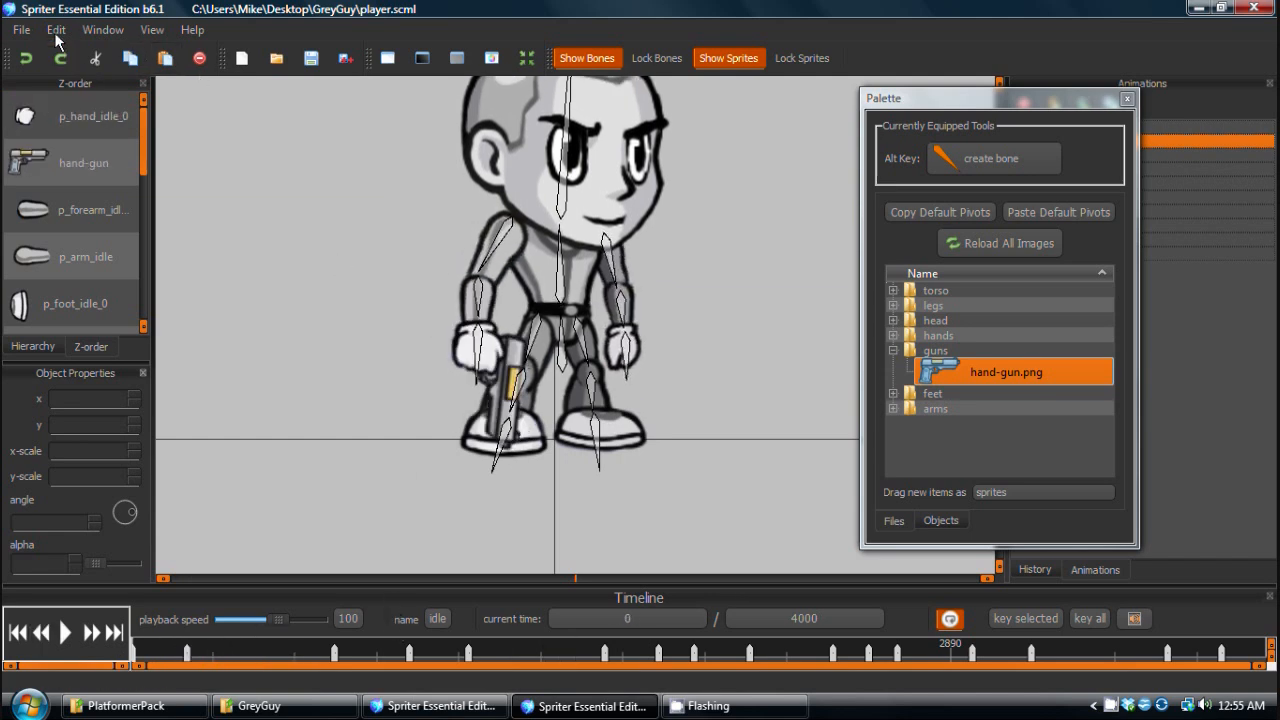
Copy this Z-order to every other frame of the idle animation via the Edit menu.
left_click(56, 30)
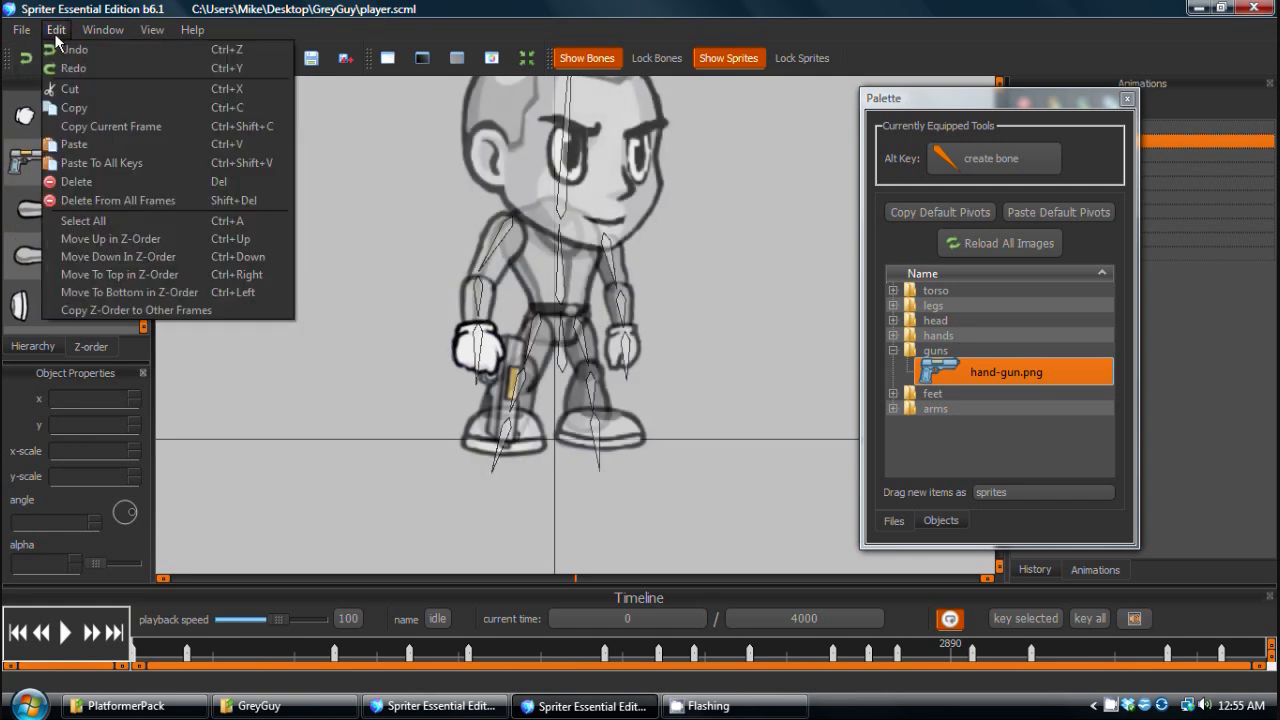
mouse_move(136, 308)
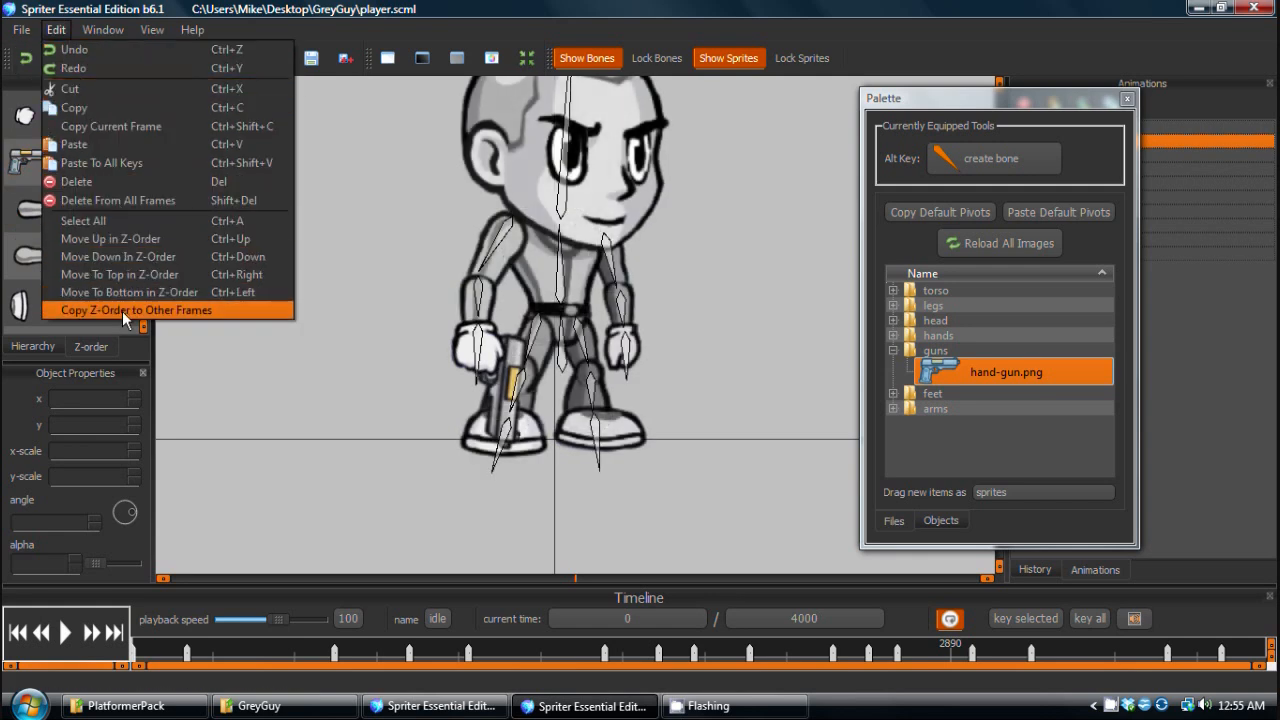
left_click(136, 308)
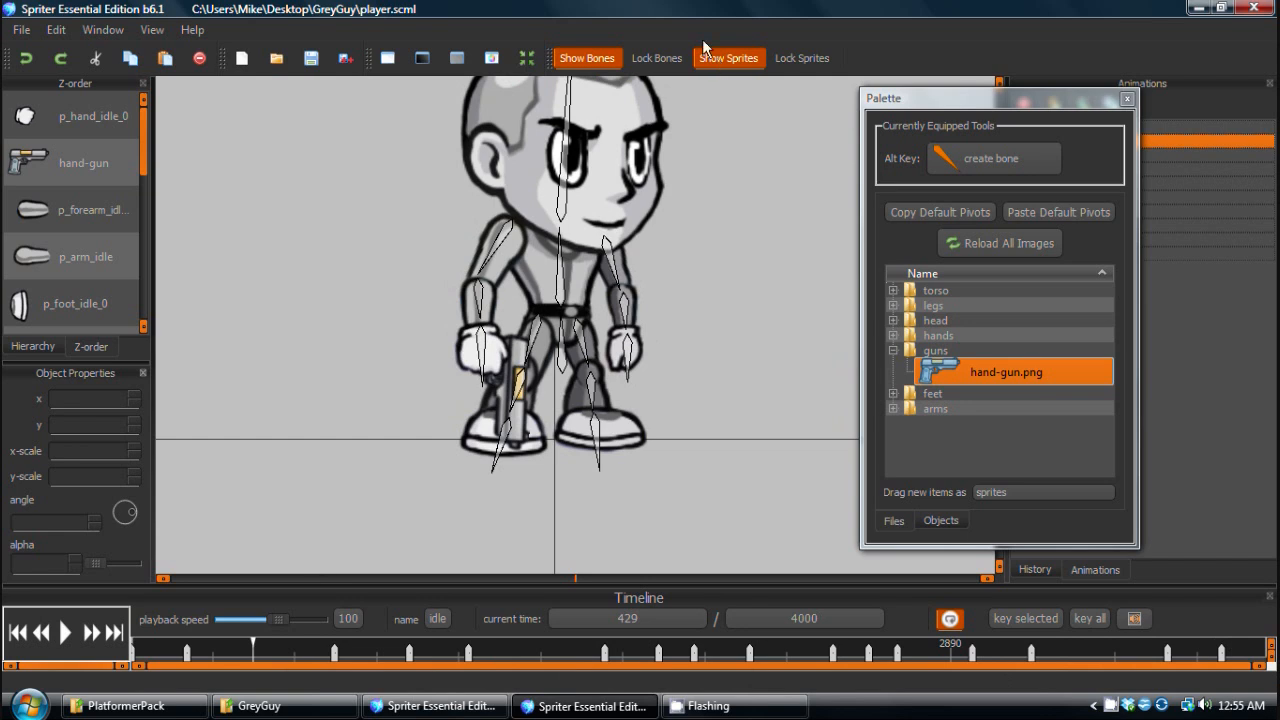
Move the Palette window aside so the Animations panel is fully visible.
left_click(588, 56)
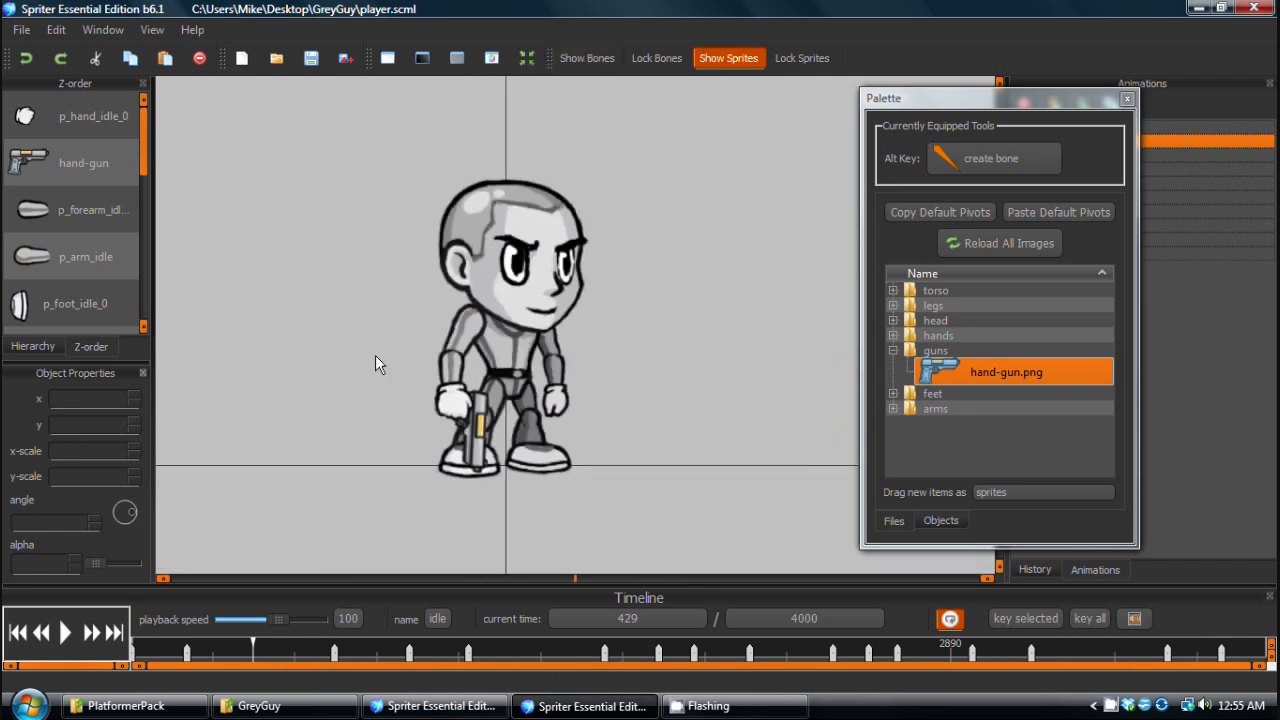
left_click(64, 632)
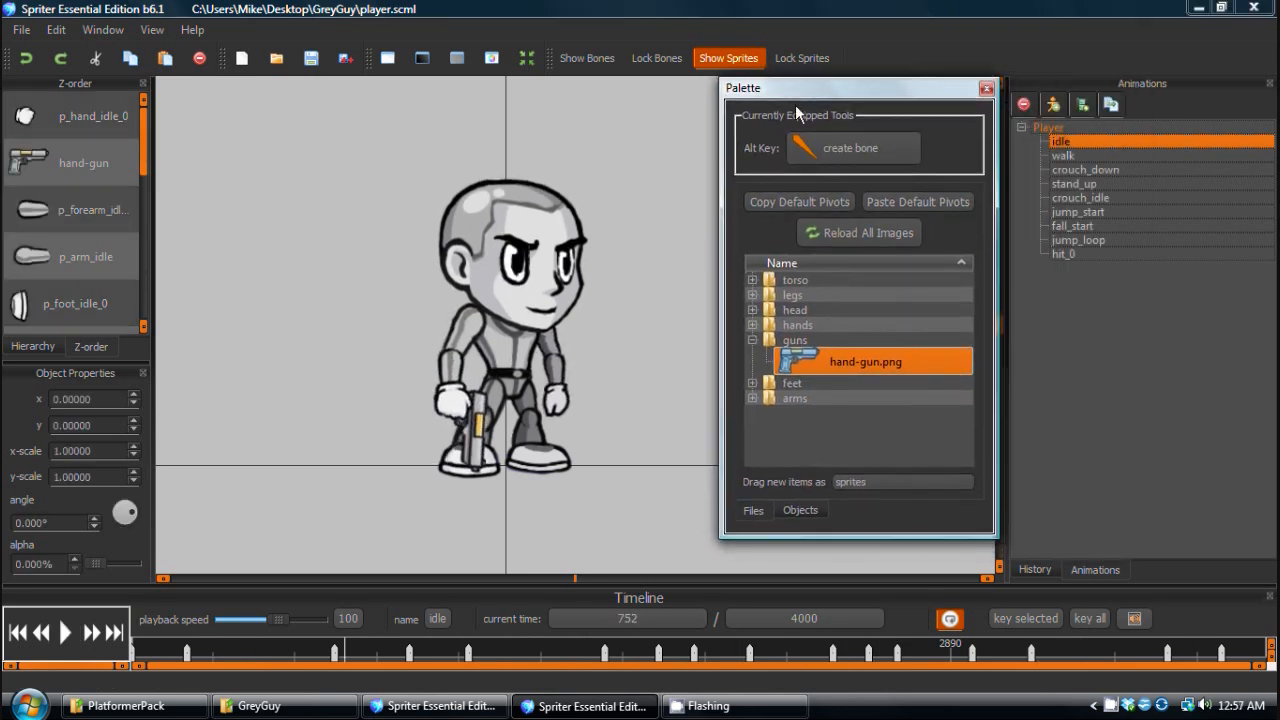
left_click(64, 632)
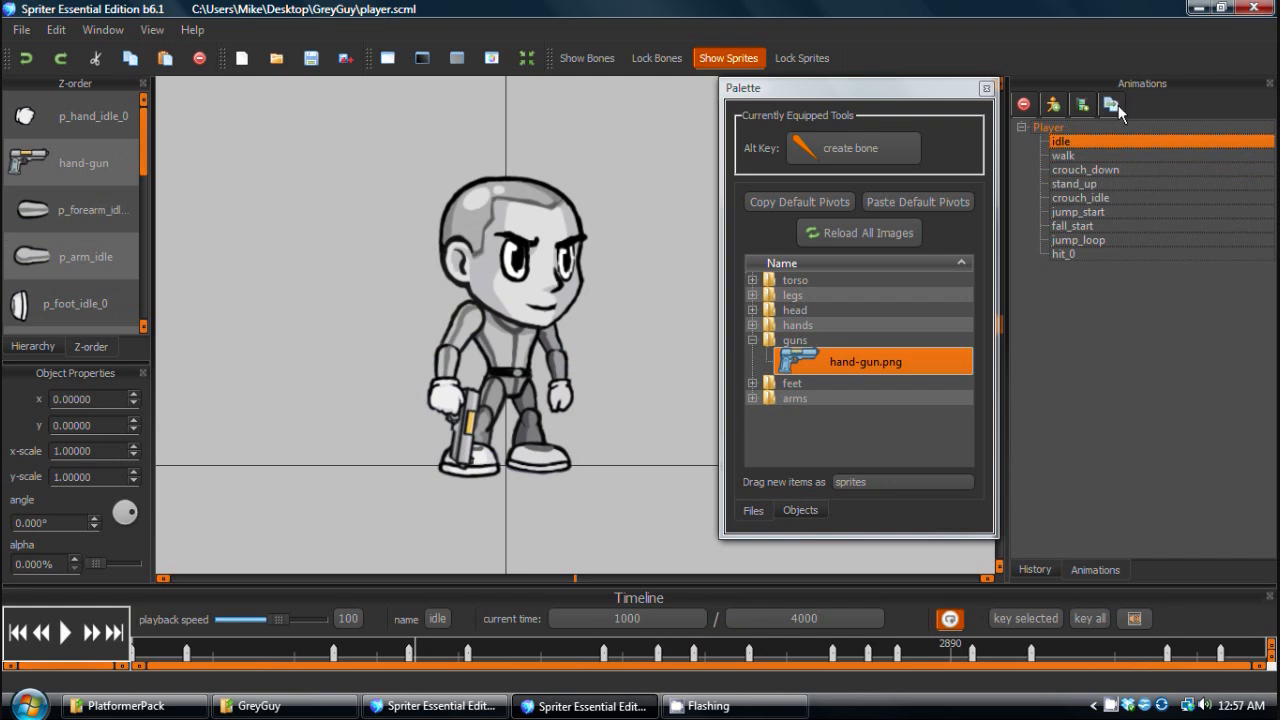
Duplicate the idle animation as idle_forward and open it at its first frame.
left_click(1112, 104)
type("idle_forwar")
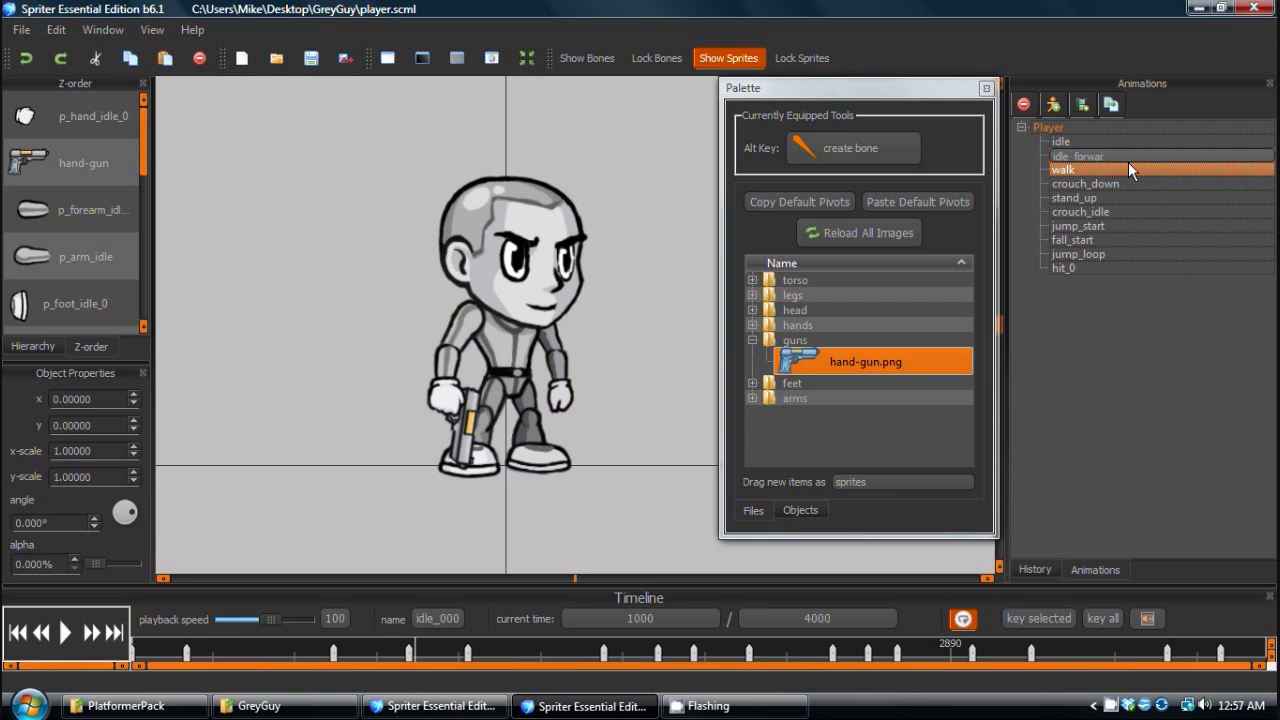
left_click(1080, 156)
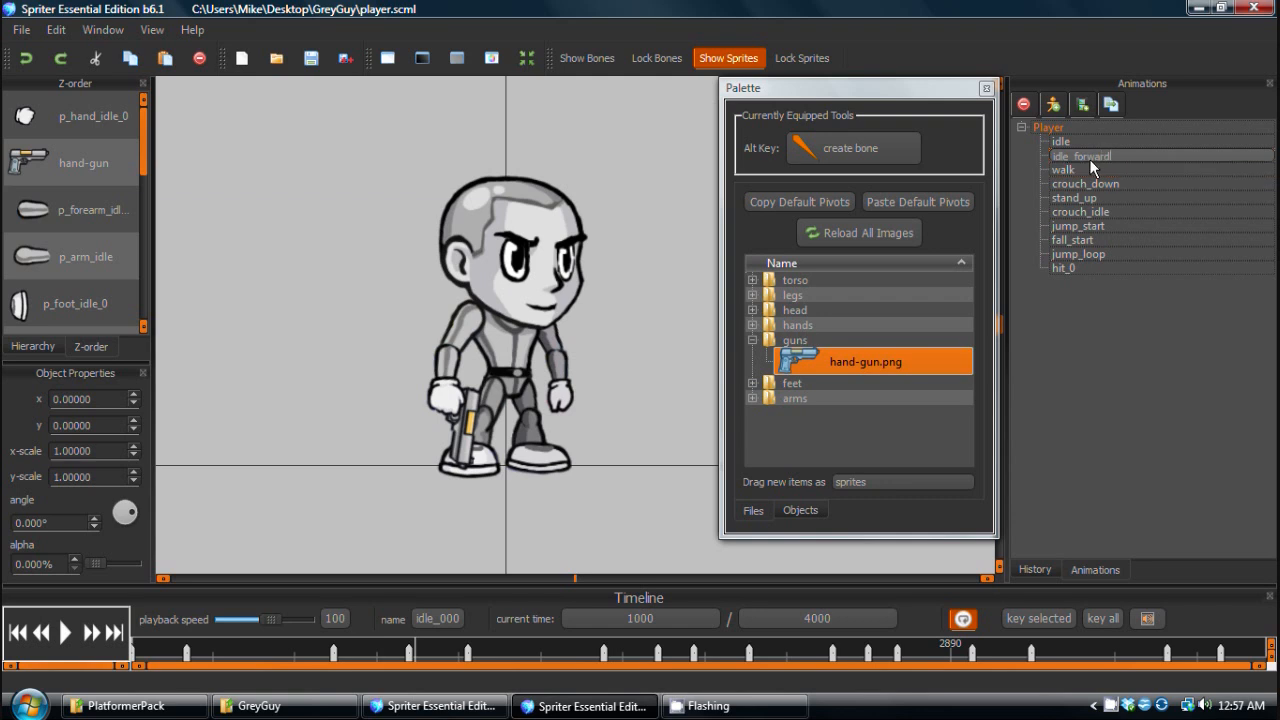
left_click(1080, 156)
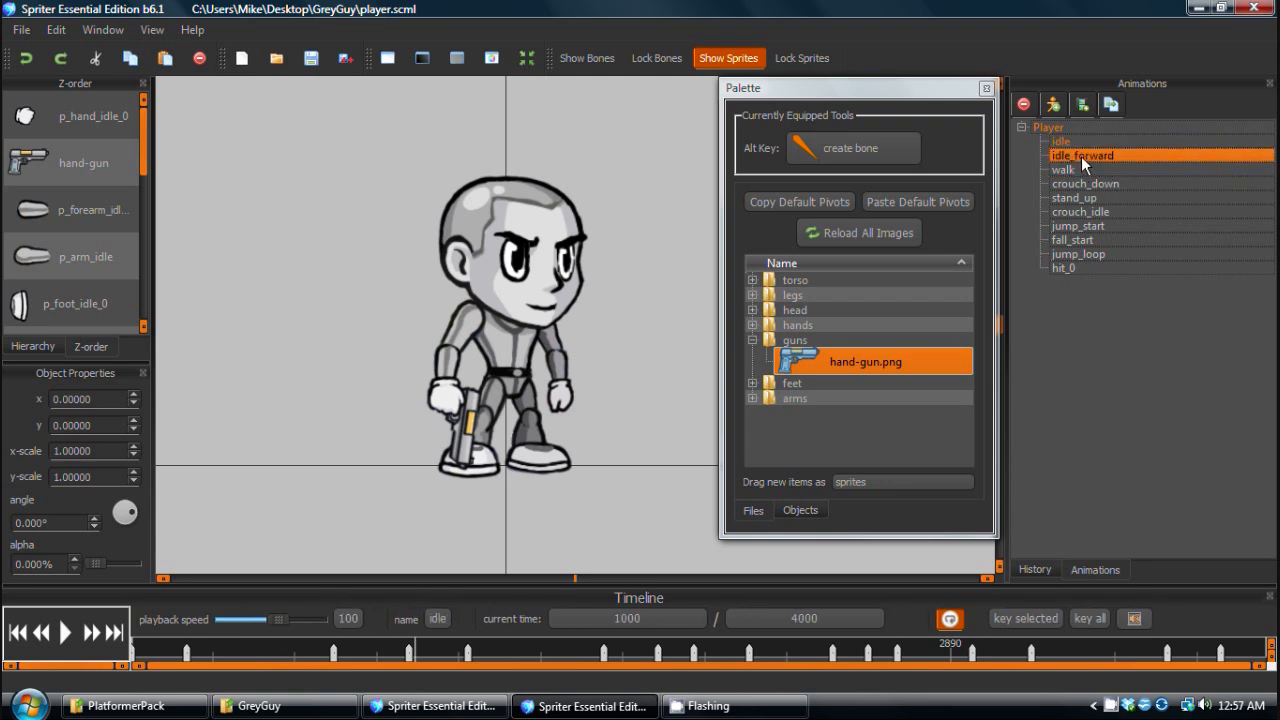
left_click(1080, 156)
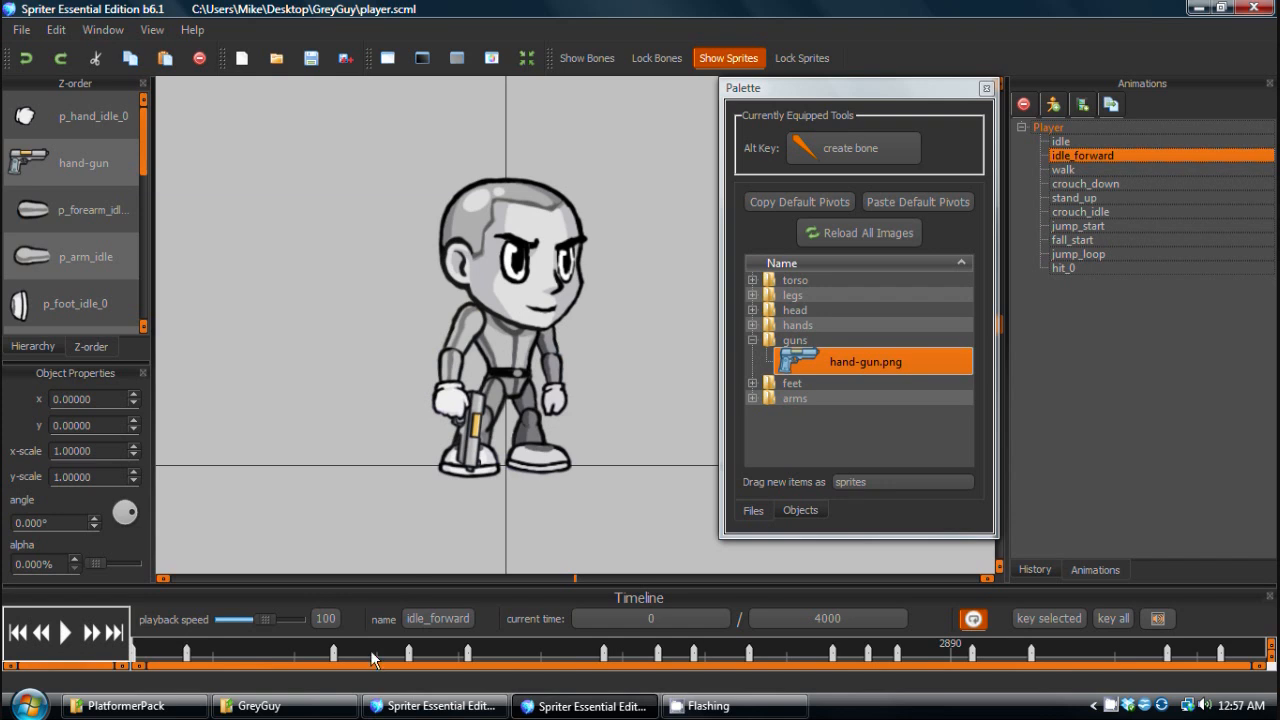
mouse_move(592, 300)
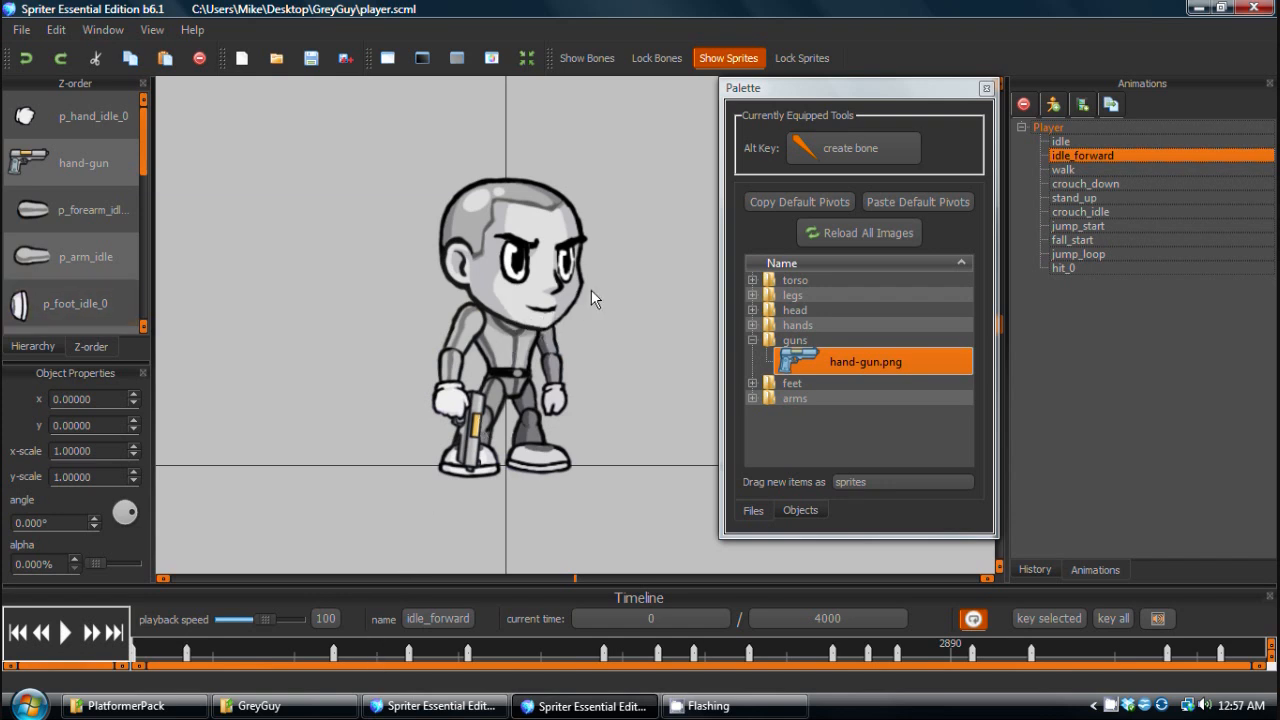
mouse_move(436, 344)
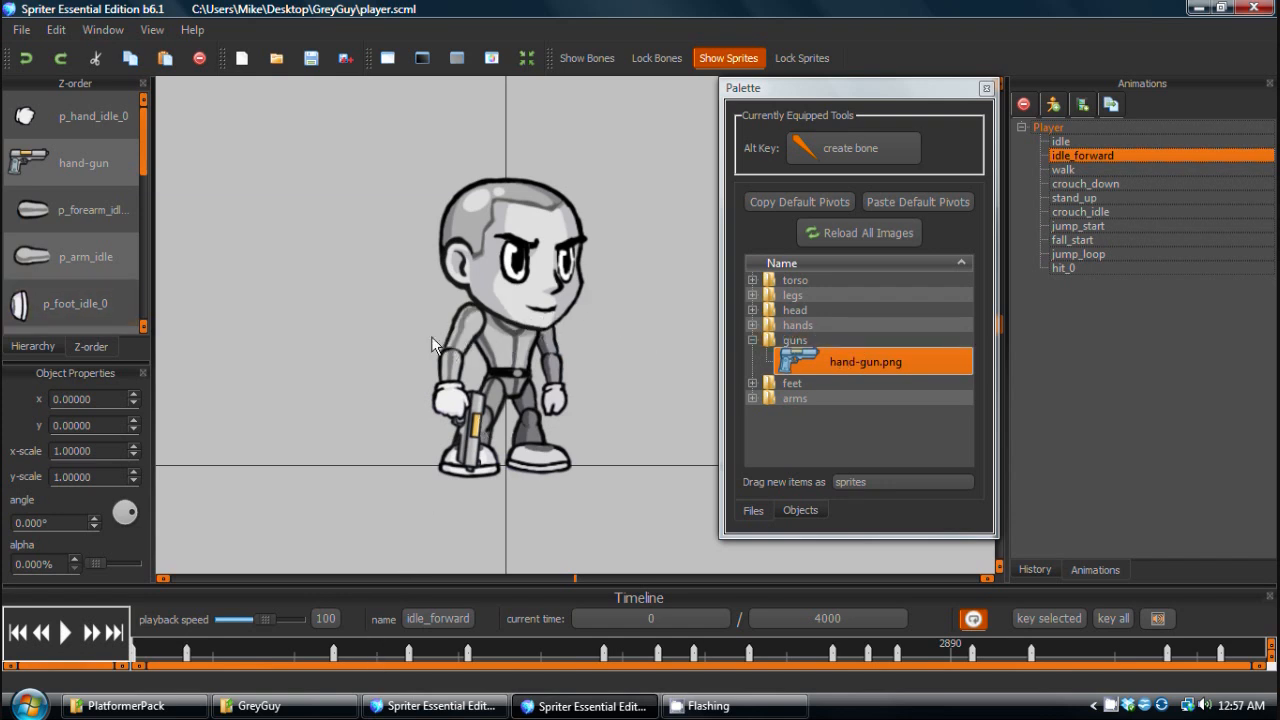
mouse_move(612, 352)
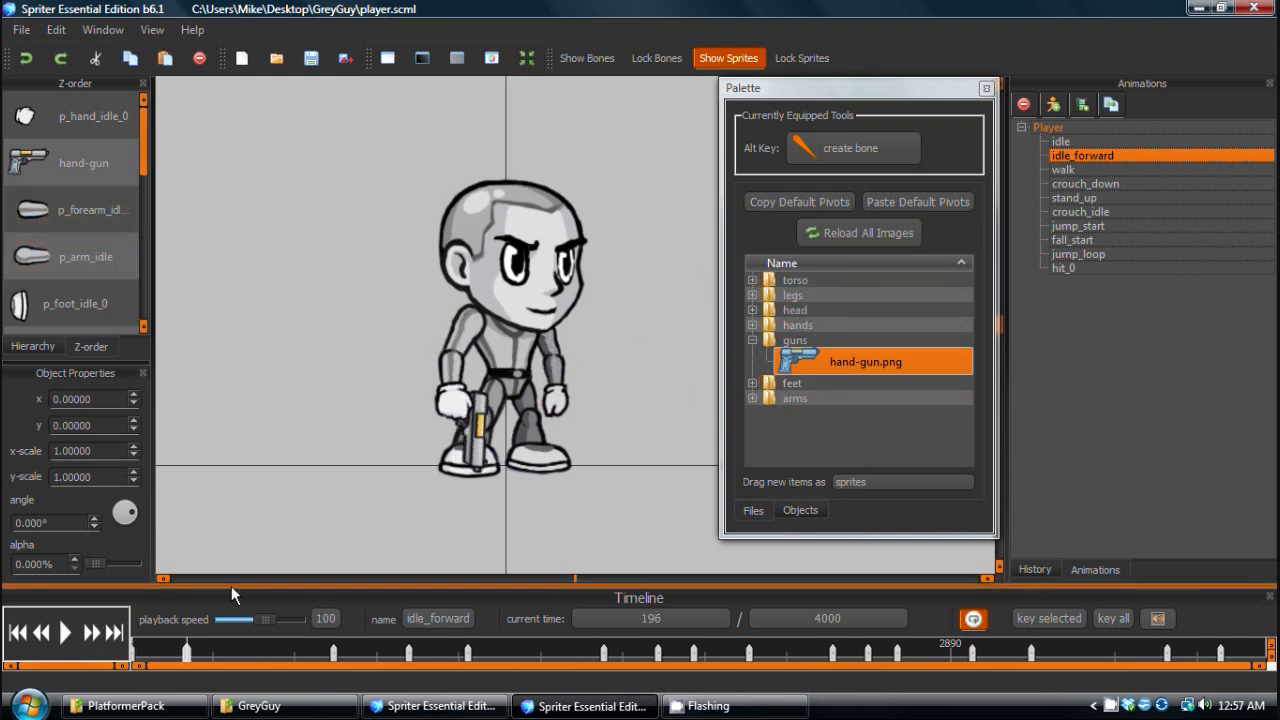
With bones shown, rotate the arm, forearm and hand so the gun aims level forward.
left_click(588, 58)
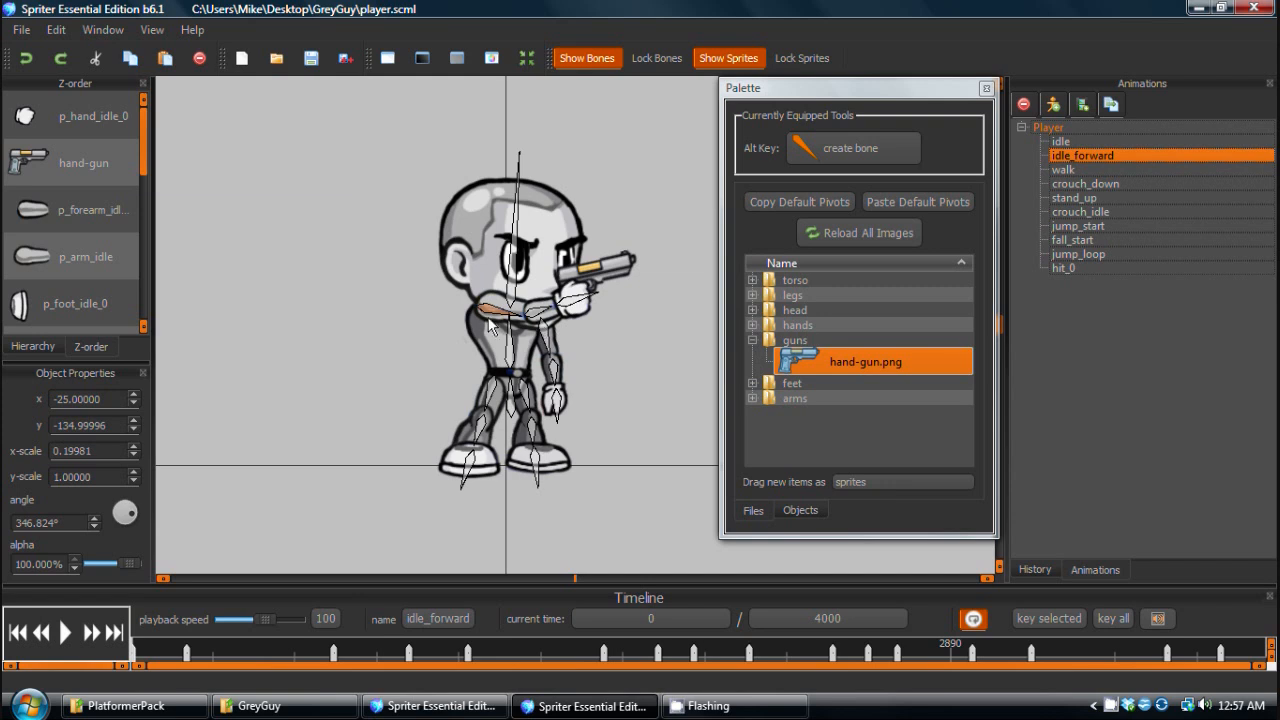
left_click_drag(490, 320, 484, 330)
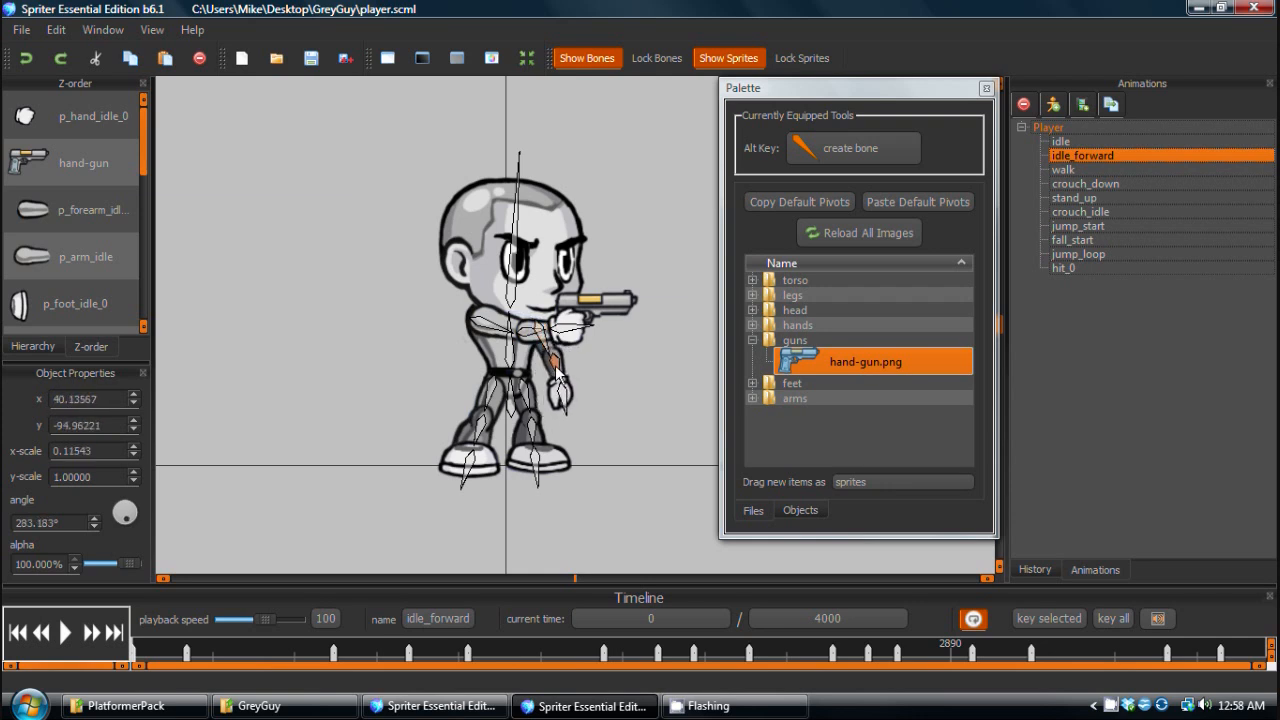
left_click_drag(560, 376, 550, 360)
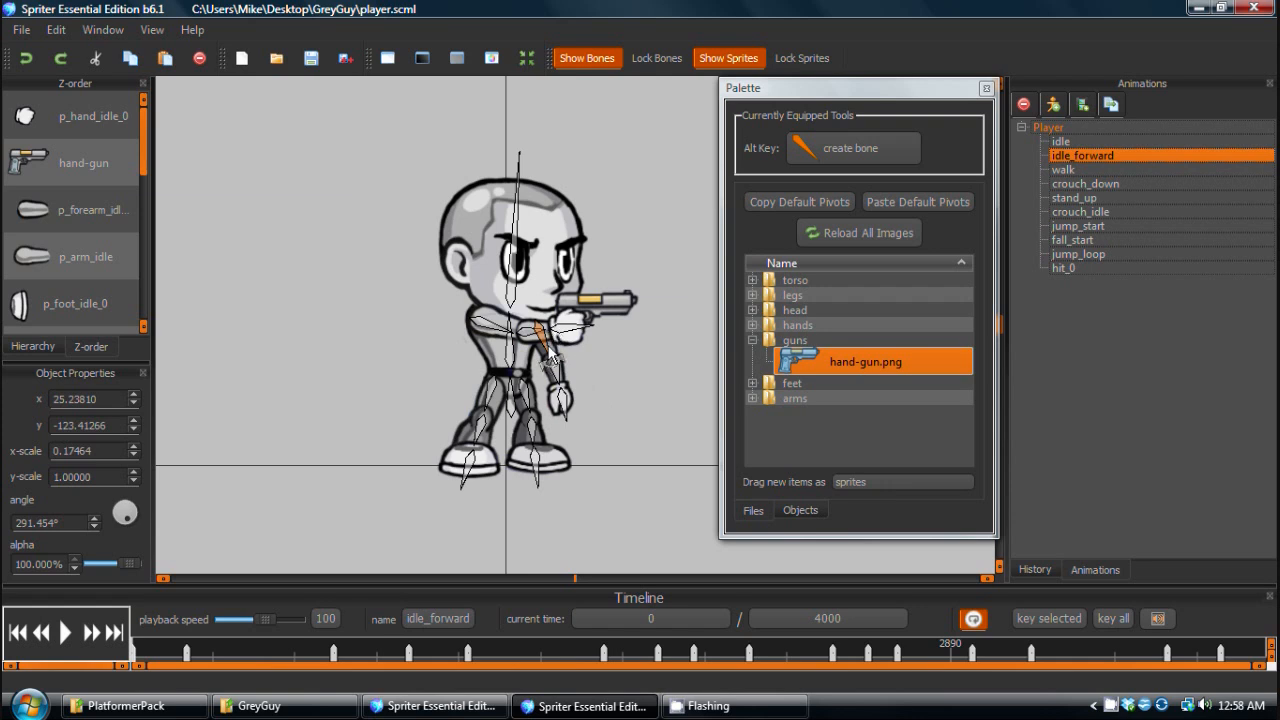
mouse_move(562, 368)
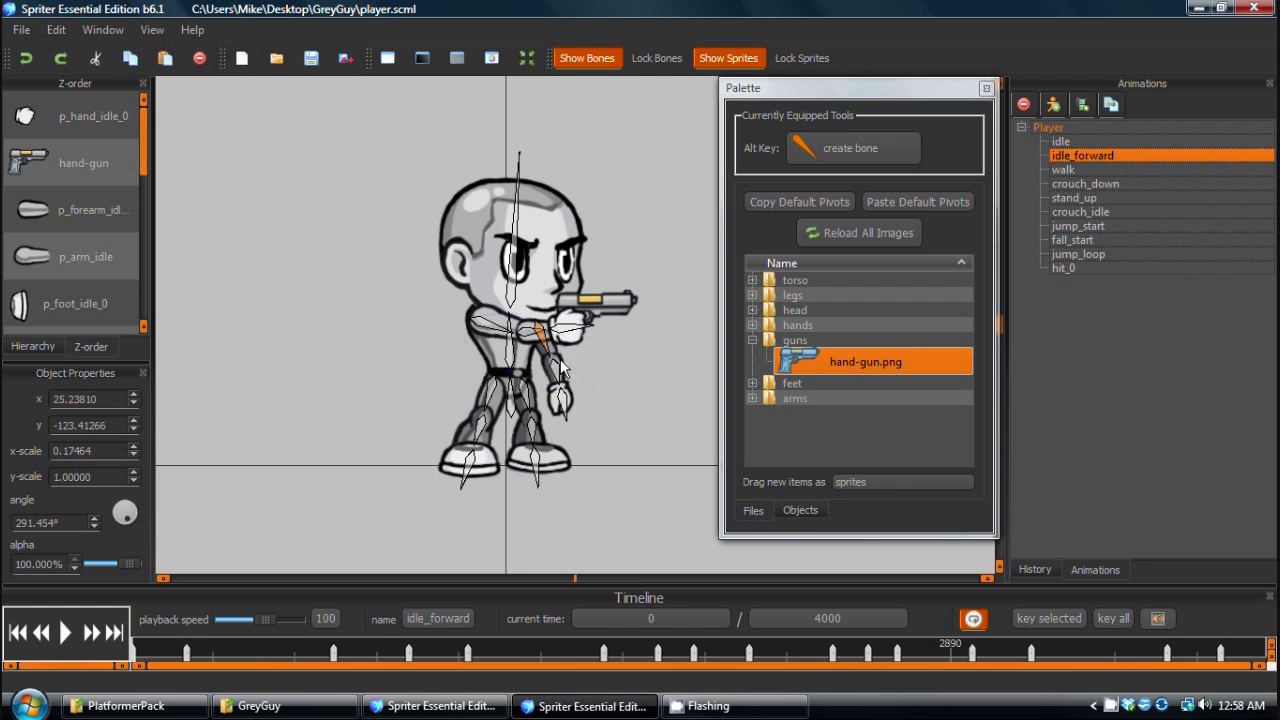
mouse_move(556, 376)
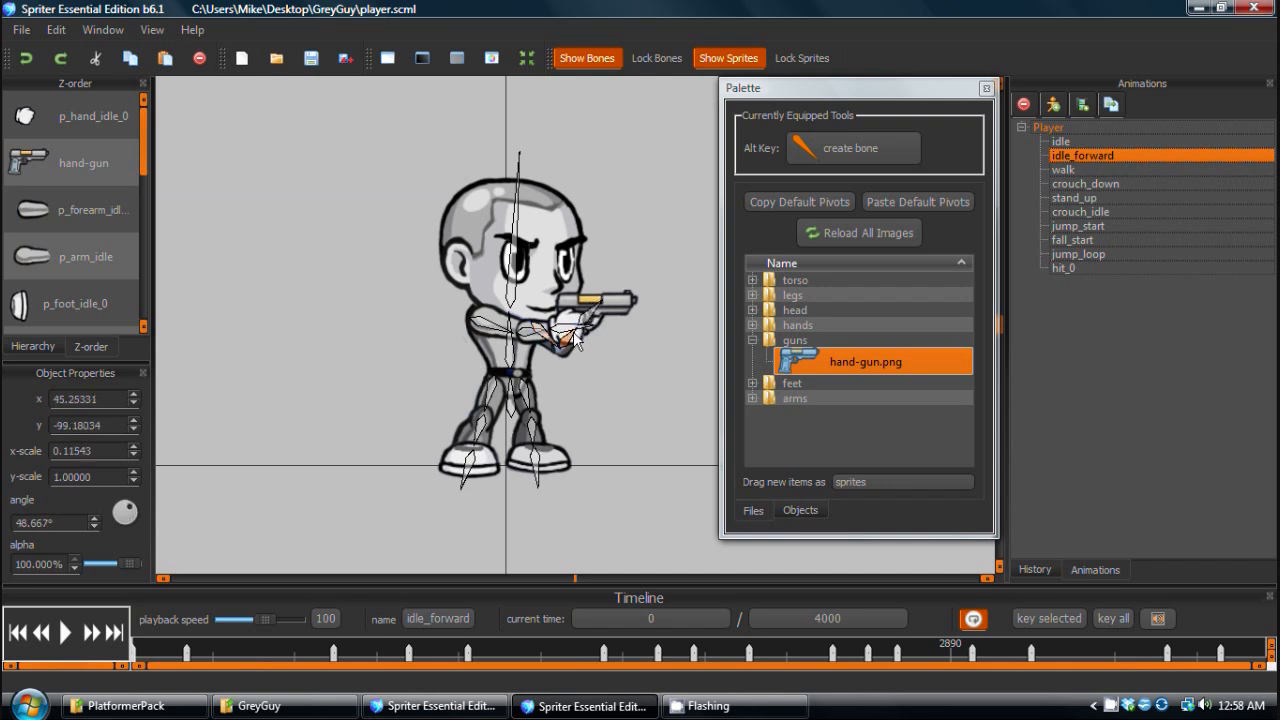
left_click_drag(580, 340, 560, 360)
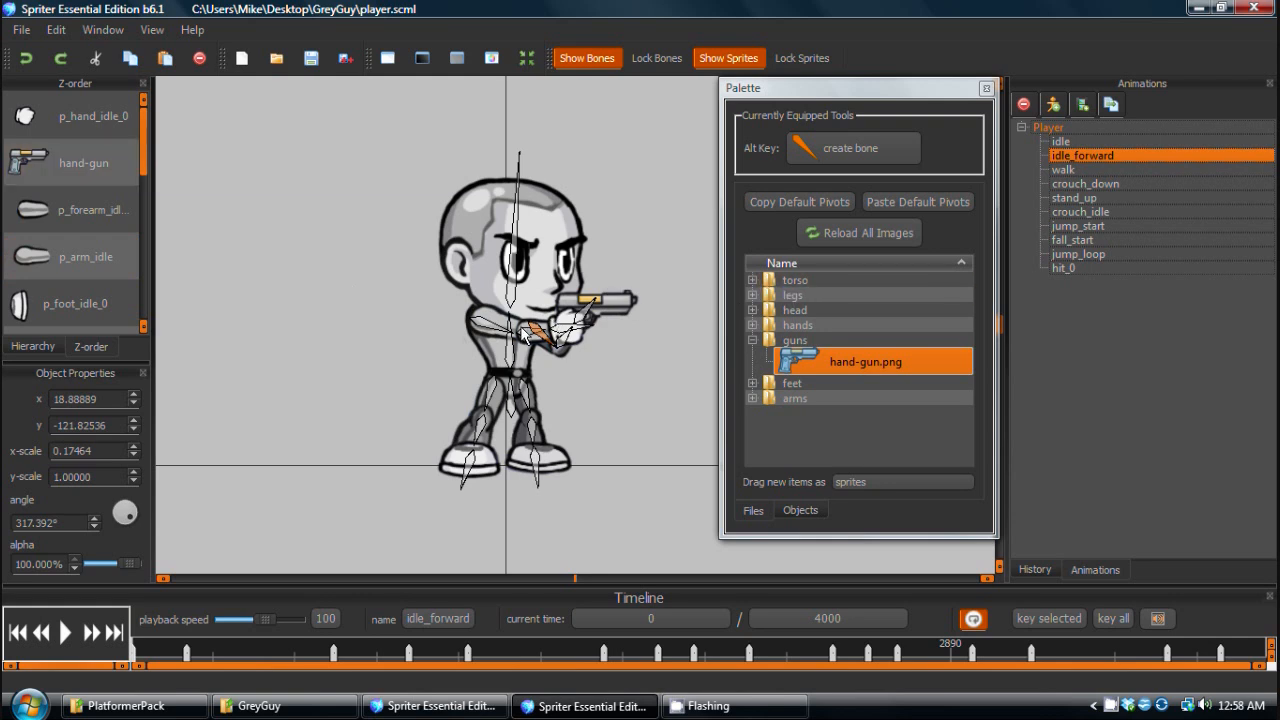
mouse_move(116, 658)
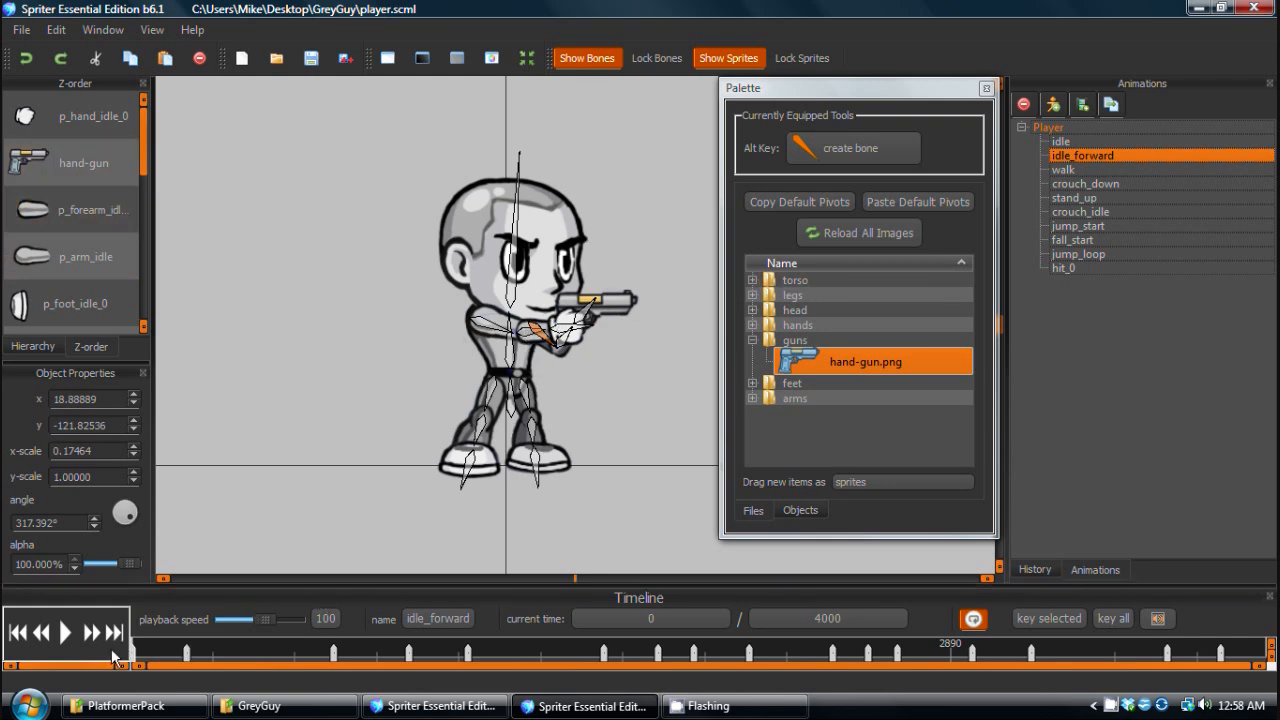
Move hand-gun to the top of the Z-order, in front of the hand.
left_click(72, 256)
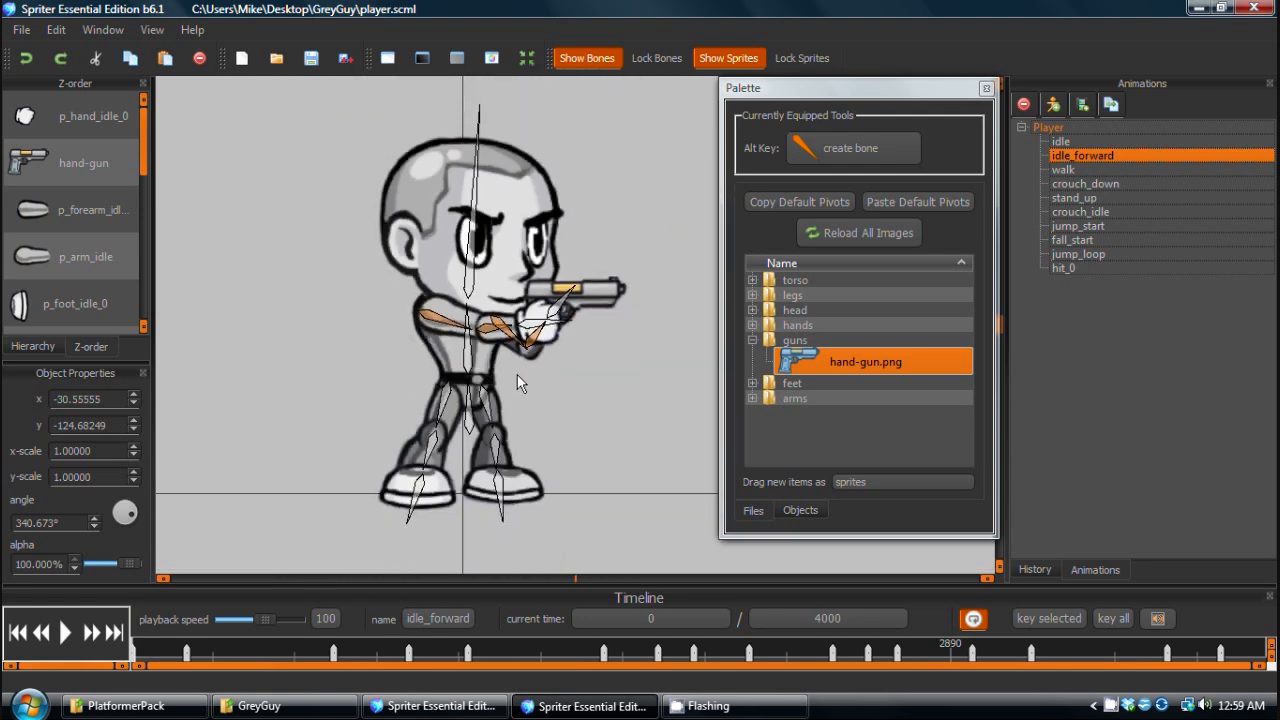
left_click(70, 256)
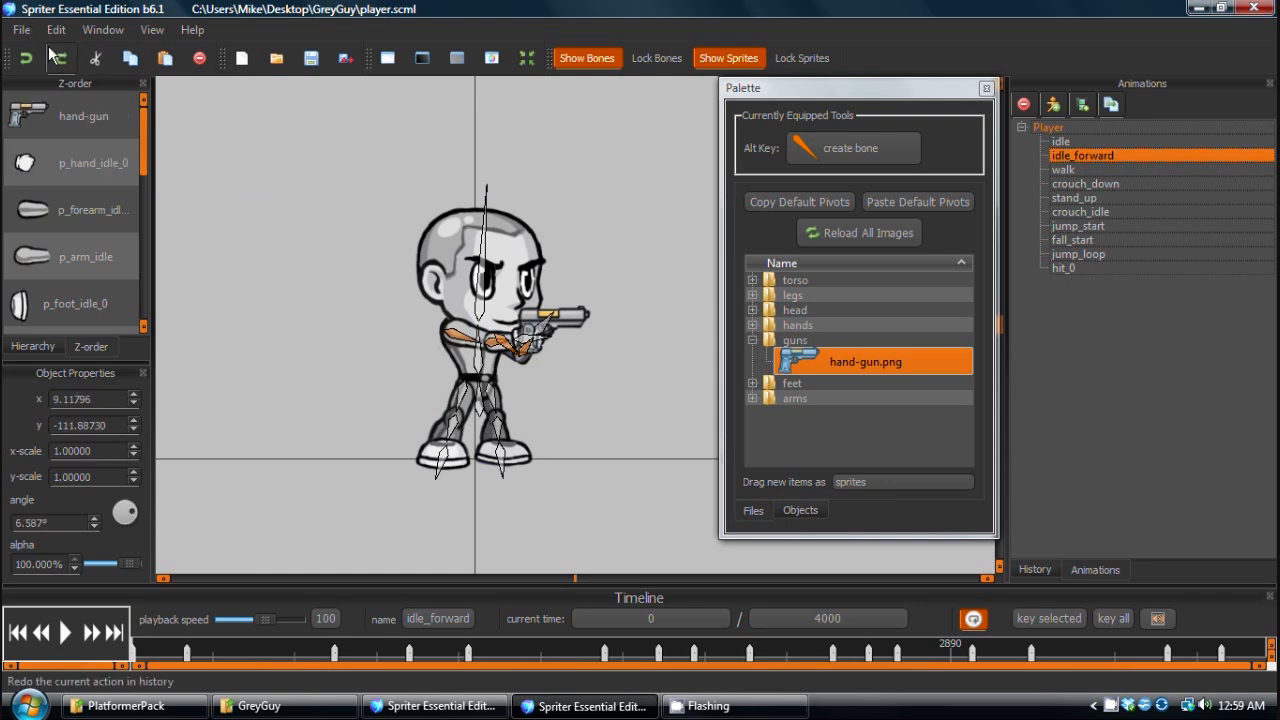
Bring up the Edit menu's Z-order commands on idle_forward's first frame.
left_click(56, 30)
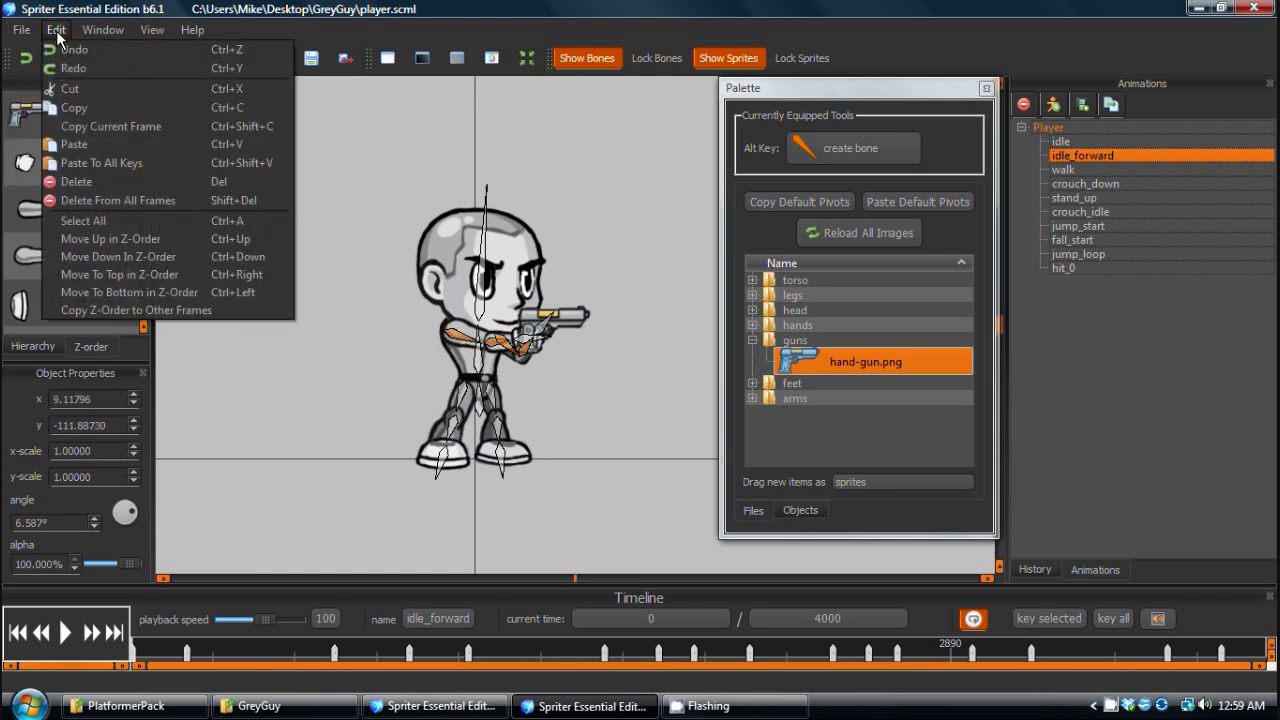
mouse_move(128, 164)
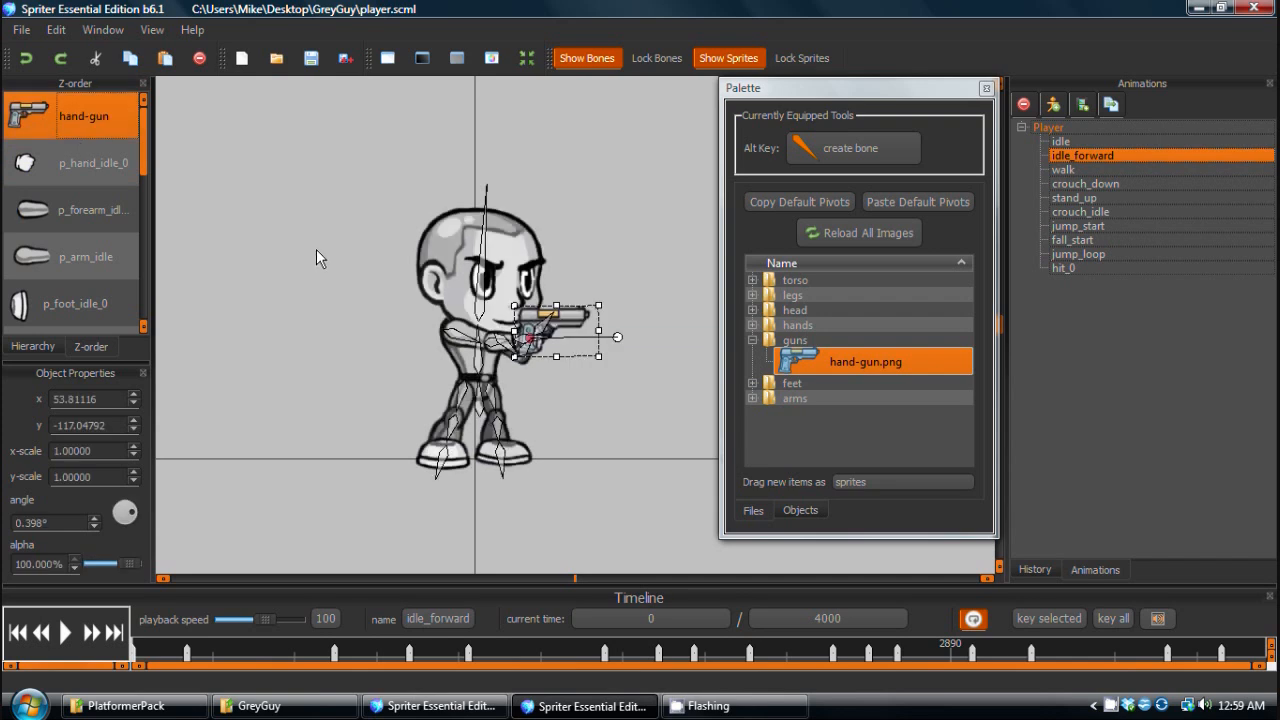
mouse_move(456, 318)
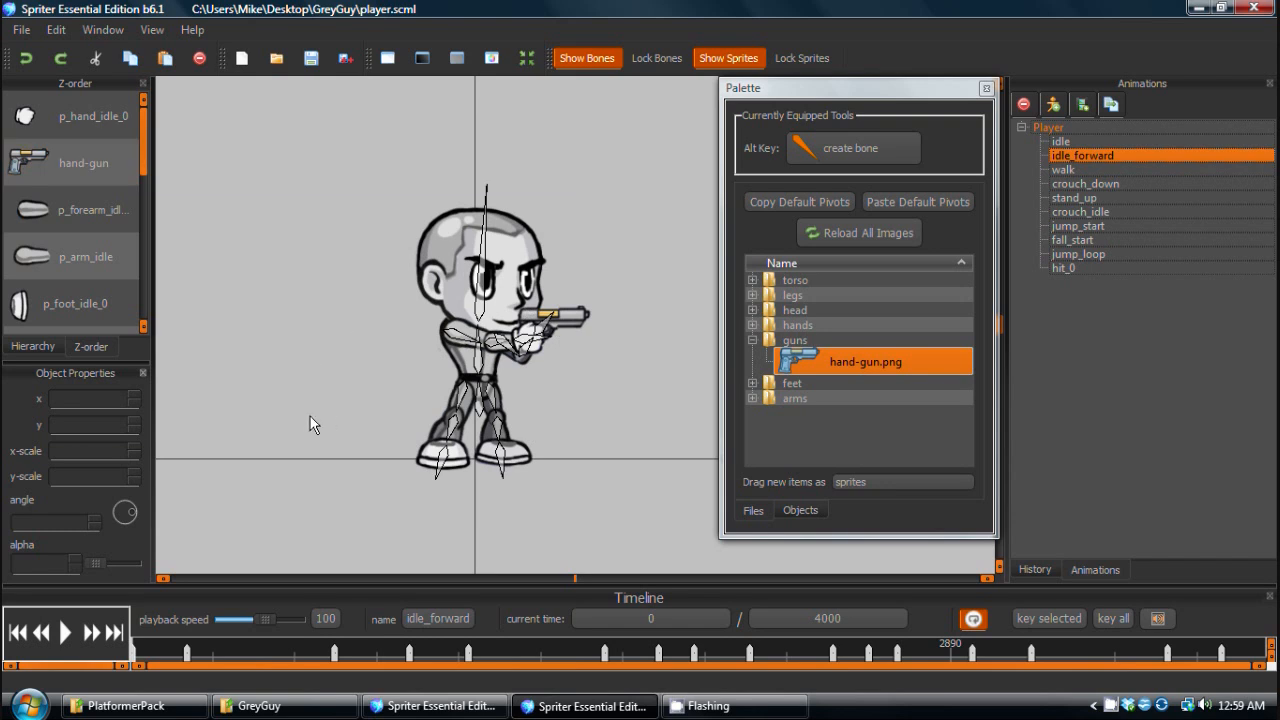
Copy idle_forward's Z-order to all other frames and play the animation.
left_click(56, 30)
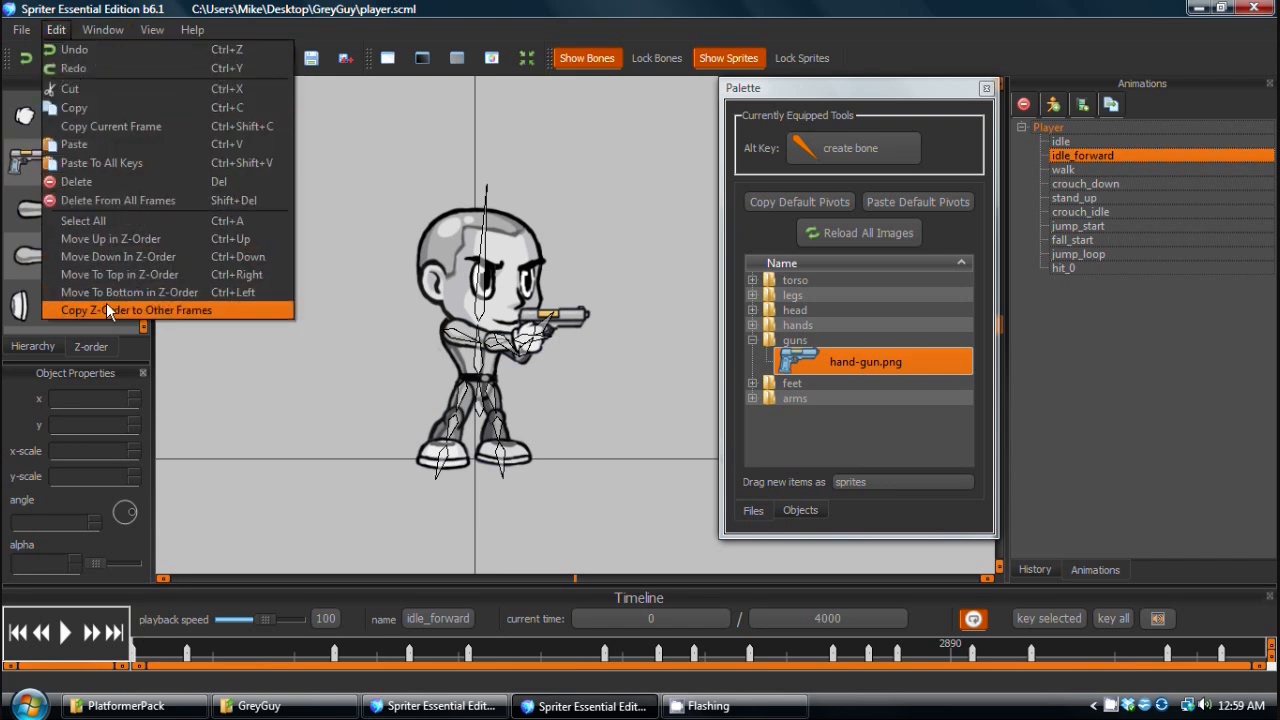
left_click(138, 310)
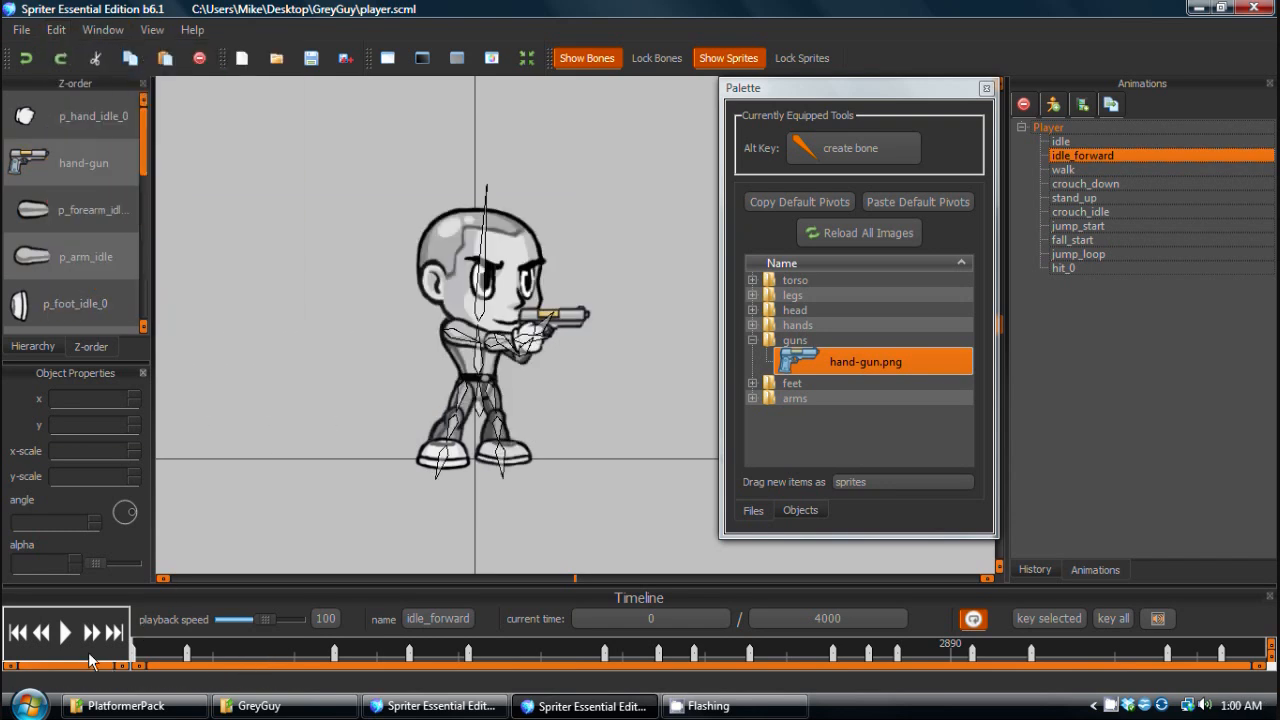
left_click(64, 632)
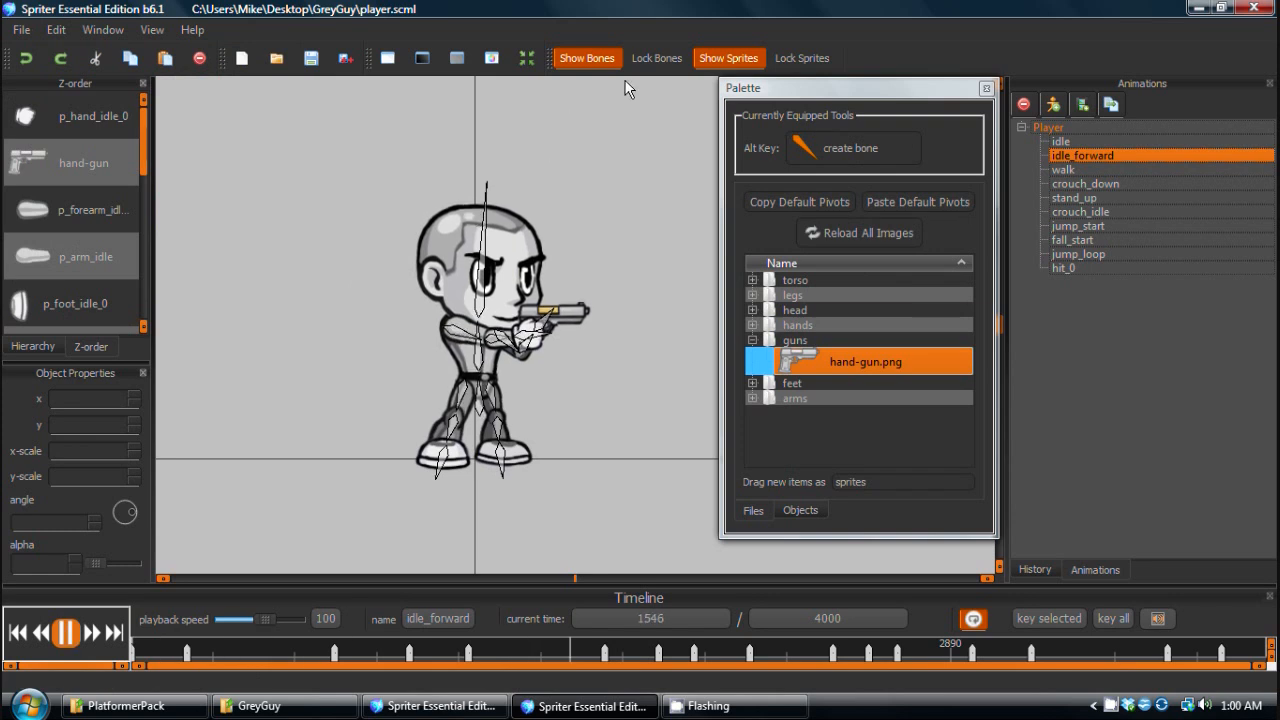
Switch to the idle animation and back to idle_forward.
left_click(588, 56)
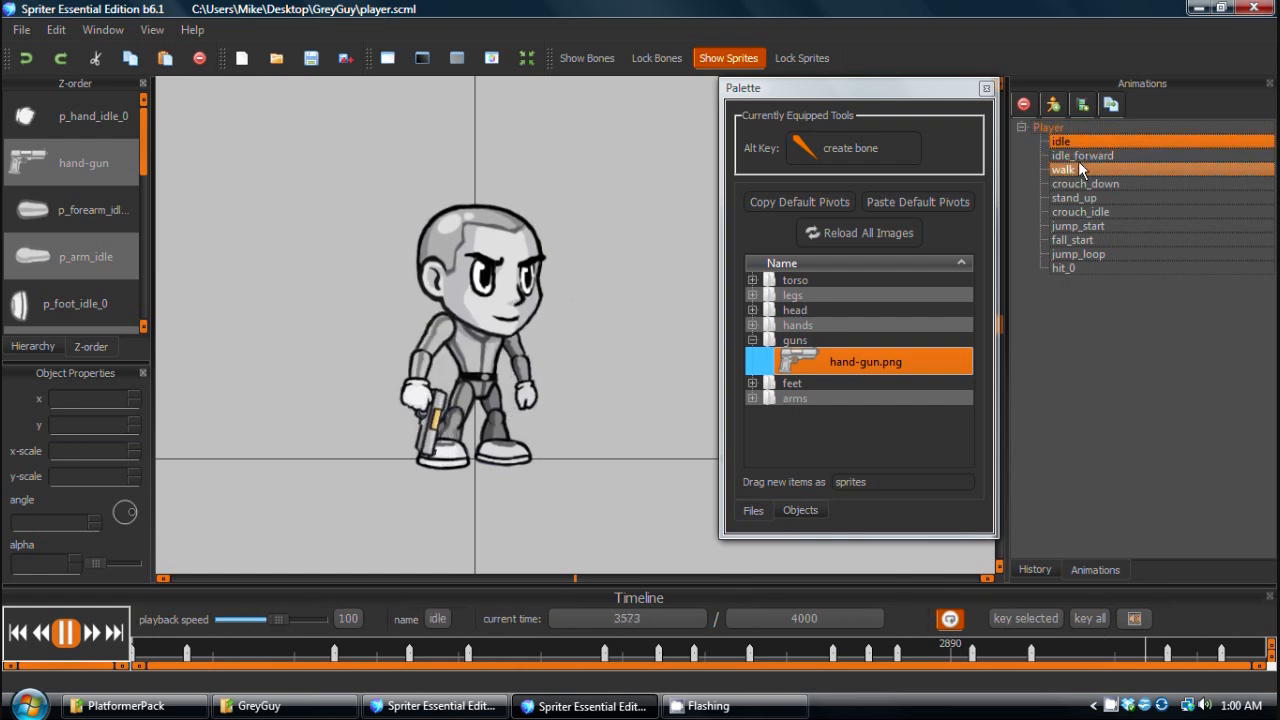
left_click(1080, 156)
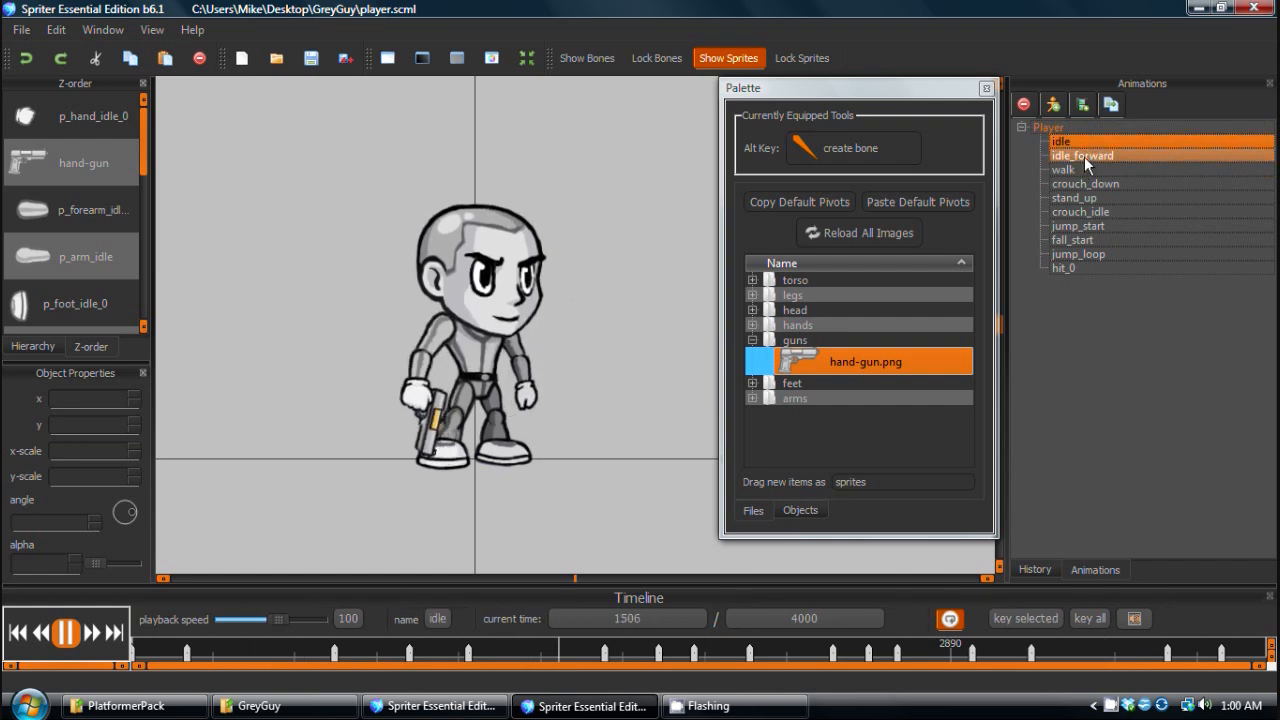
left_click(1080, 156)
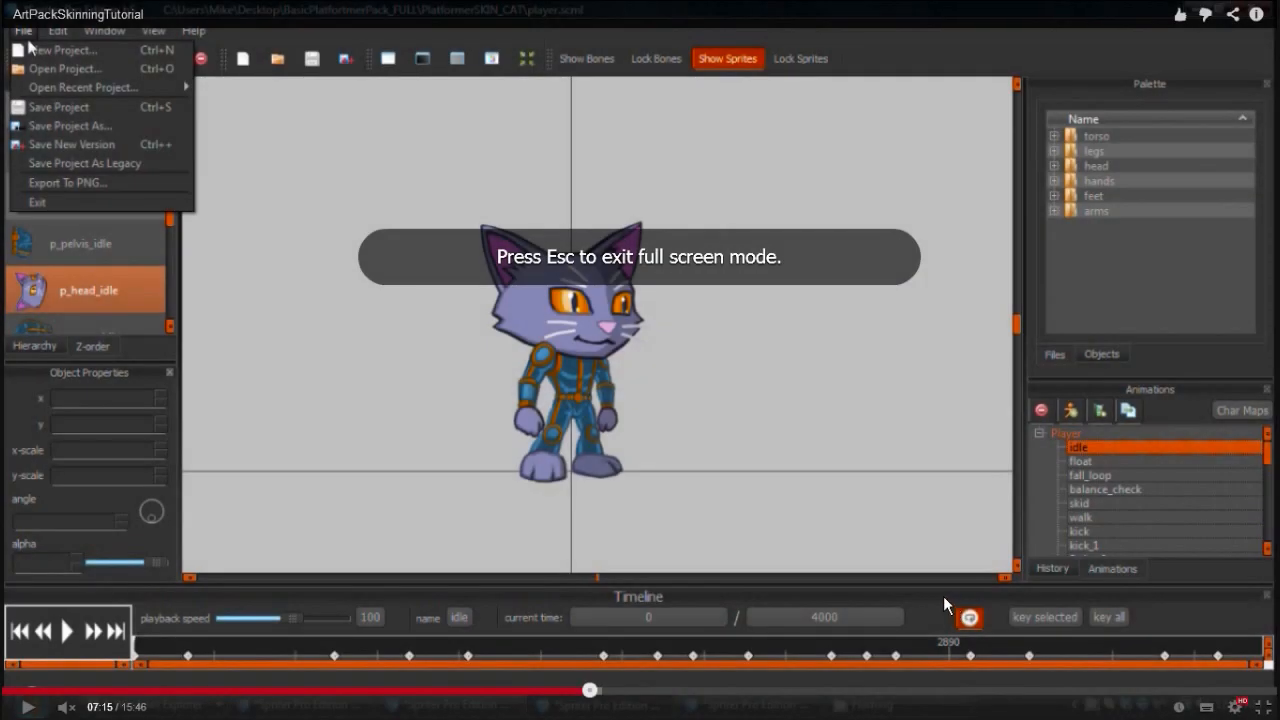
mouse_move(744, 540)
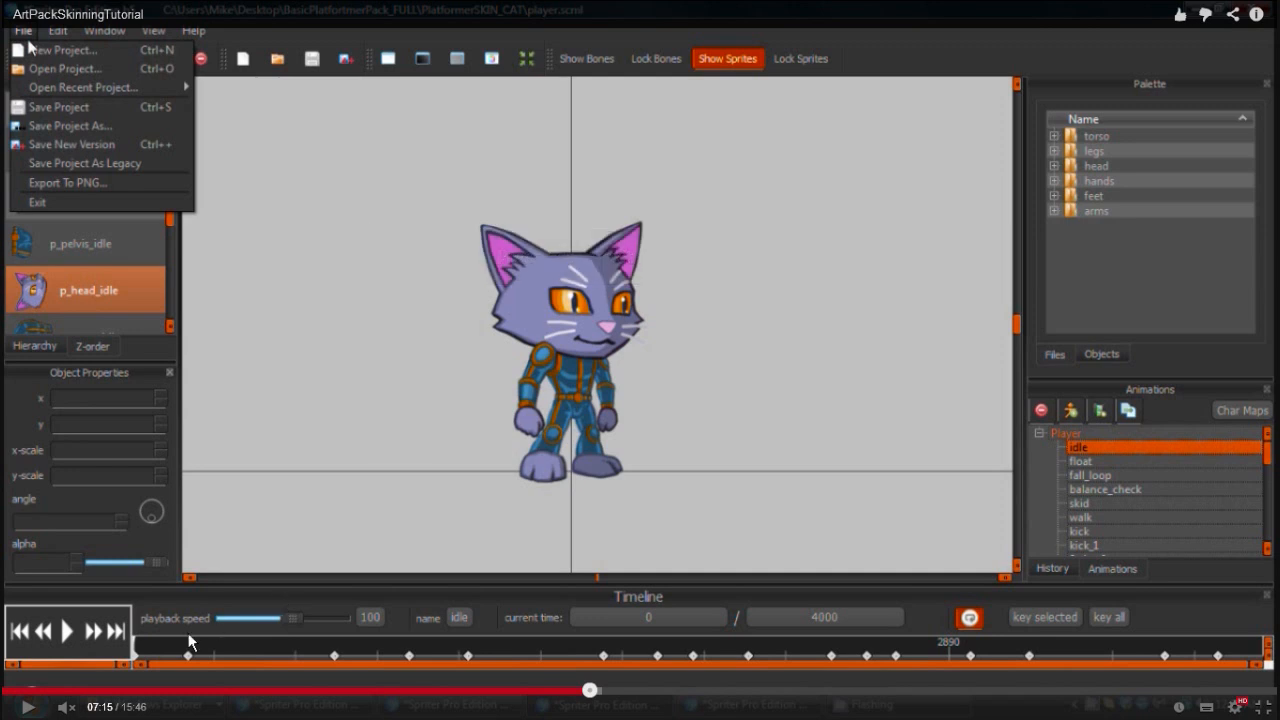
mouse_move(64, 68)
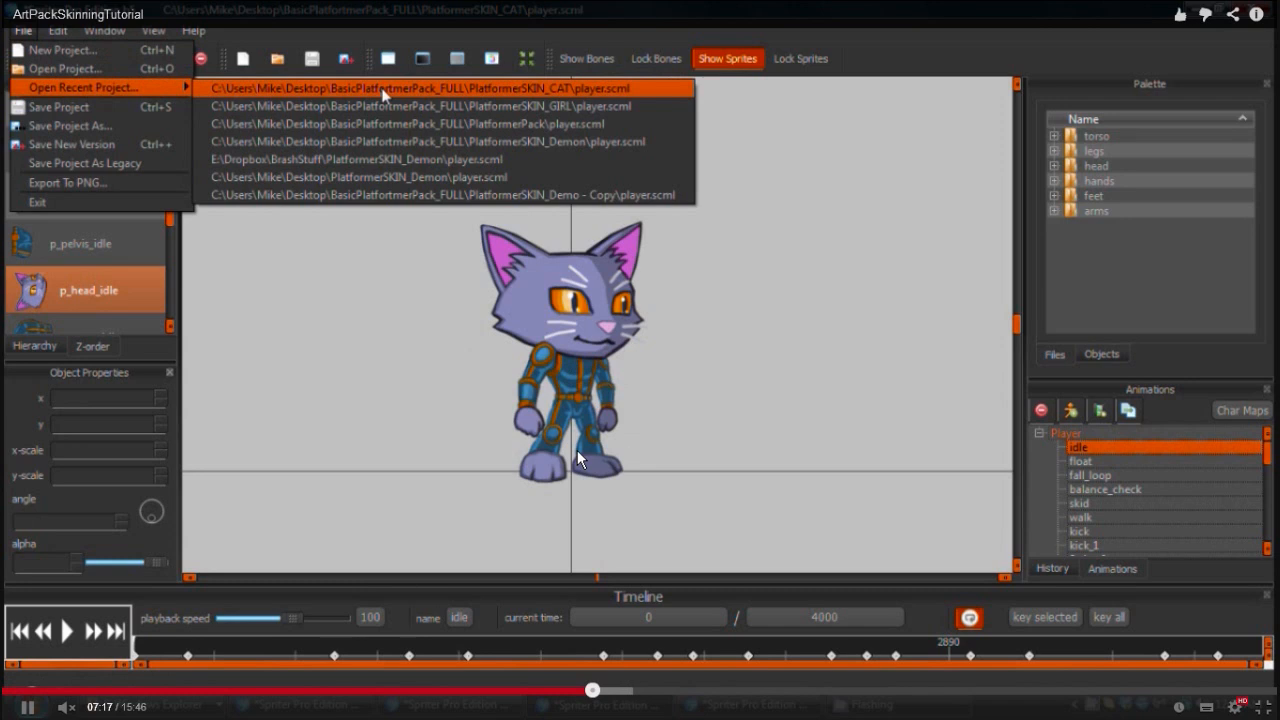
mouse_move(668, 300)
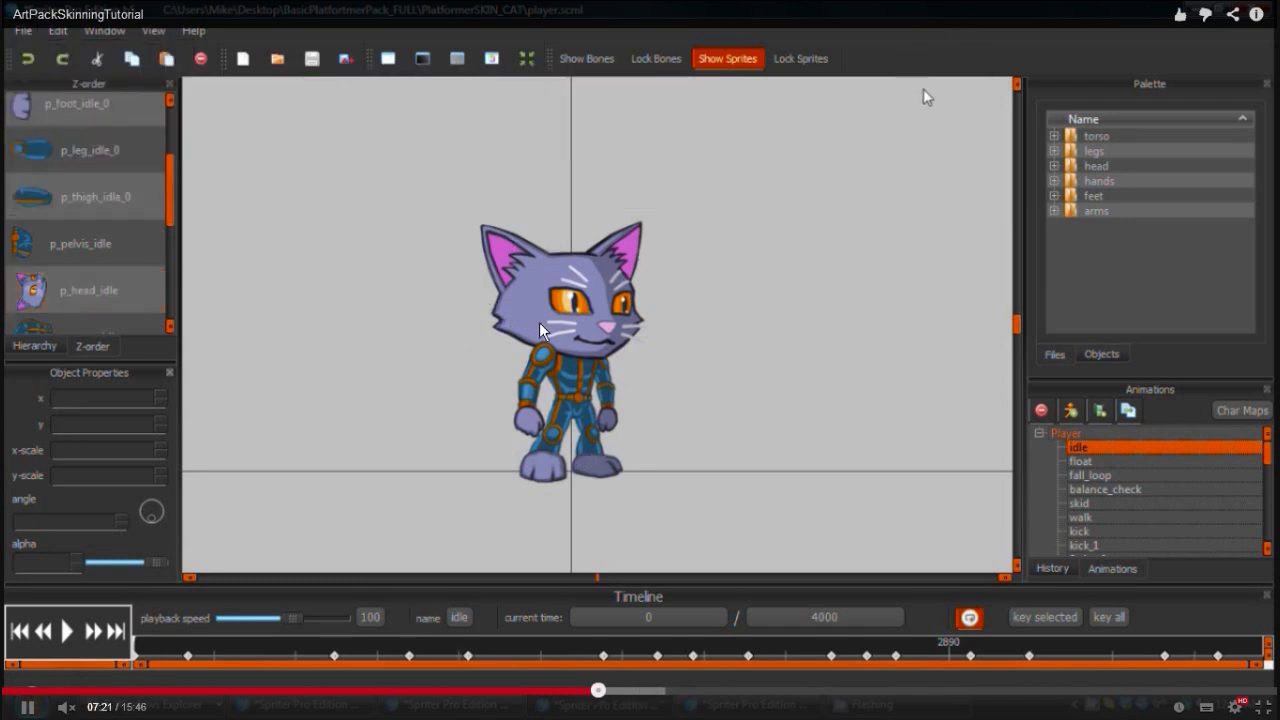
Seek the ArtPackSkinningTutorial video to a later point showing the green demon project.
left_click(84, 290)
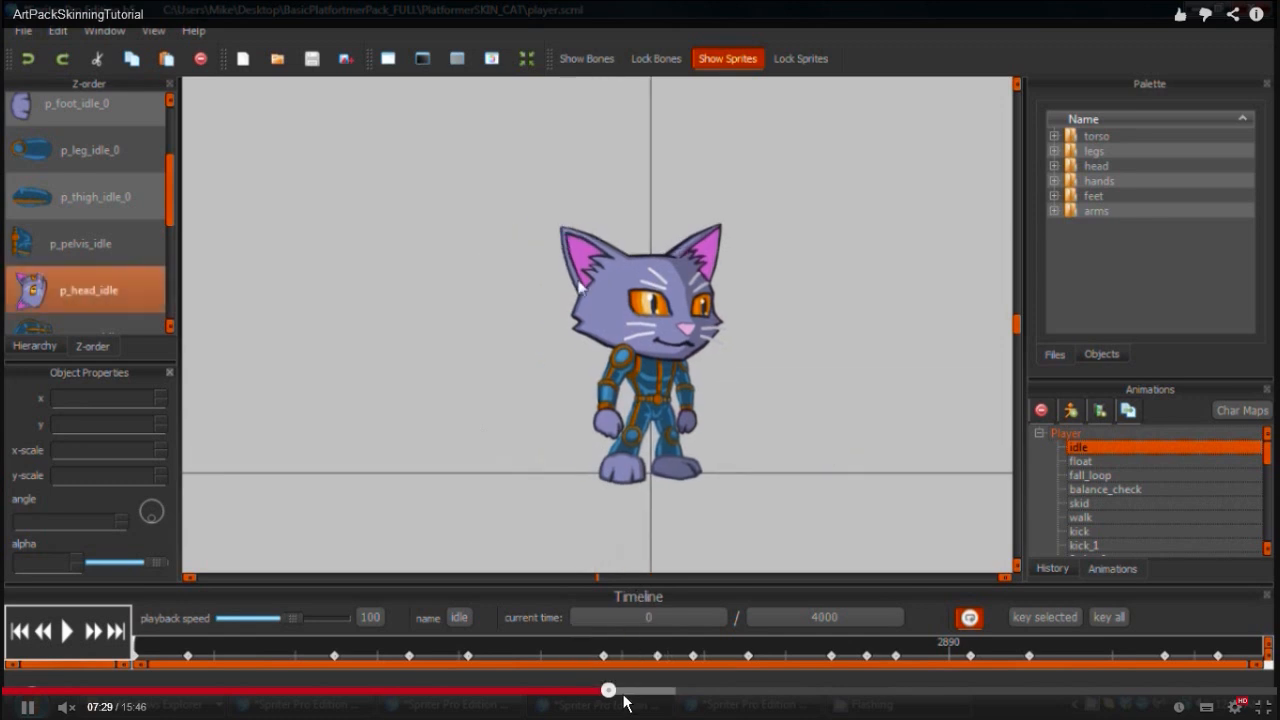
left_click_drag(604, 690, 624, 690)
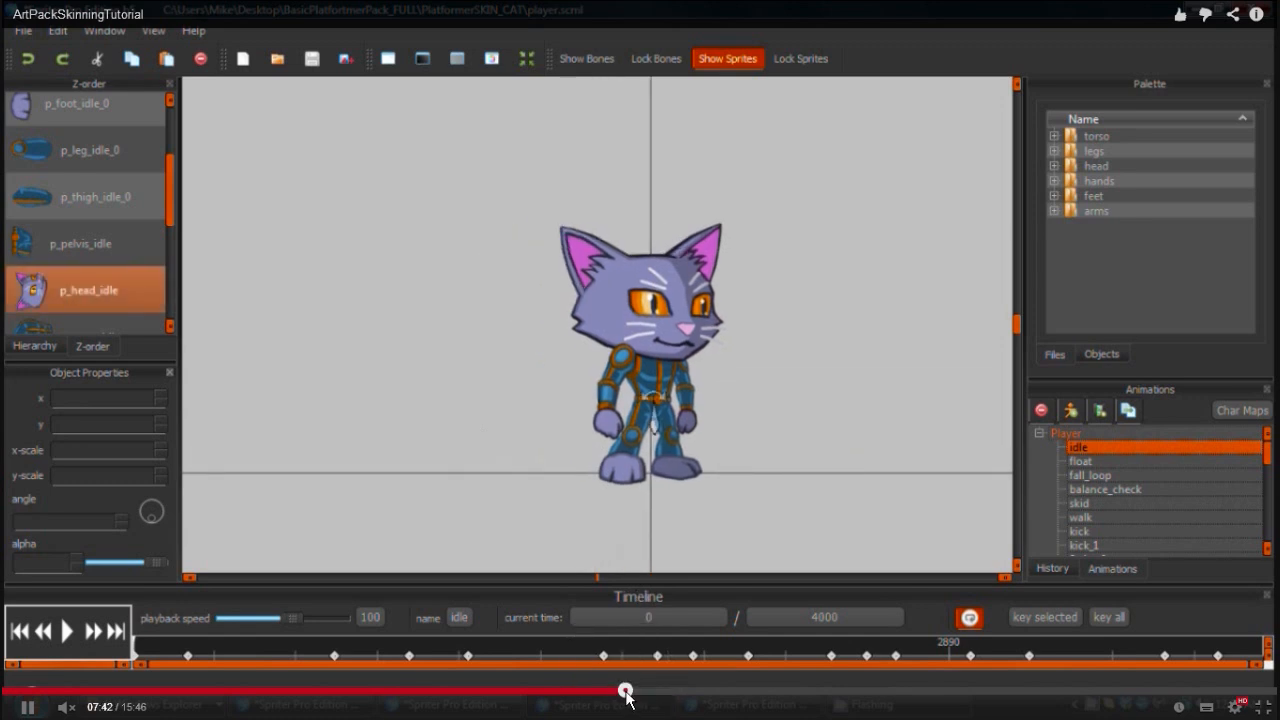
left_click_drag(624, 690, 624, 690)
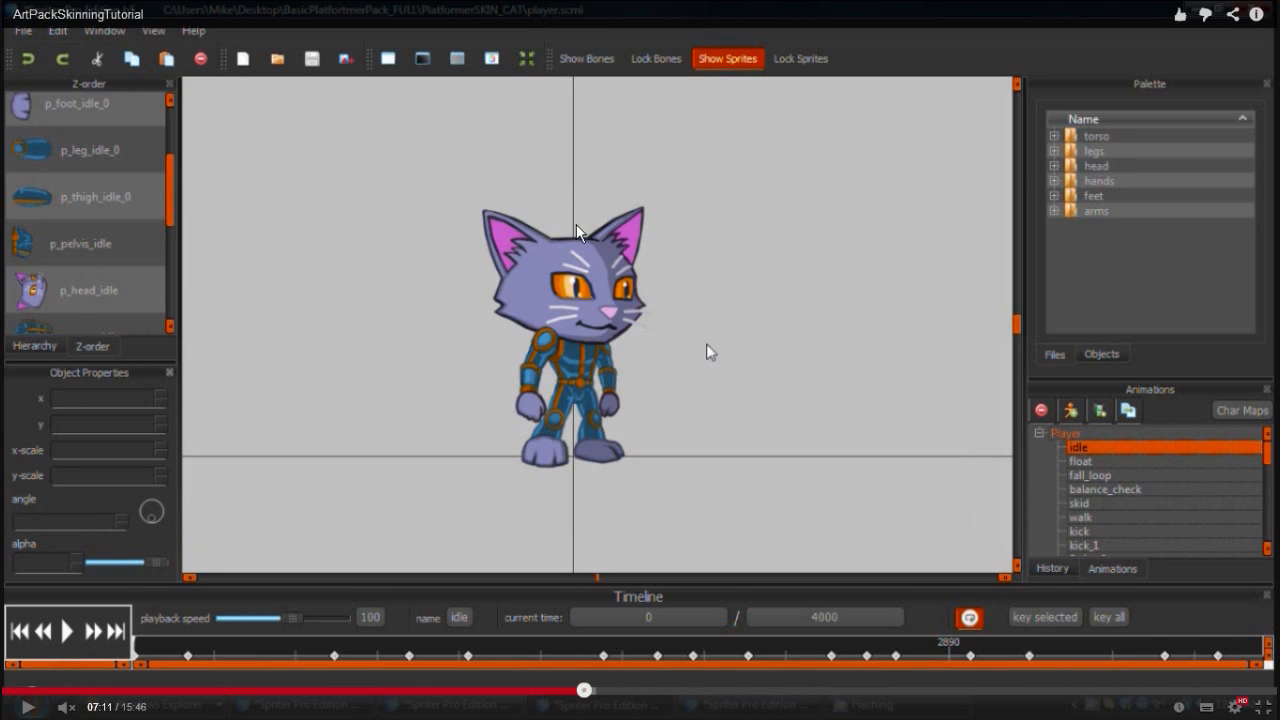
mouse_move(716, 358)
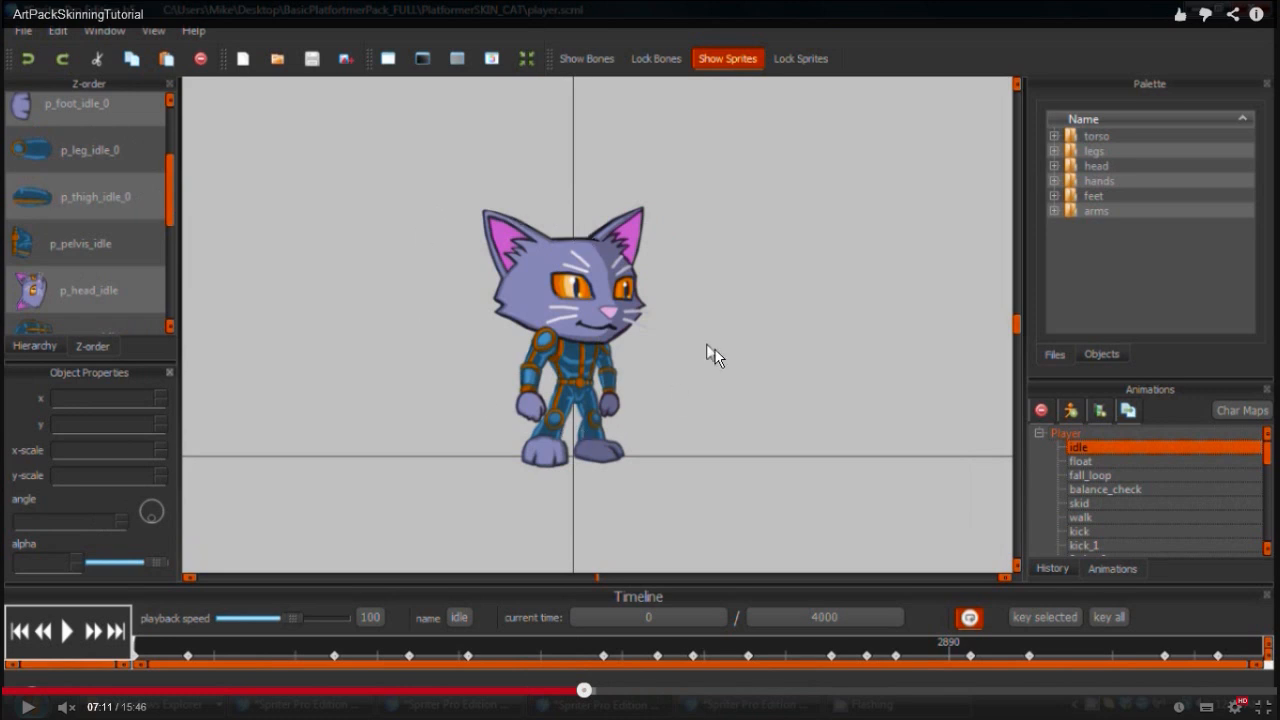
left_click(68, 632)
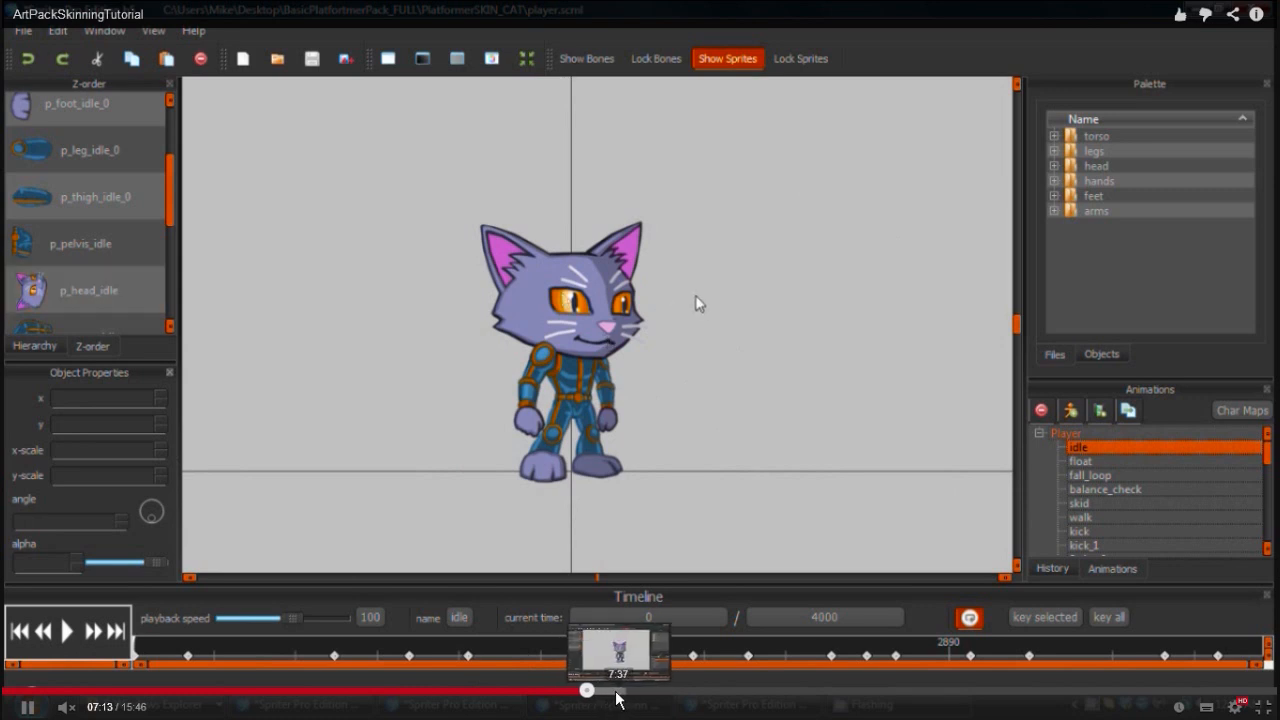
left_click_drag(588, 690, 630, 690)
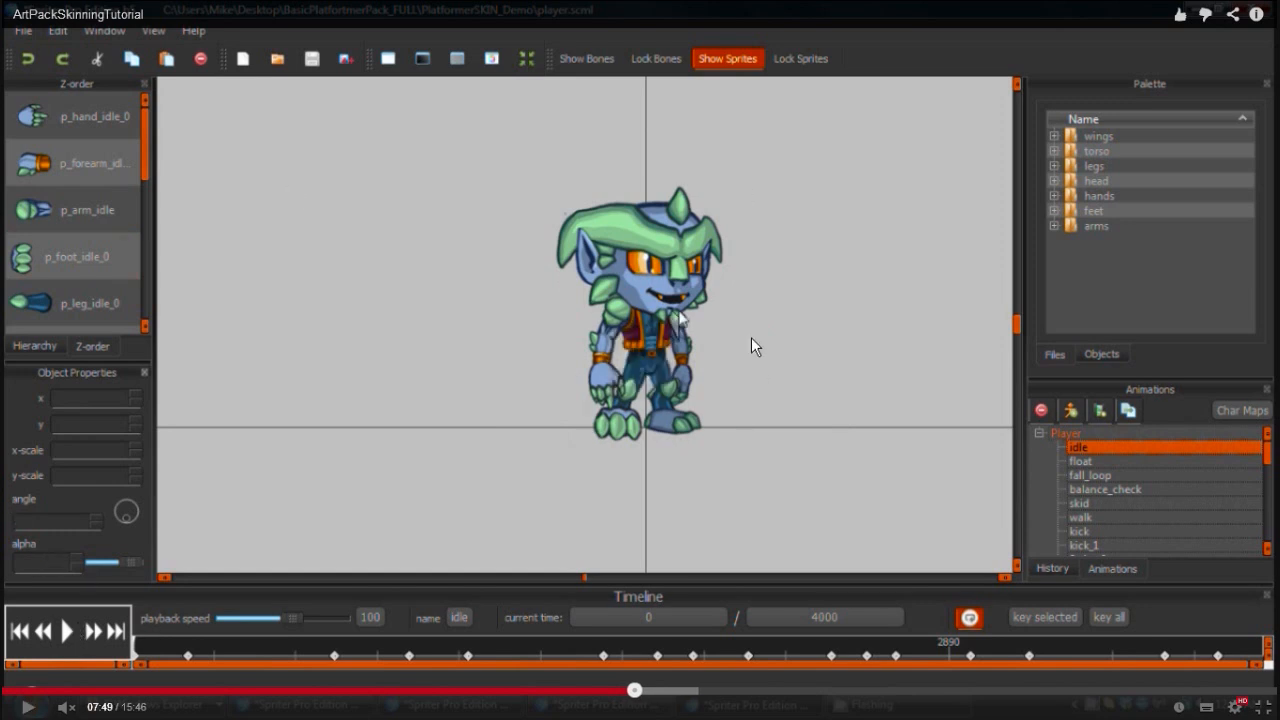
mouse_move(710, 348)
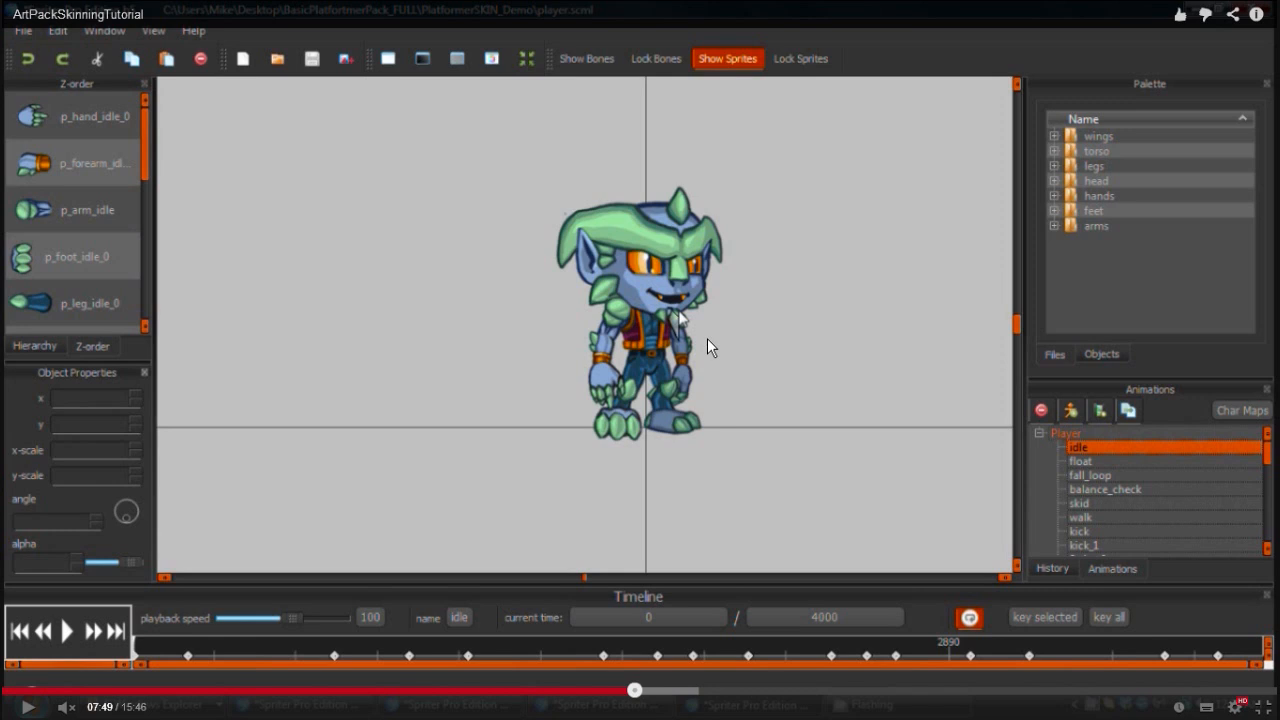
mouse_move(744, 236)
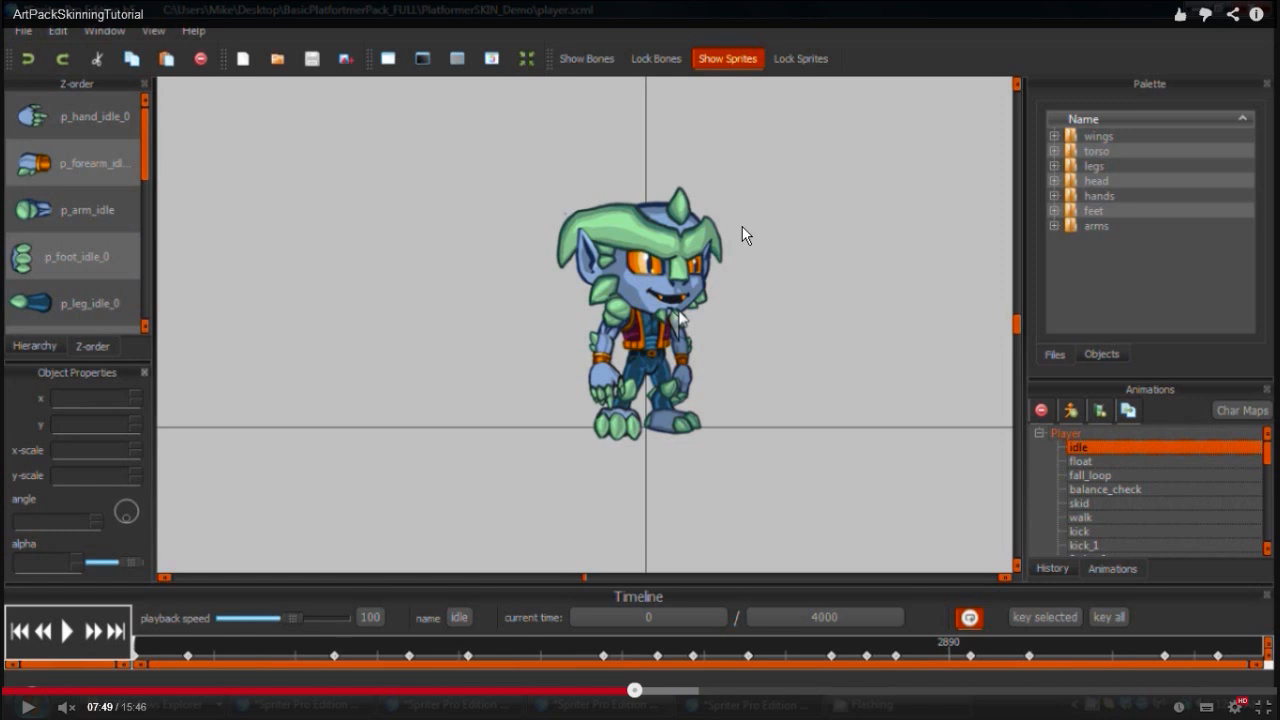
mouse_move(742, 240)
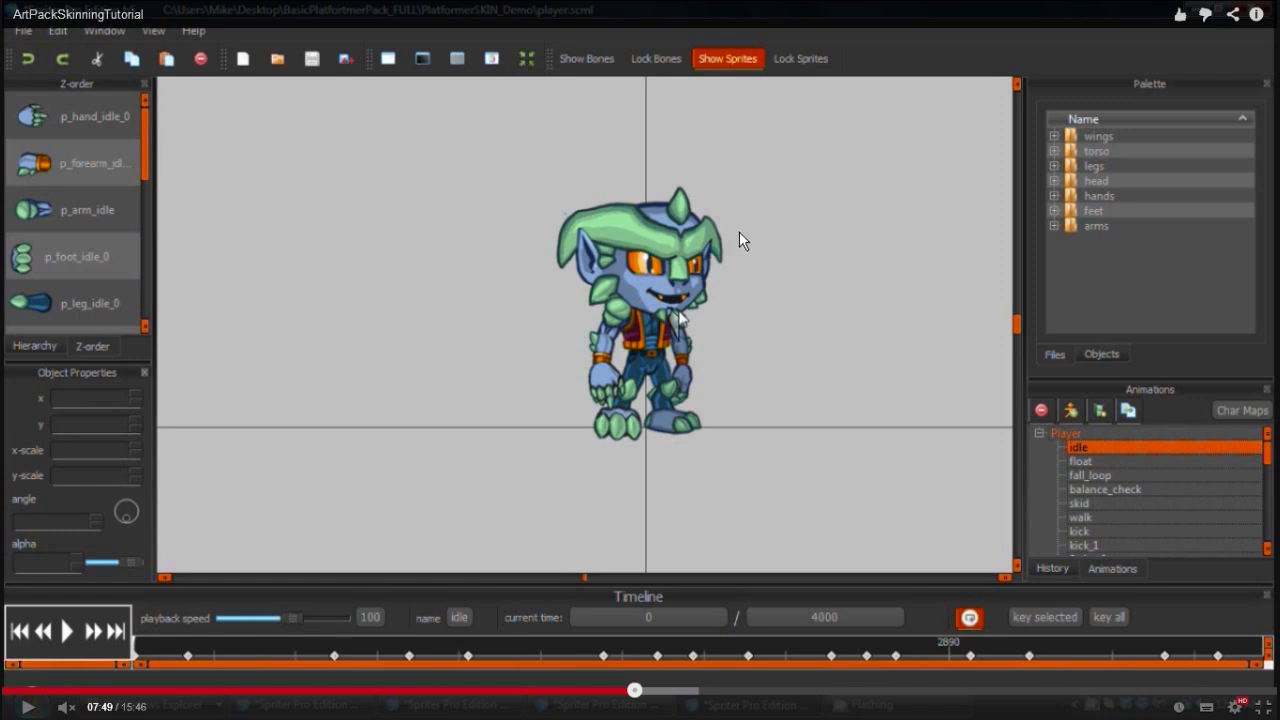
mouse_move(500, 216)
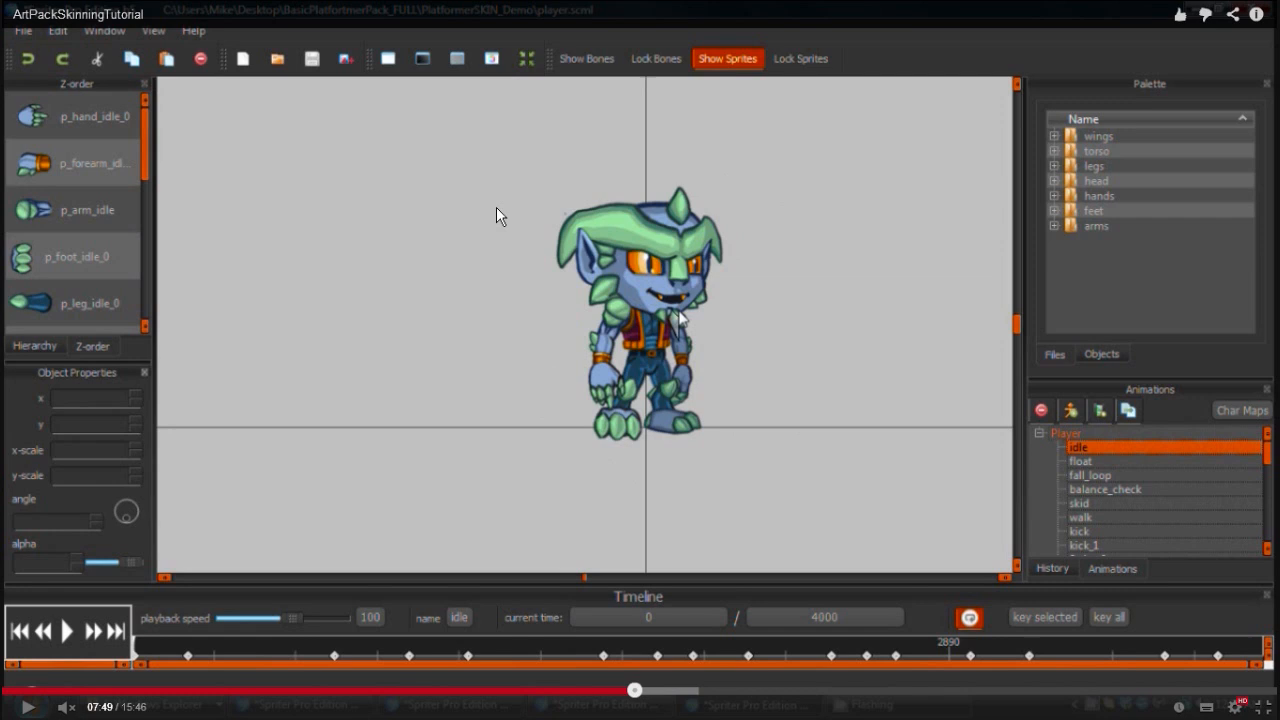
mouse_move(532, 248)
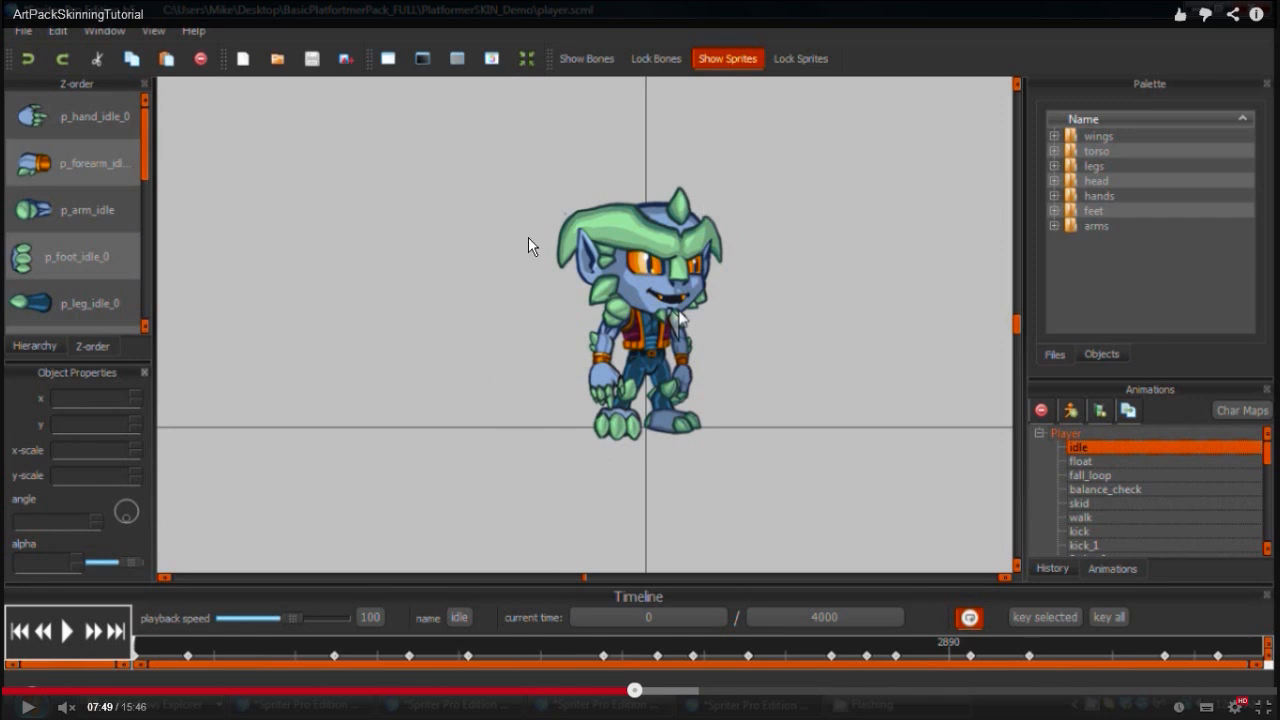
mouse_move(528, 220)
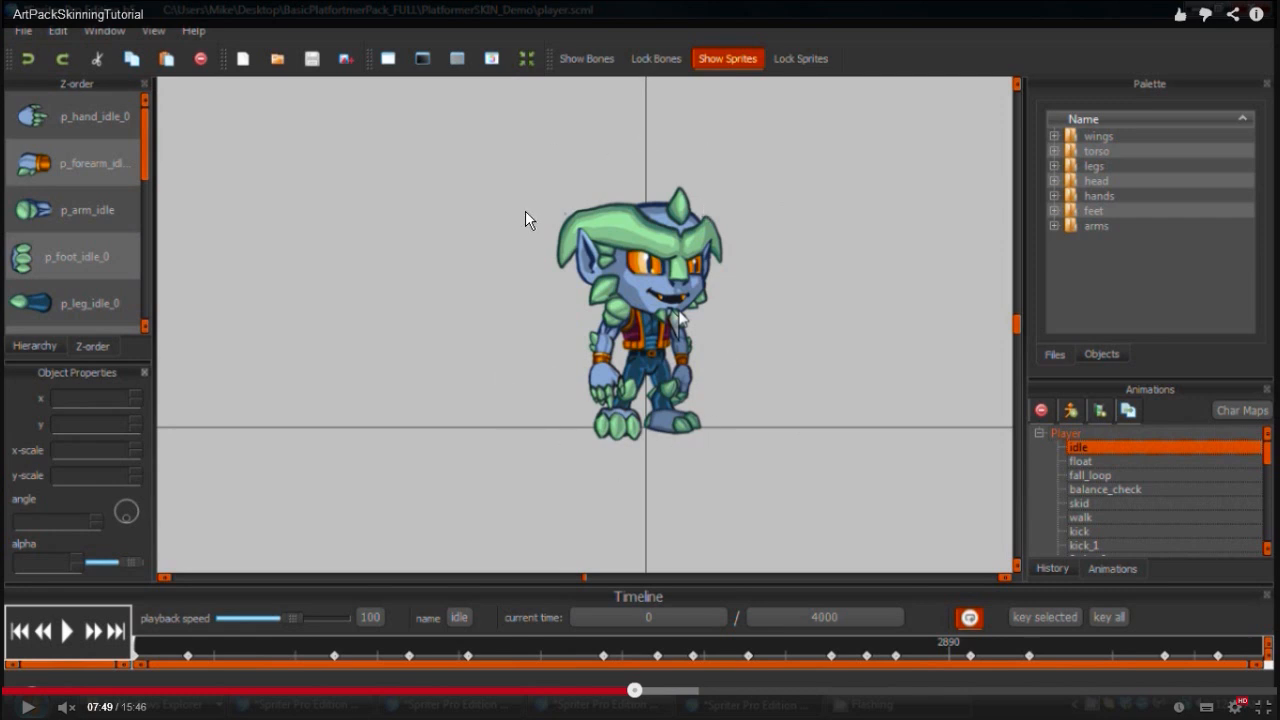
mouse_move(684, 322)
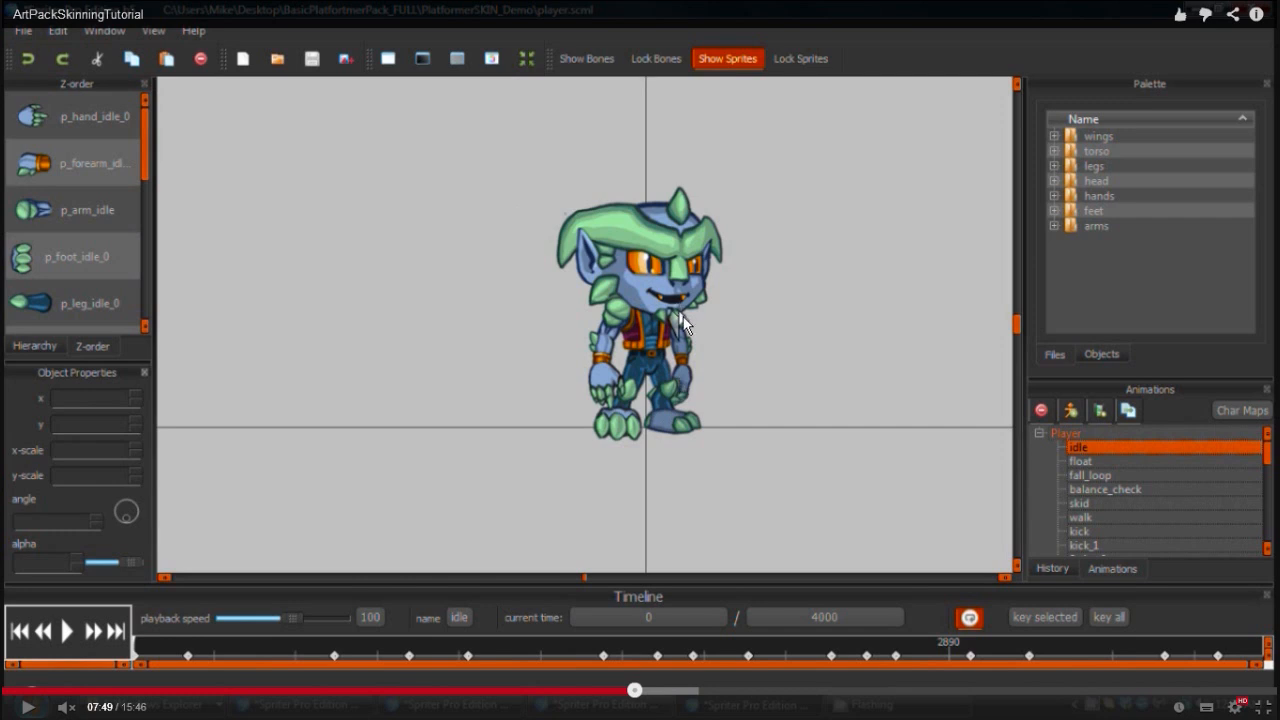
mouse_move(588, 390)
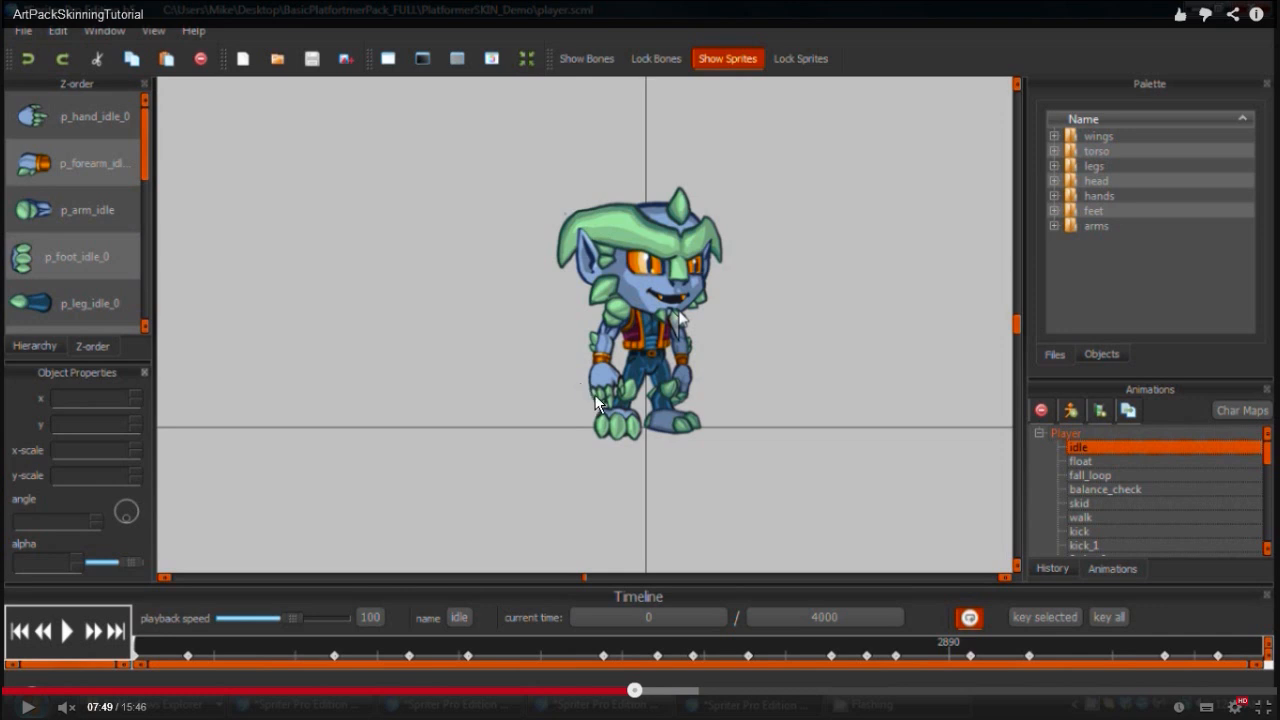
mouse_move(716, 392)
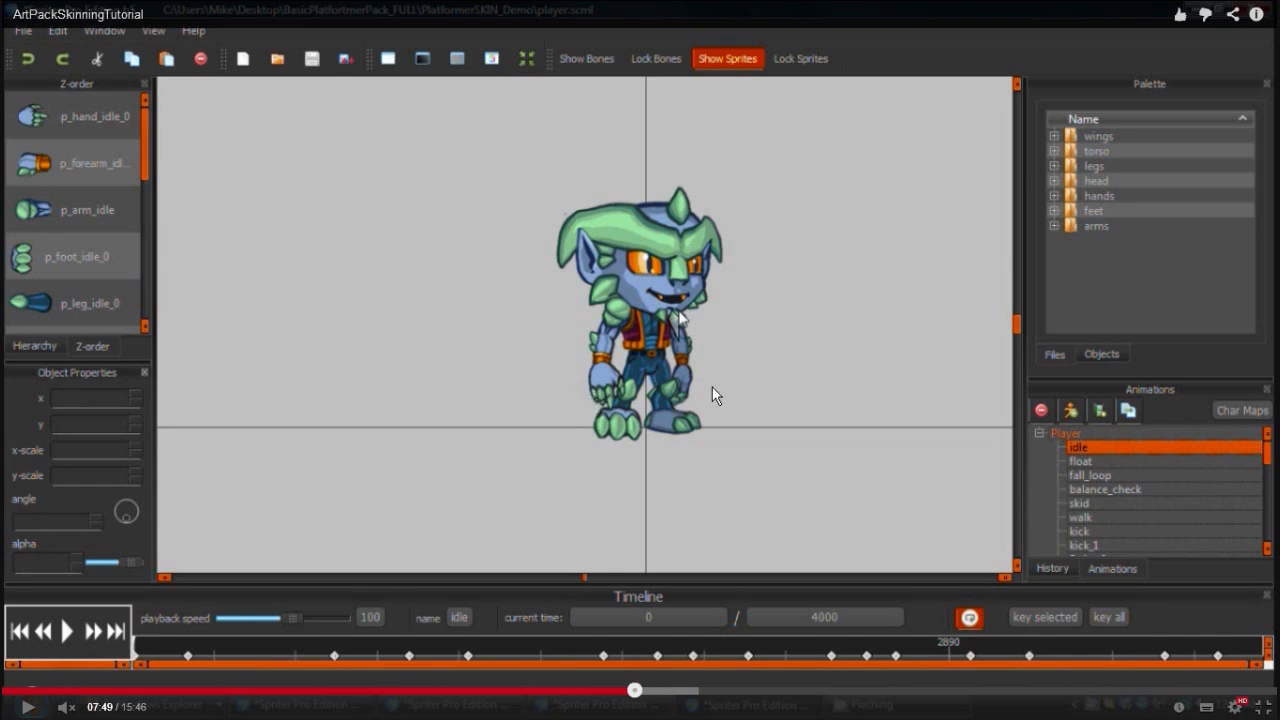
mouse_move(536, 400)
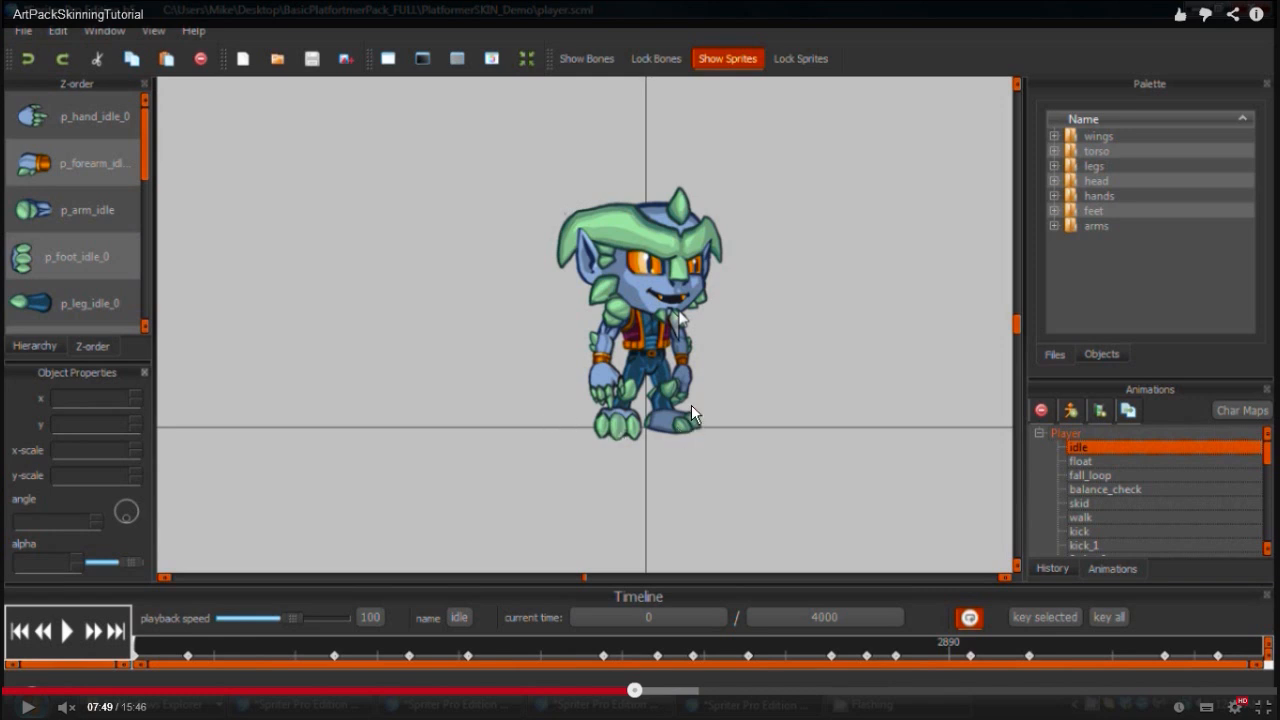
mouse_move(592, 302)
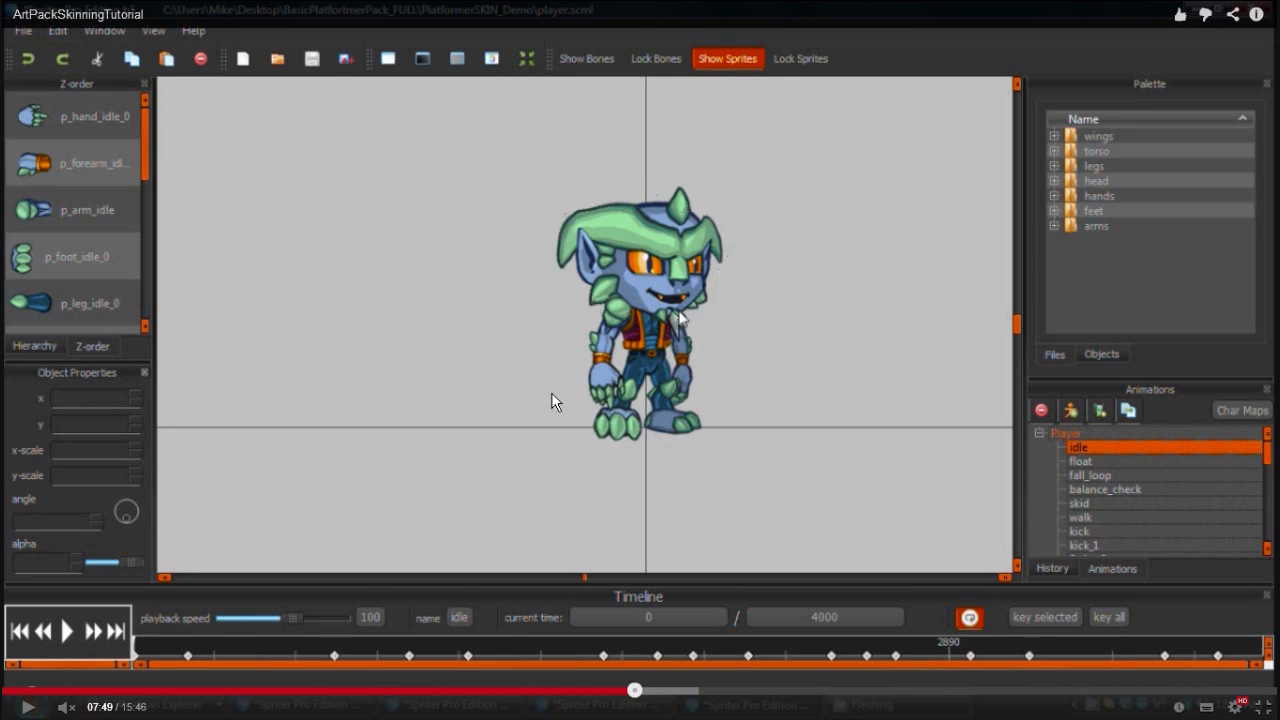
mouse_move(640, 228)
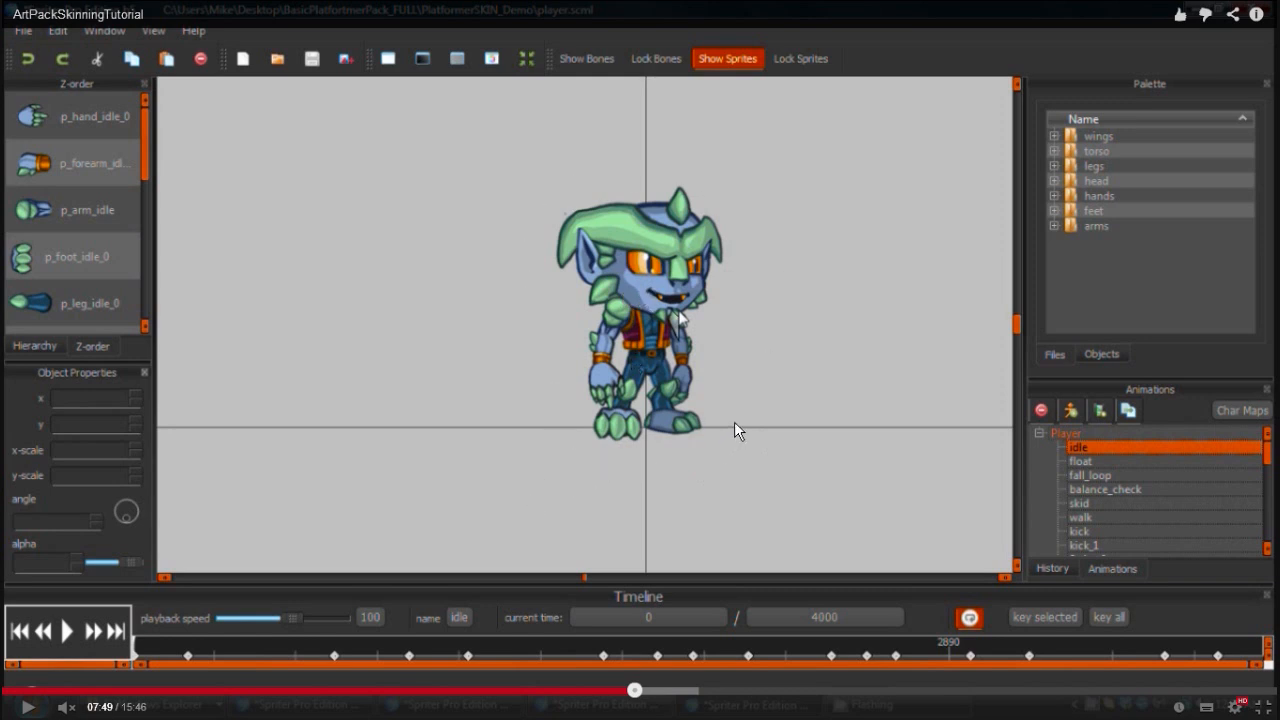
mouse_move(770, 352)
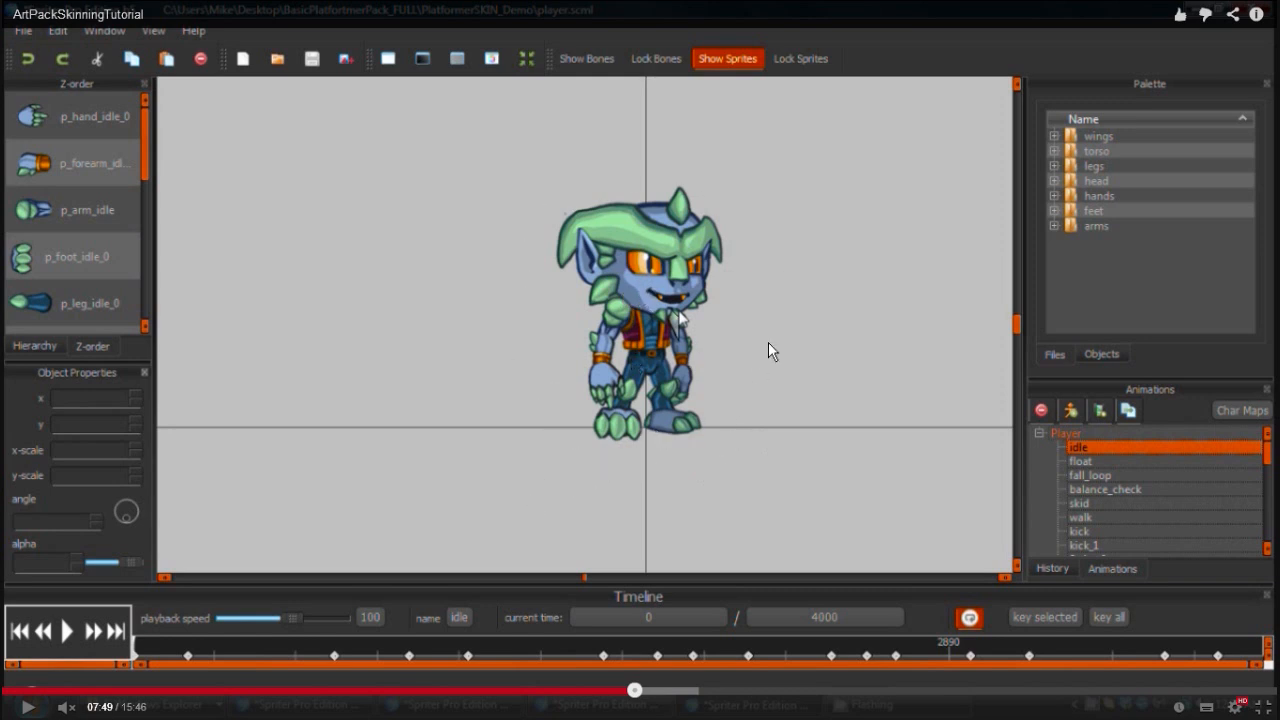
mouse_move(596, 232)
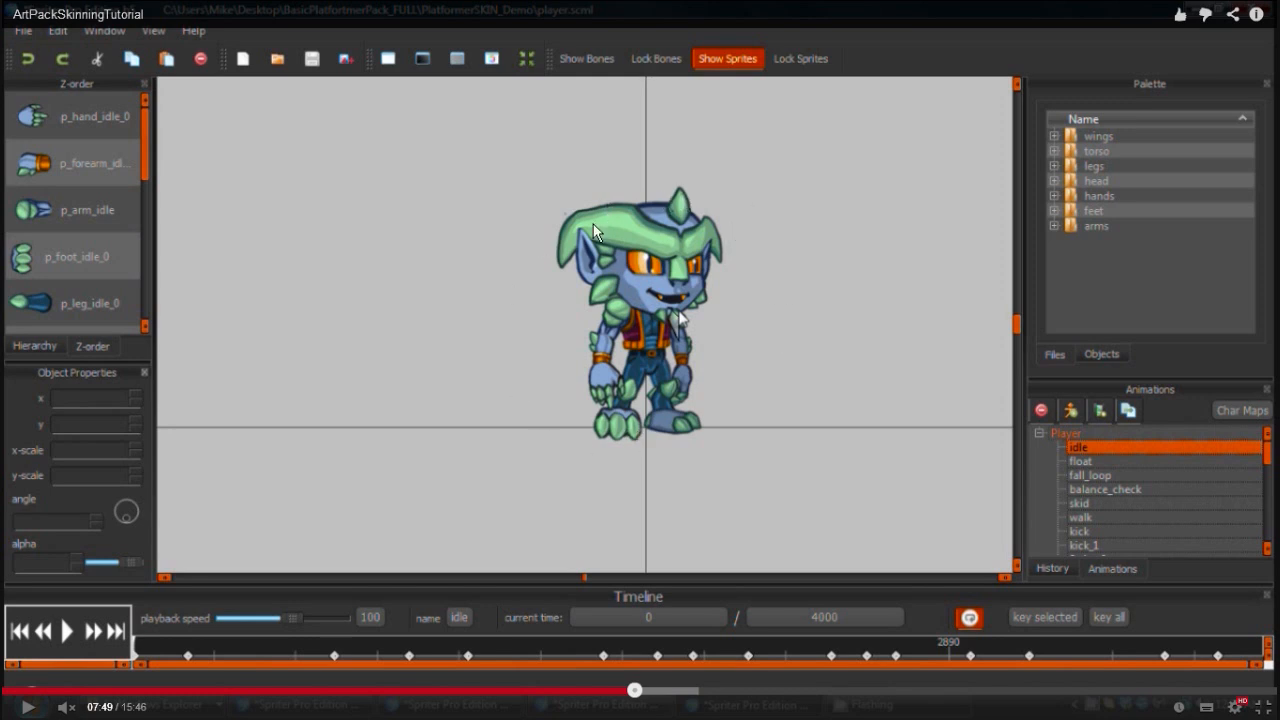
mouse_move(710, 280)
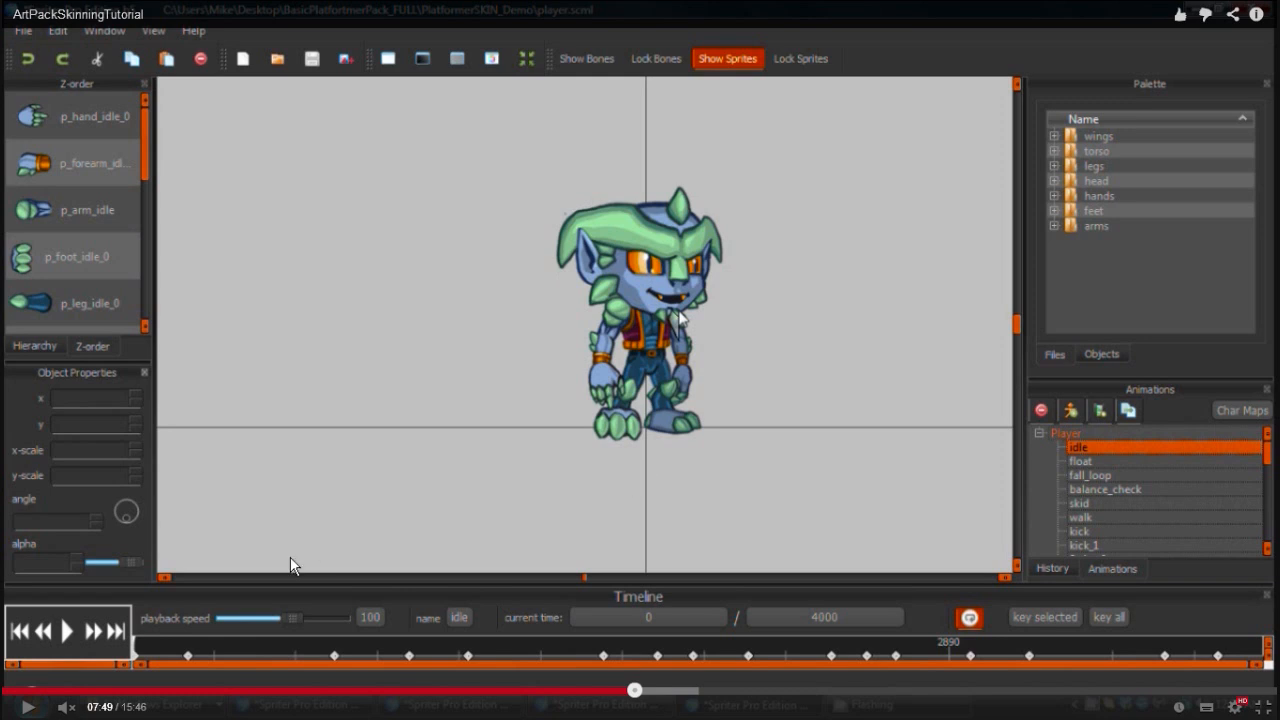
mouse_move(68, 634)
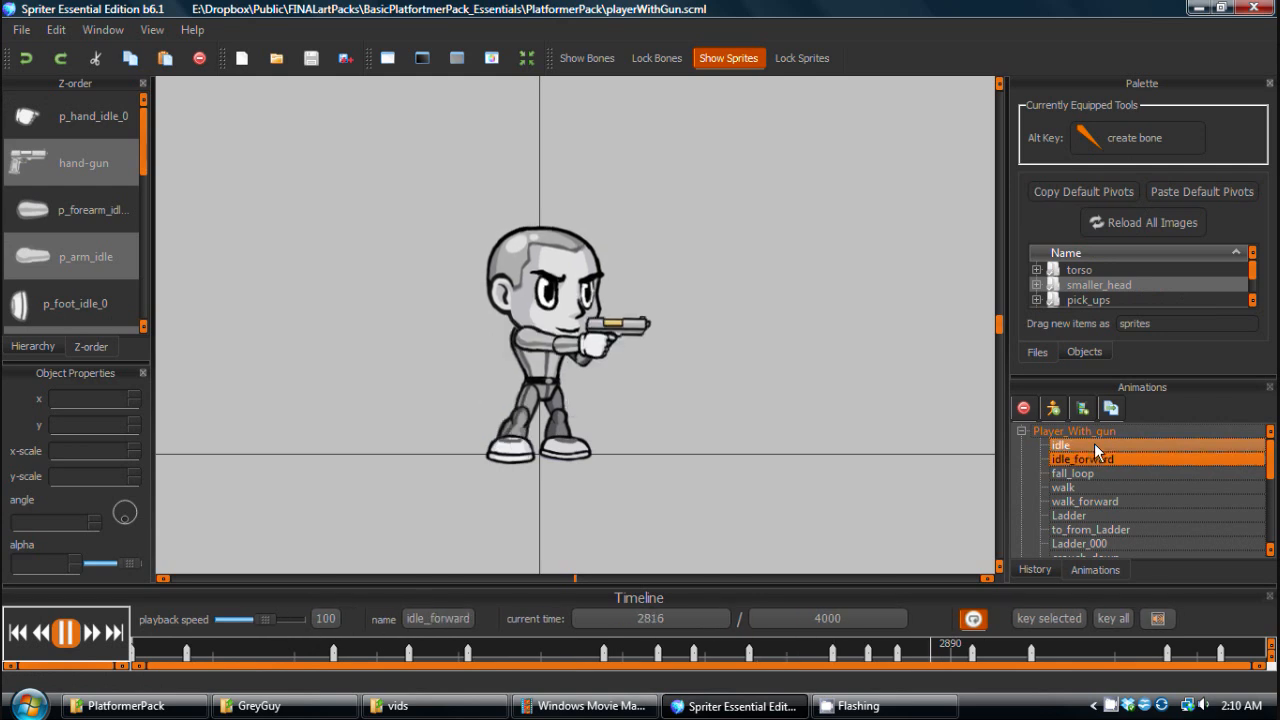
Preview the fall_loop animation, then the idle animation with play/pause.
left_click(1076, 472)
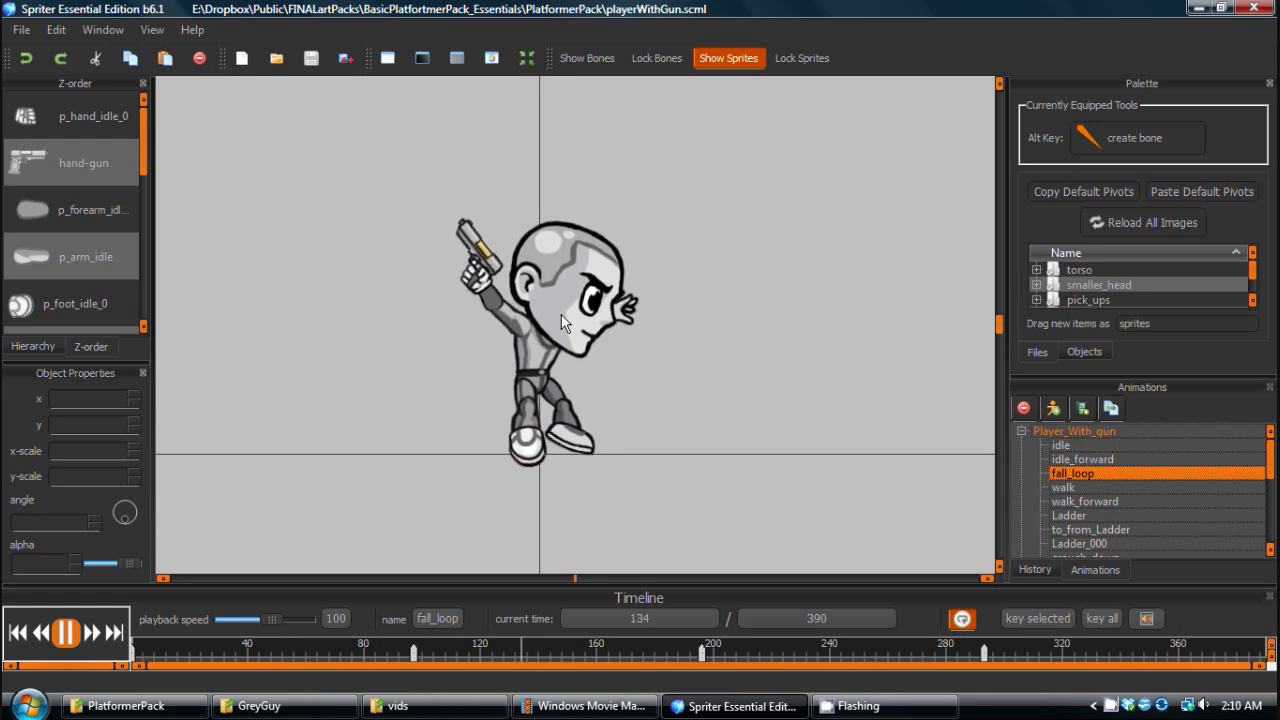
left_click(1060, 444)
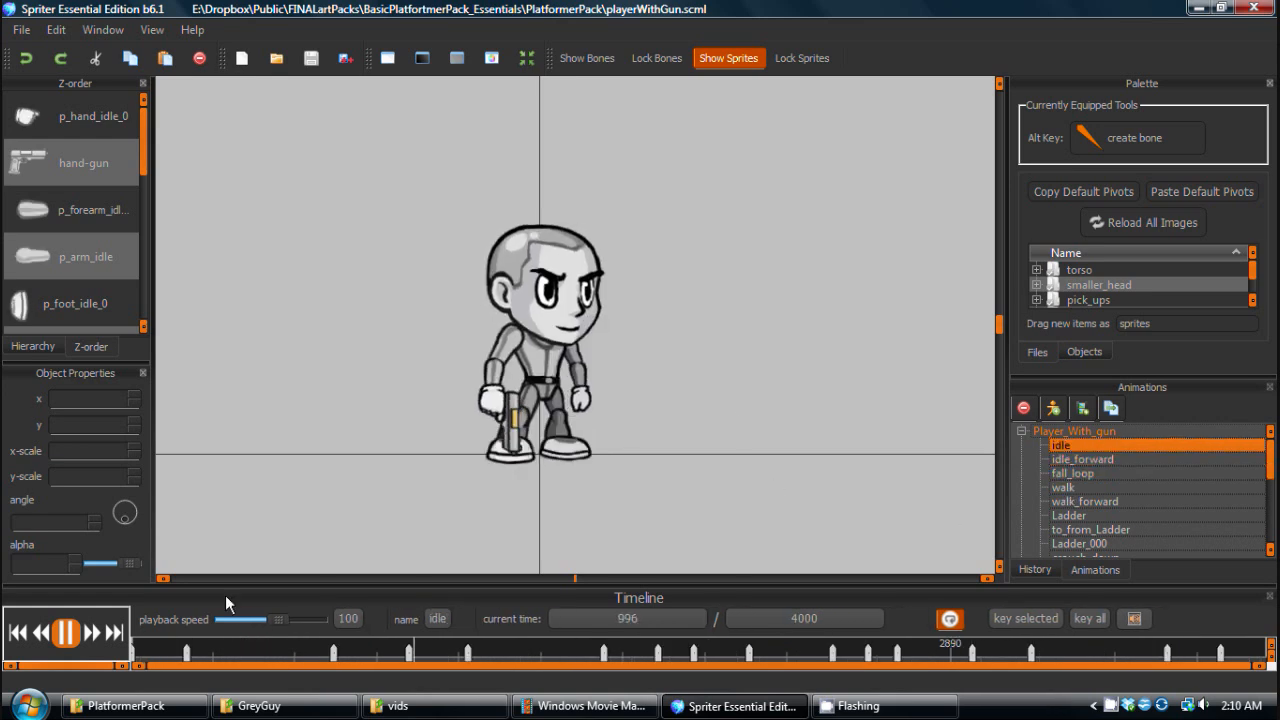
left_click(64, 632)
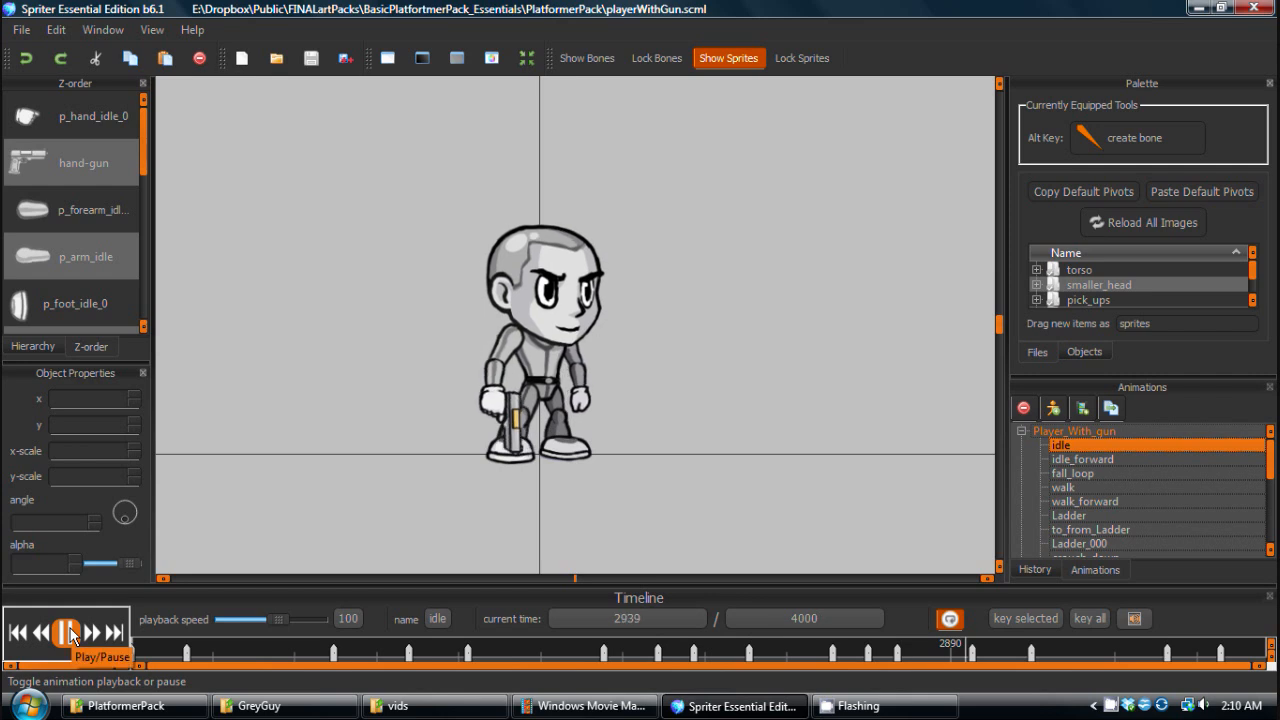
left_click(68, 632)
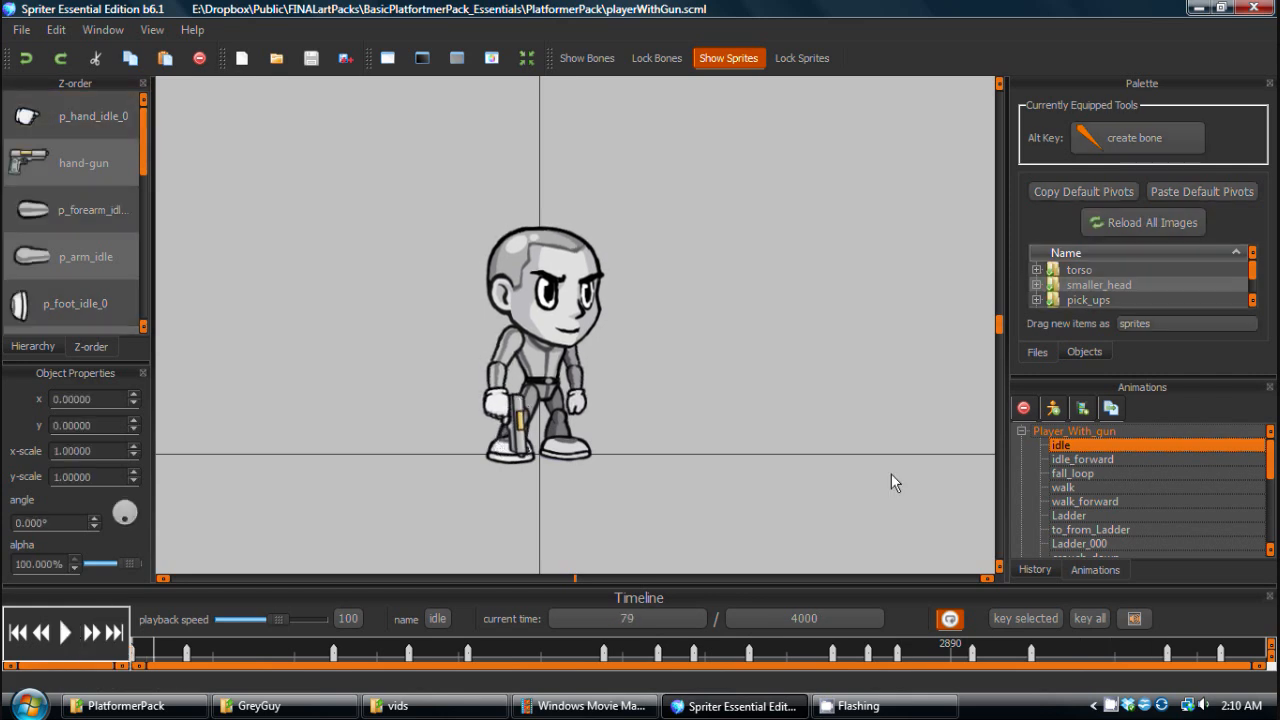
mouse_move(636, 222)
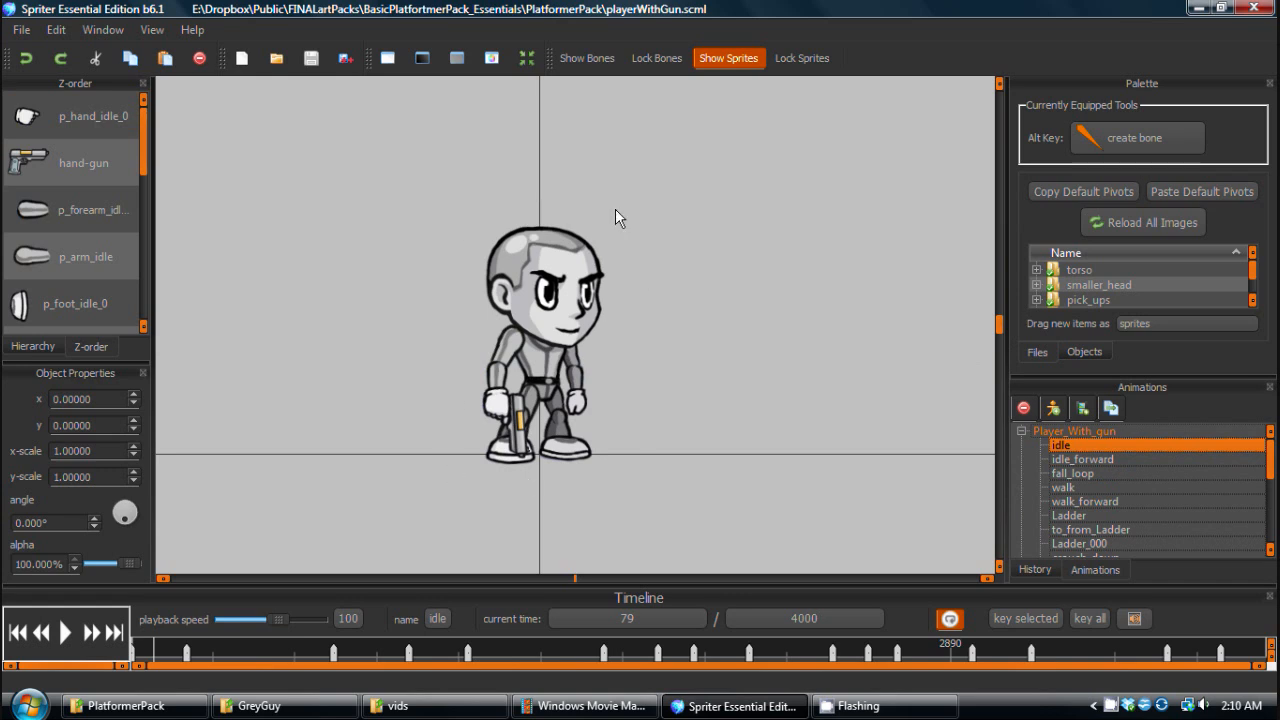
mouse_move(1052, 452)
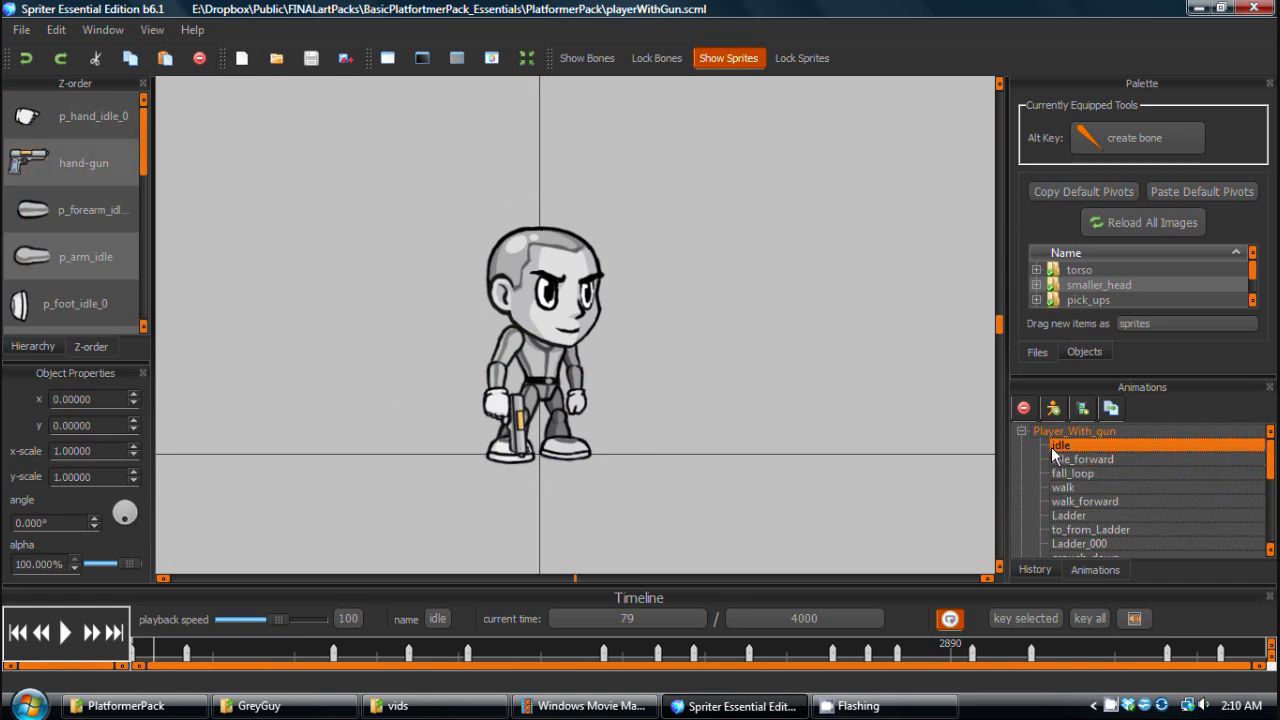
left_click(64, 632)
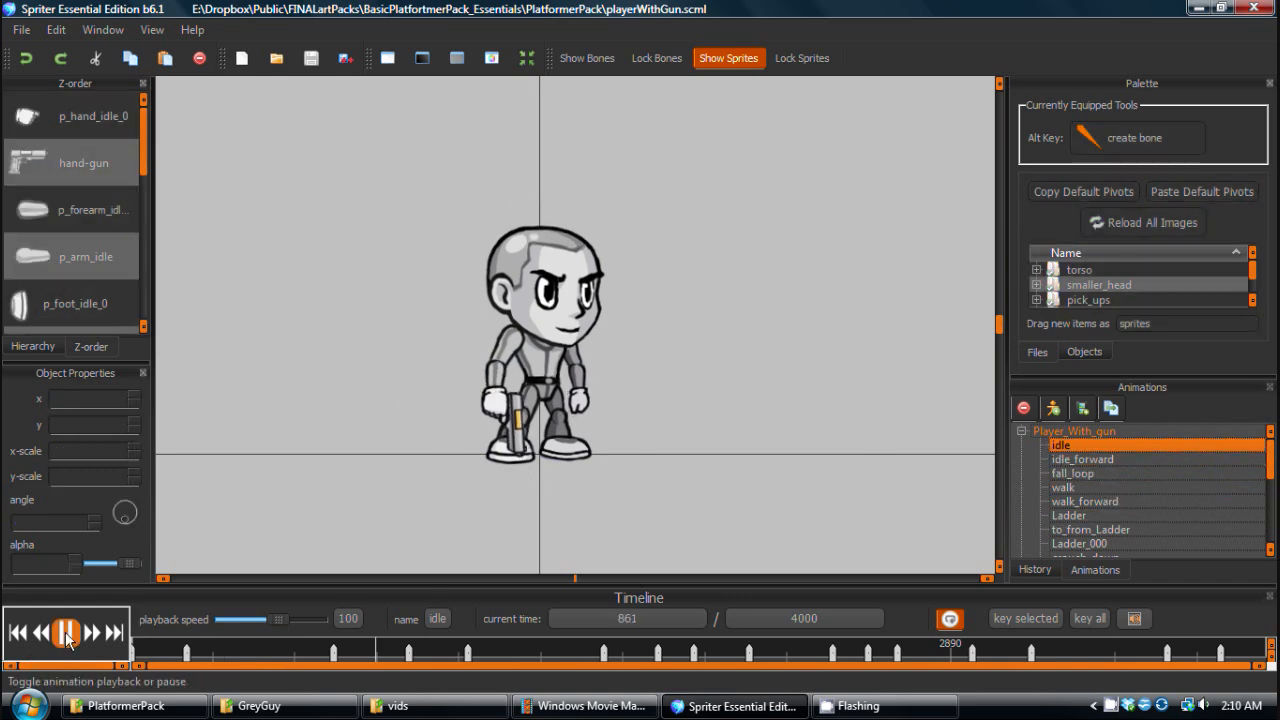
Load idle_forward and pause it on the gun-aiming pose.
left_click(1082, 458)
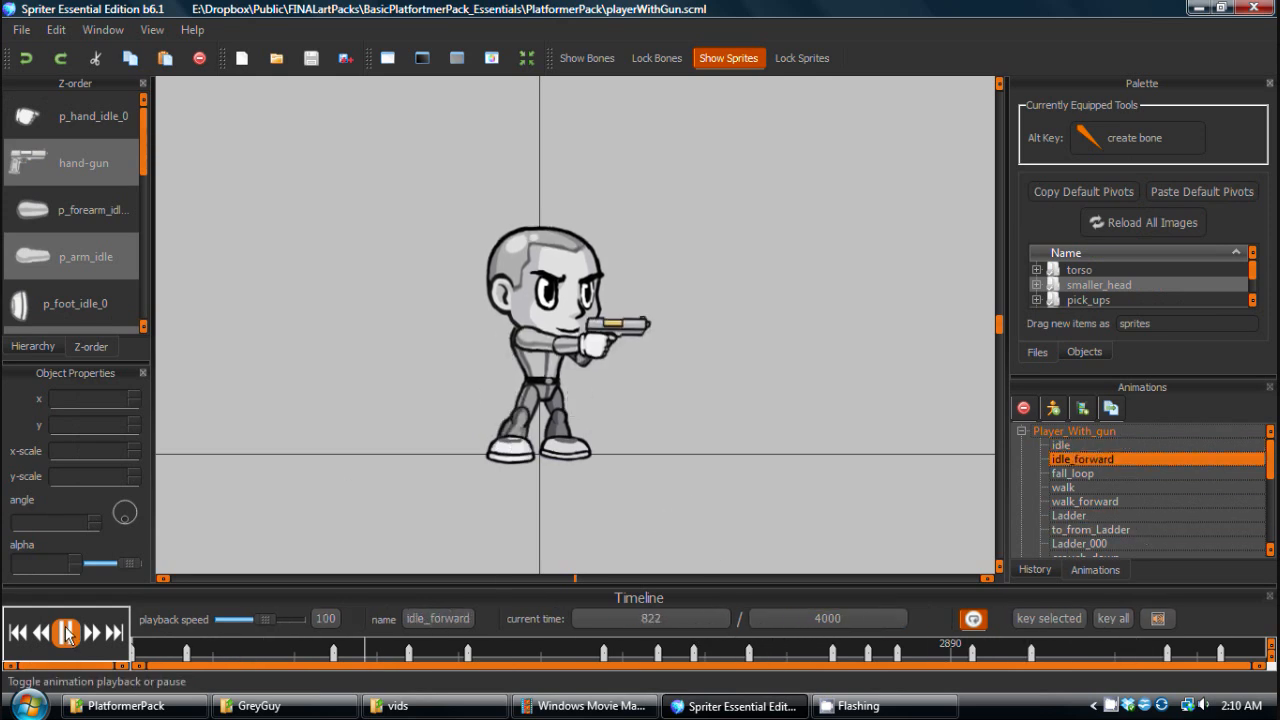
left_click(66, 632)
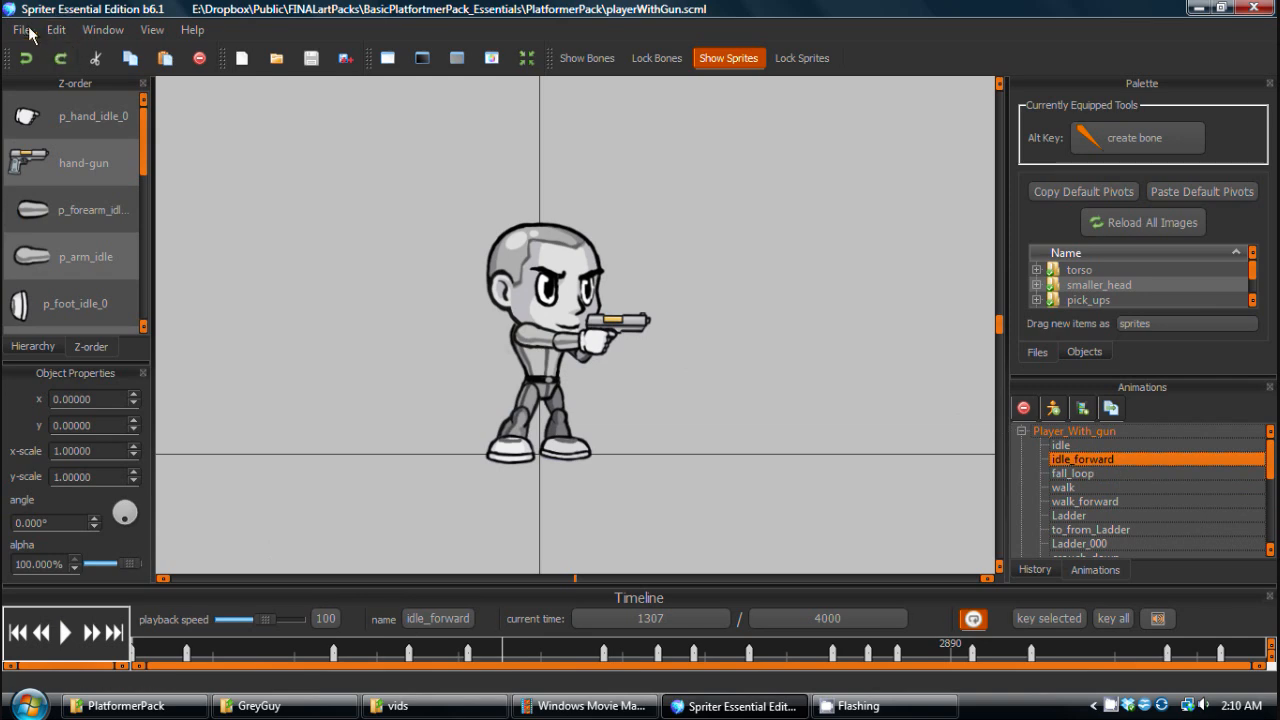
Start a PNG sequence export into the Desktop frames folder with base name 'idle'.
left_click(20, 30)
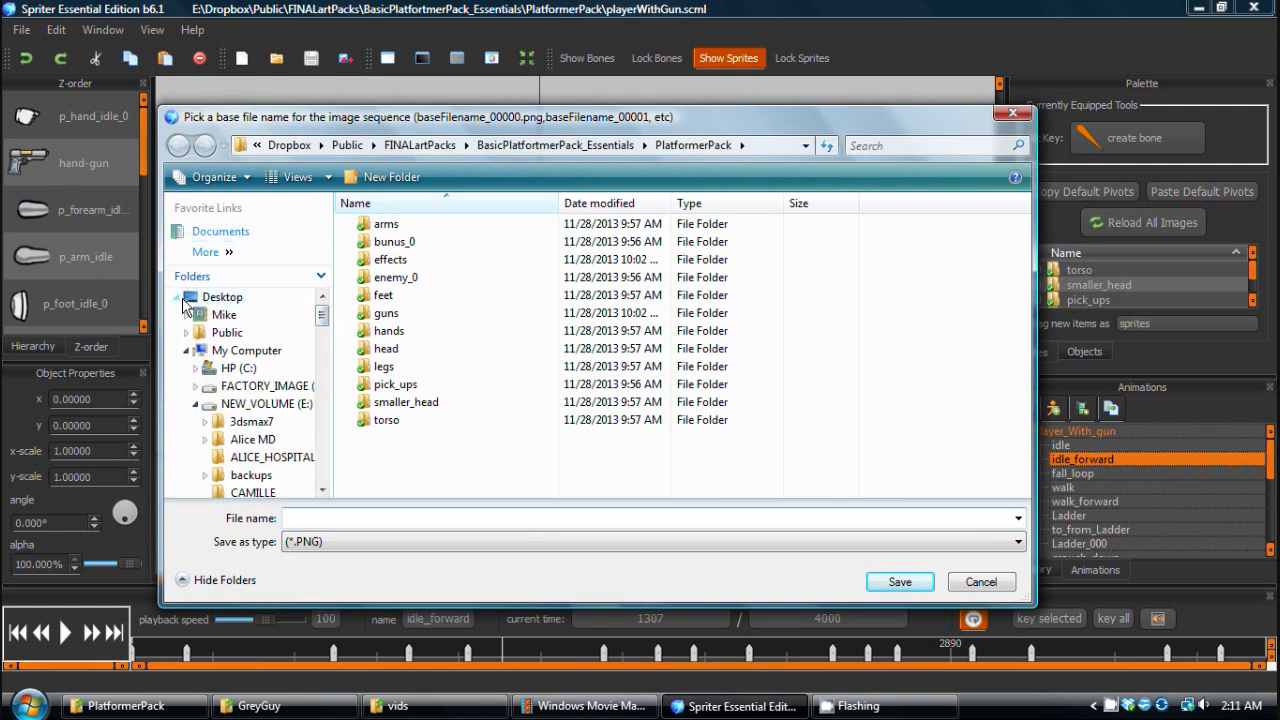
left_click(222, 296)
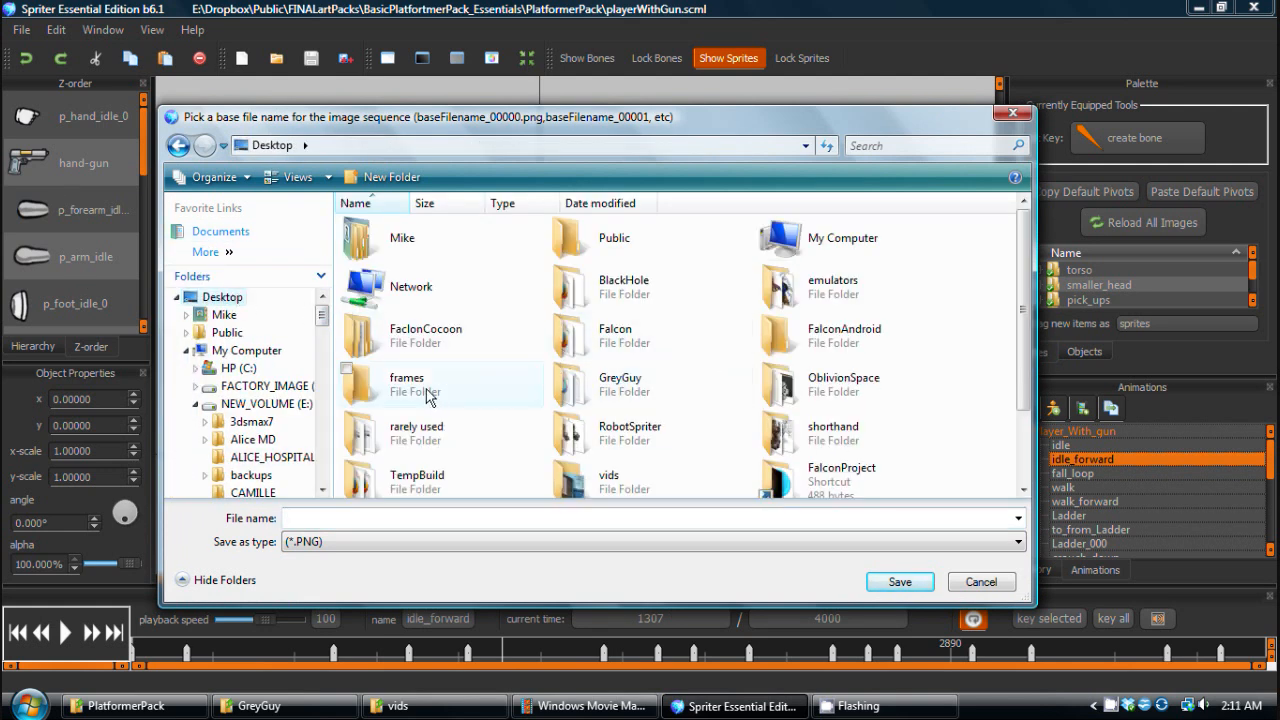
left_click(408, 384)
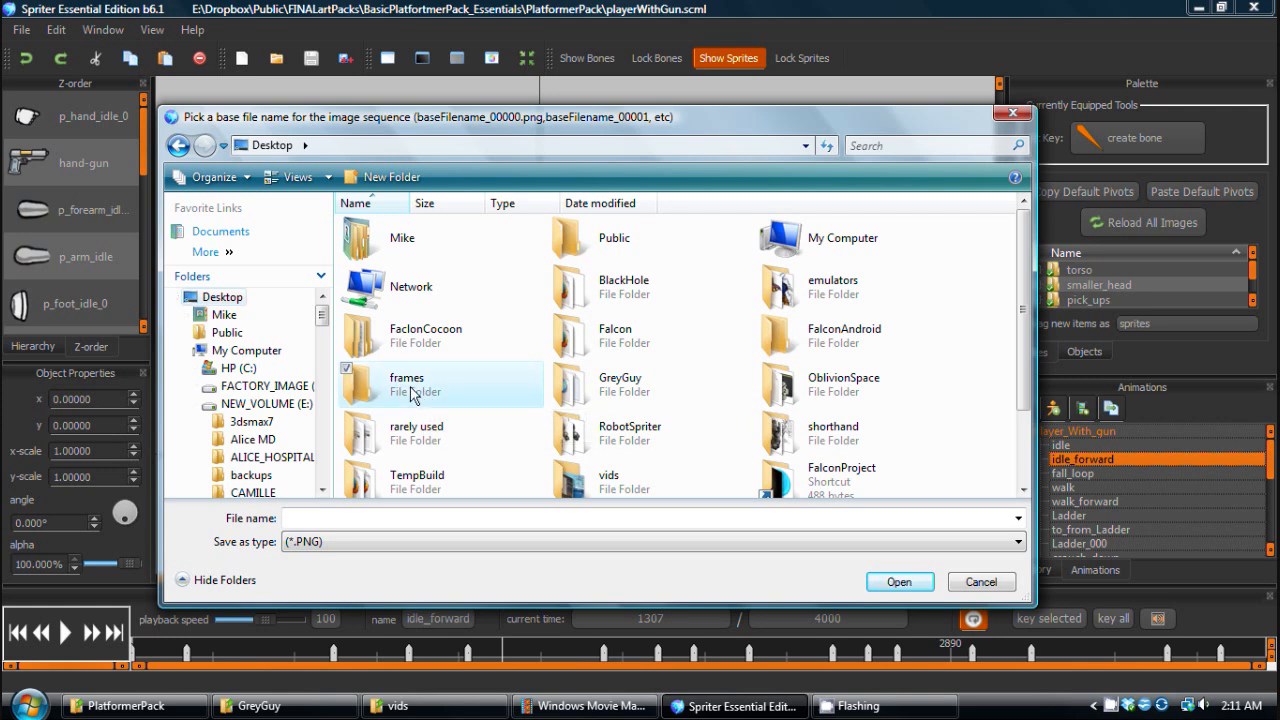
double_click(408, 384)
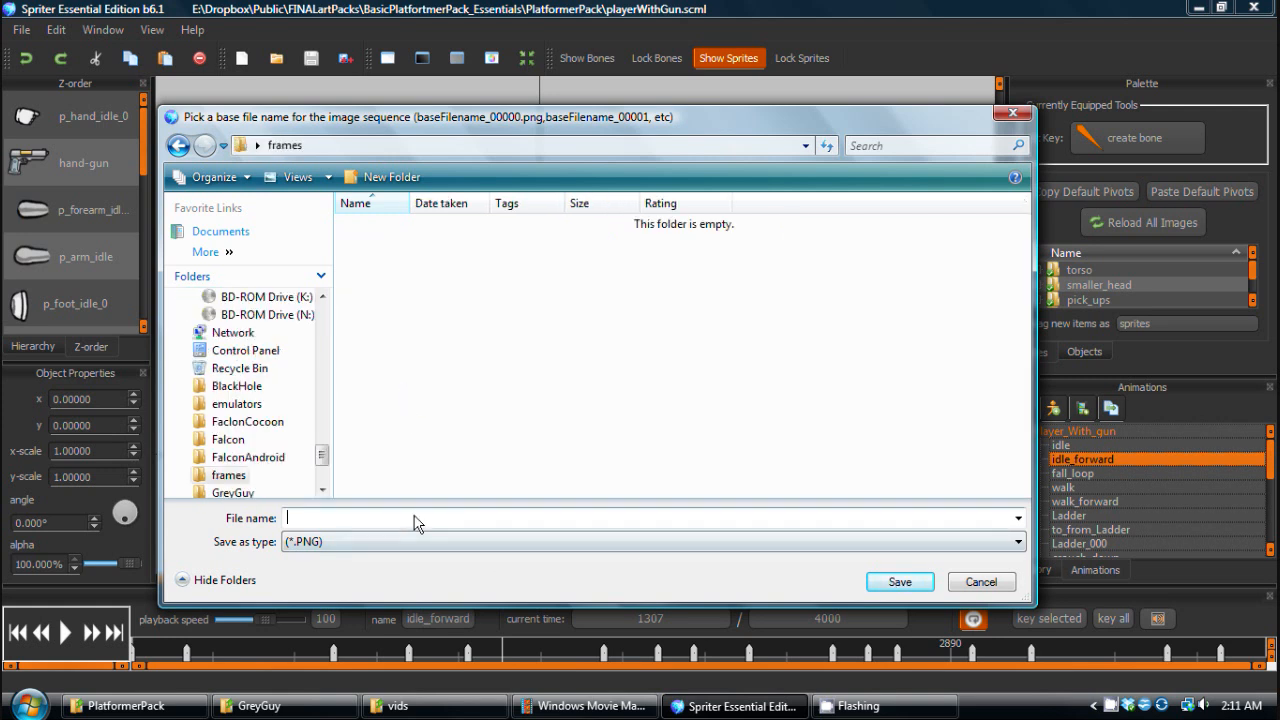
type("idle")
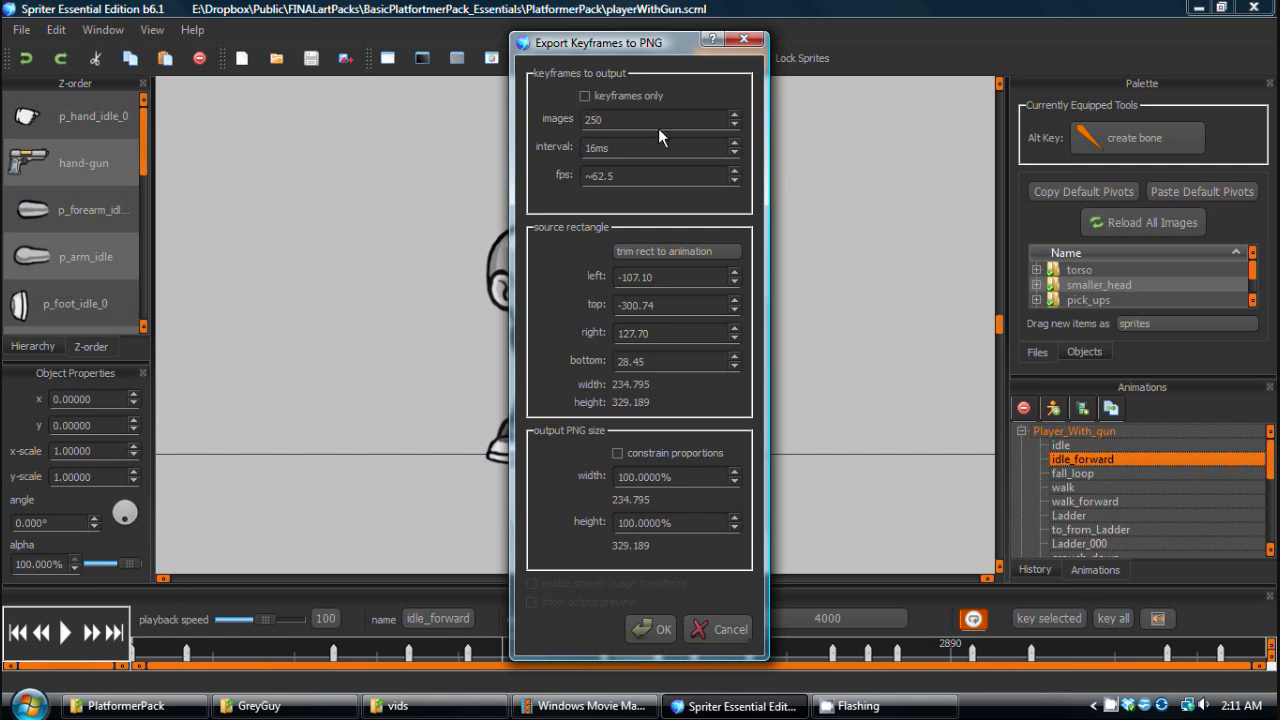
Set the export frame rate to 20 fps and start exporting the idleForward PNG frames.
left_click(656, 120)
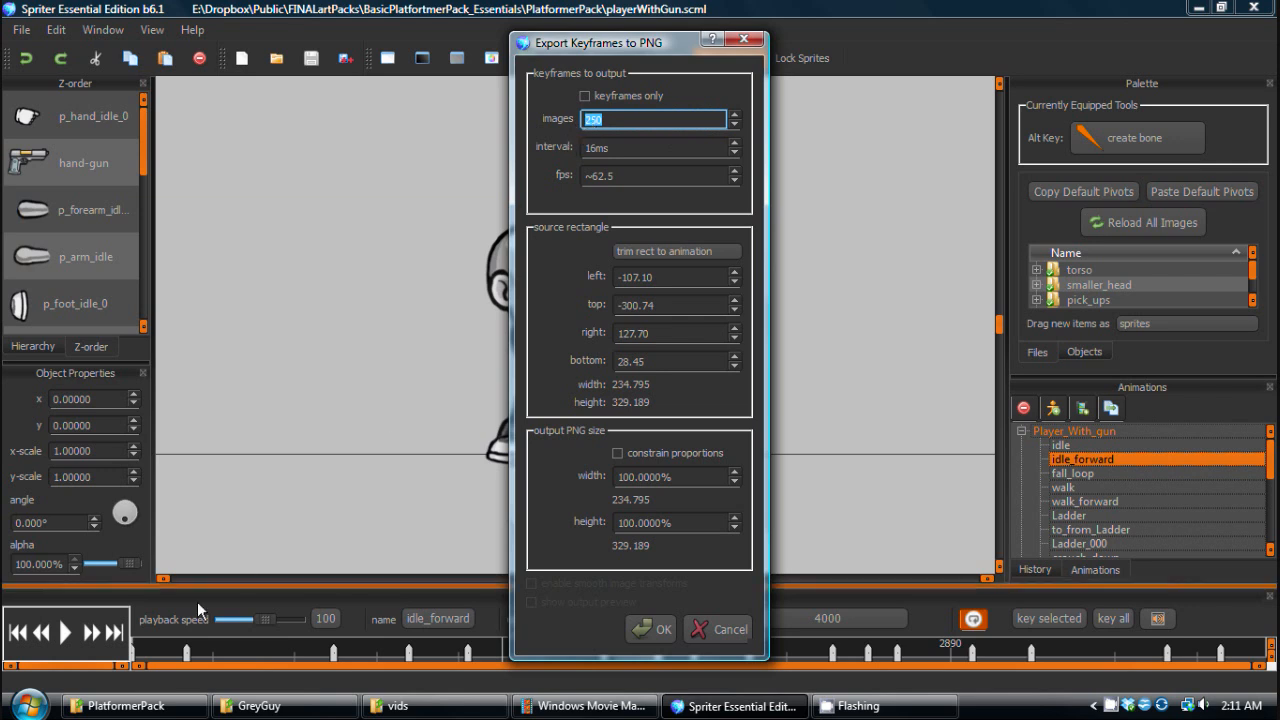
mouse_move(658, 668)
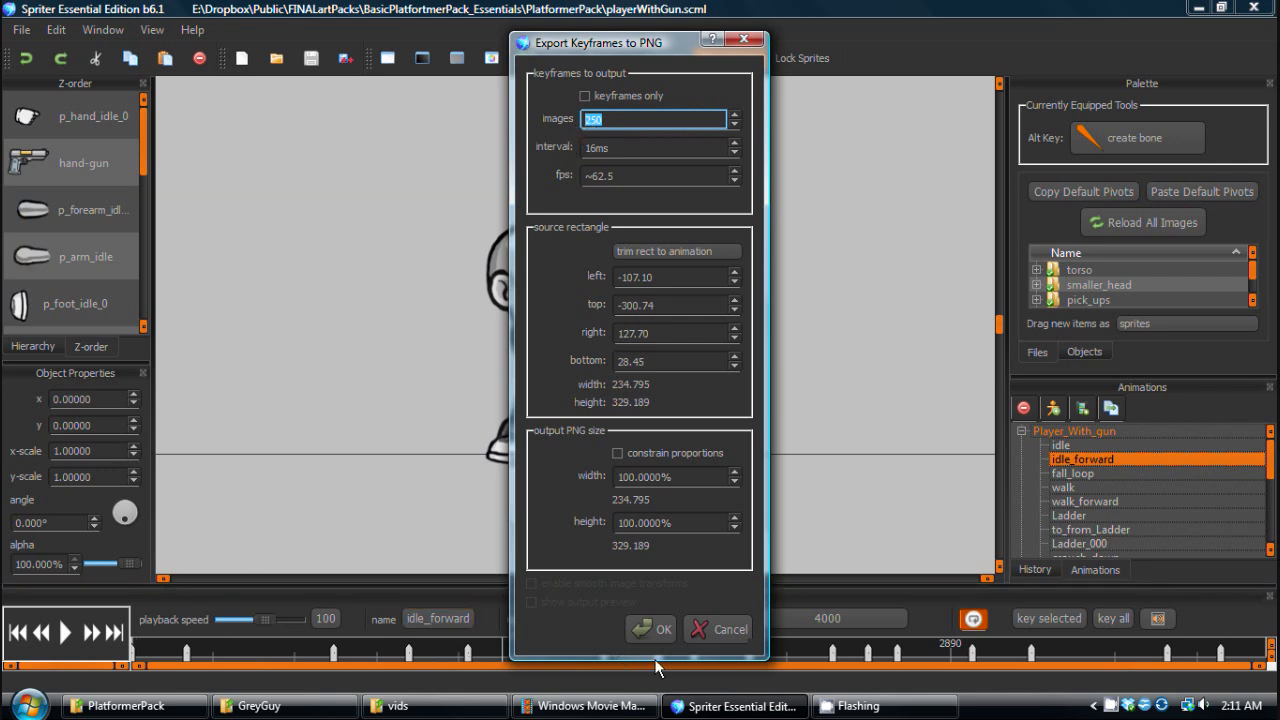
mouse_move(604, 148)
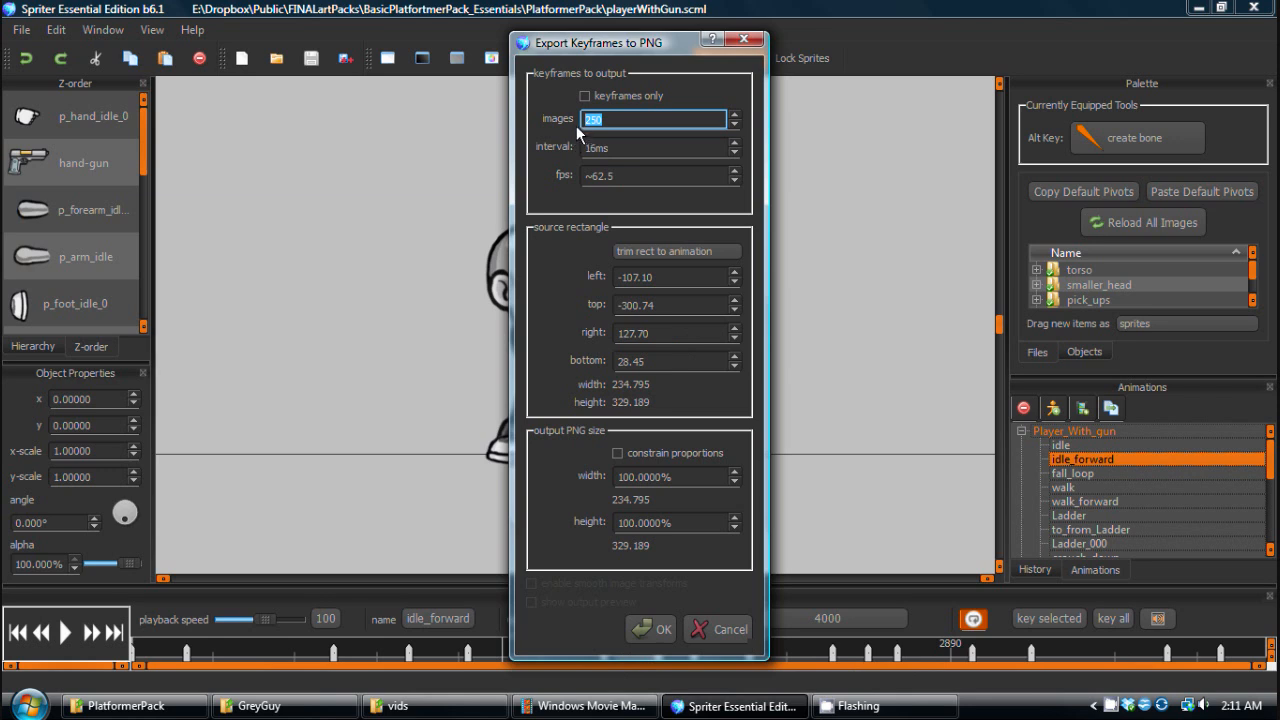
mouse_move(632, 180)
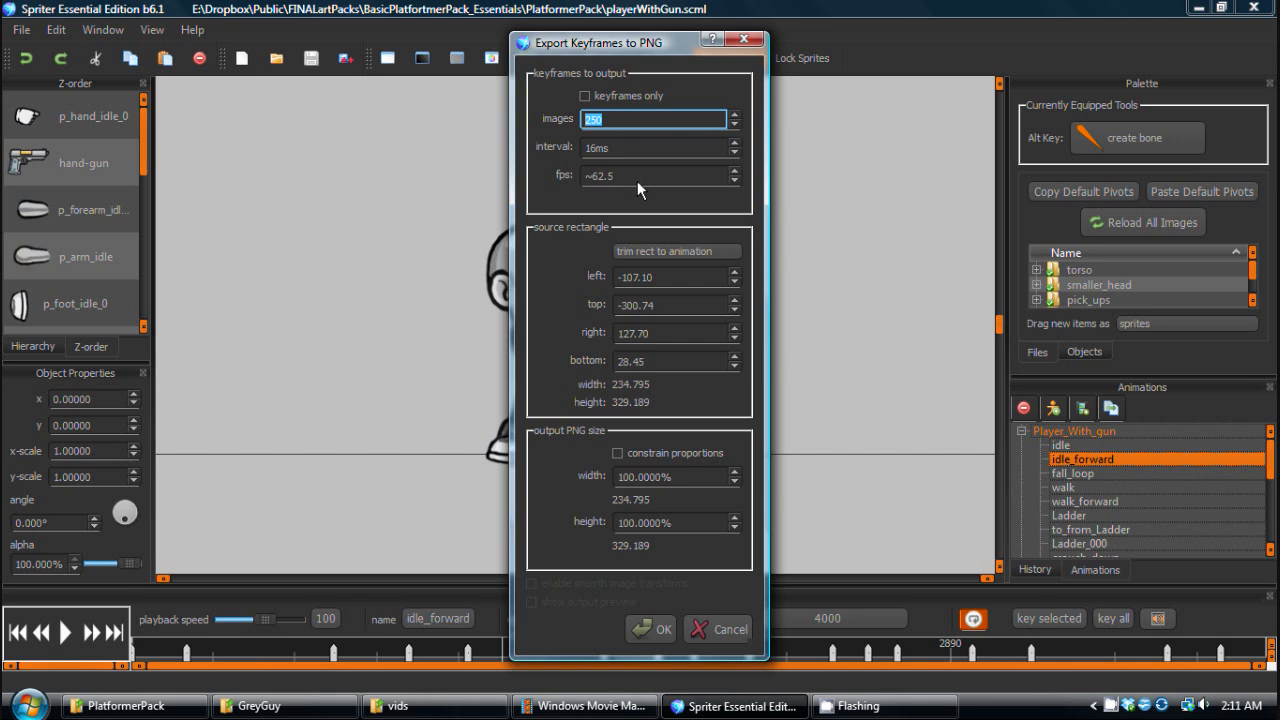
left_click(650, 176)
type("~2020")
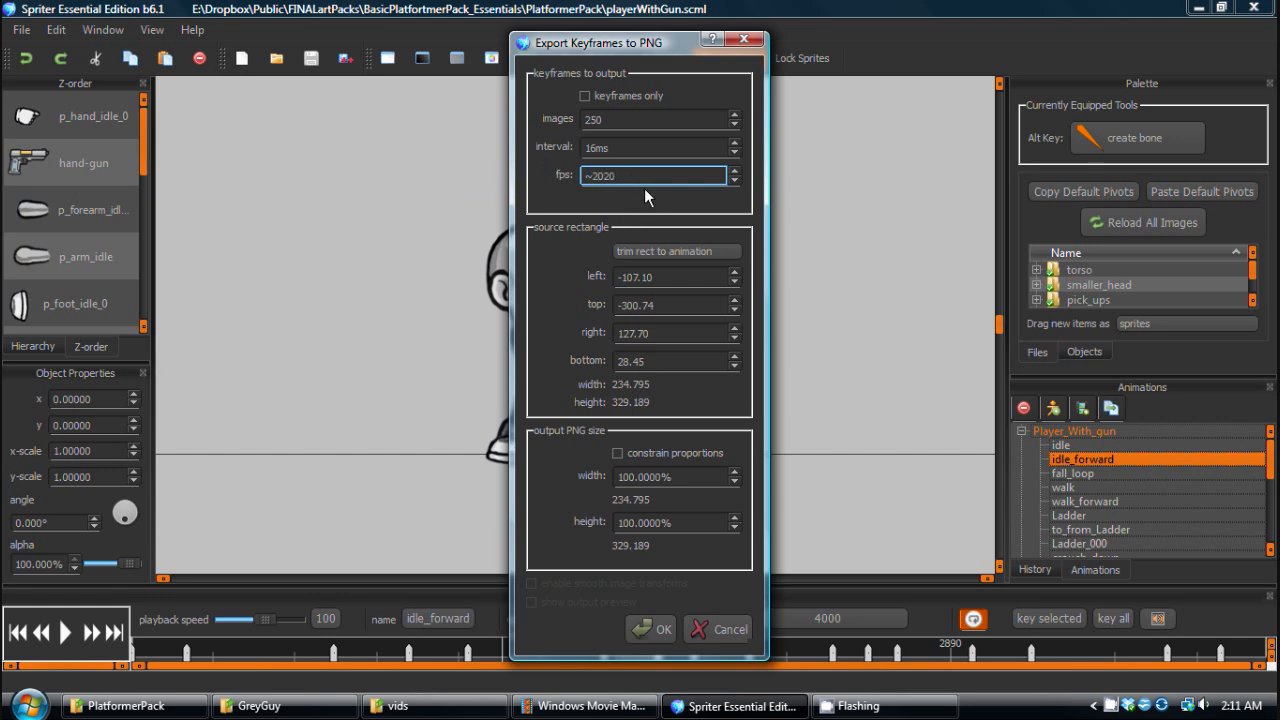
key("BackSpace")
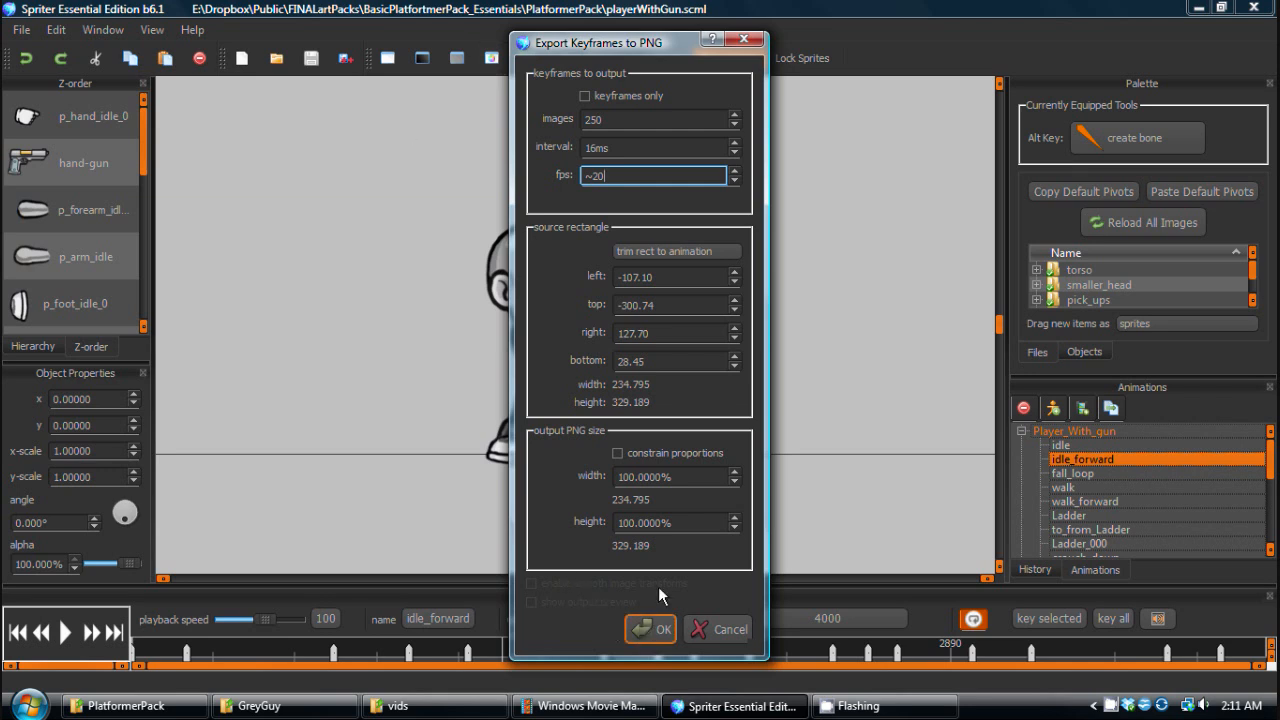
left_click(650, 628)
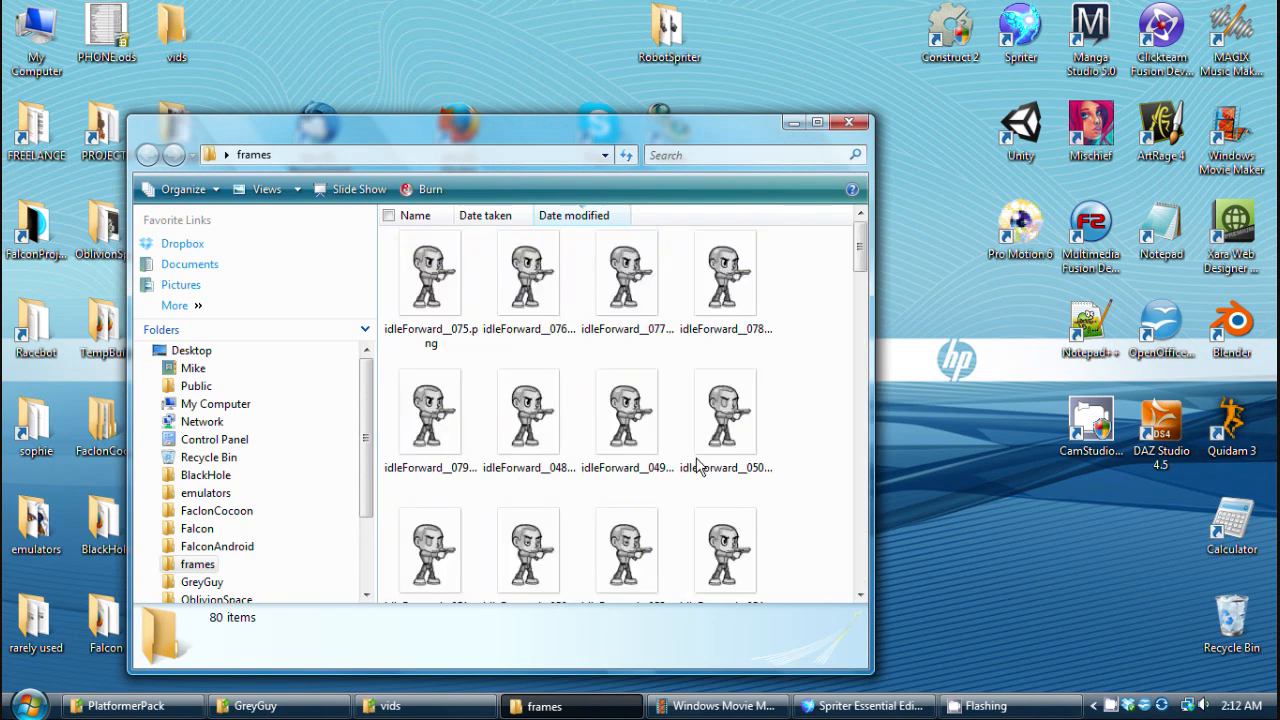
Sort the frames folder by name, preview the first idleForward PNG, then return to Spriter.
right_click(700, 464)
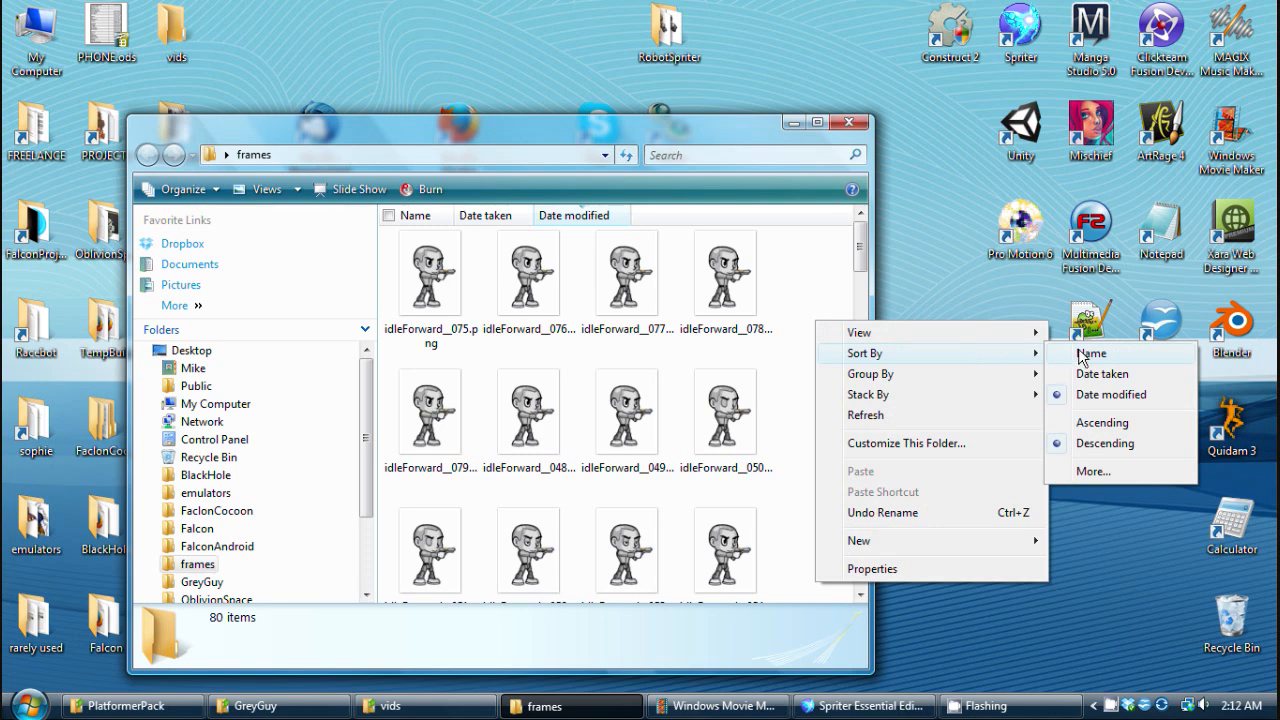
left_click(1092, 352)
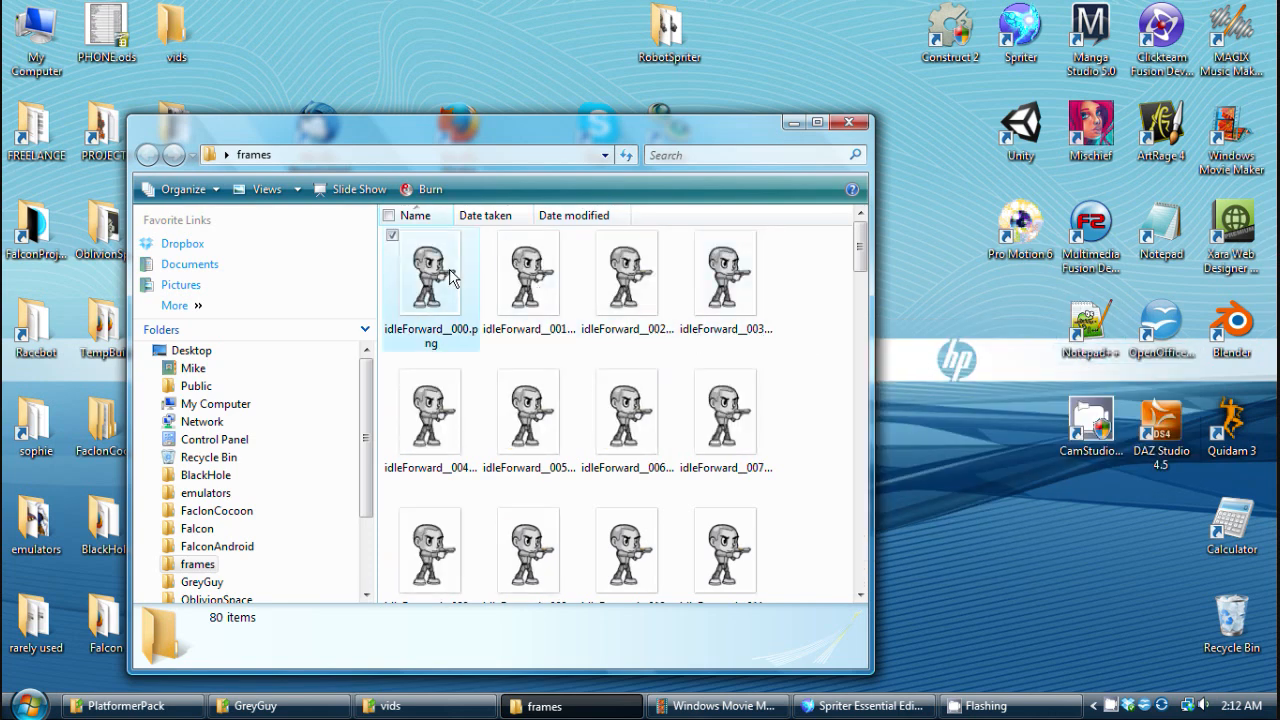
double_click(430, 272)
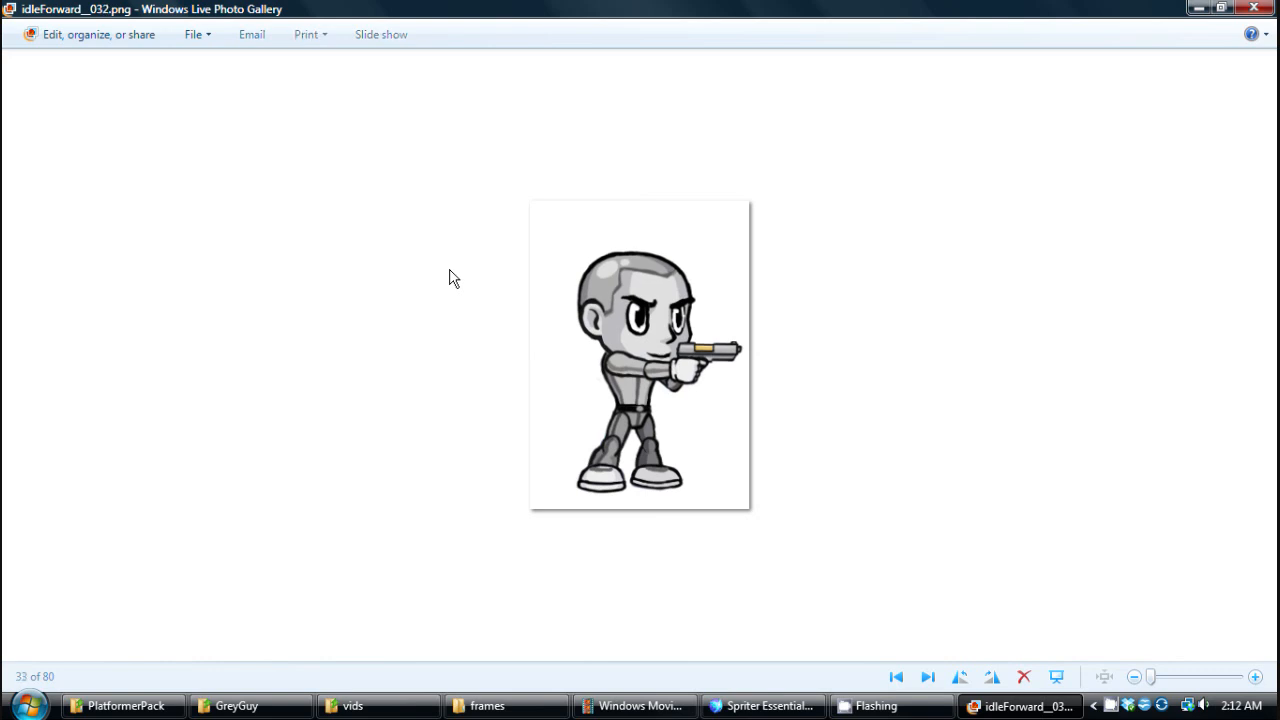
left_click(928, 676)
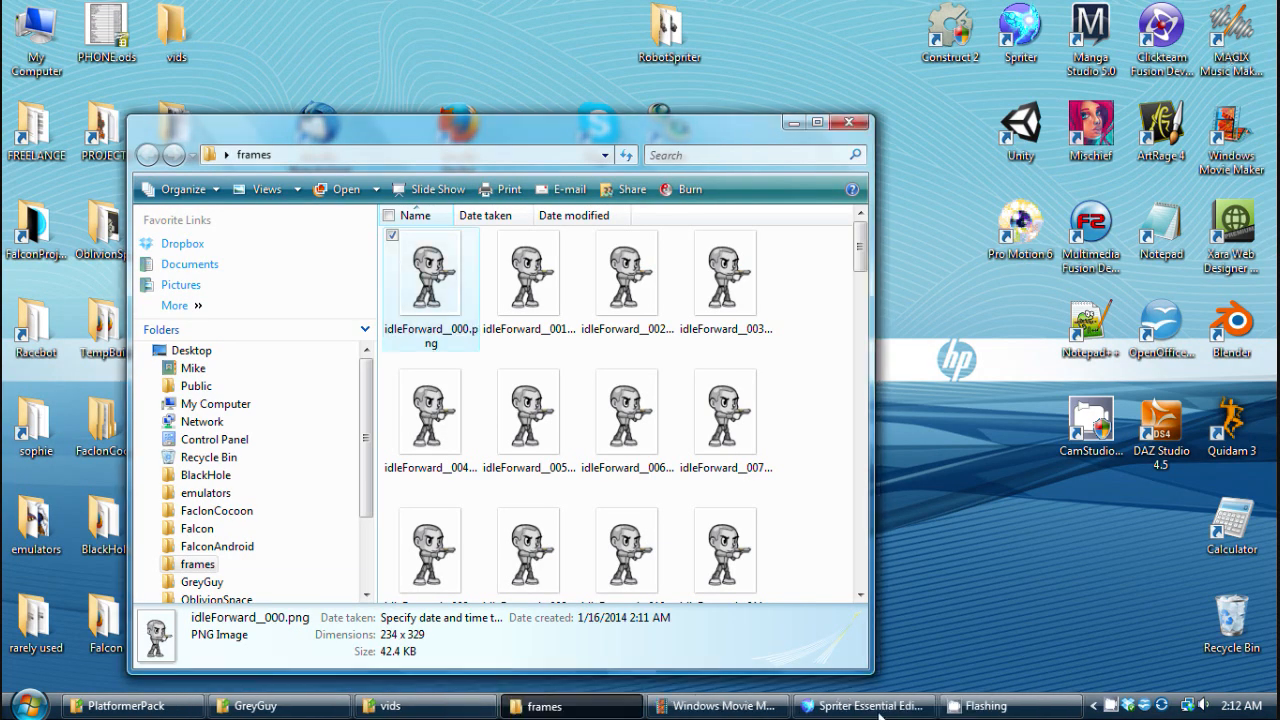
left_click(862, 704)
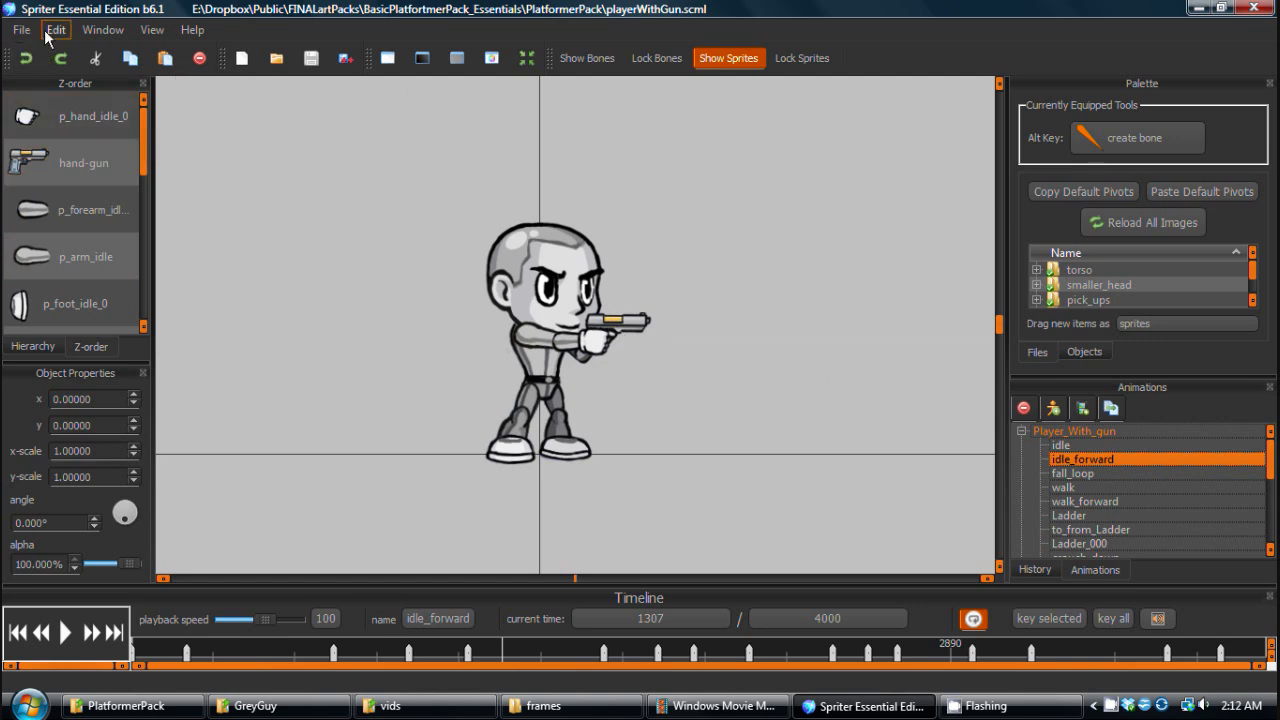
Start a new PNG export from the File menu with Keyframes only enabled.
left_click(20, 30)
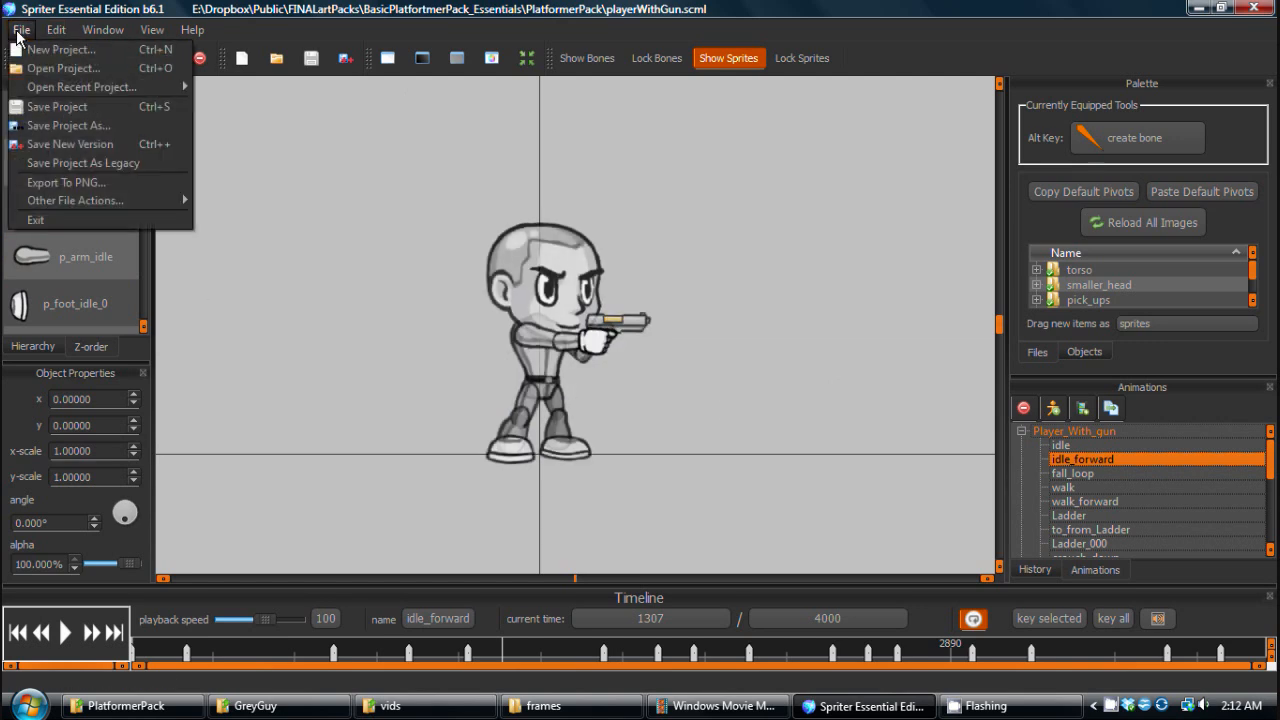
left_click(64, 182)
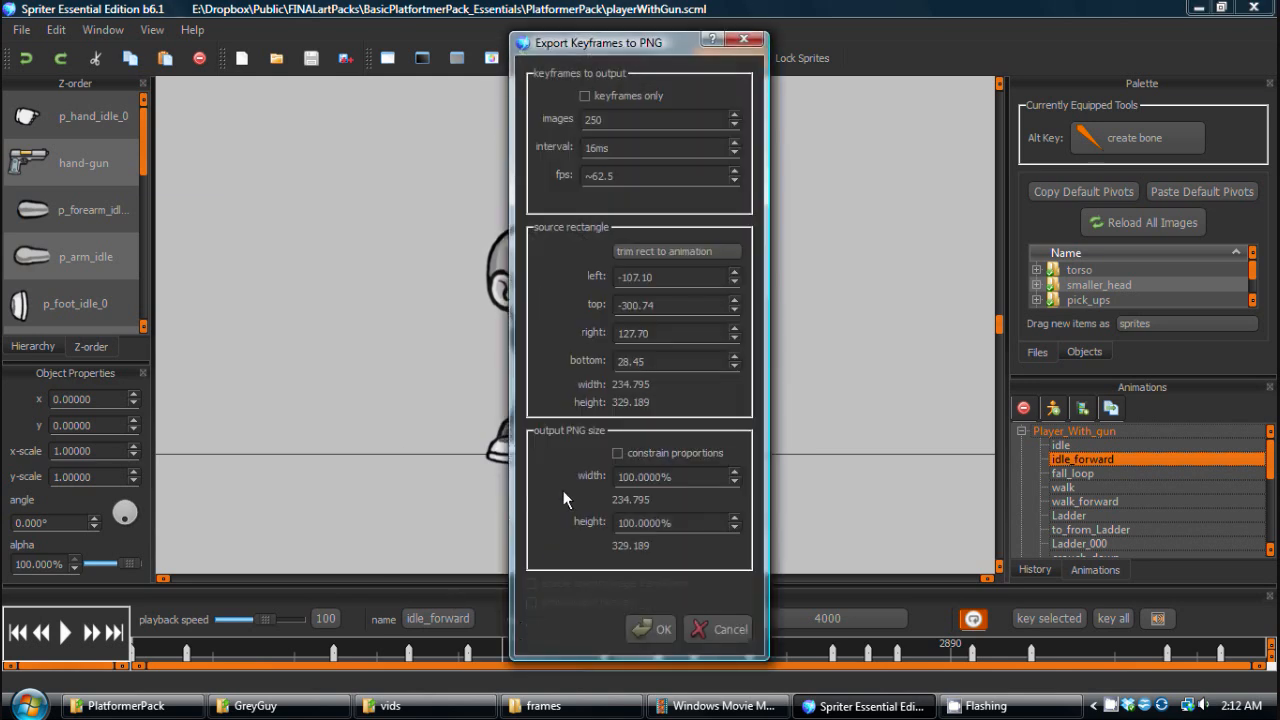
left_click(584, 96)
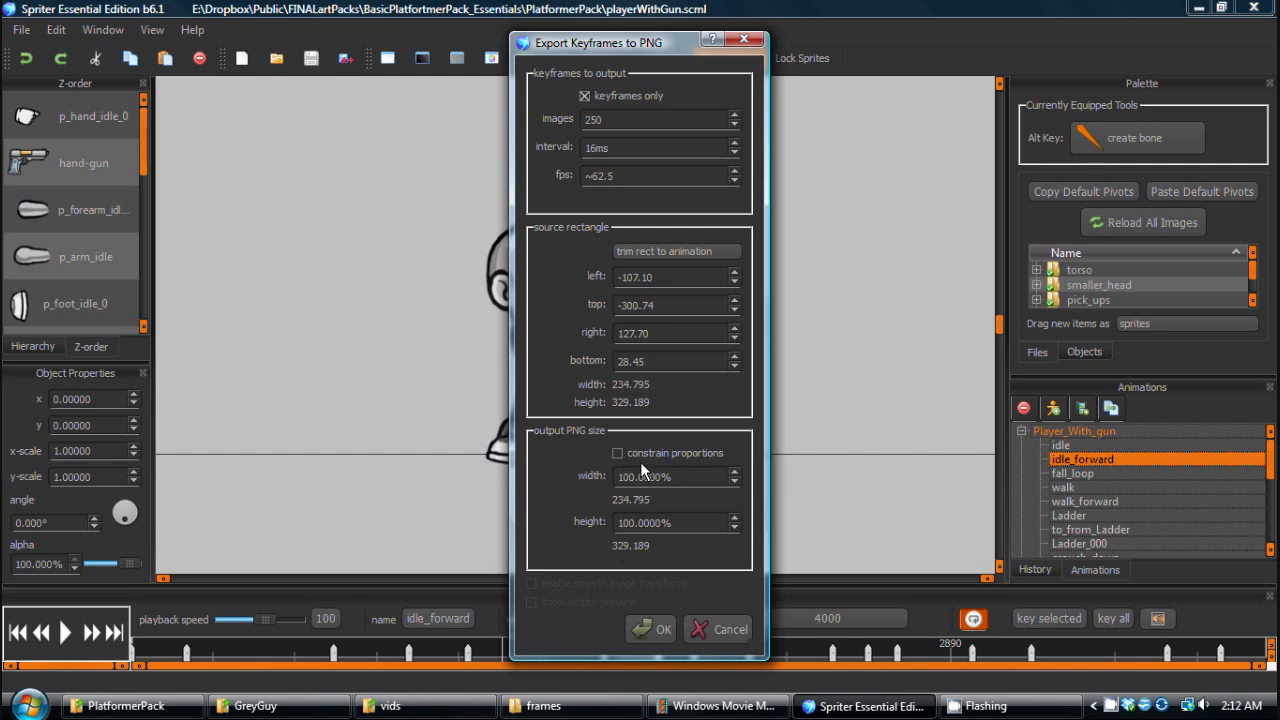
mouse_move(628, 482)
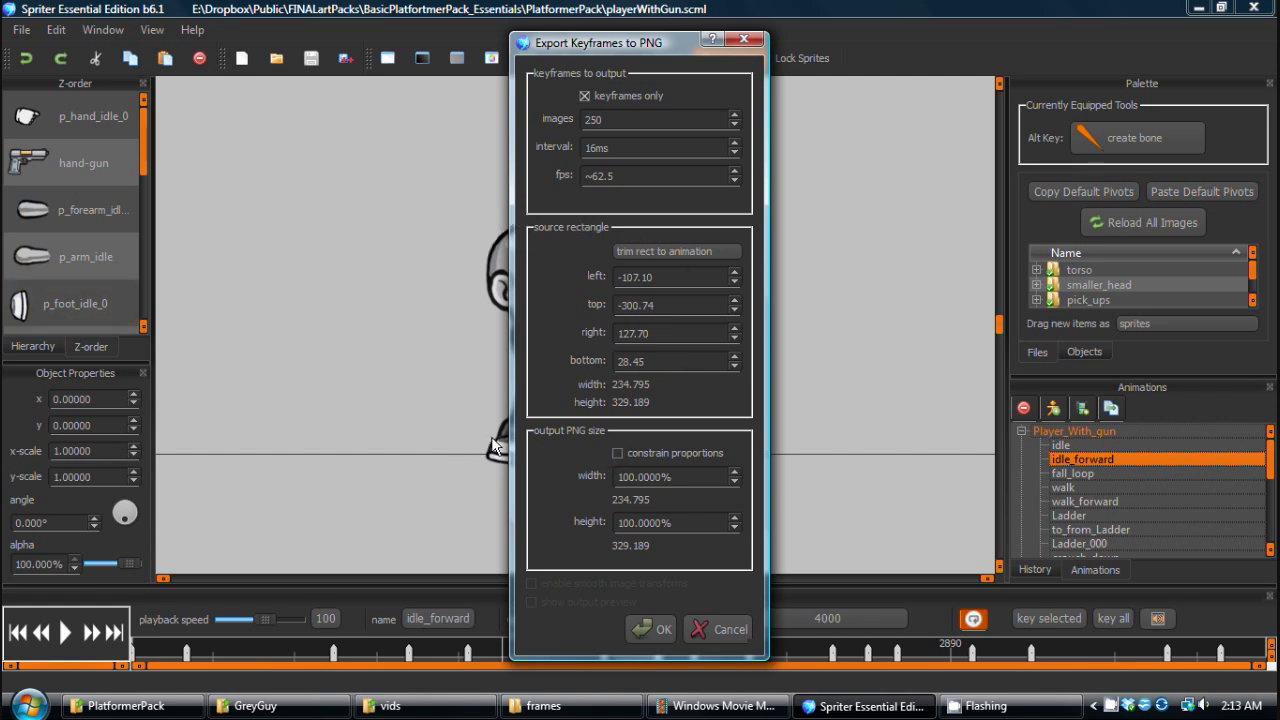
mouse_move(550, 244)
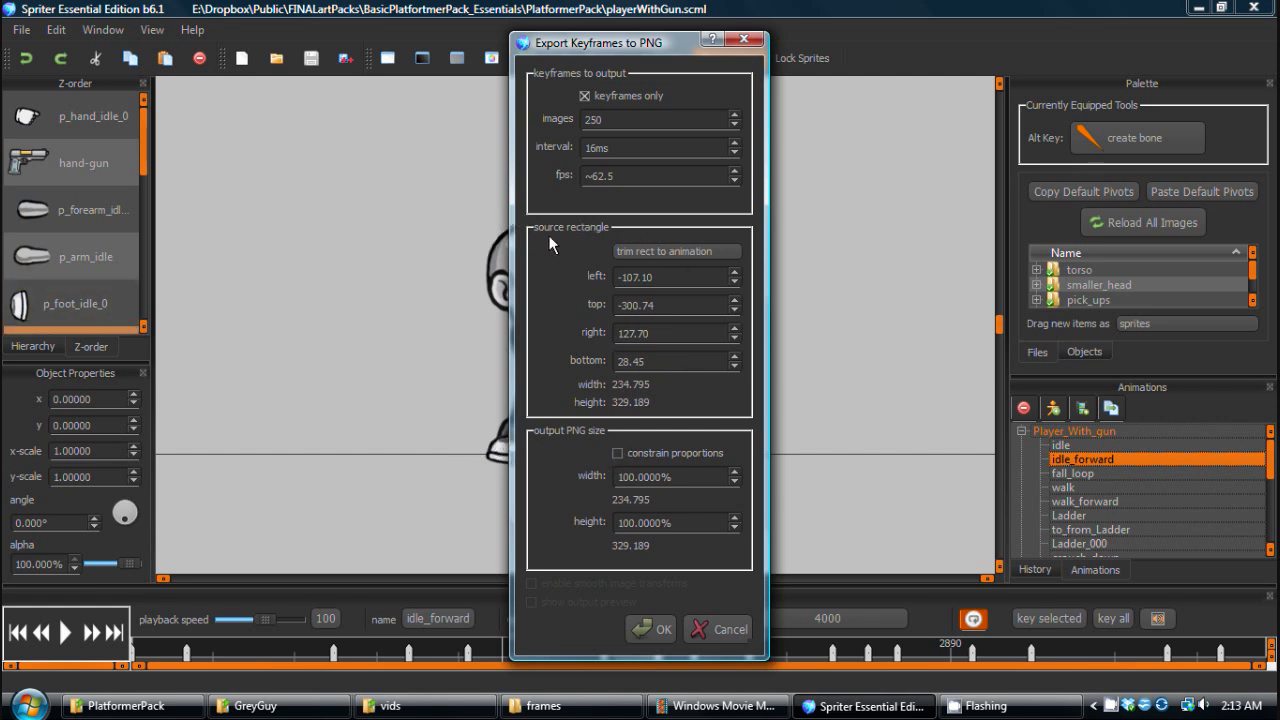
mouse_move(508, 276)
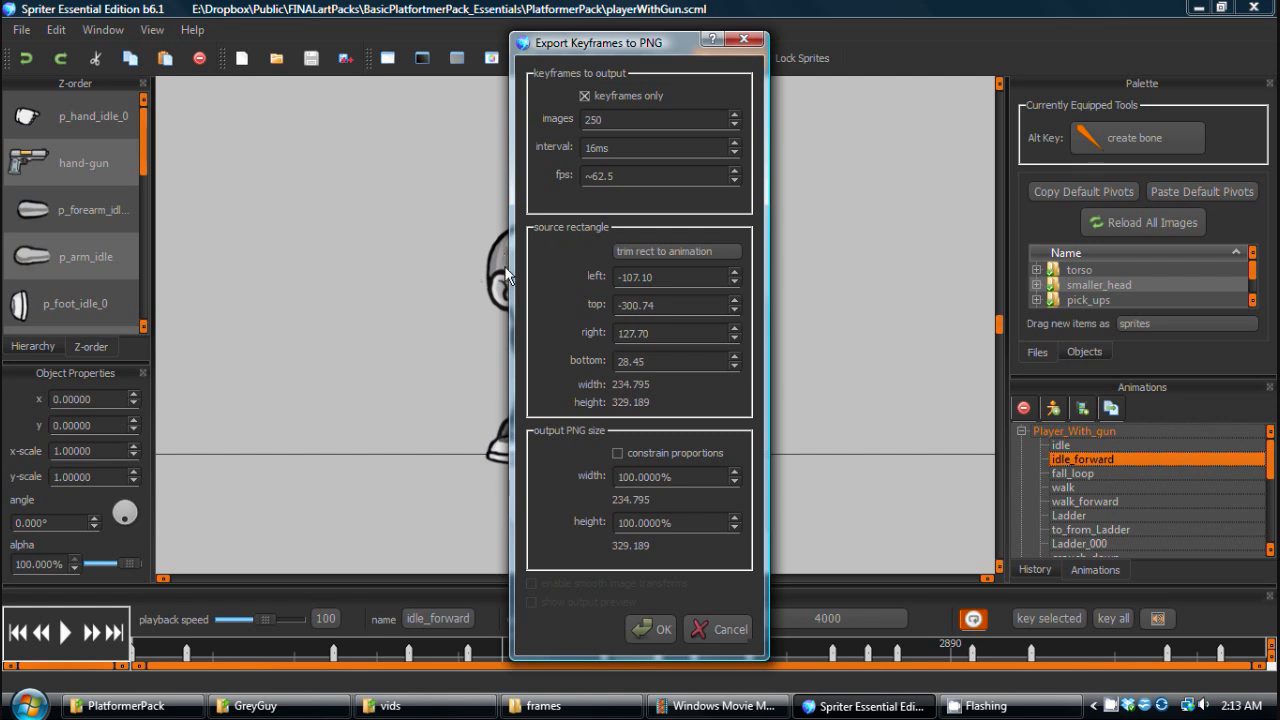
mouse_move(388, 212)
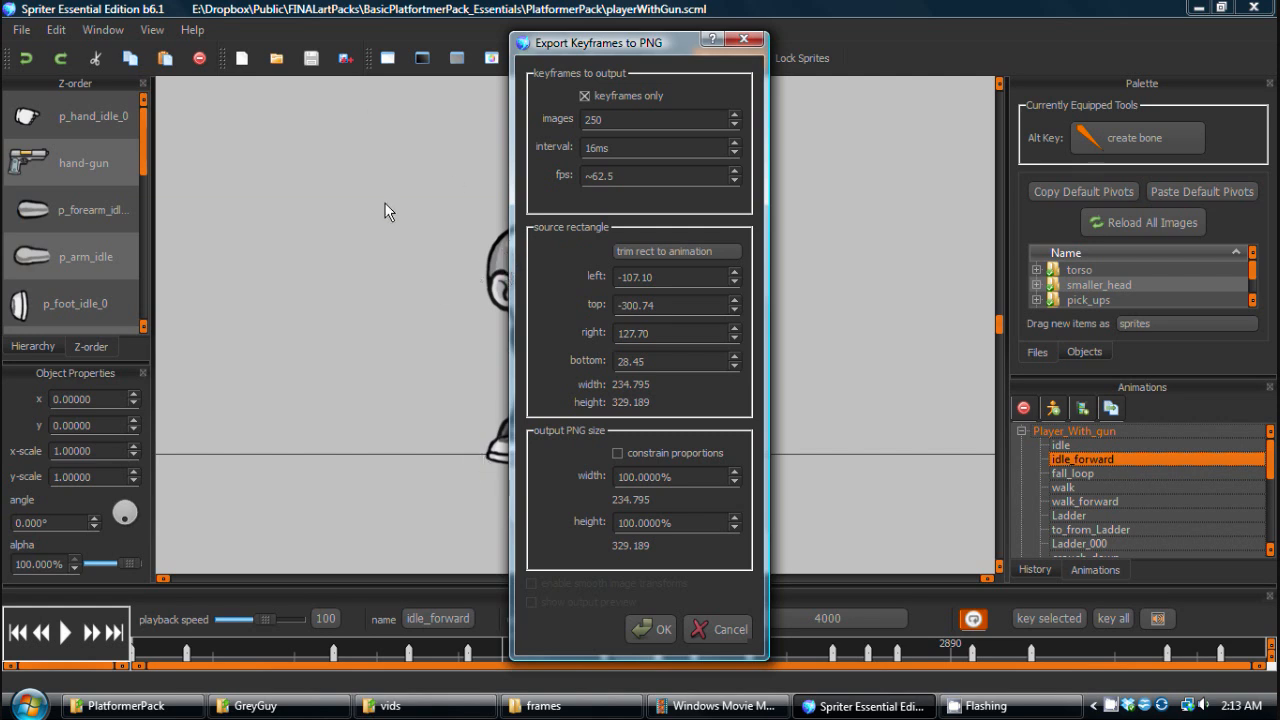
mouse_move(632, 520)
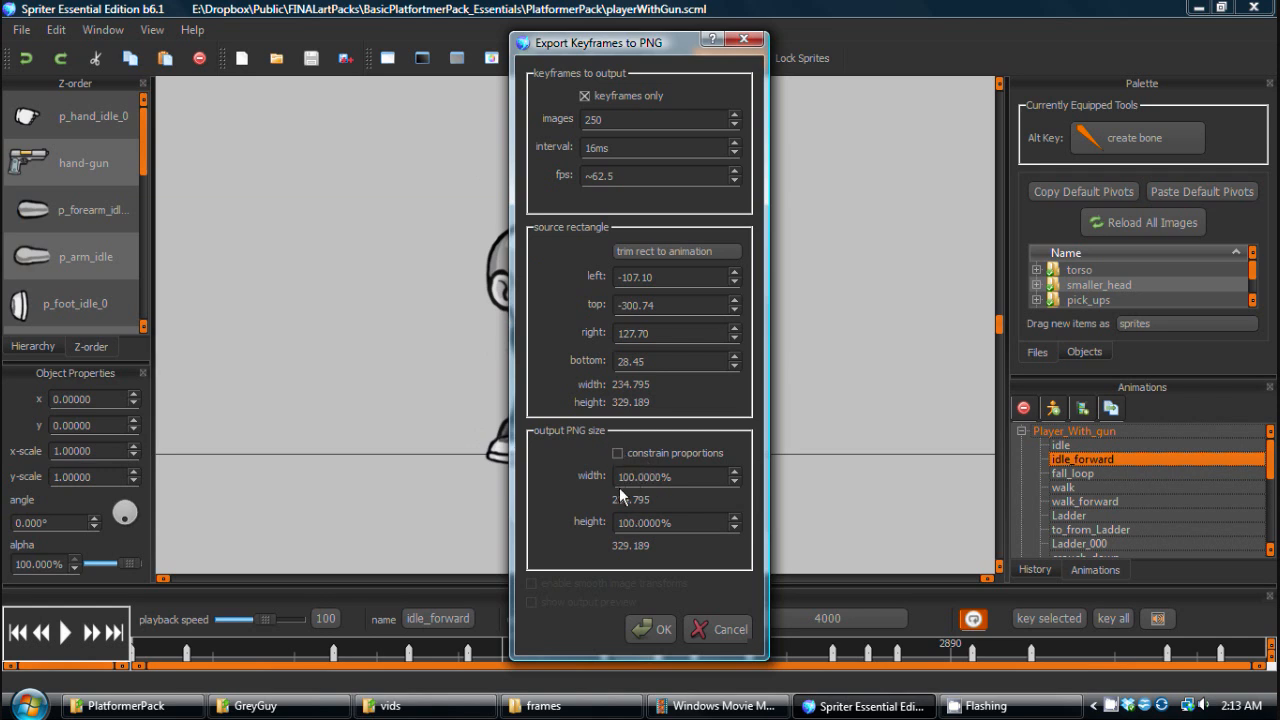
left_click(670, 476)
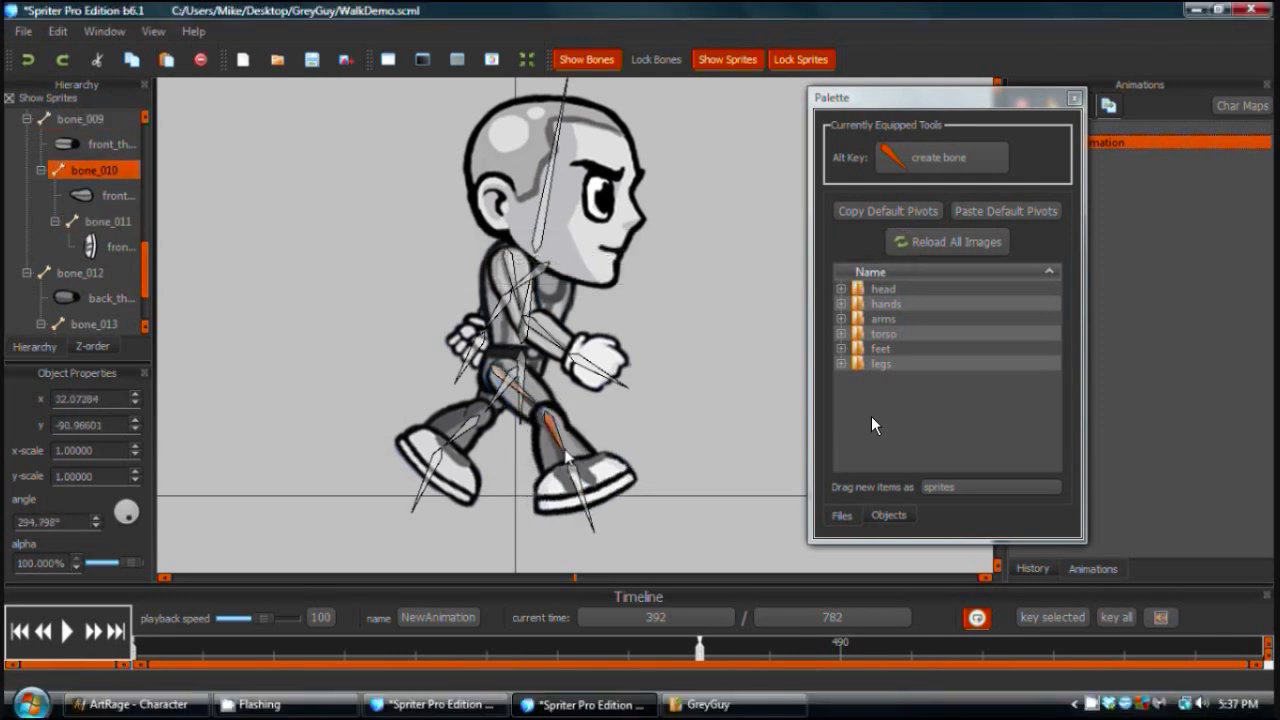
Switch to the YouTube walking-animation tutorial and resume playback near the 32-minute mark.
left_click(80, 118)
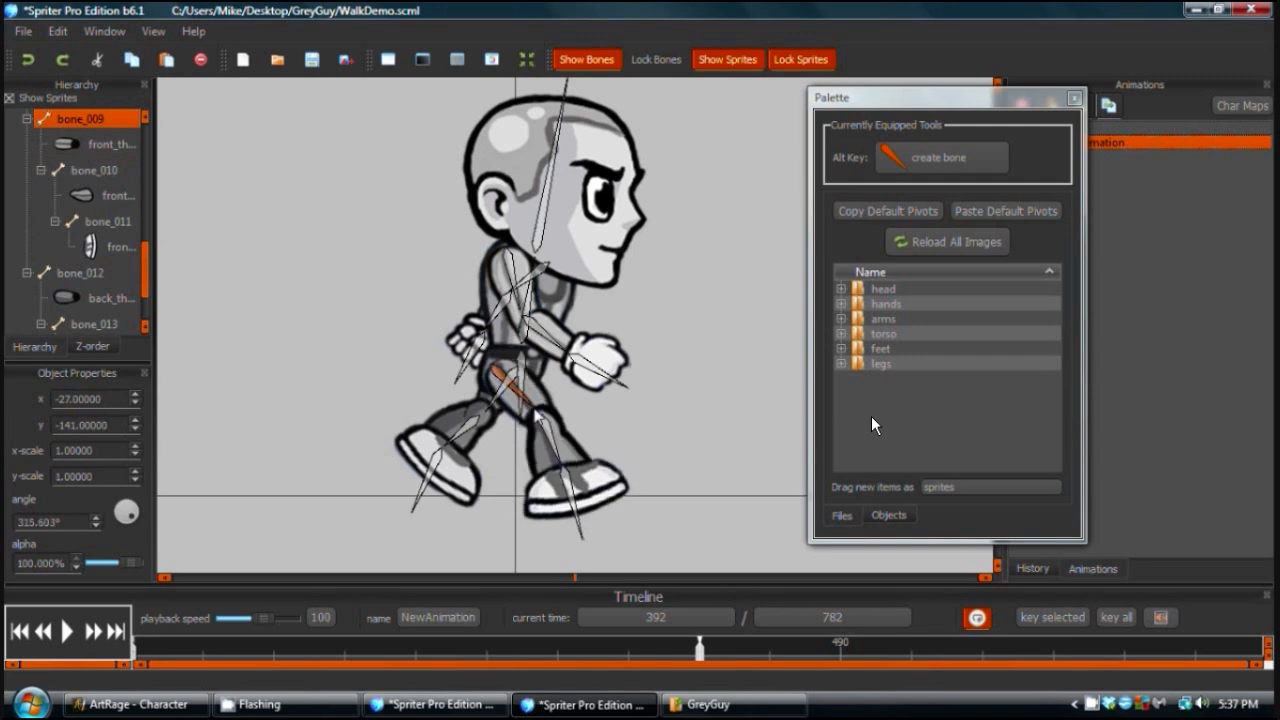
left_click(92, 168)
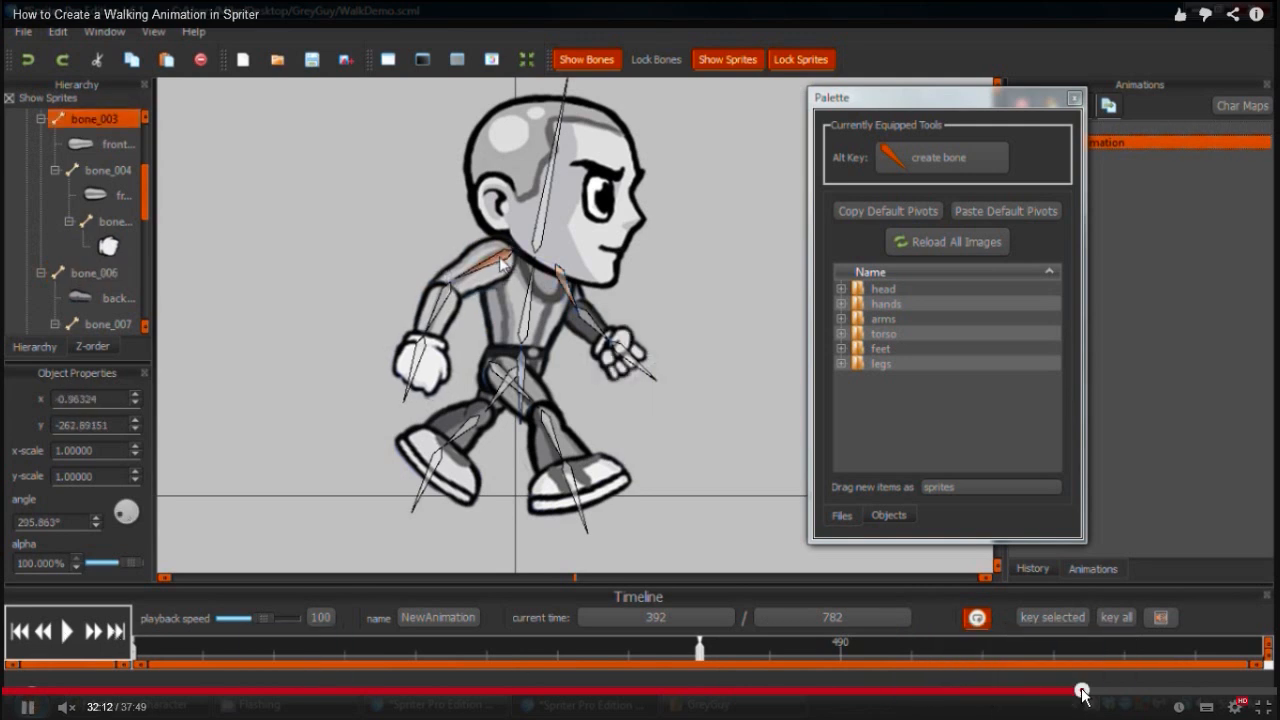
left_click(68, 630)
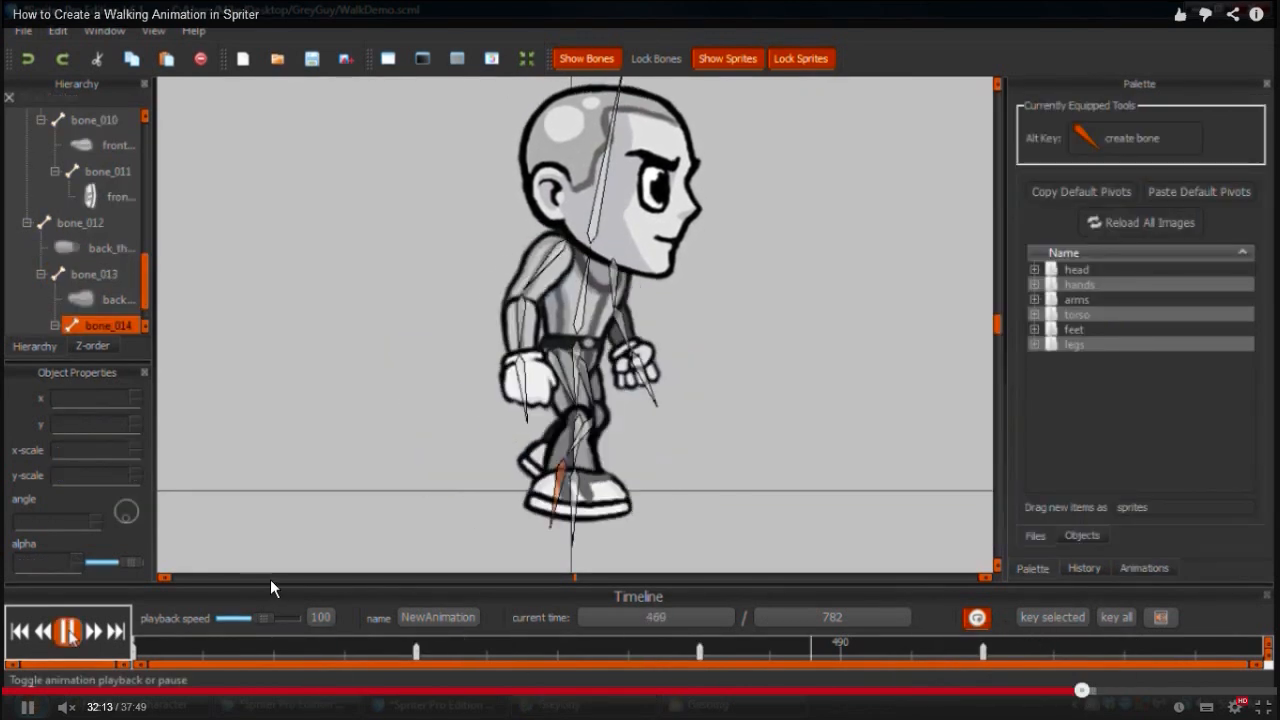
left_click(66, 632)
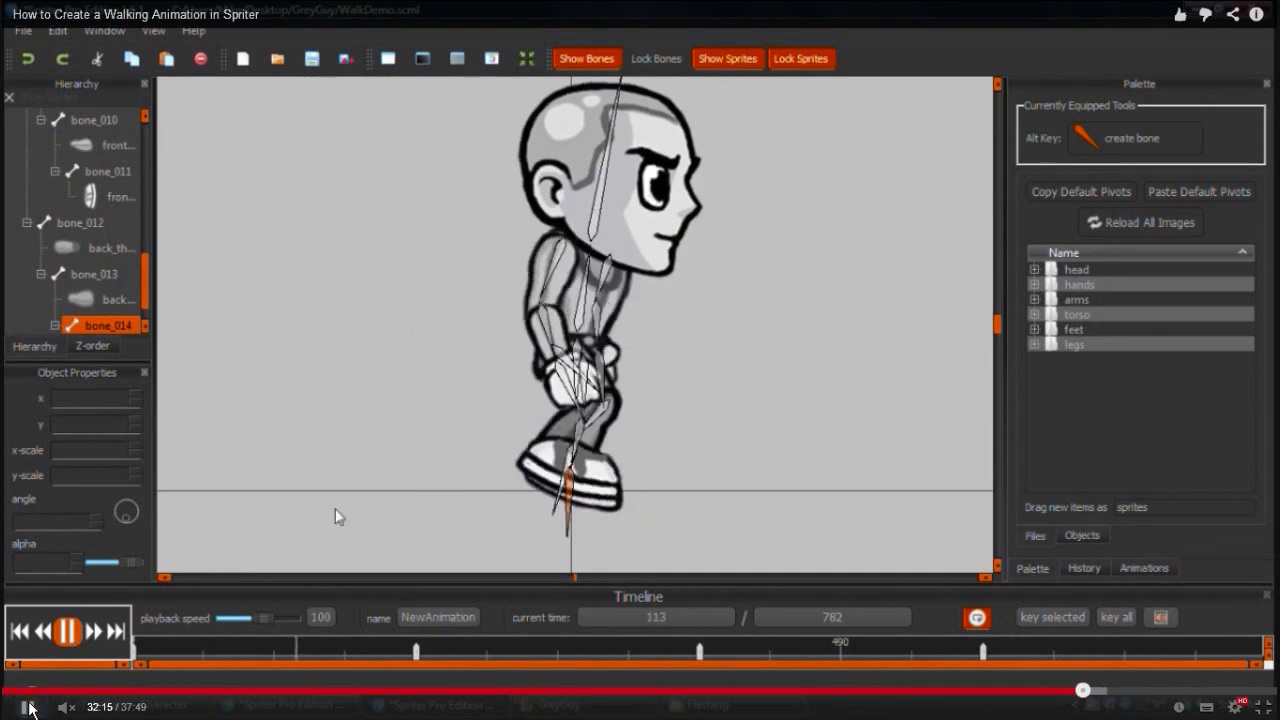